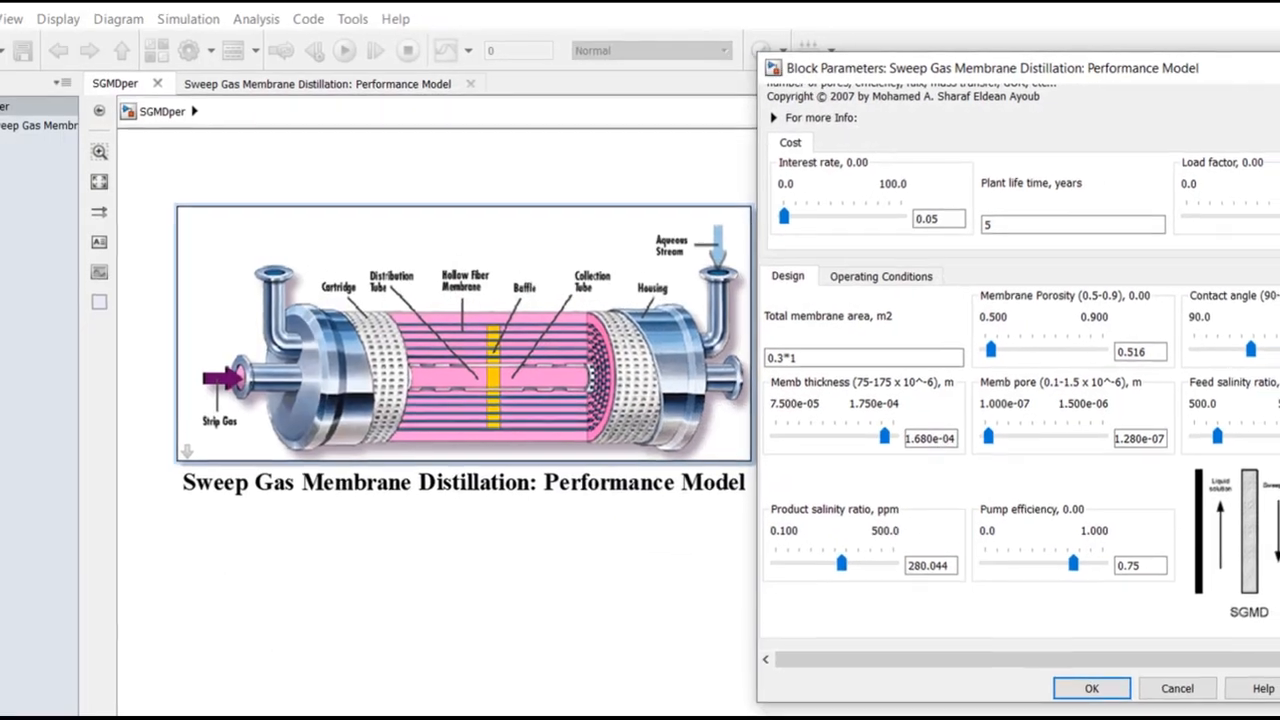
Confirm the SGMD block parameters so the model settings close and MATLAB desktop shows.
click(1090, 688)
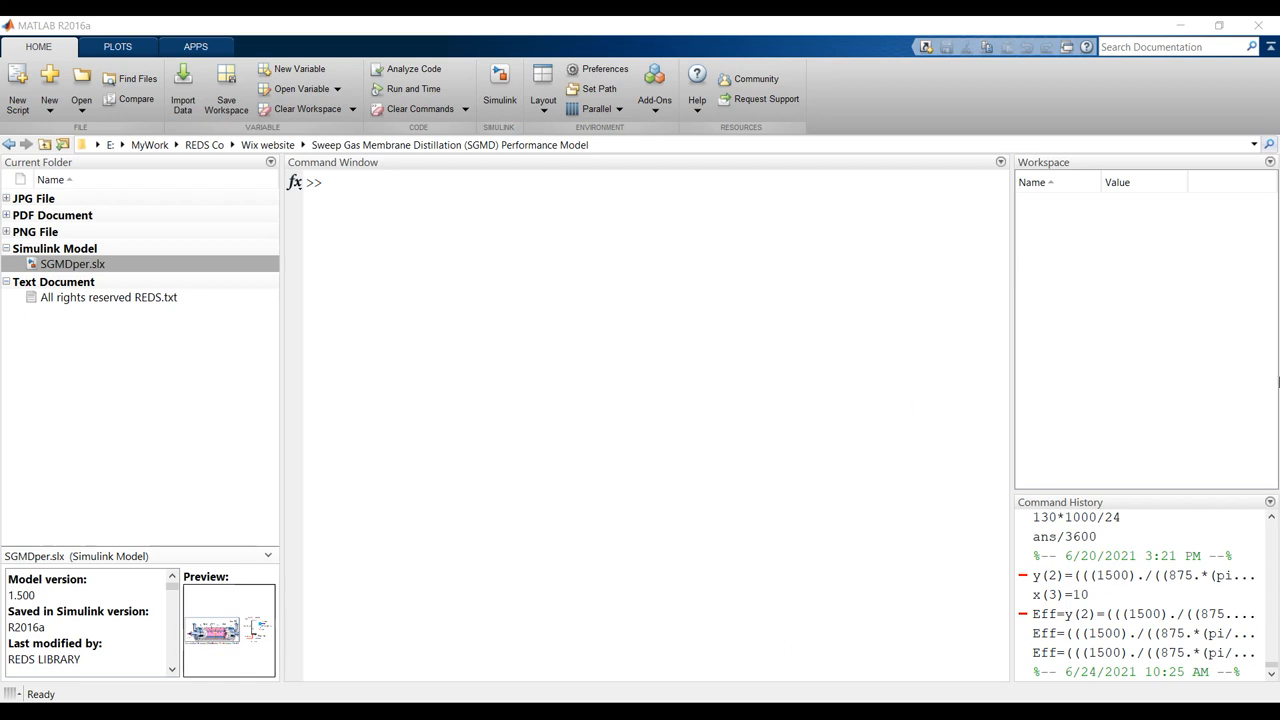
click(492, 374)
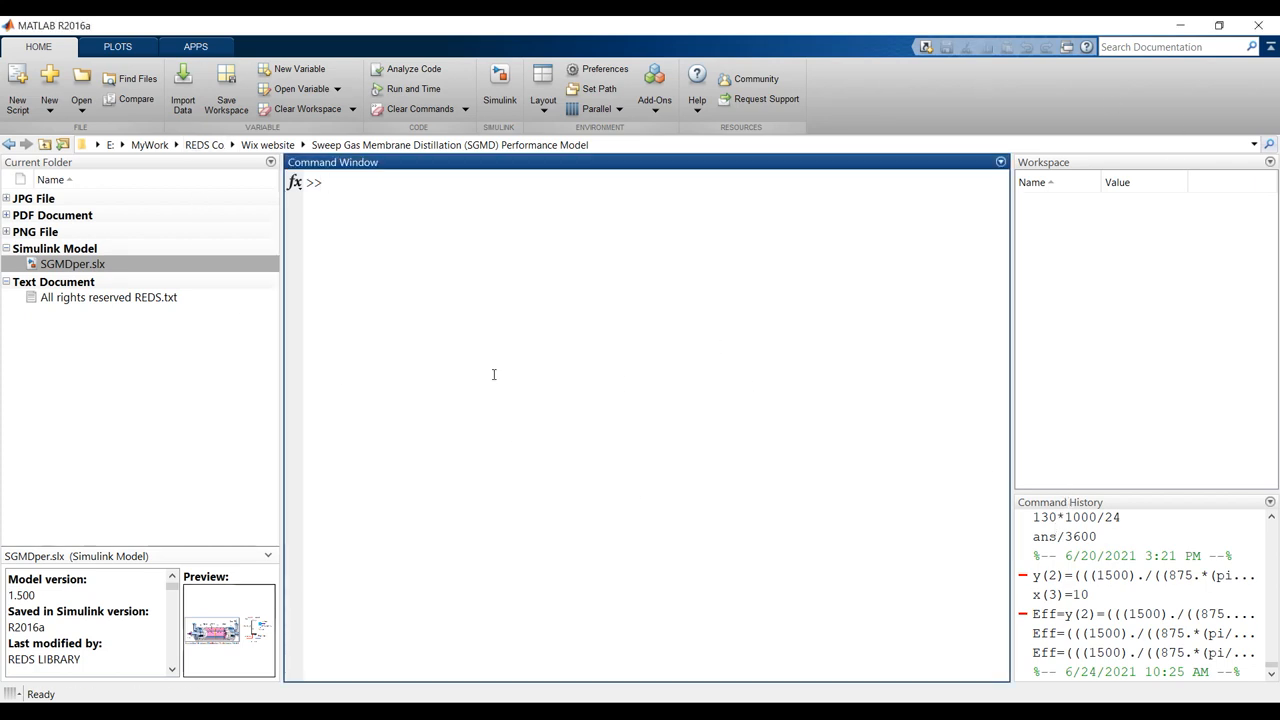
mouse_move(1038, 188)
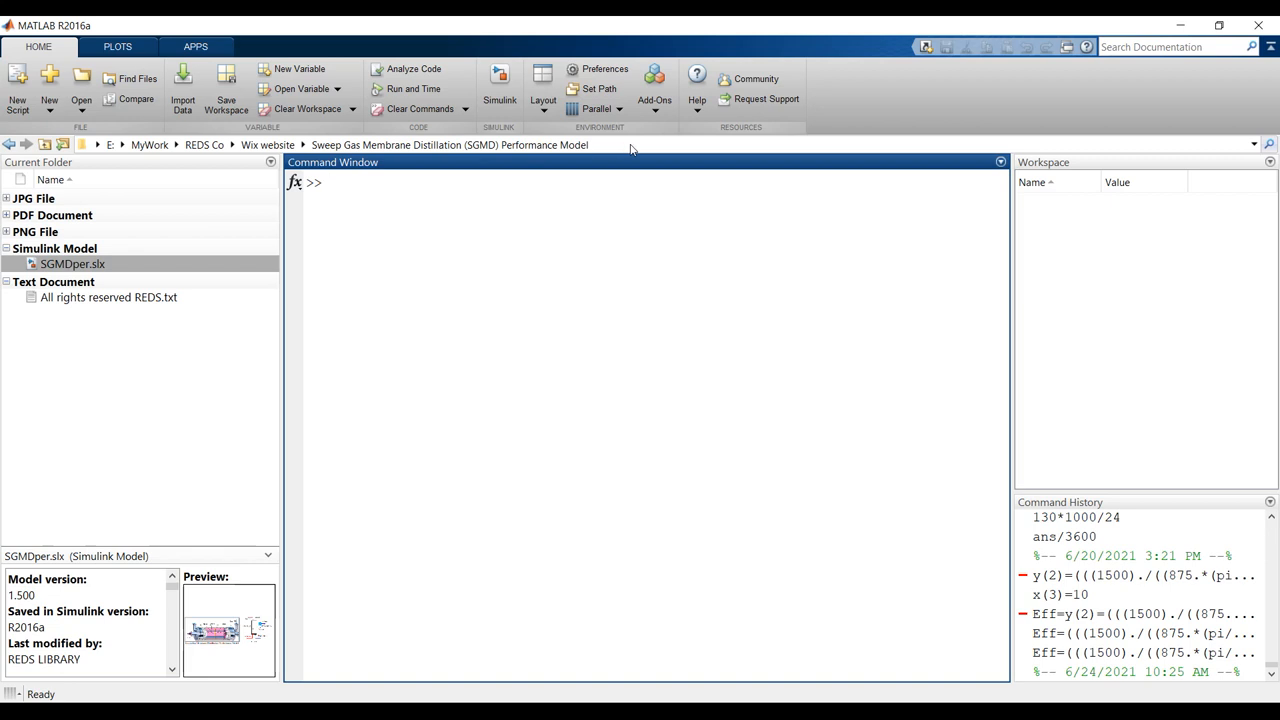
click(424, 268)
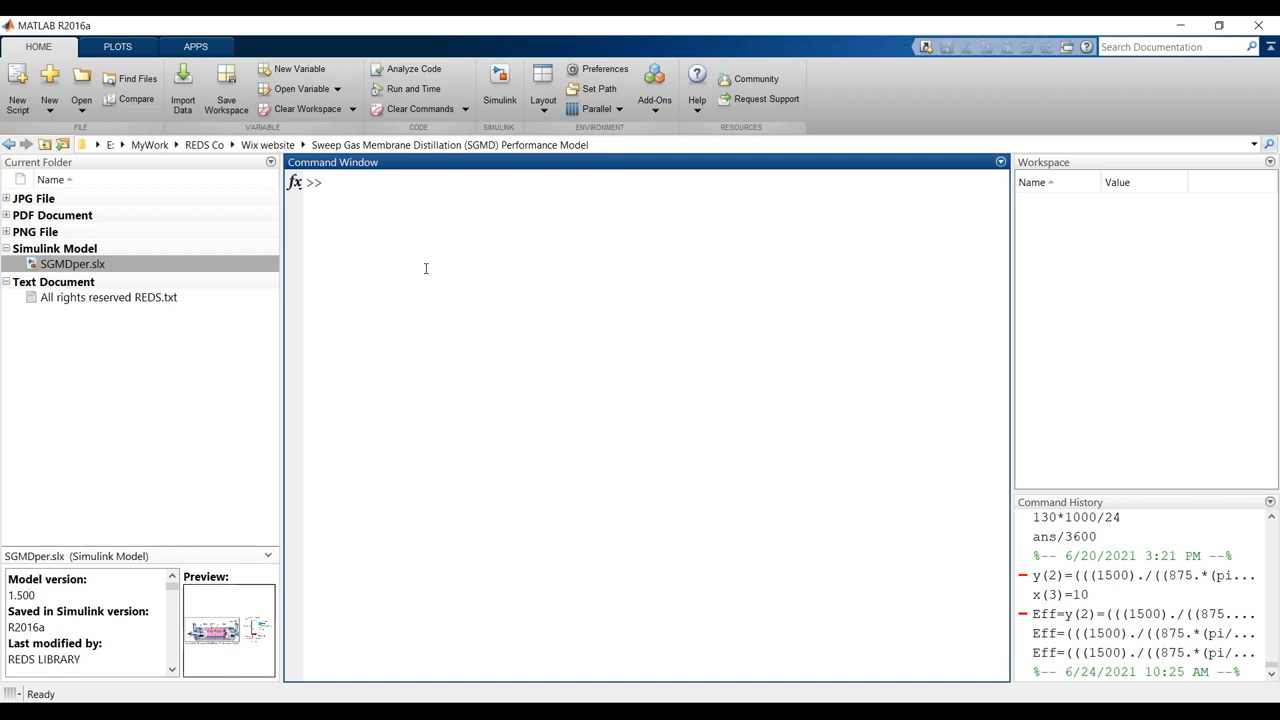
mouse_move(704, 160)
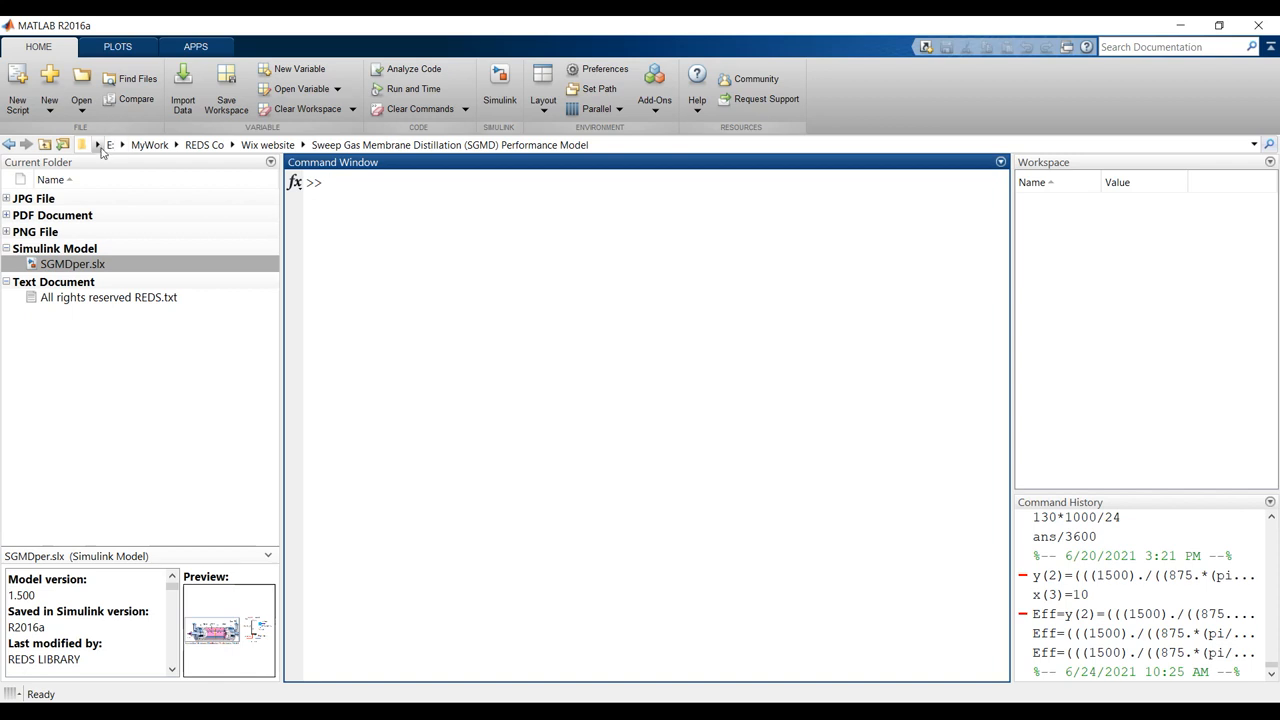
click(176, 144)
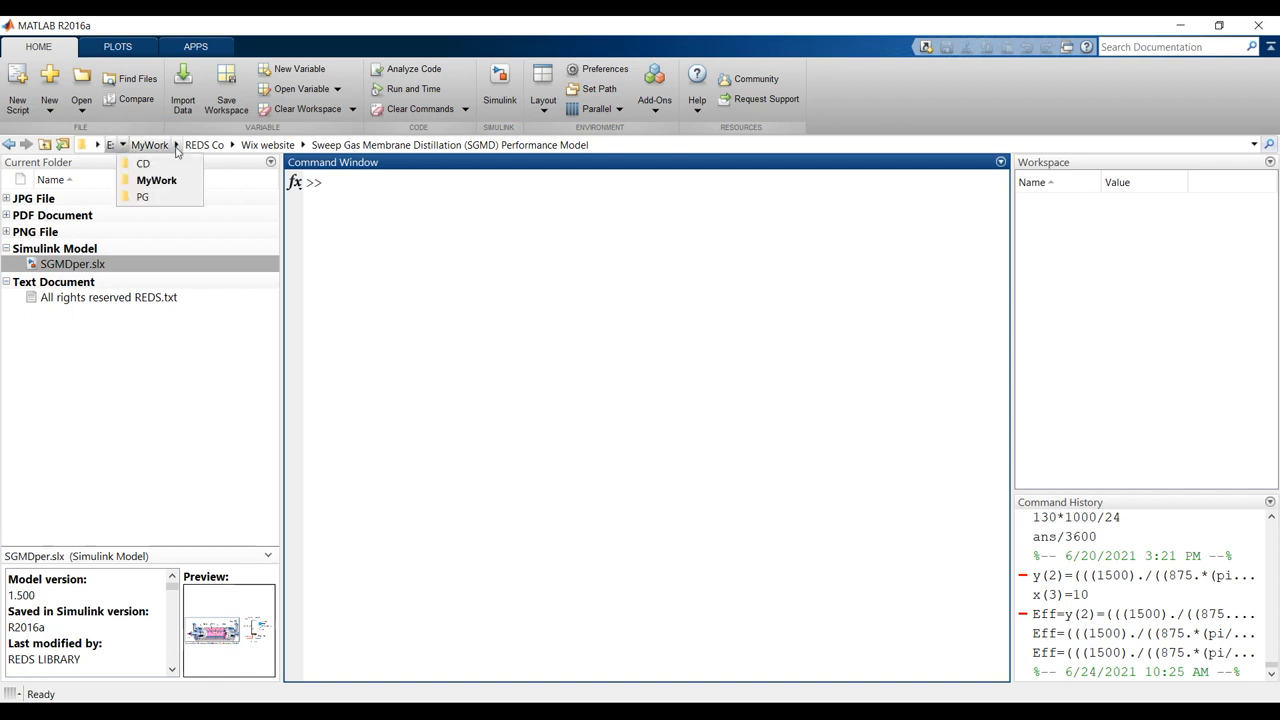
click(300, 144)
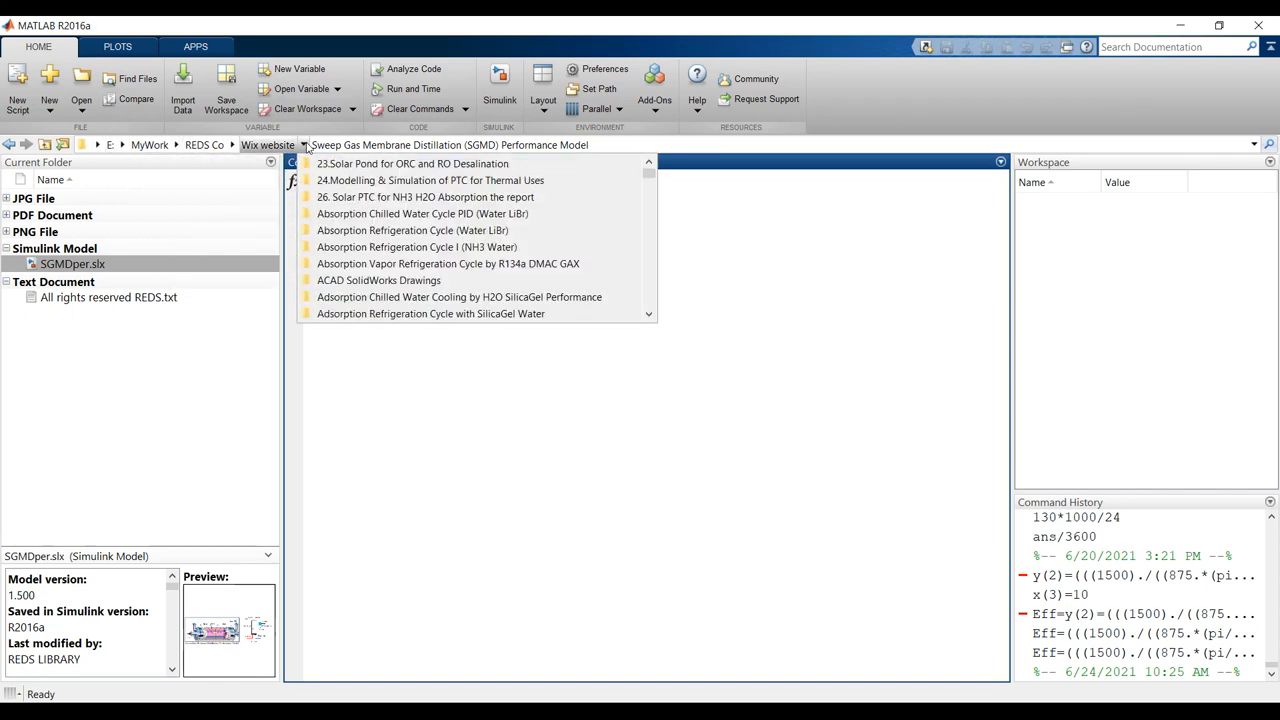
scroll(down, 3)
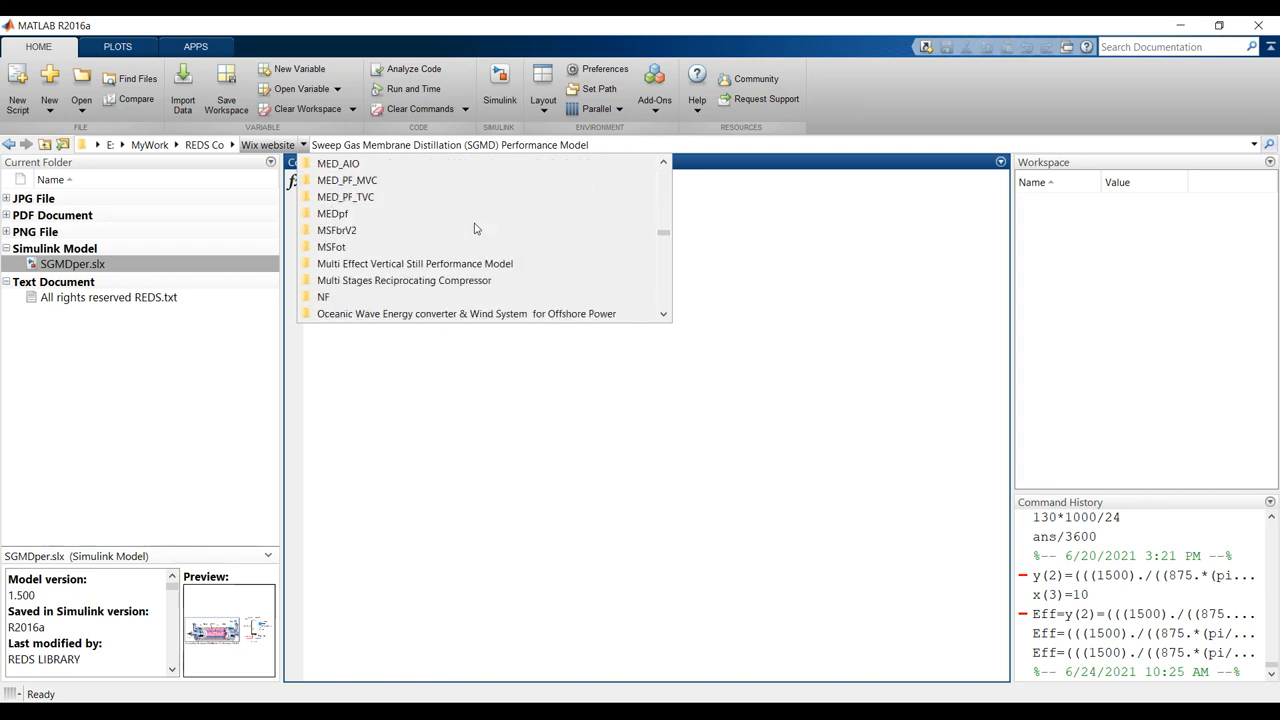
scroll(down, 3)
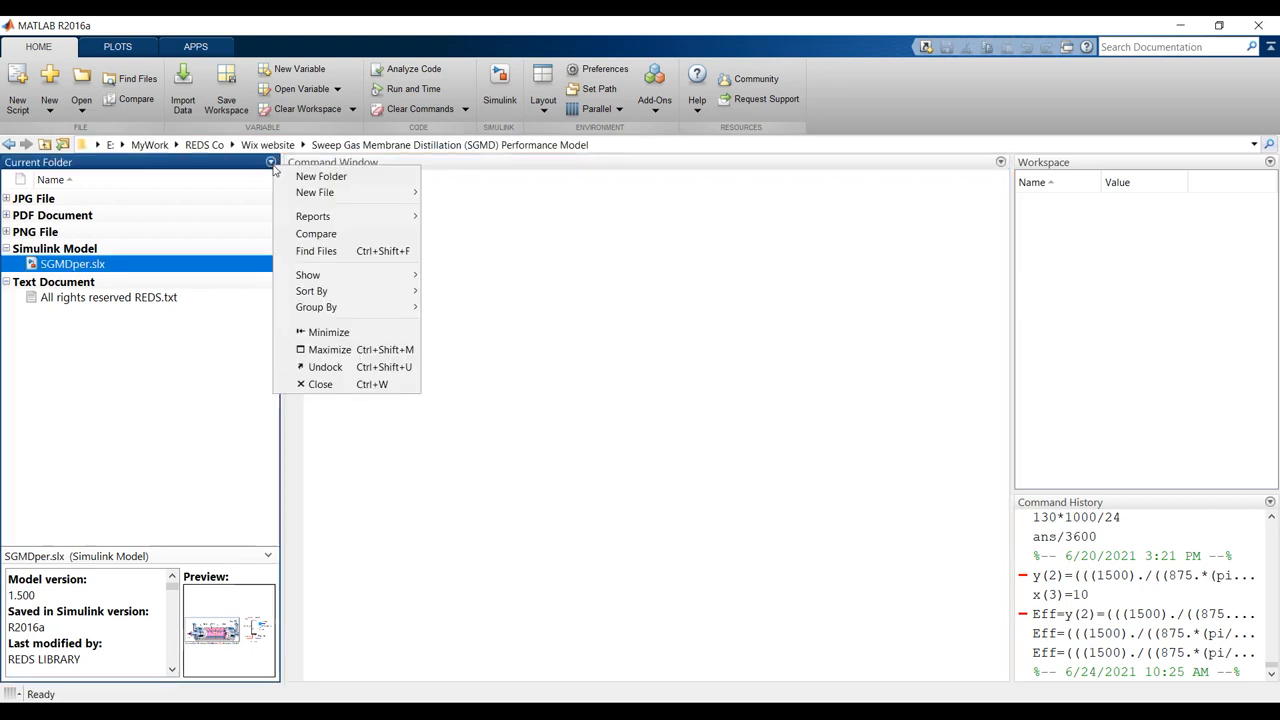
mouse_move(316, 308)
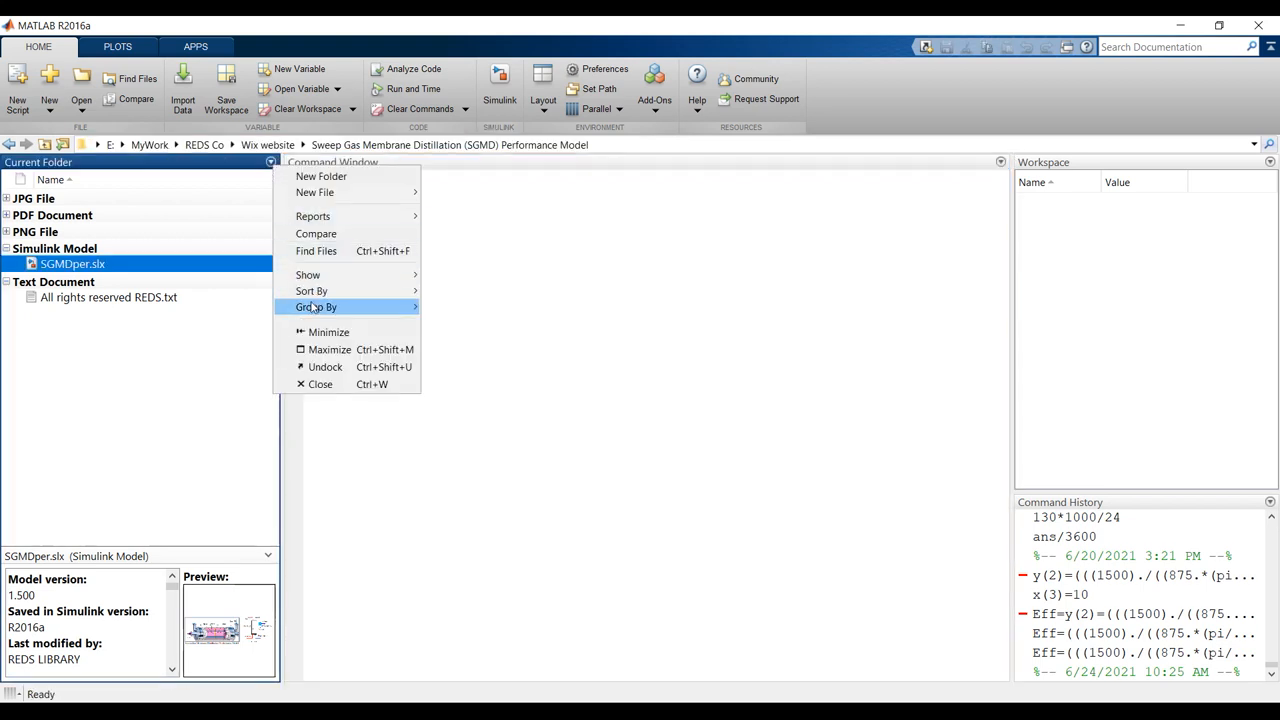
click(316, 308)
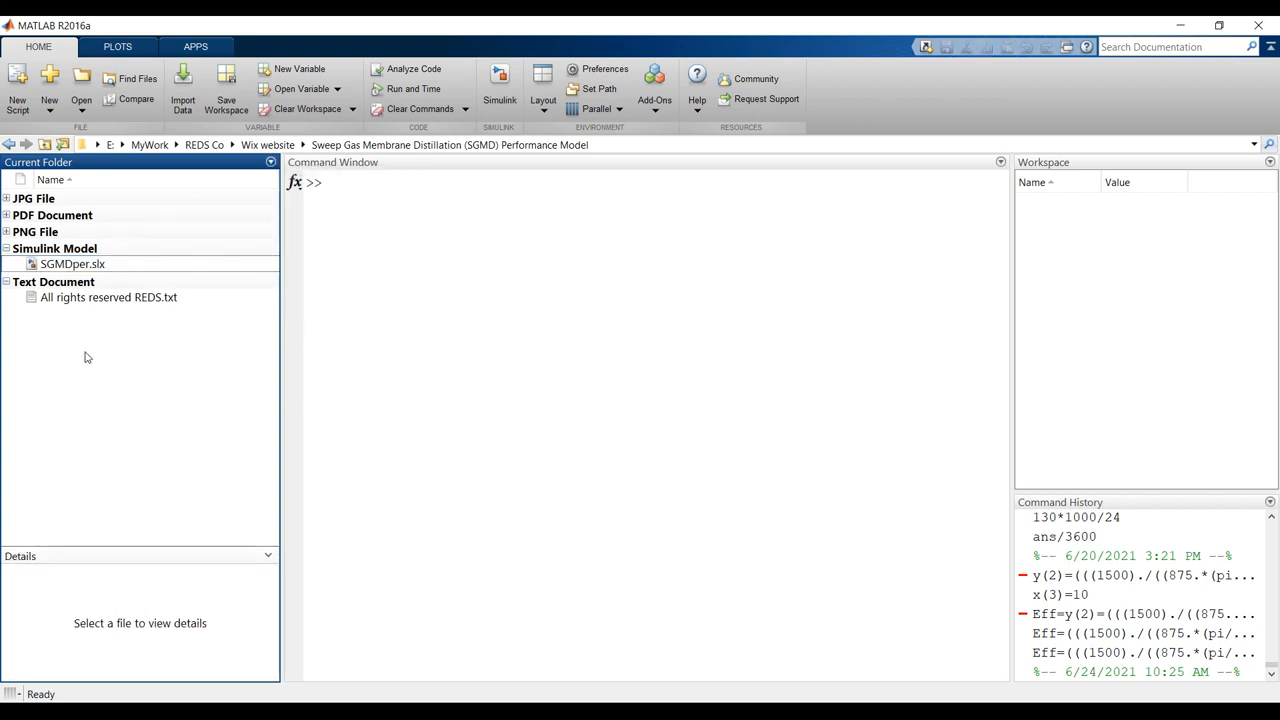
mouse_move(118, 320)
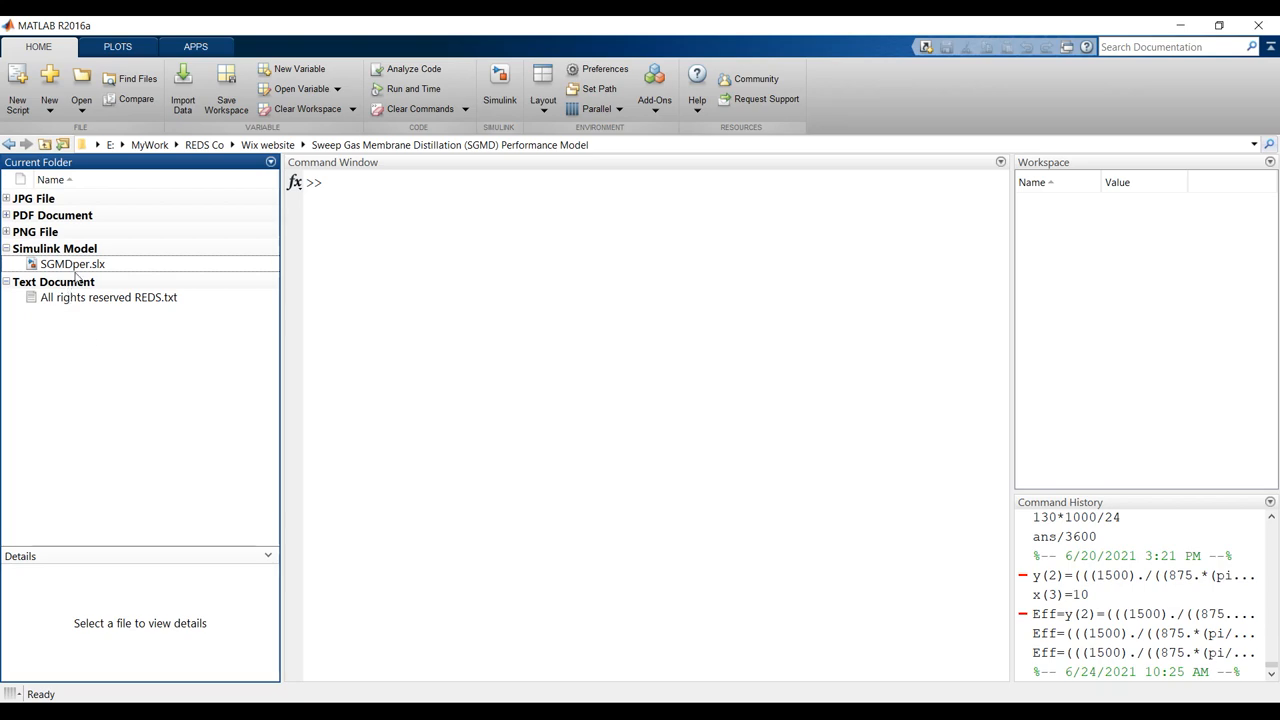
click(72, 264)
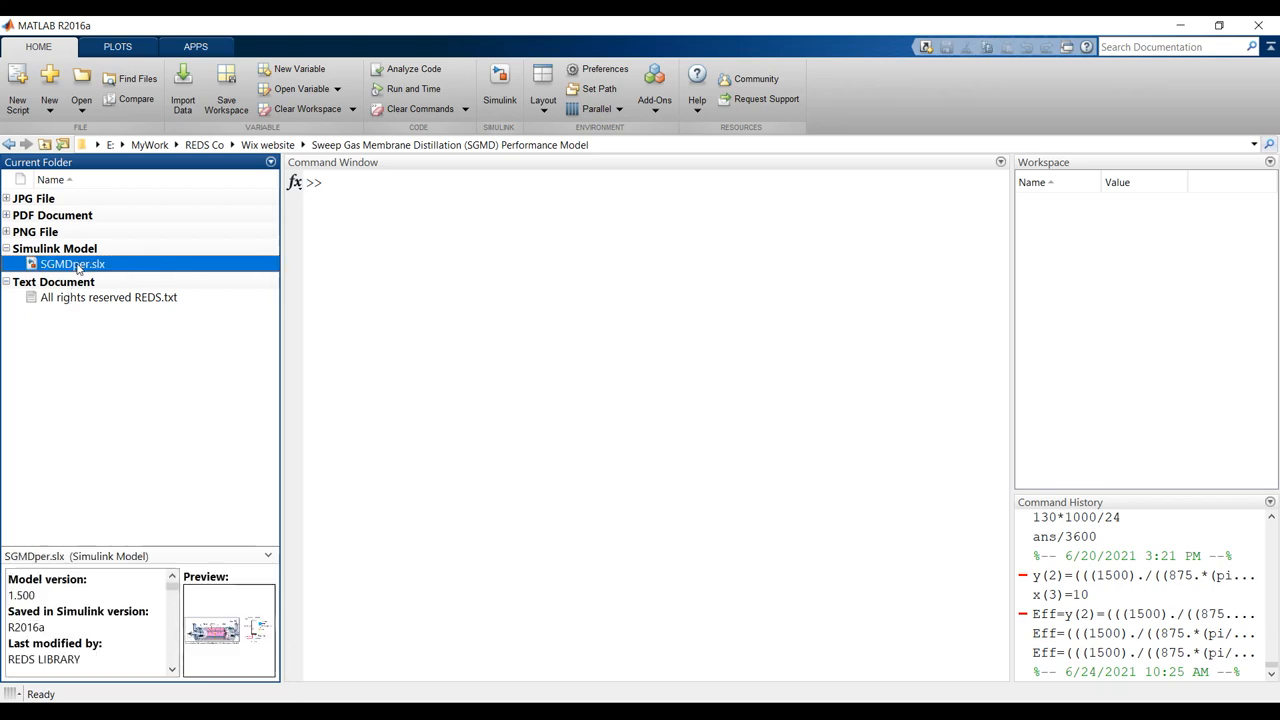
Open SGMDper.slx from the Current Folder in Simulink.
double_click(72, 264)
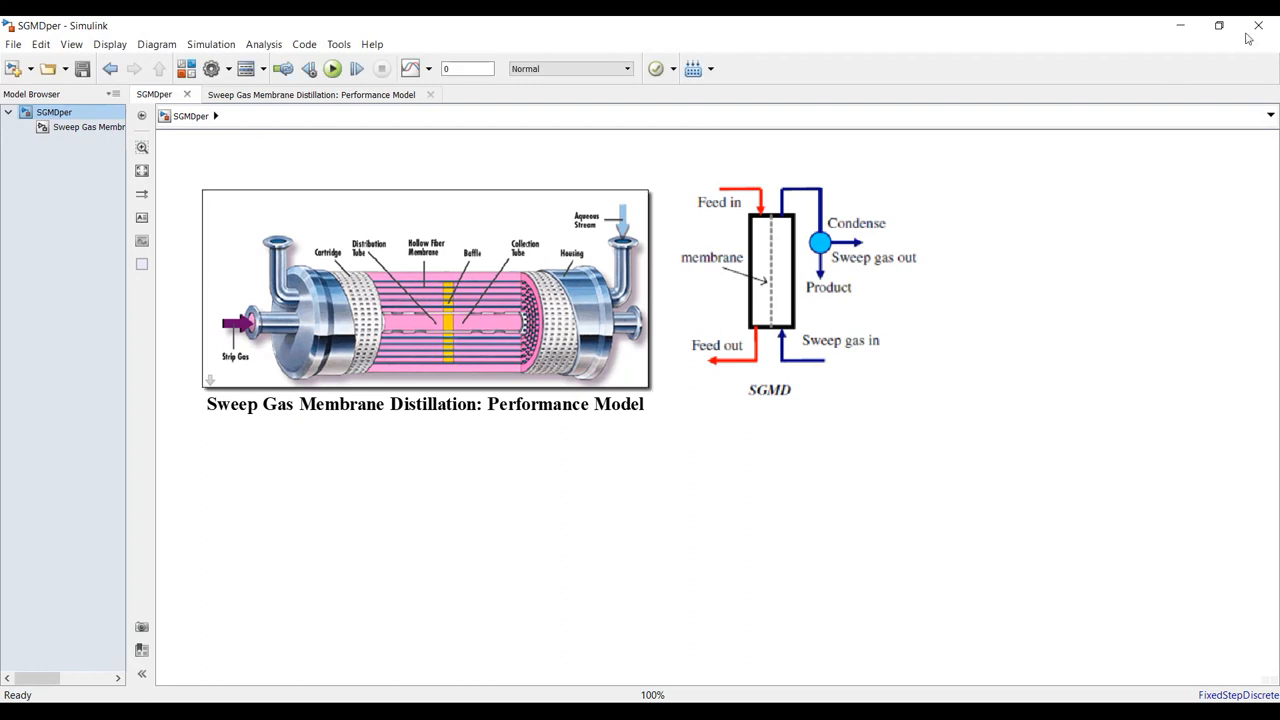
mouse_move(502, 436)
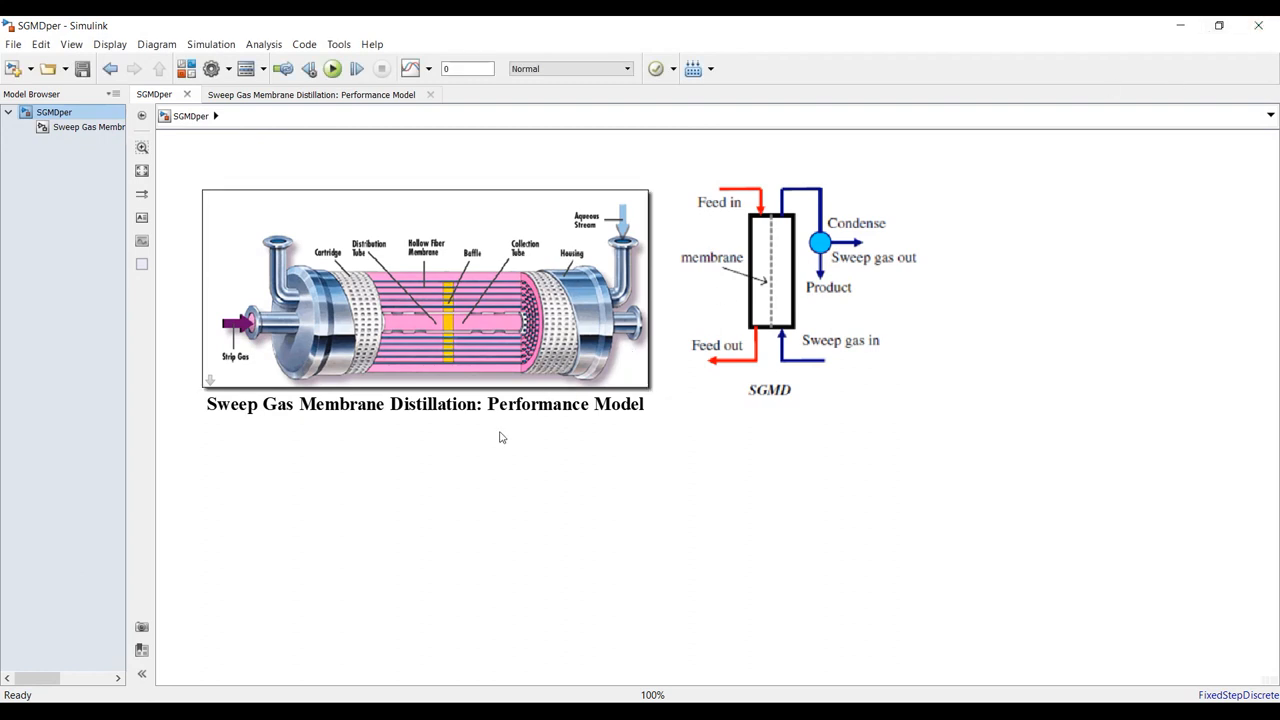
mouse_move(444, 452)
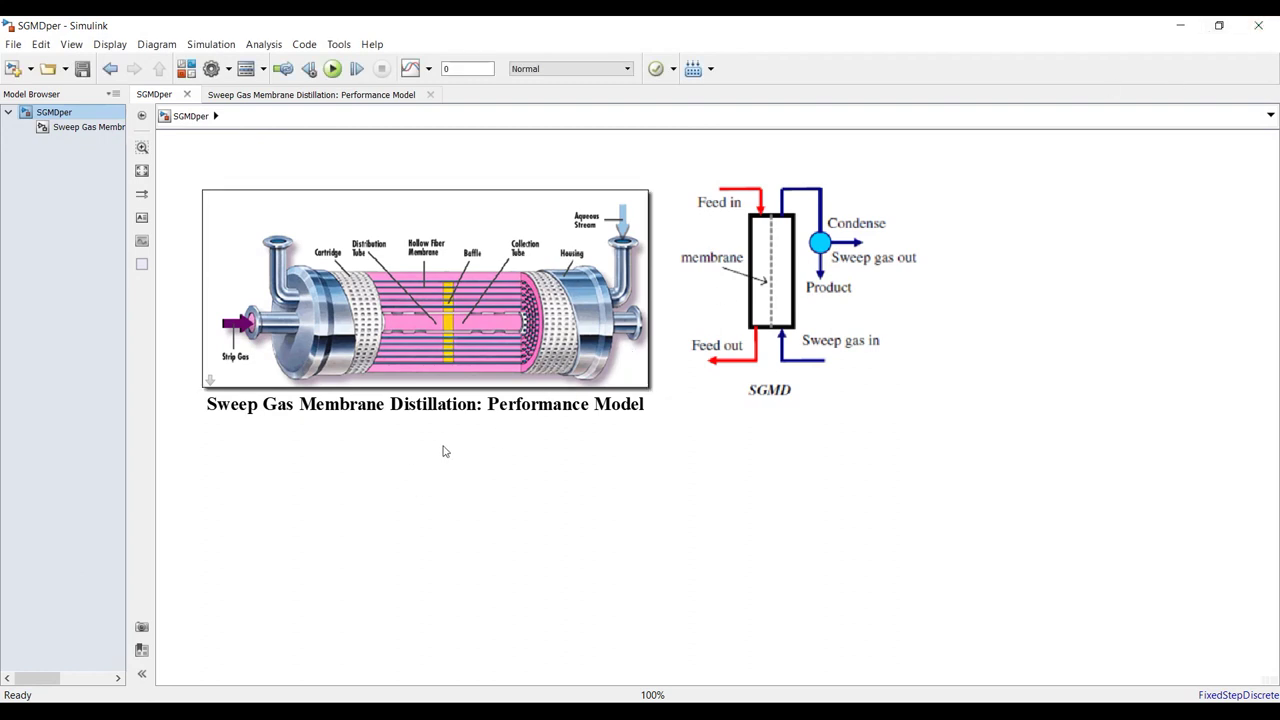
mouse_move(400, 516)
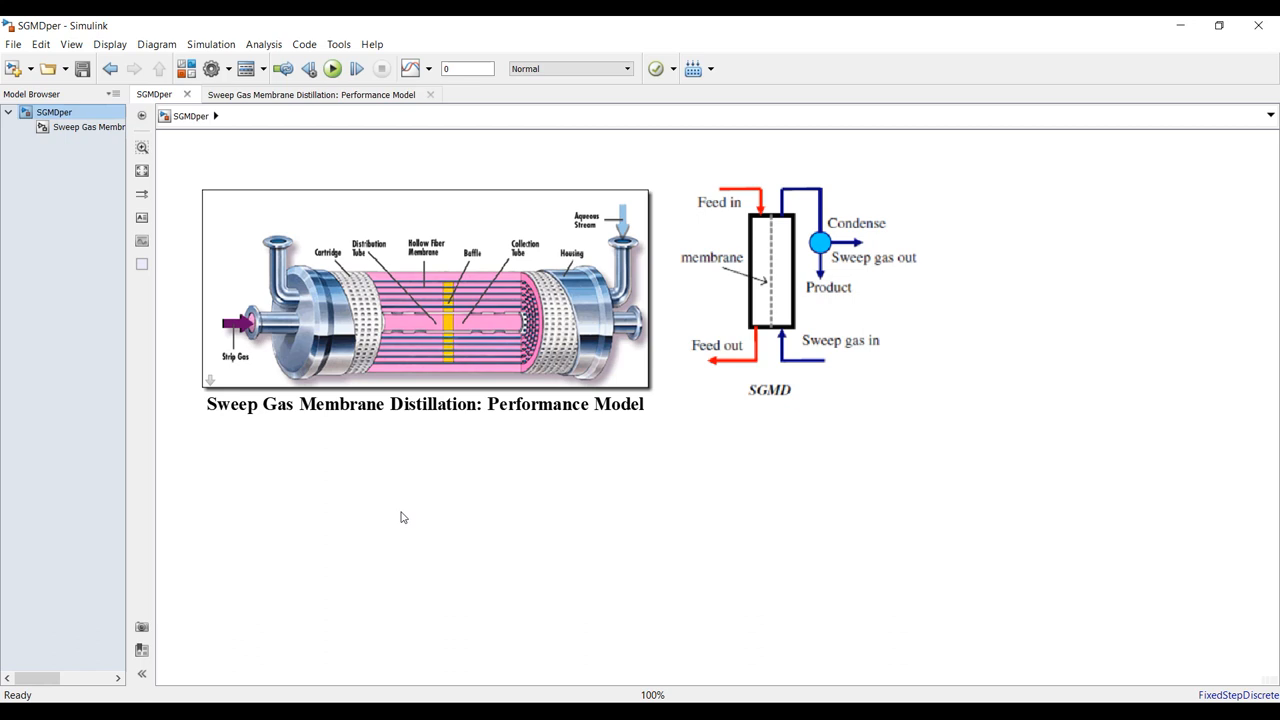
mouse_move(476, 88)
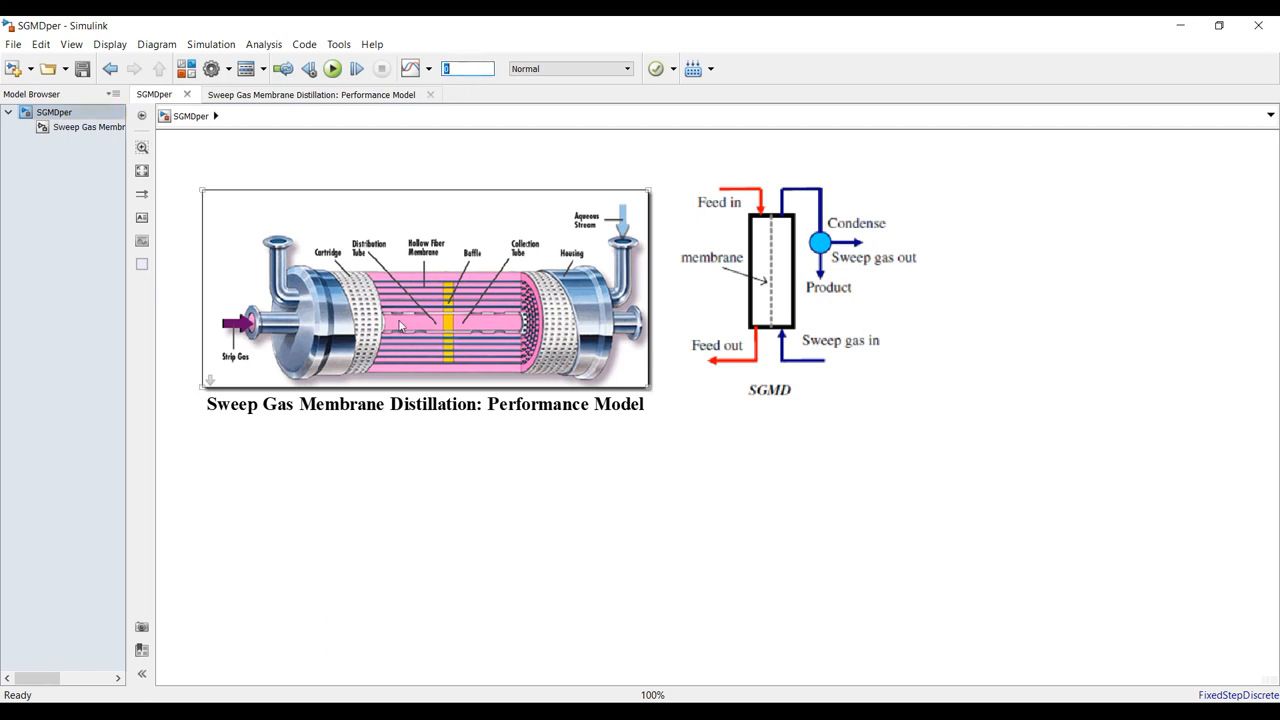
Review the SGMD performance block's cost and design parameters, including plant life time.
double_click(420, 290)
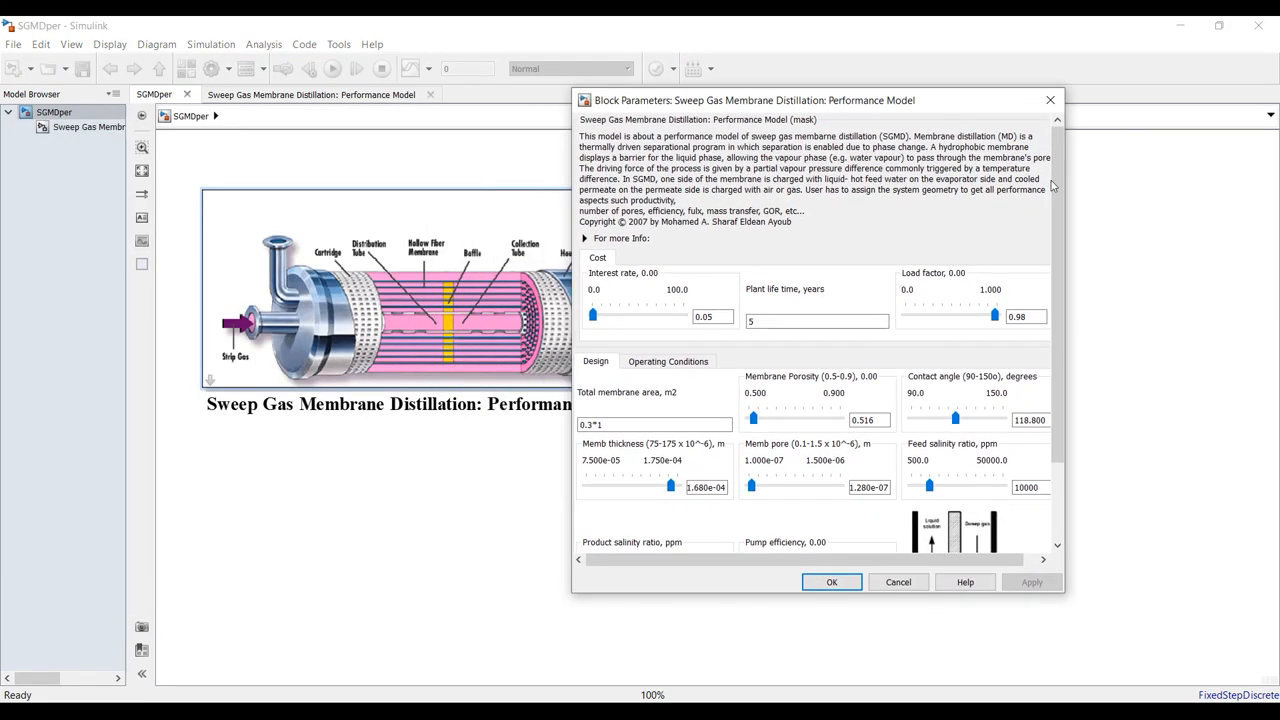
scroll(down, 3)
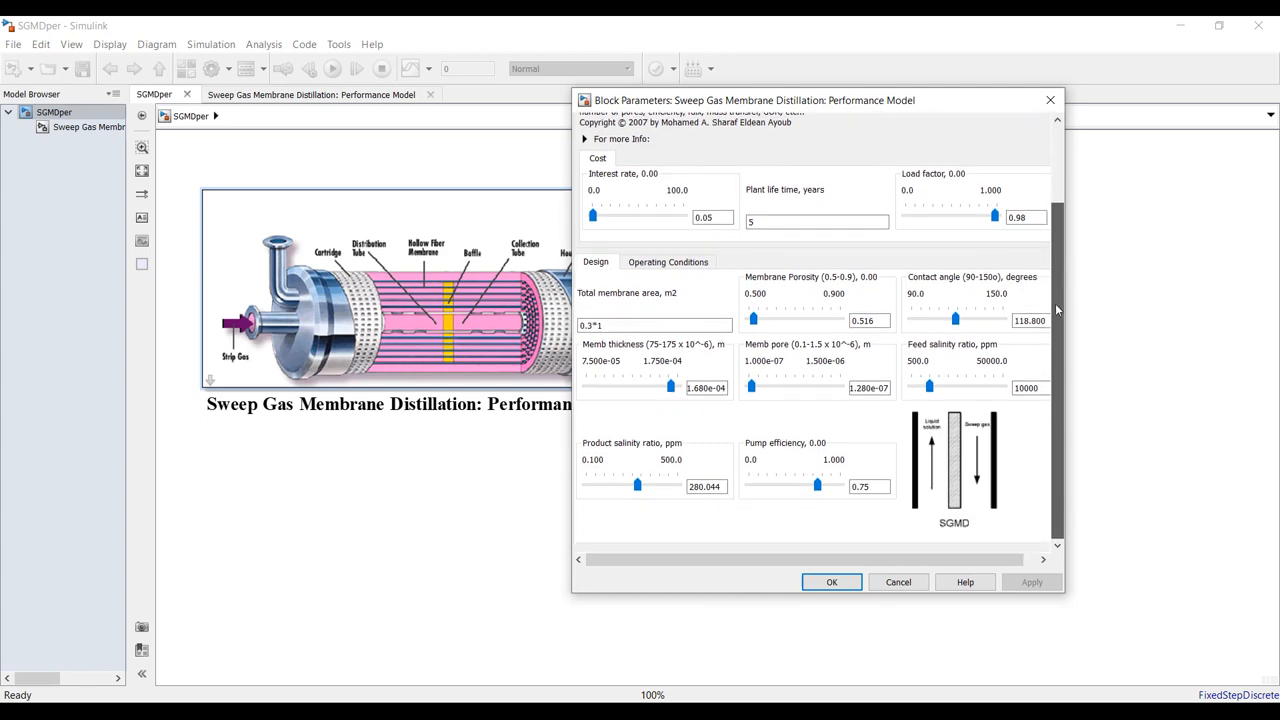
scroll(up, 3)
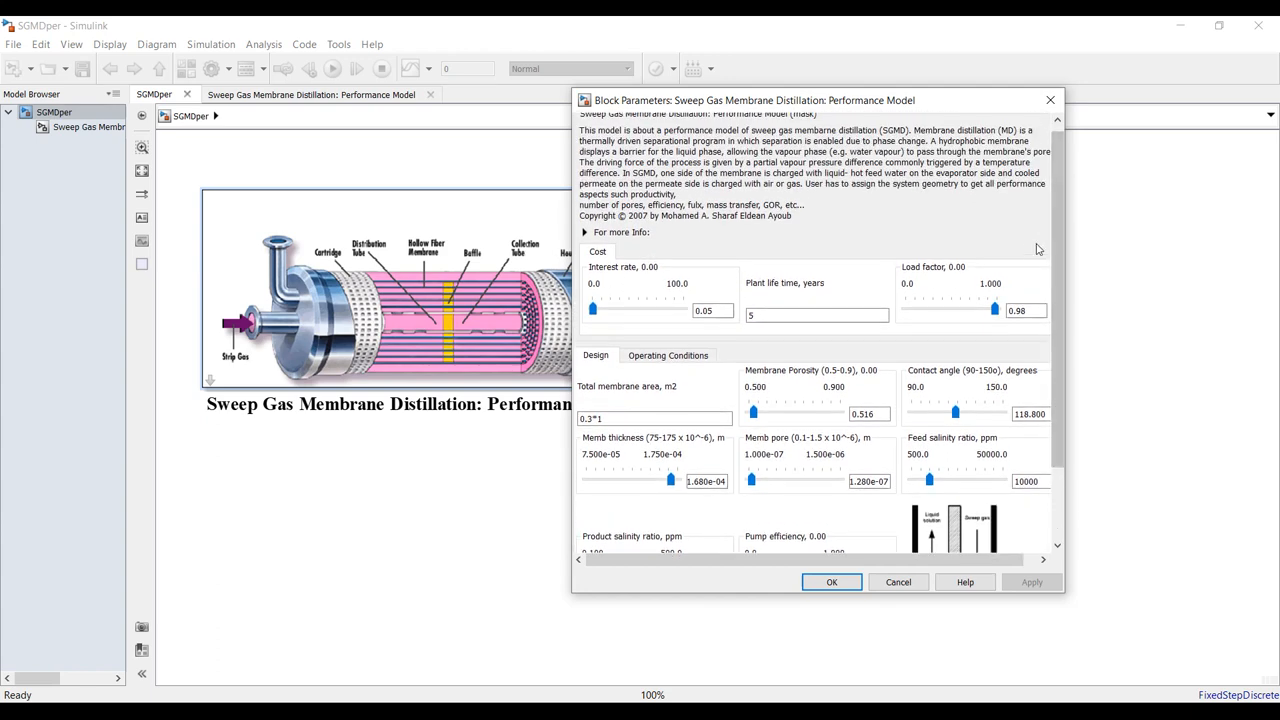
mouse_move(624, 266)
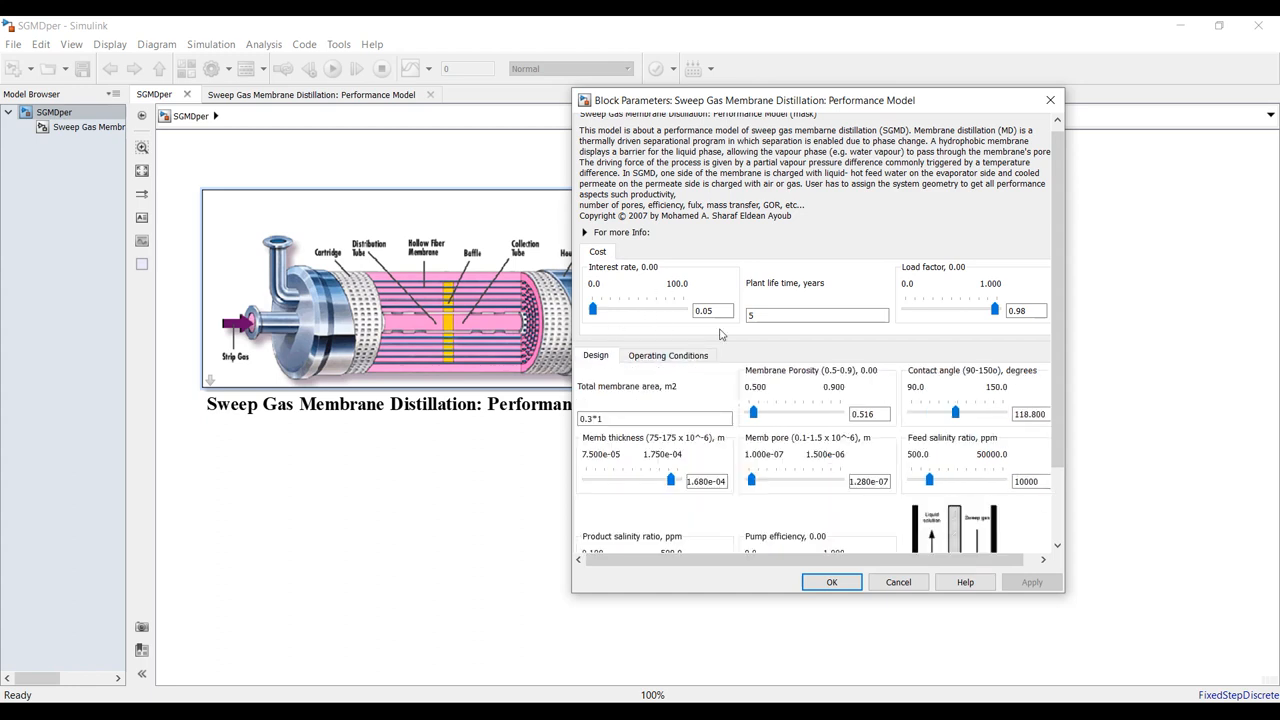
scroll(down, 3)
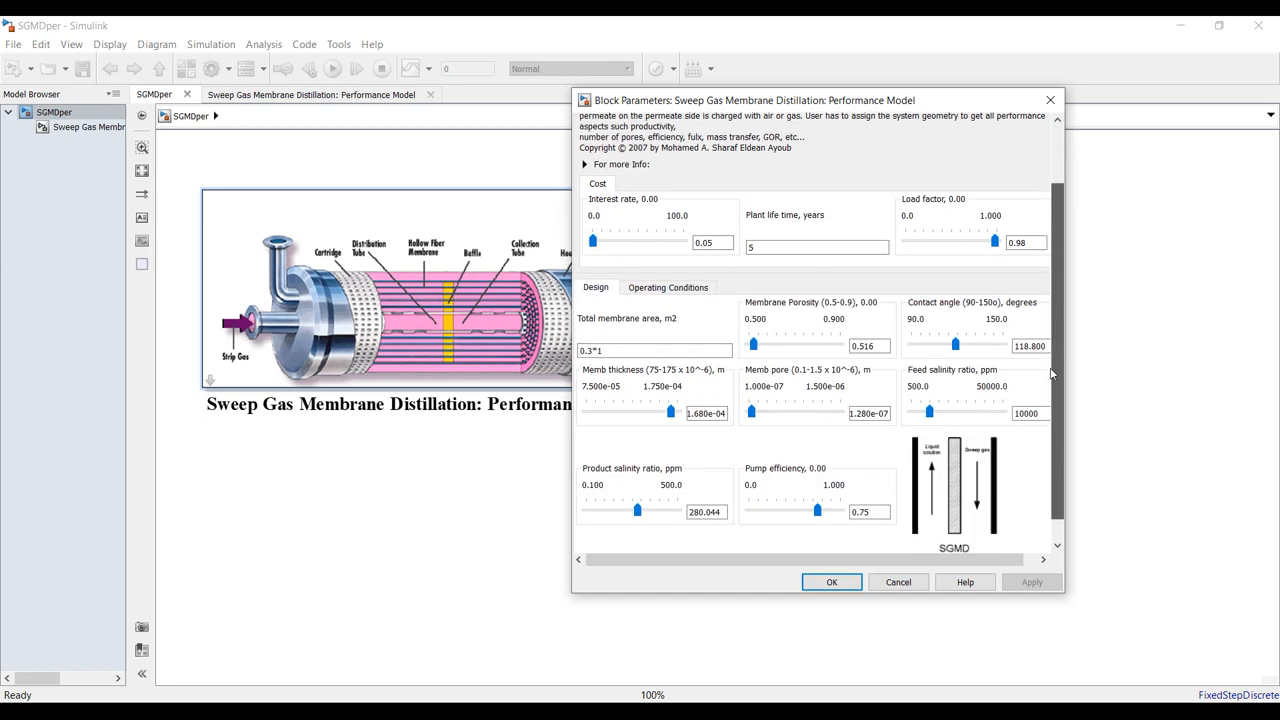
scroll(up, 3)
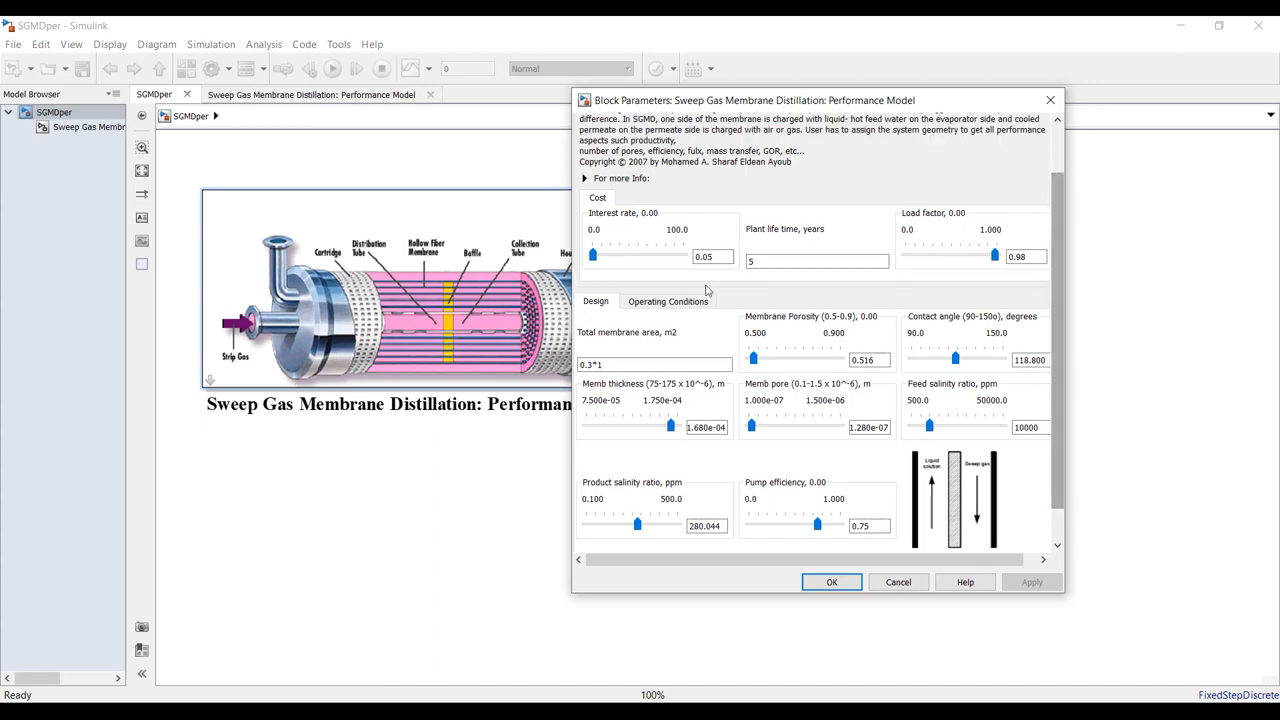
click(816, 260)
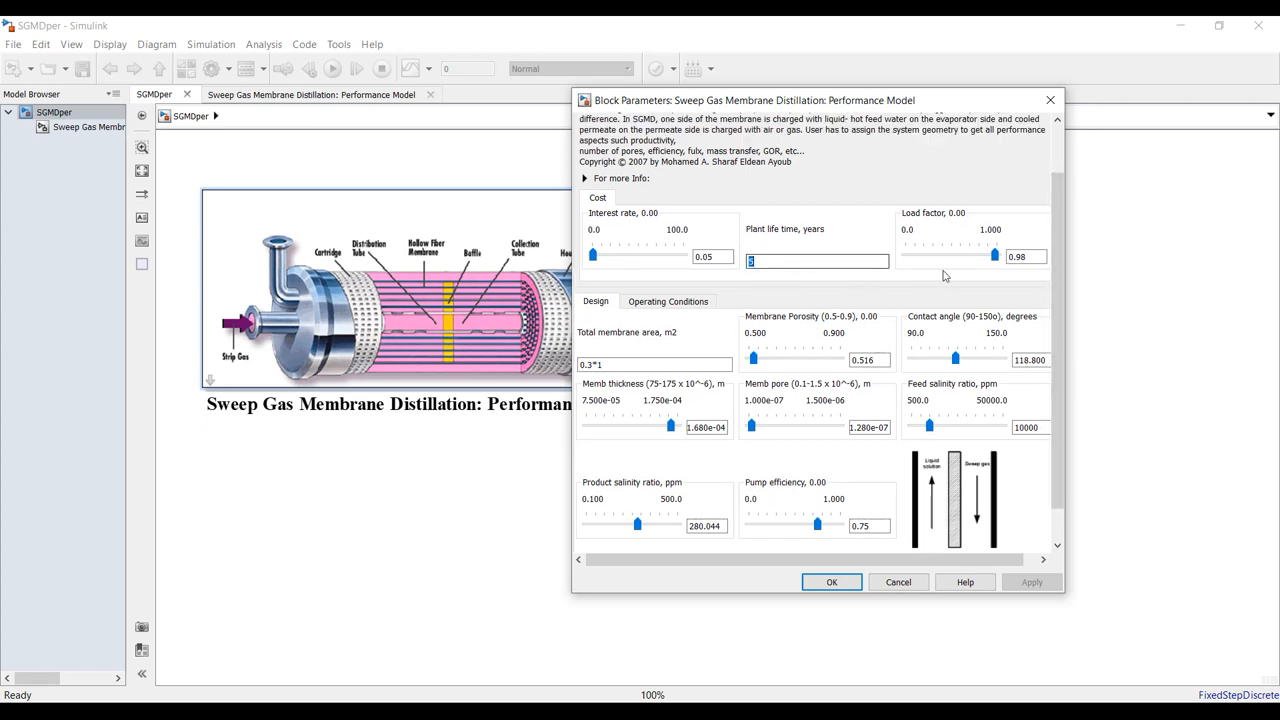
mouse_move(684, 320)
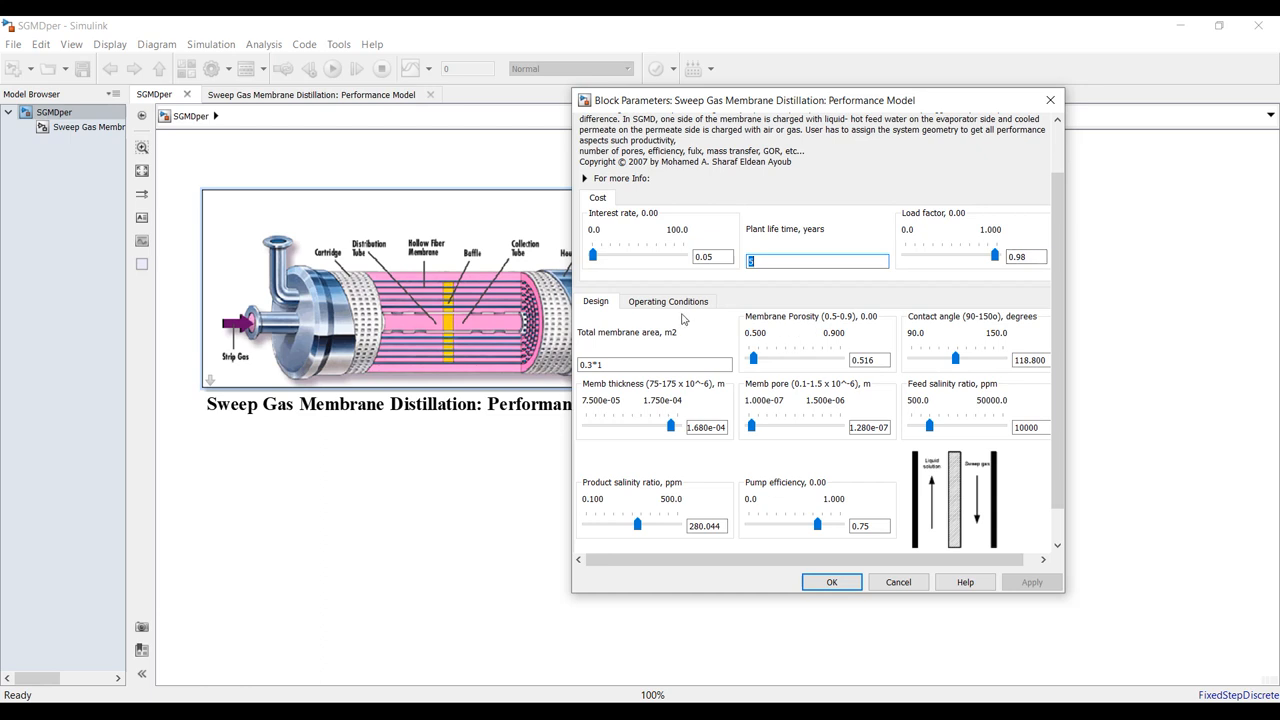
scroll(down, 3)
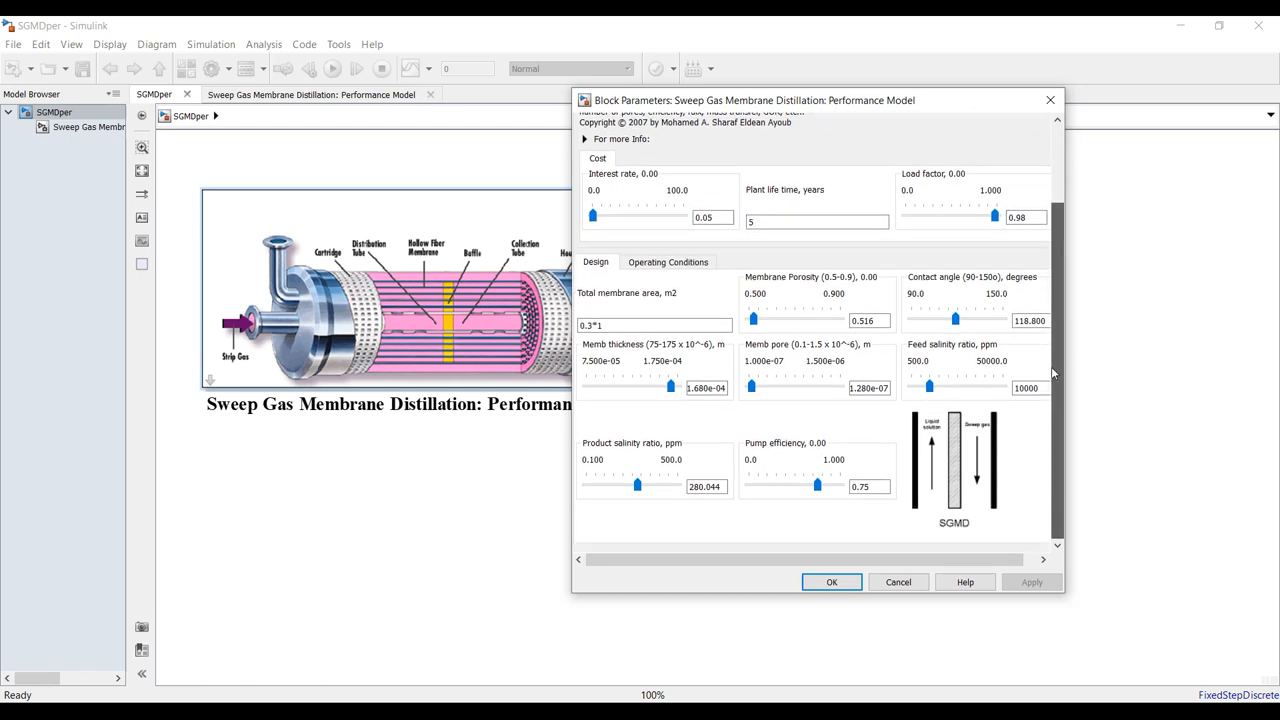
Set total membrane area 0.5*2 and feed salinity ratio 25000, apply, and select the product salinity value.
click(654, 326)
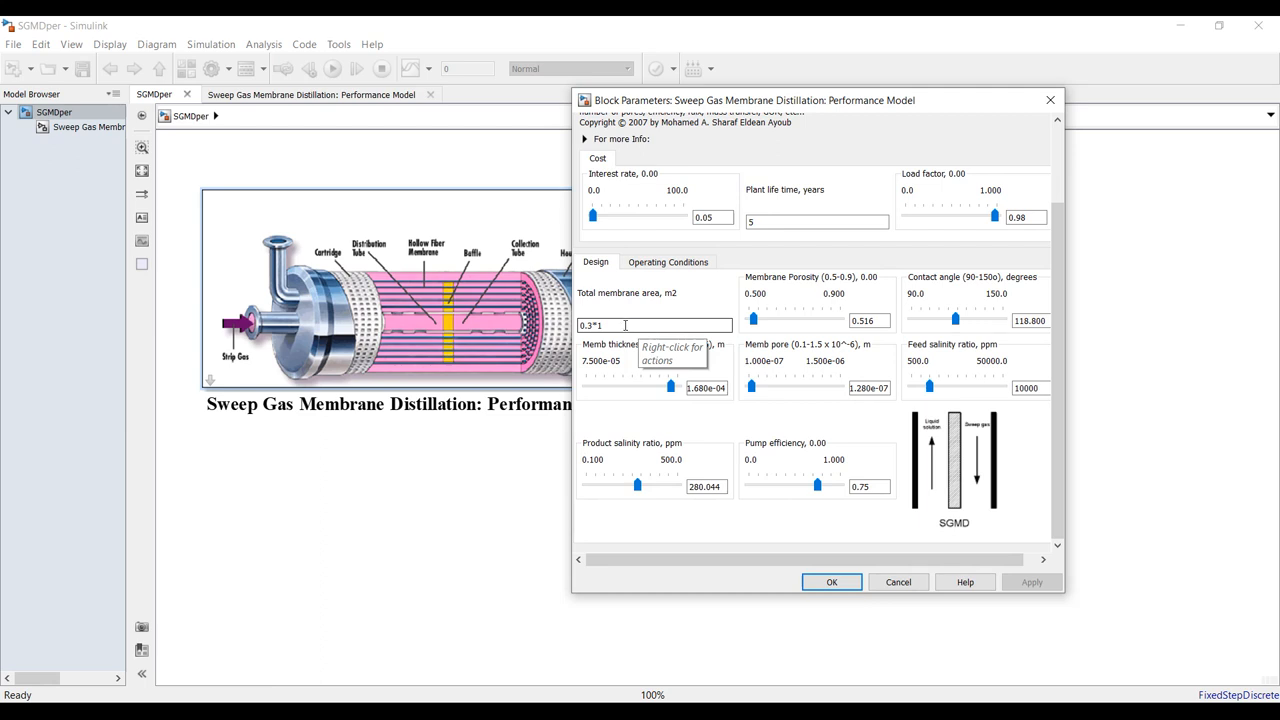
triple_click(624, 324)
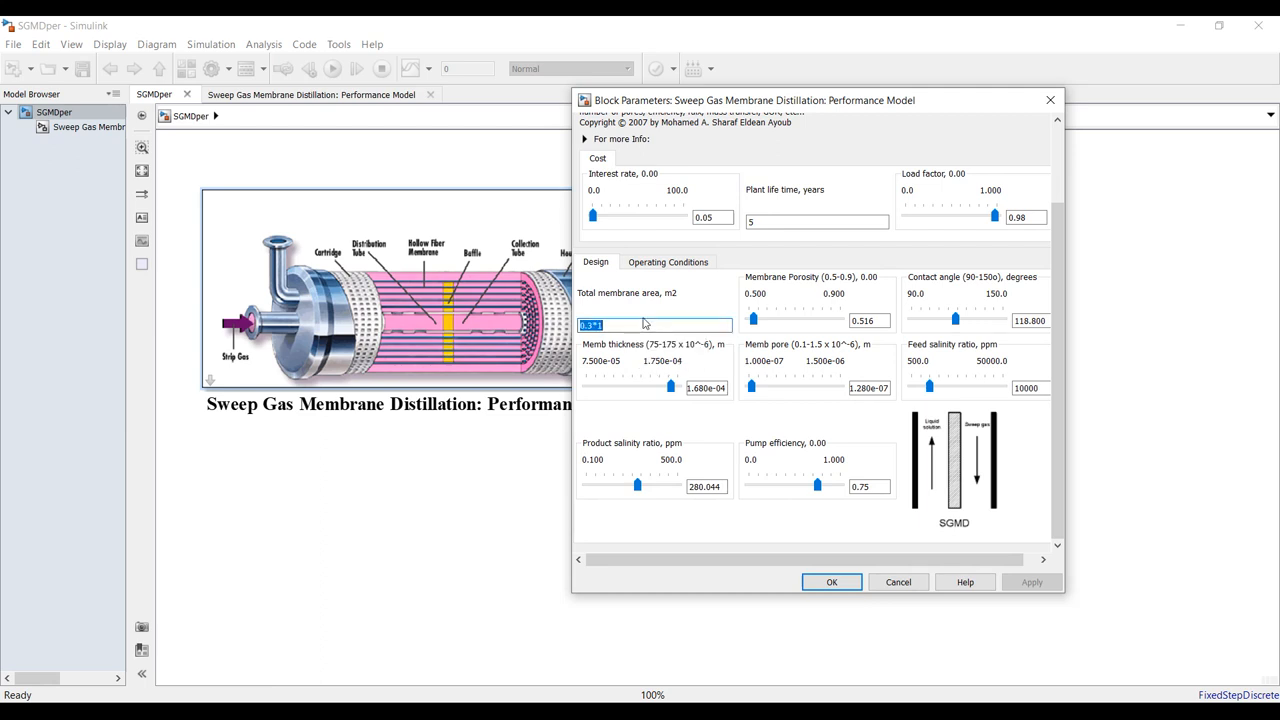
mouse_move(656, 324)
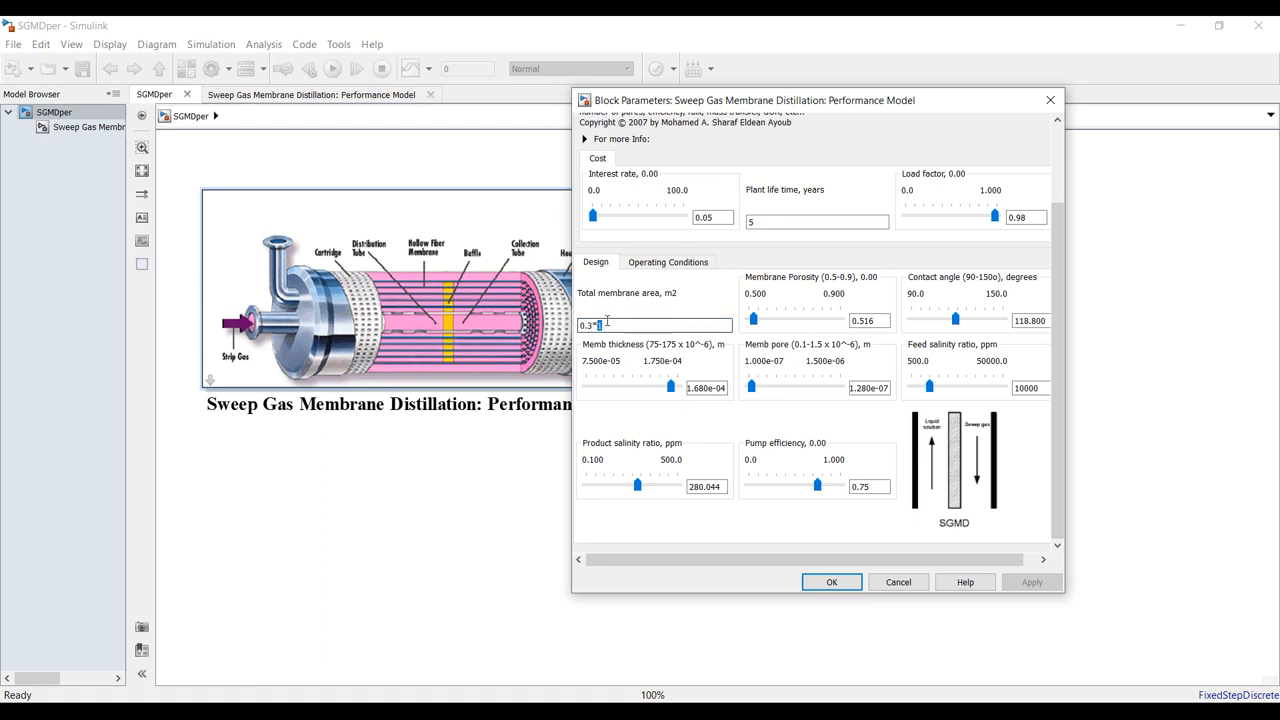
text(2)
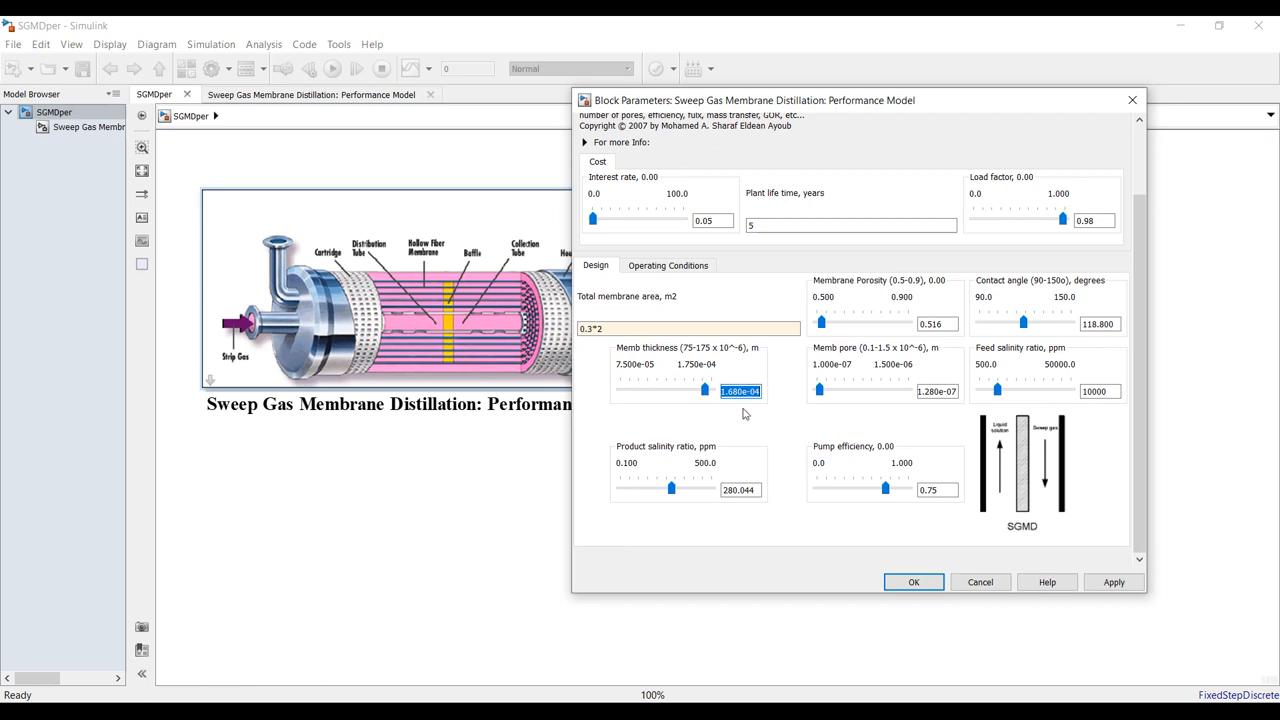
click(936, 390)
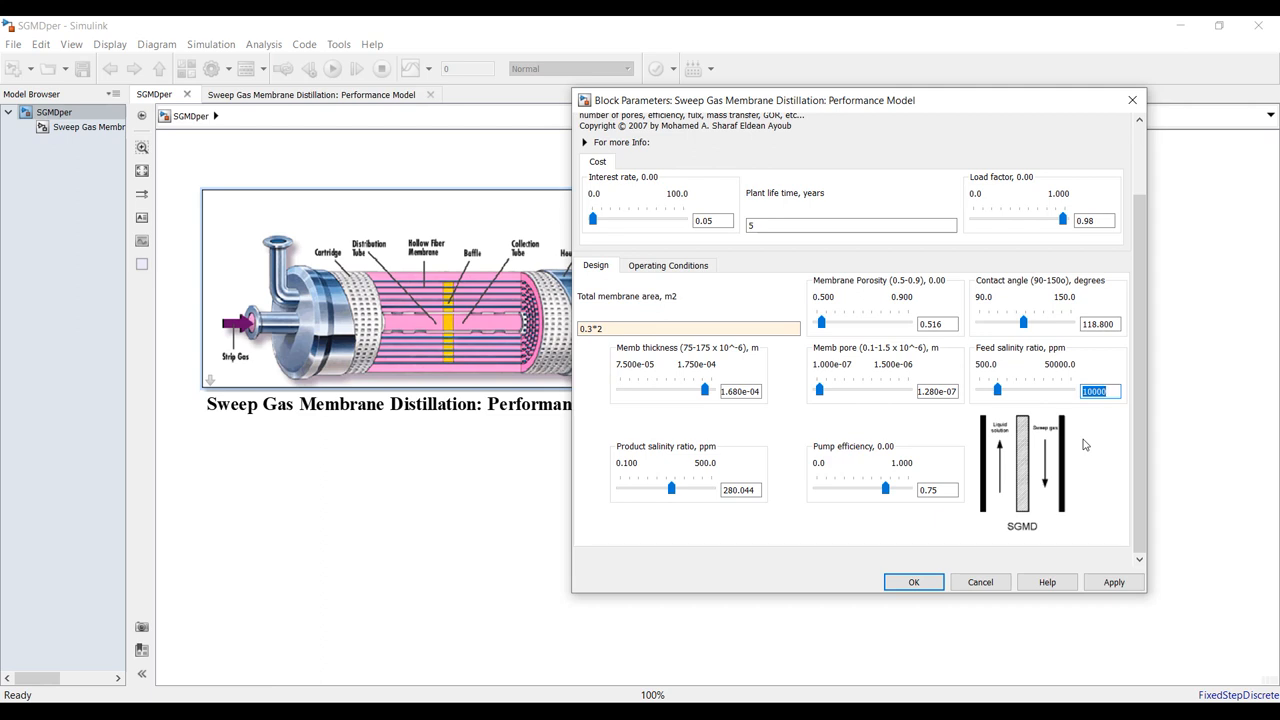
text(25)
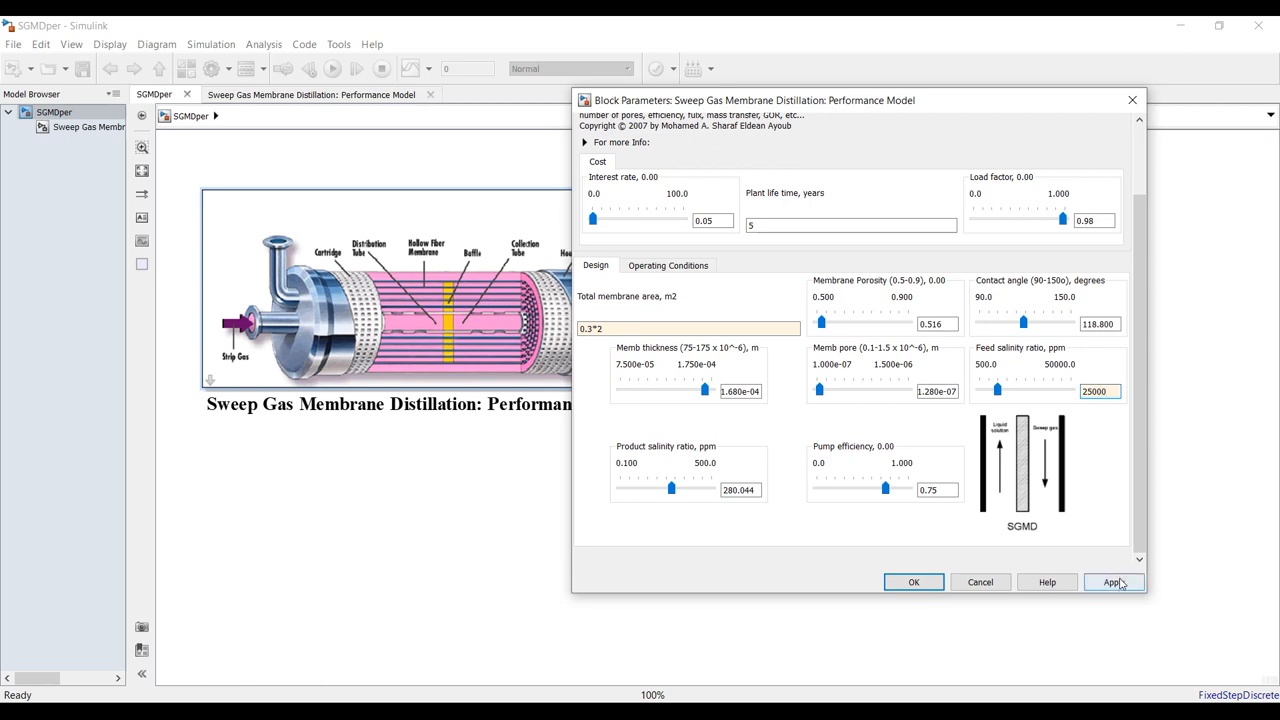
click(1112, 582)
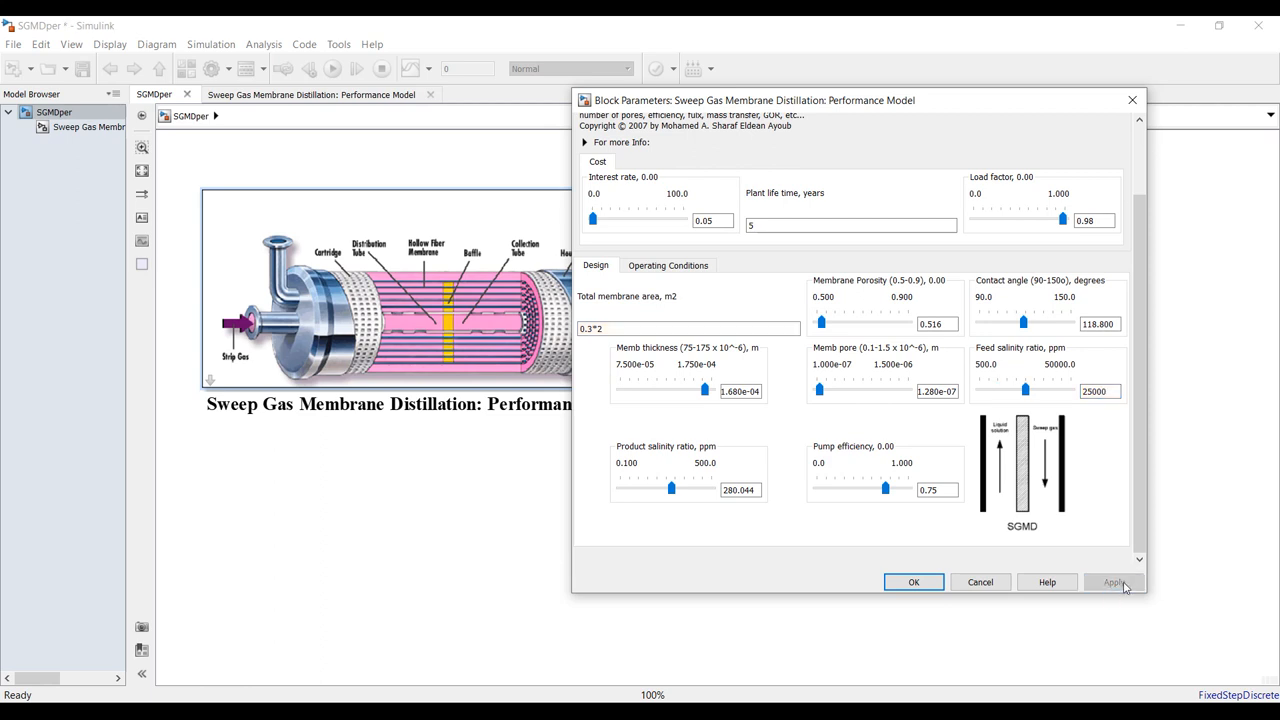
click(1112, 582)
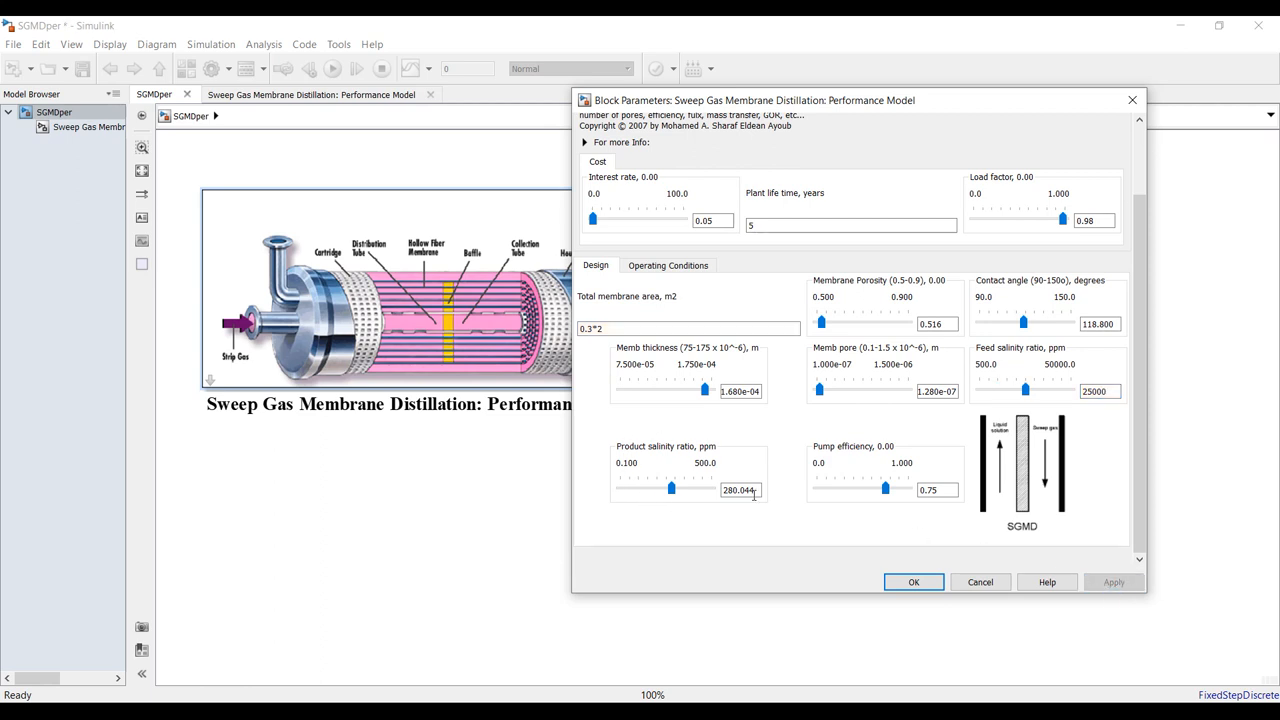
triple_click(740, 488)
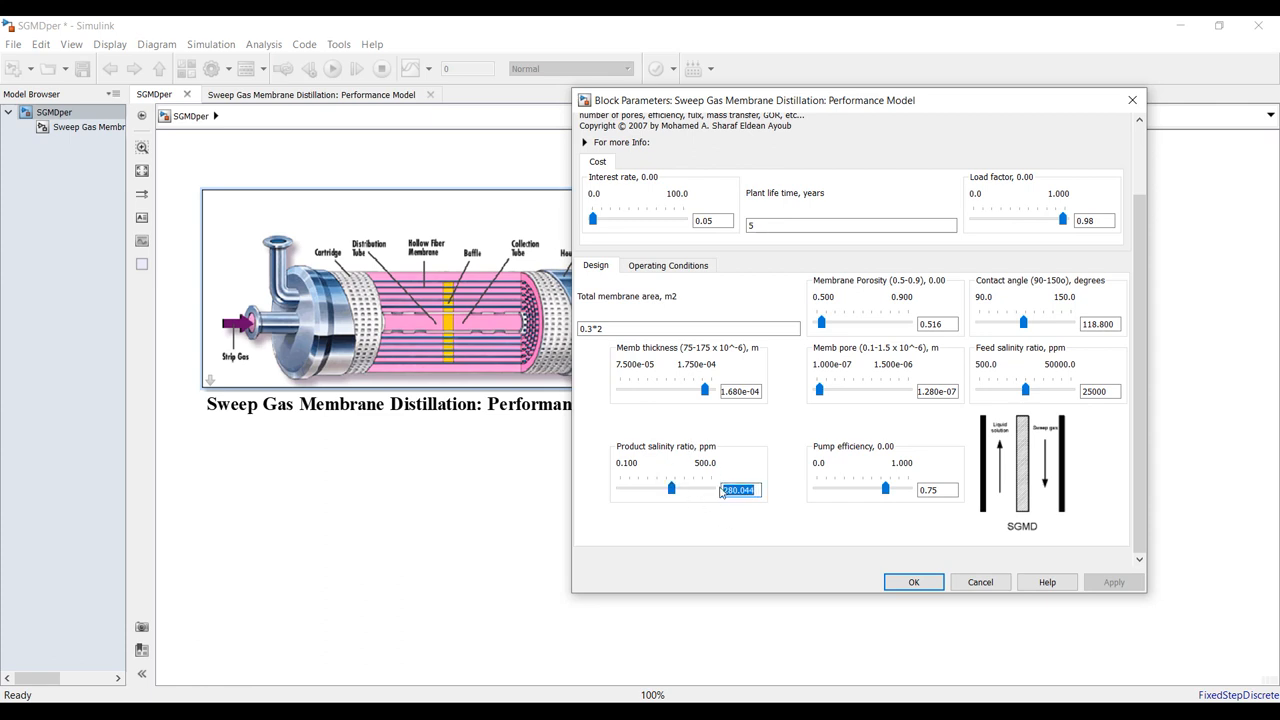
mouse_move(700, 514)
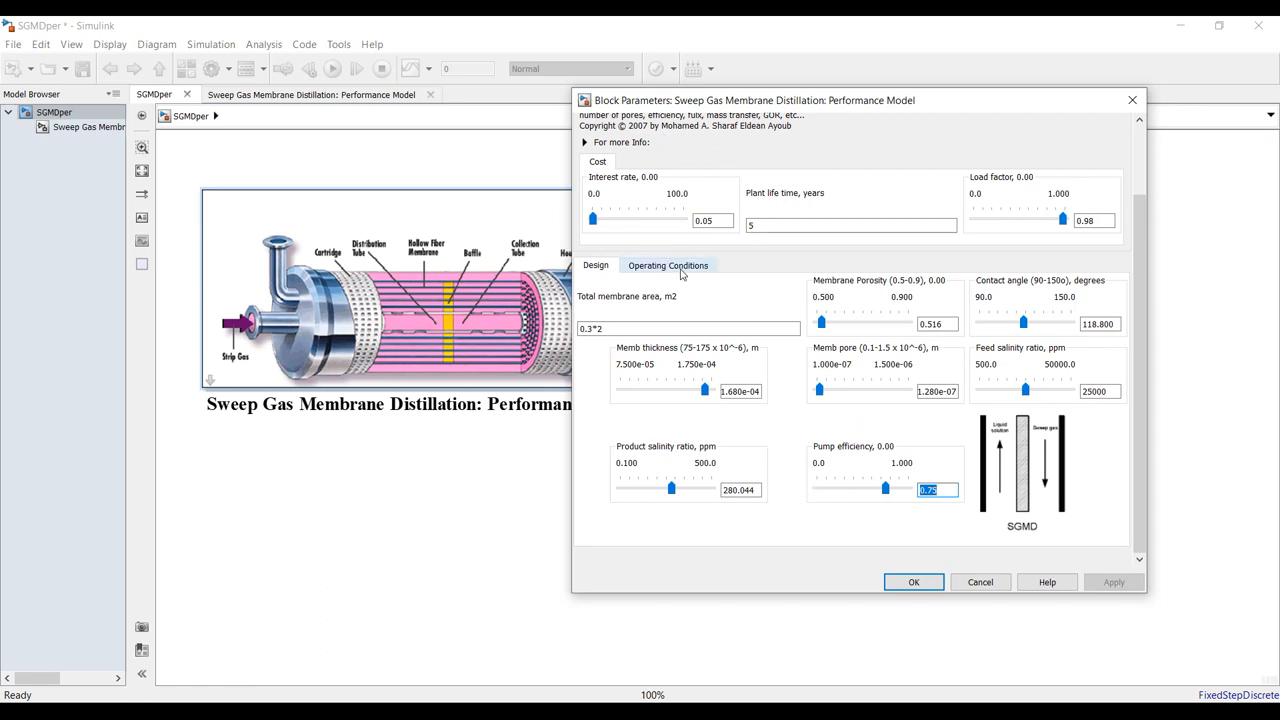
Review operating conditions (feed 50 °C, permeate 25 °C, air 1000 kg/h) and confirm with OK.
click(668, 264)
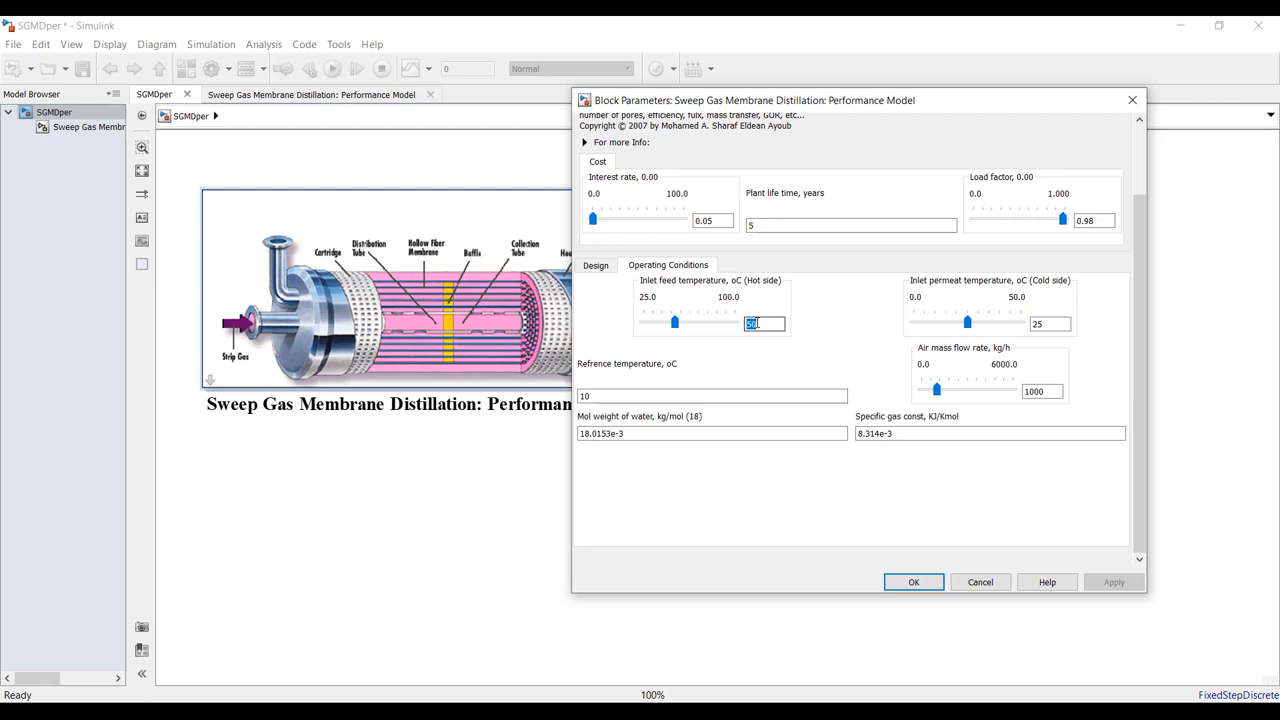
mouse_move(900, 332)
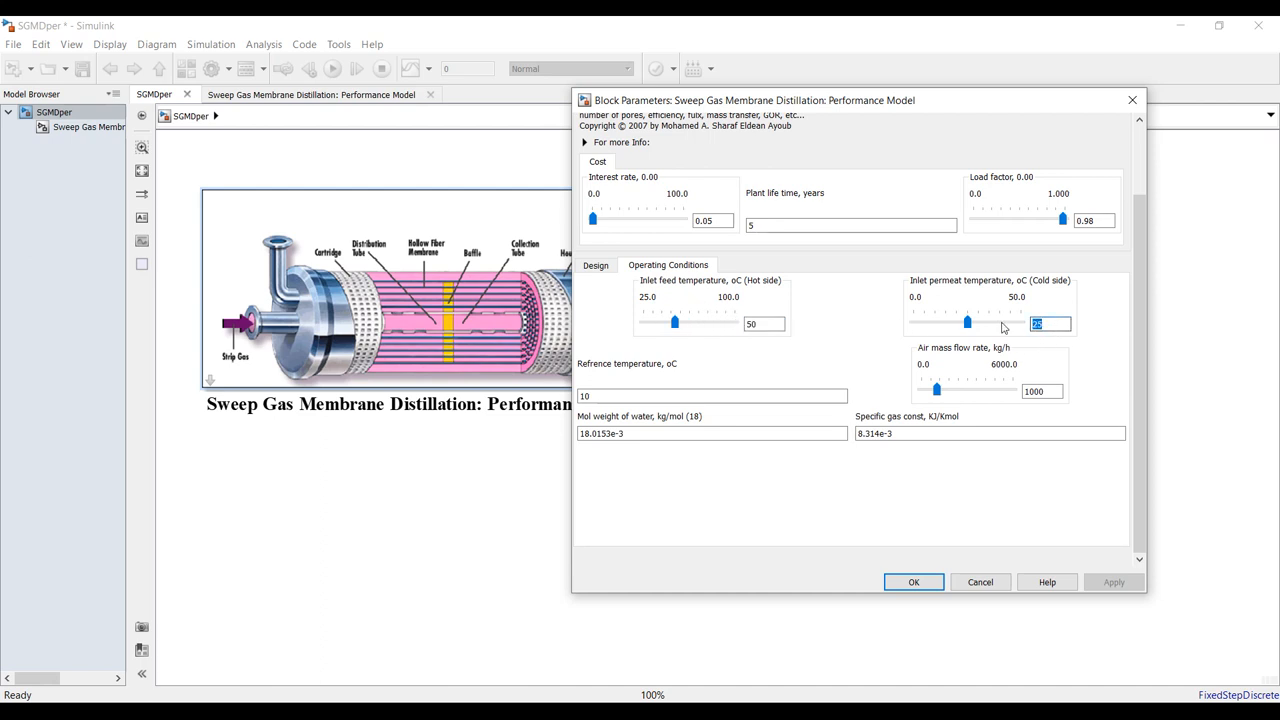
mouse_move(930, 288)
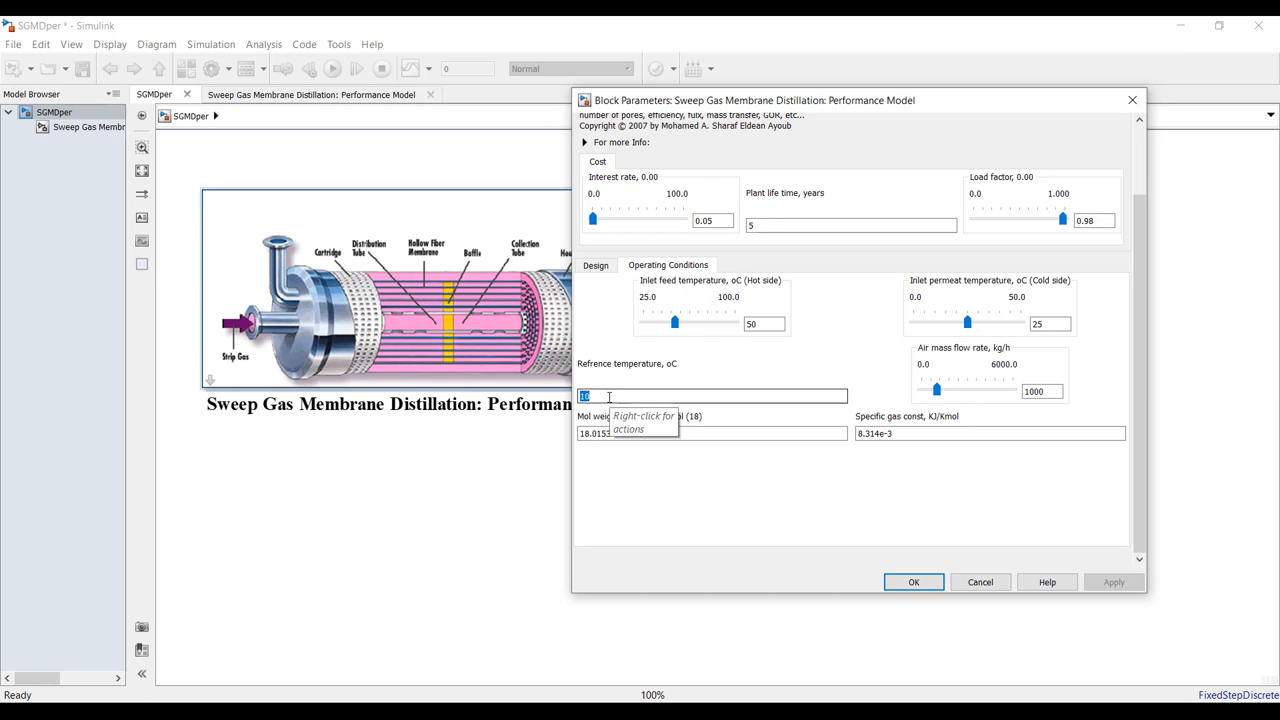
mouse_move(610, 396)
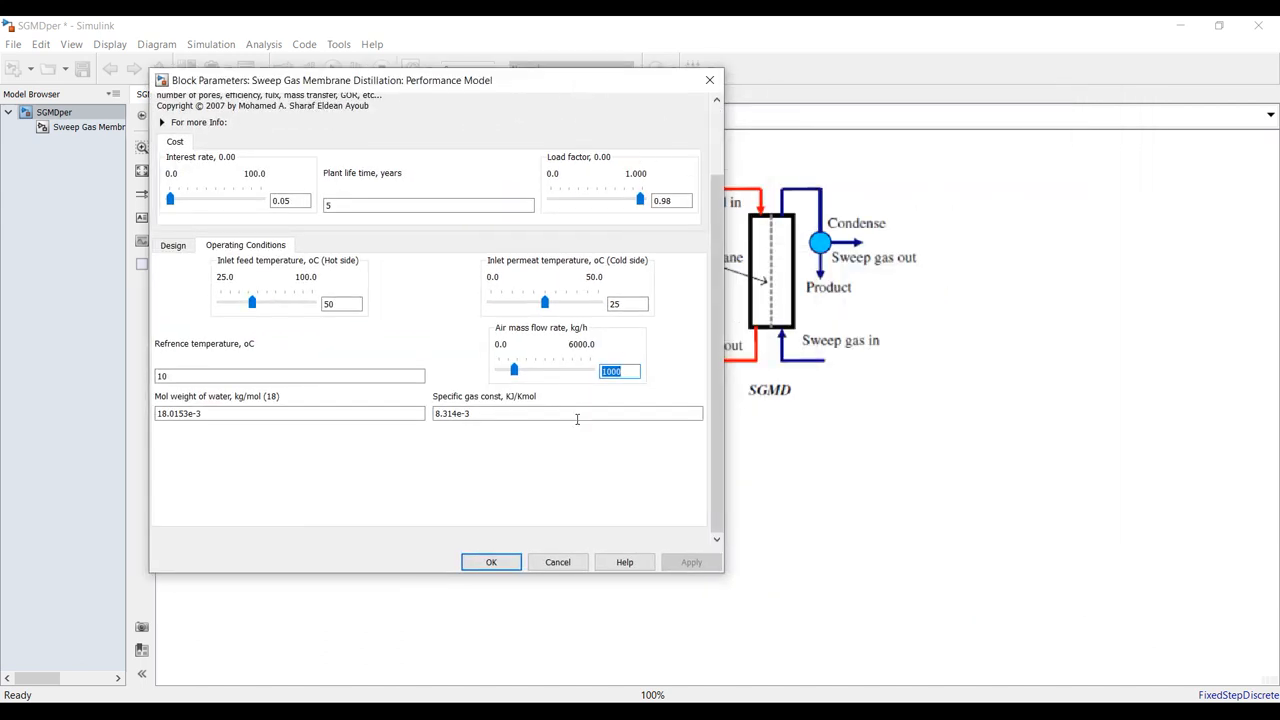
mouse_move(530, 408)
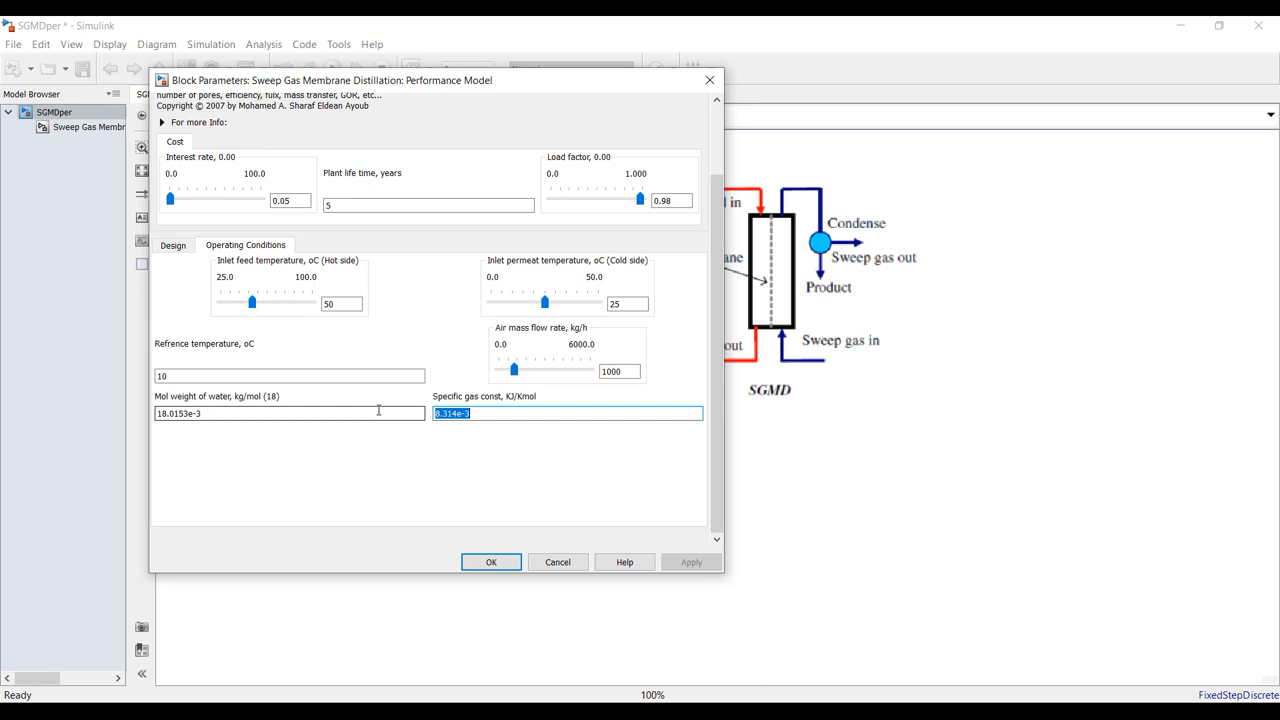
mouse_move(376, 412)
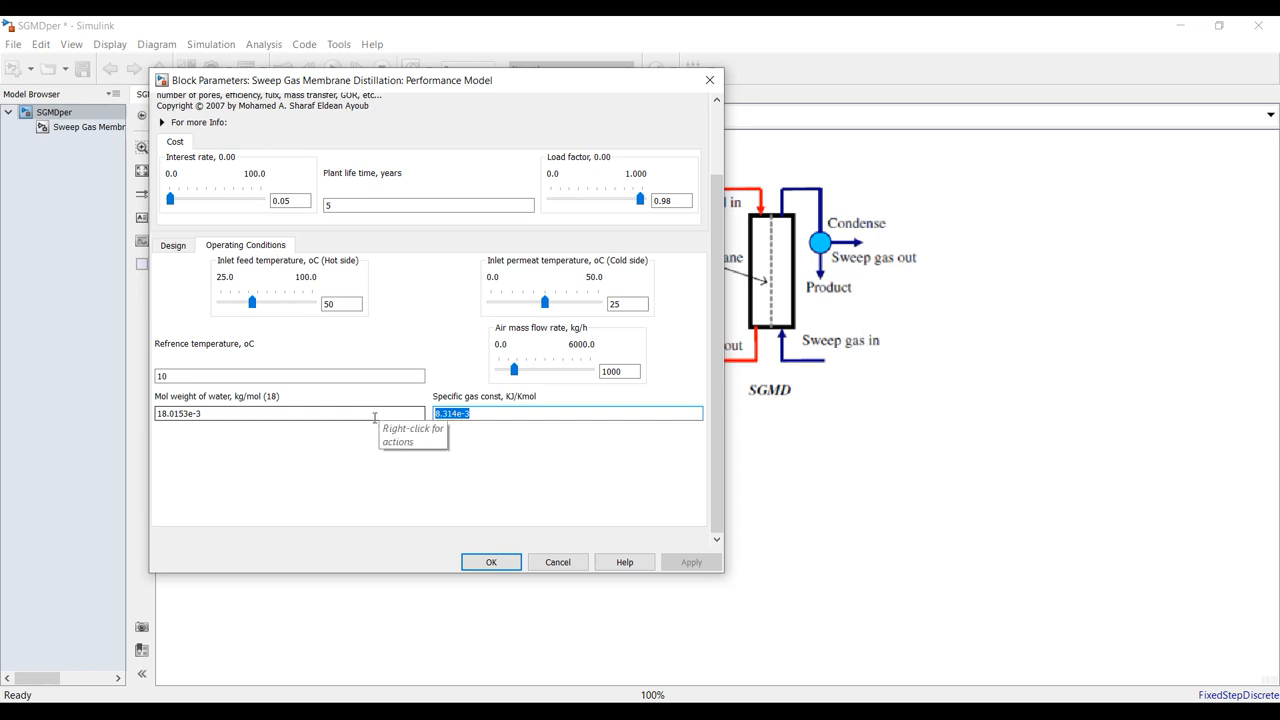
click(288, 412)
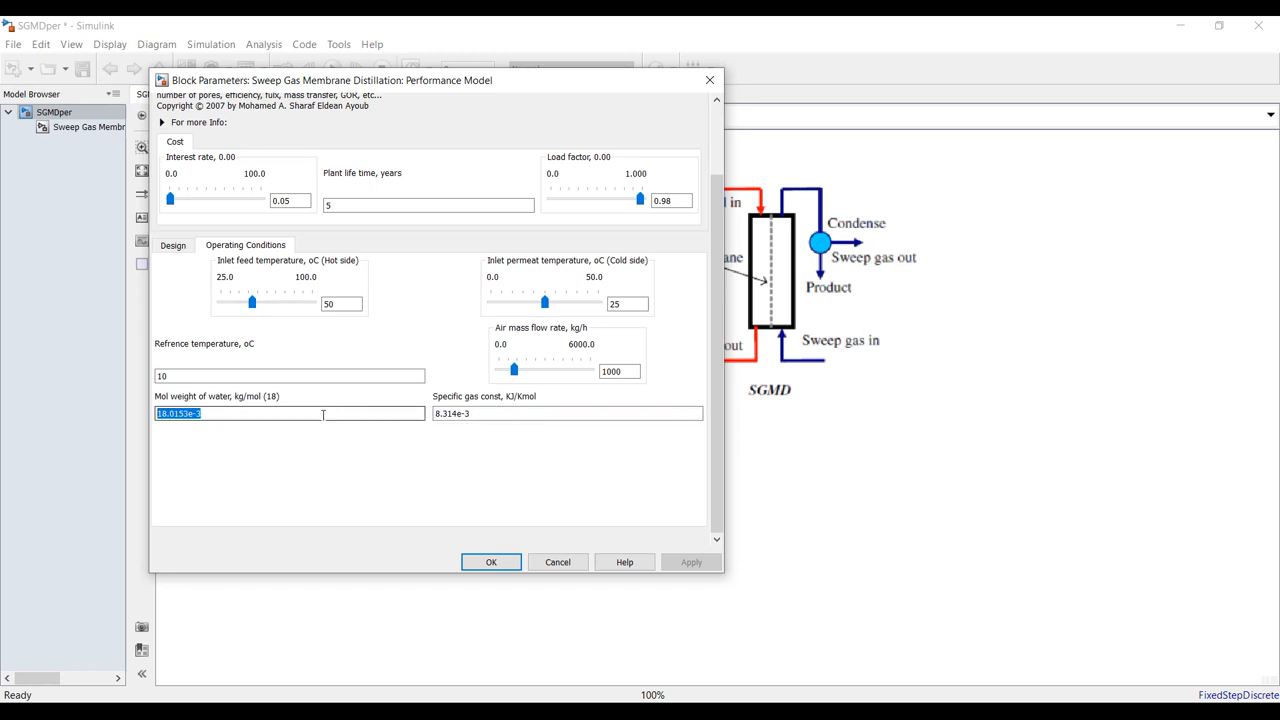
mouse_move(492, 560)
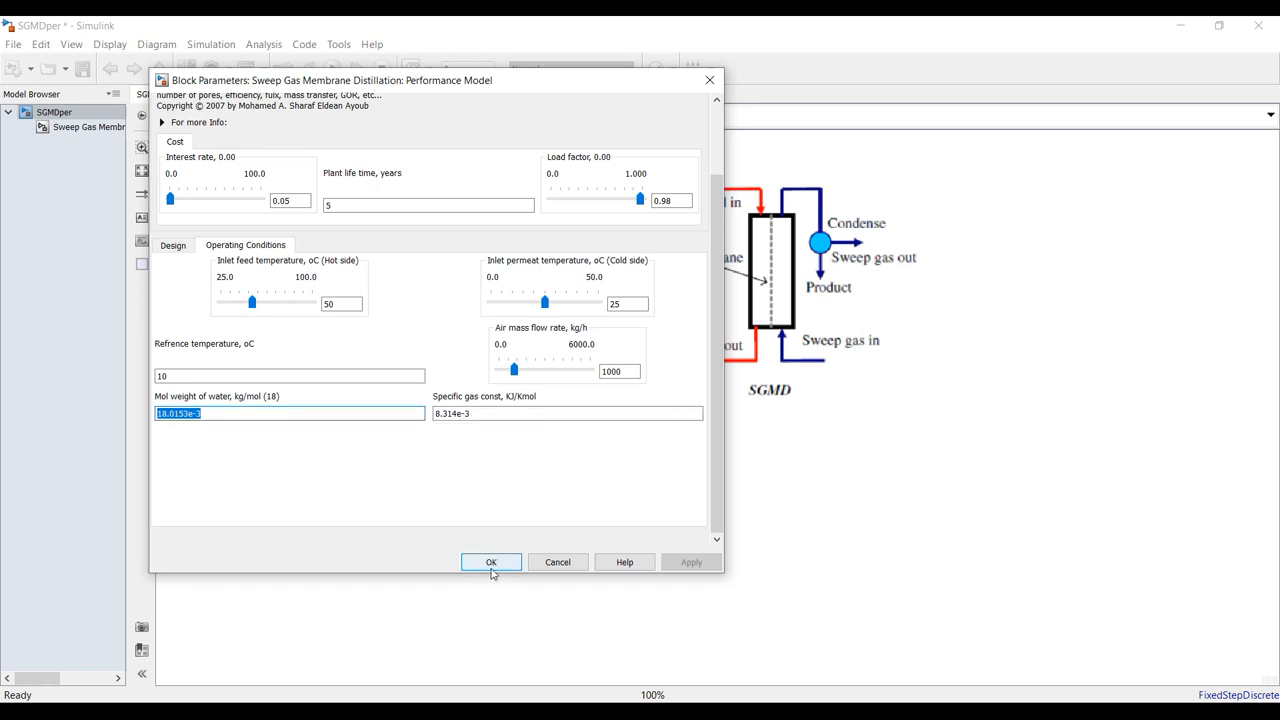
click(492, 560)
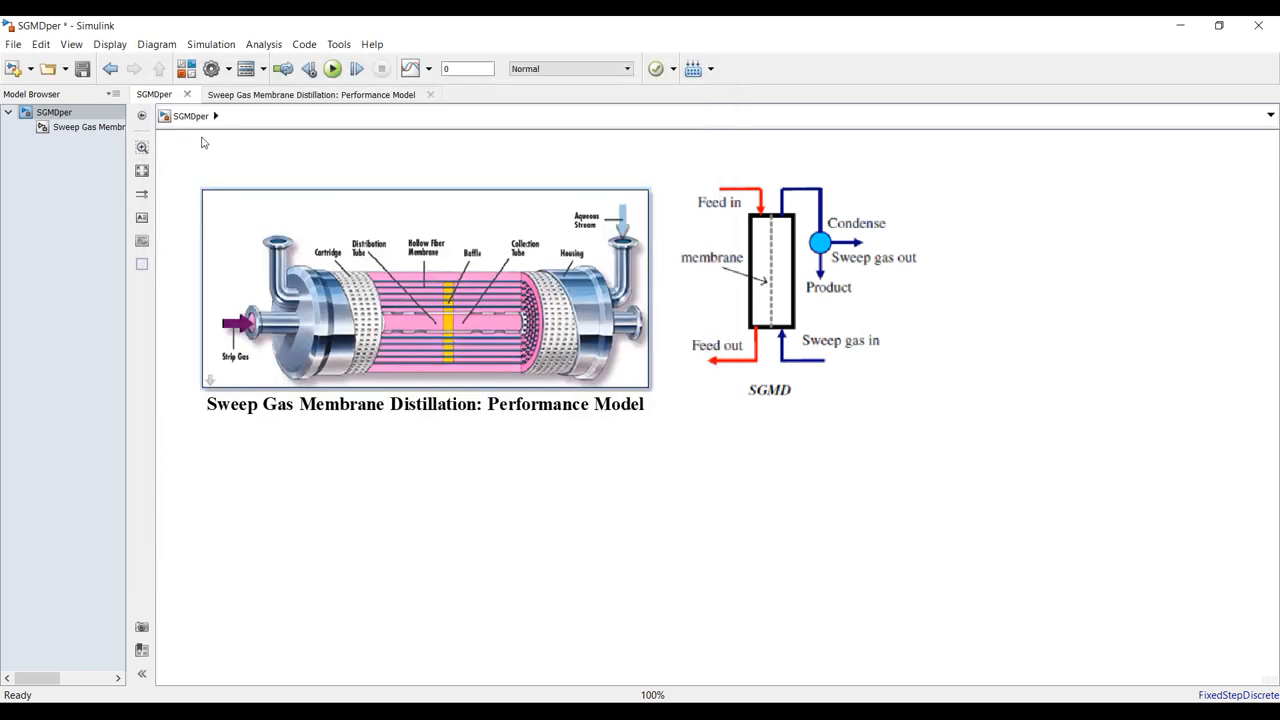
mouse_move(116, 150)
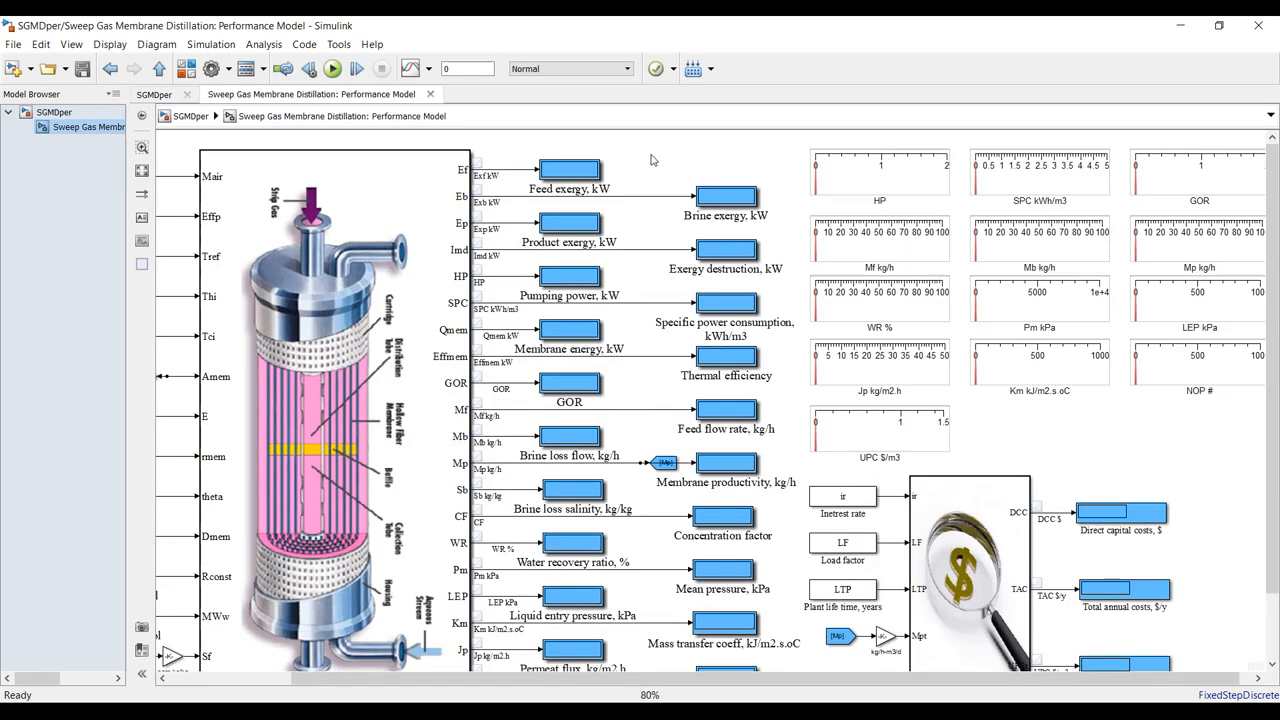
mouse_move(460, 160)
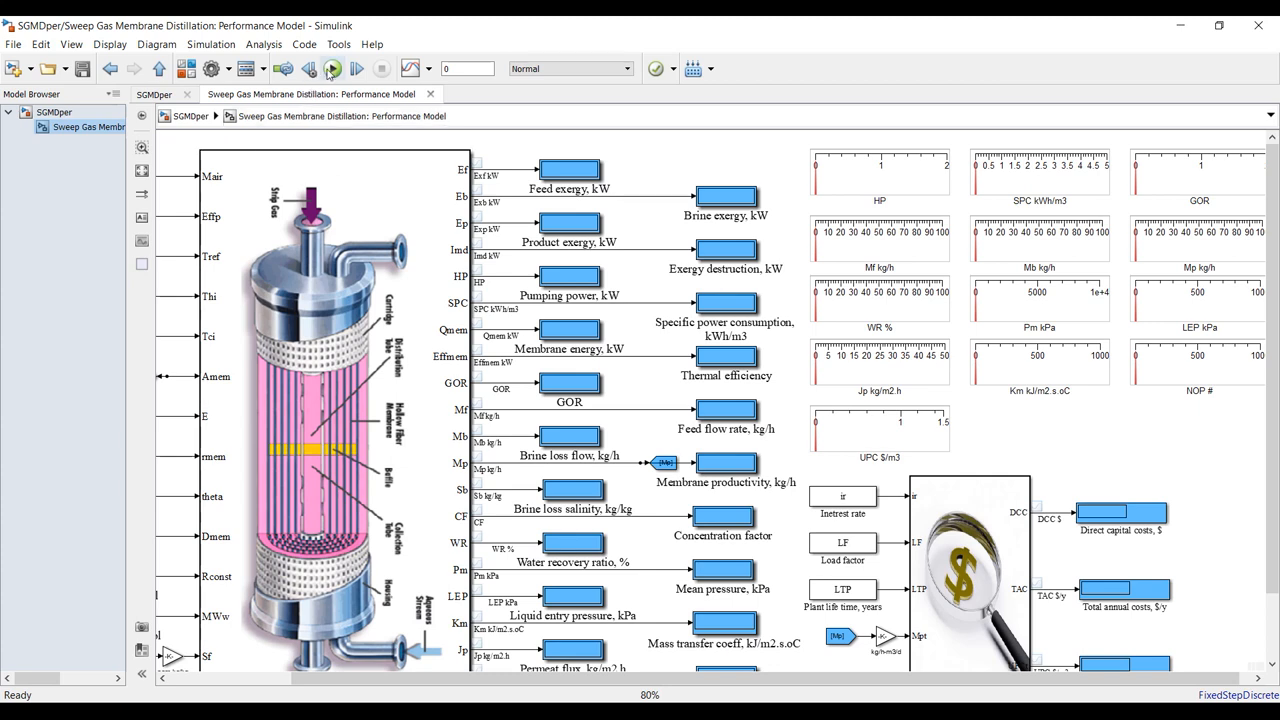
Run the SGMD performance simulation so displays show results such as 143.9 kg/h feed flow.
click(332, 68)
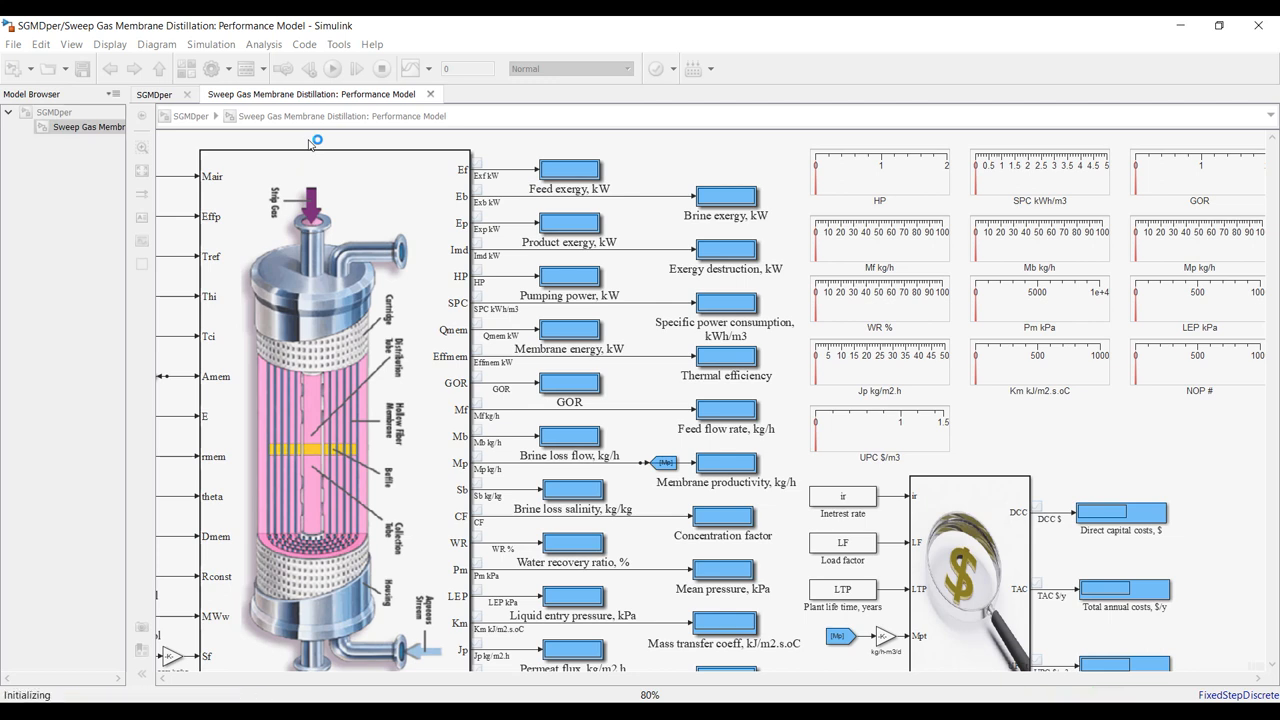
click(356, 68)
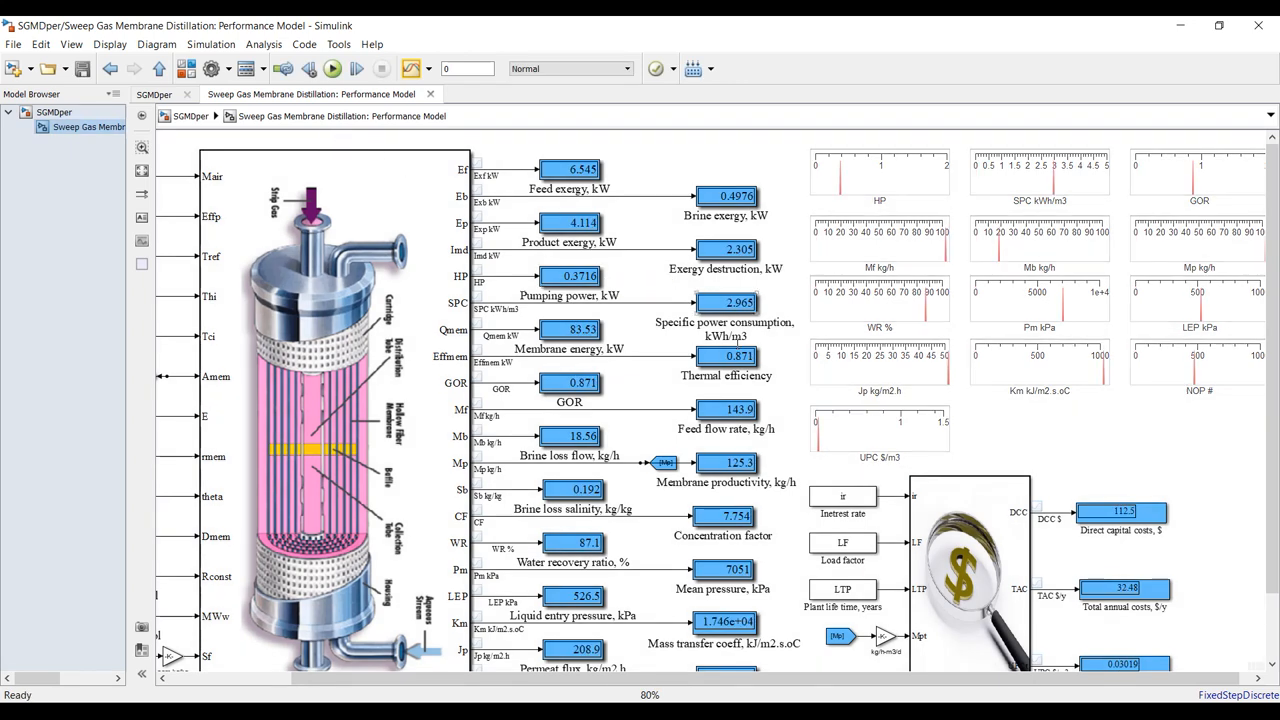
mouse_move(480, 144)
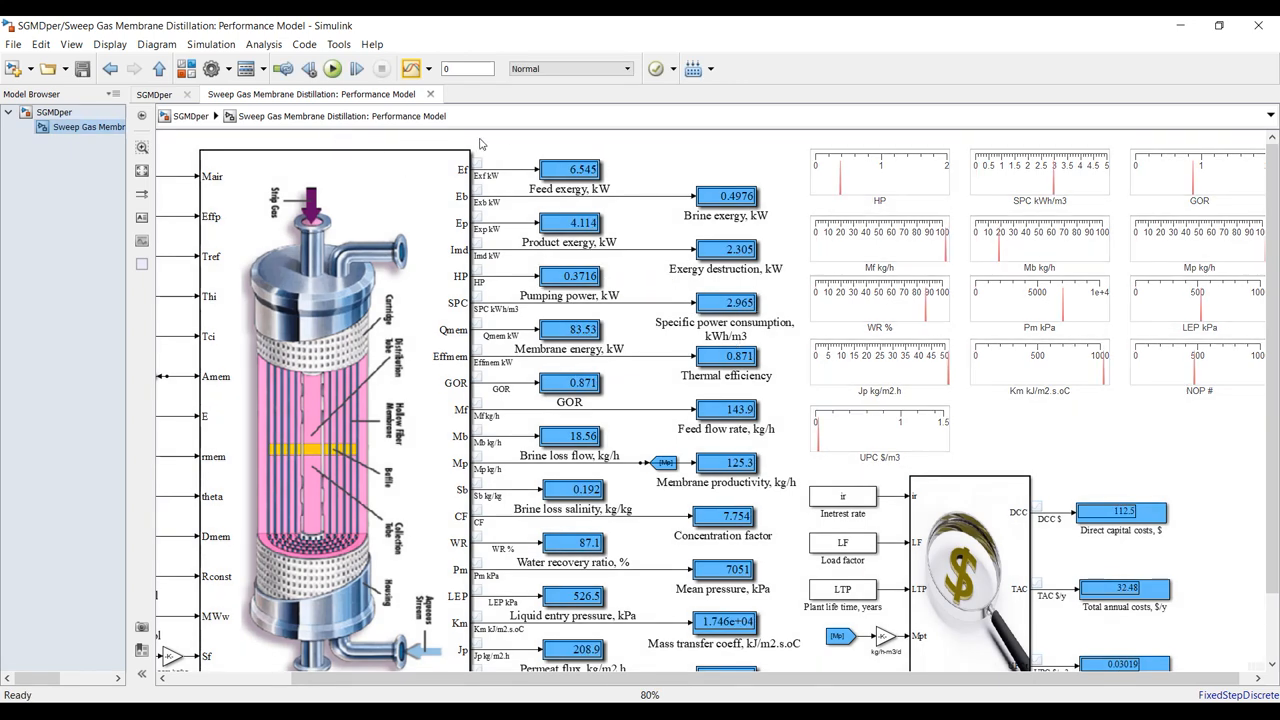
mouse_move(660, 218)
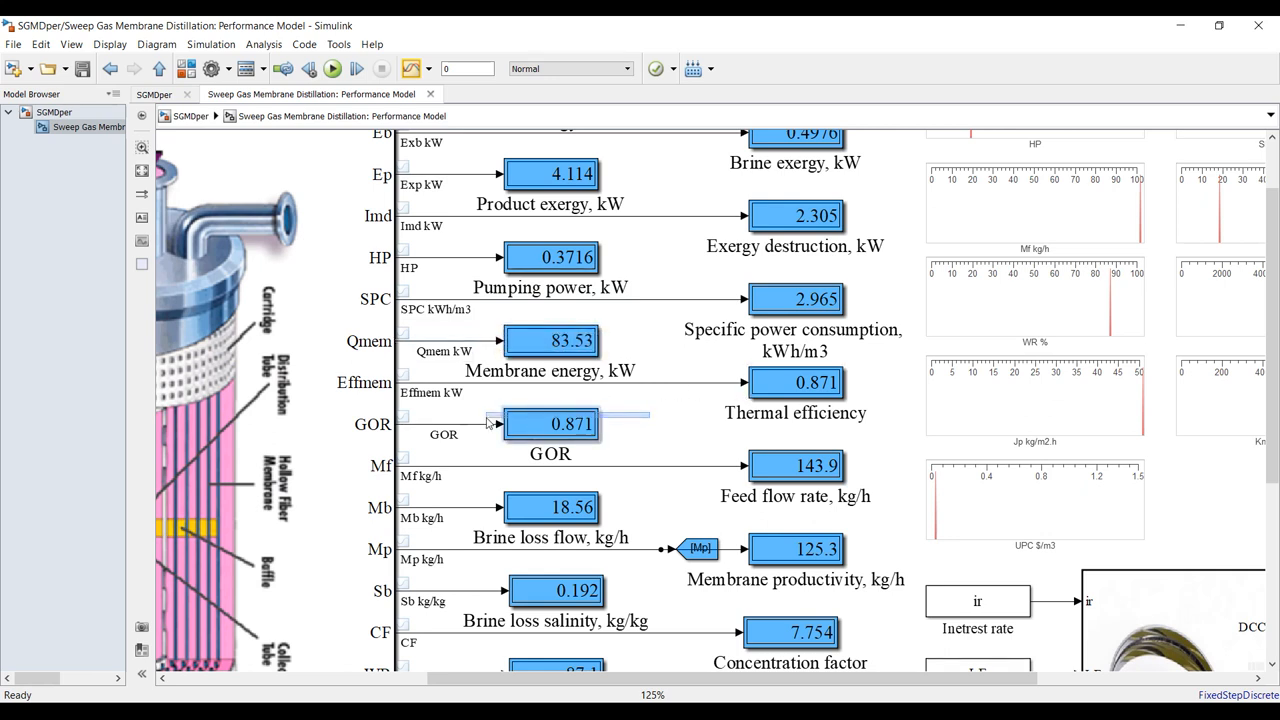
Scroll down the results diagram to see water recovery 87.1 %, flux 208.9 kg/m2.h and 471 pores.
scroll(down, 3)
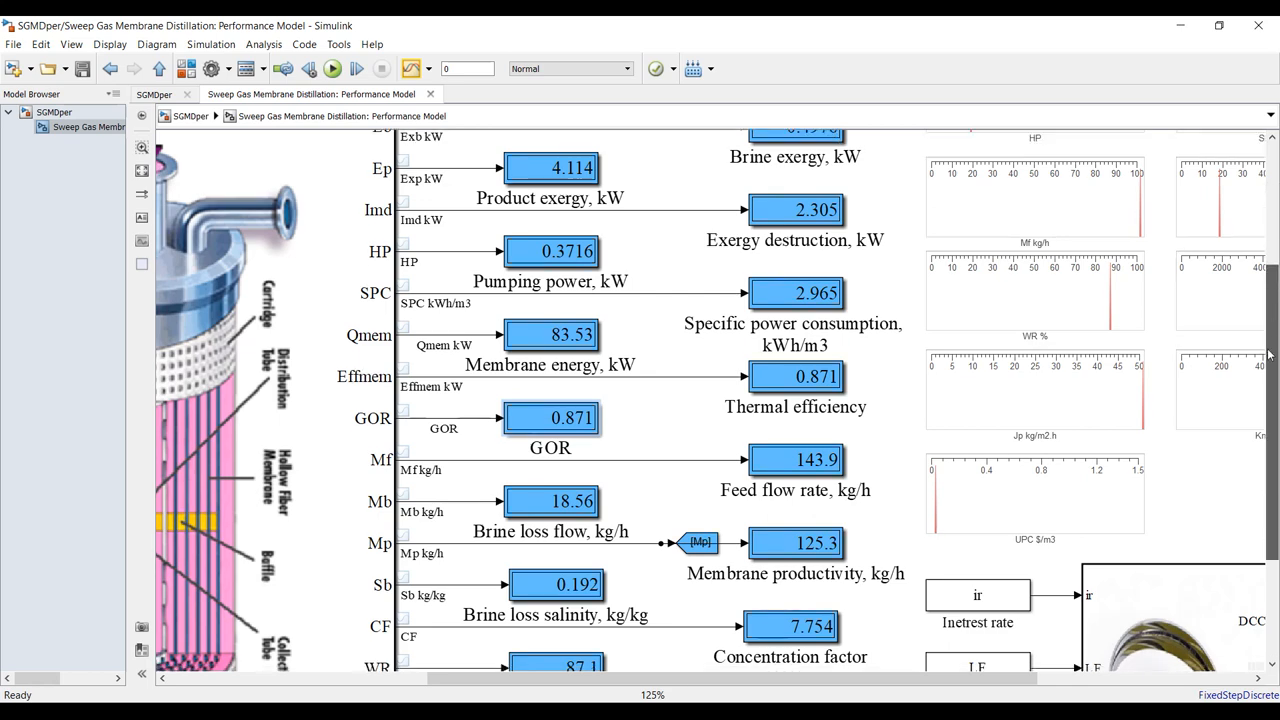
mouse_move(880, 400)
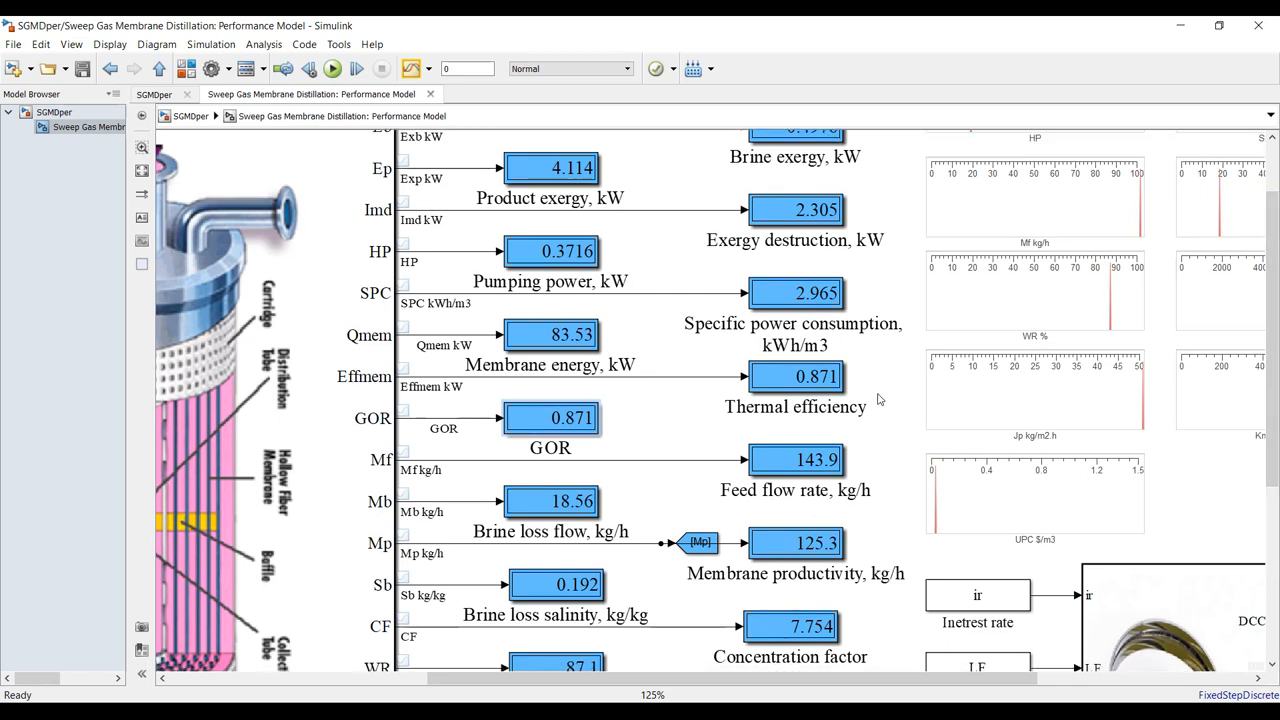
scroll(down, 3)
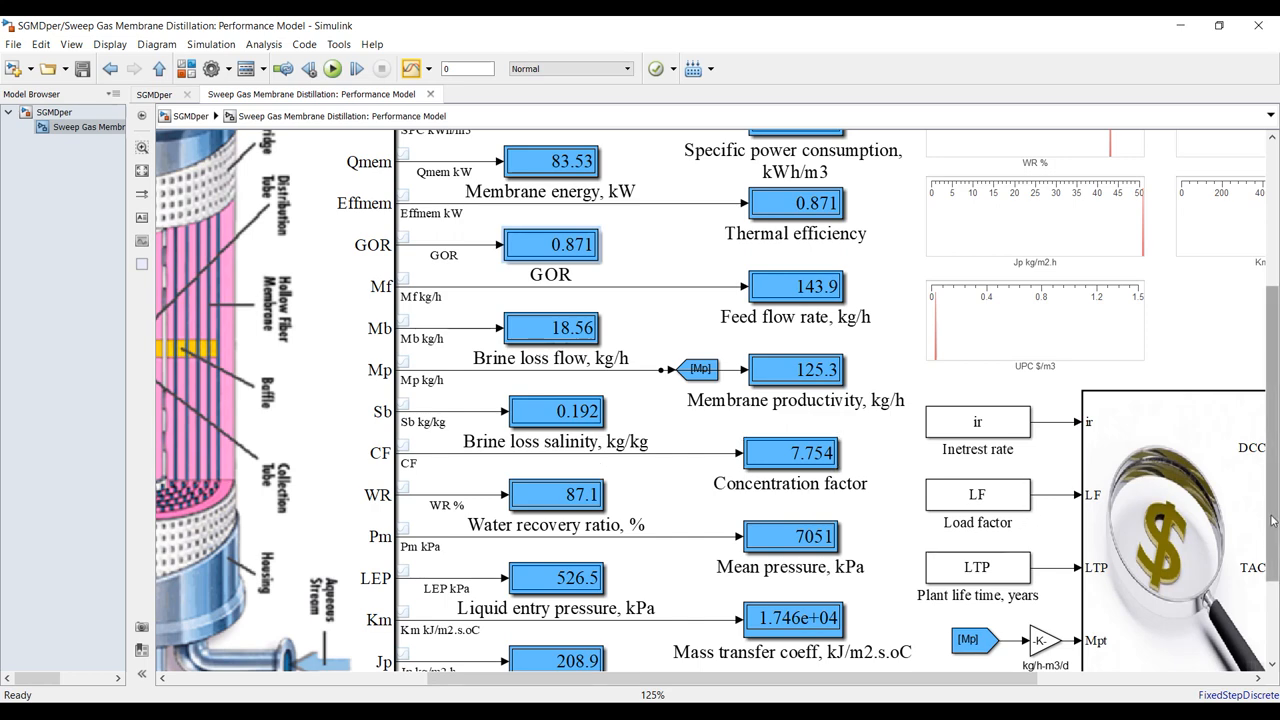
scroll(down, 3)
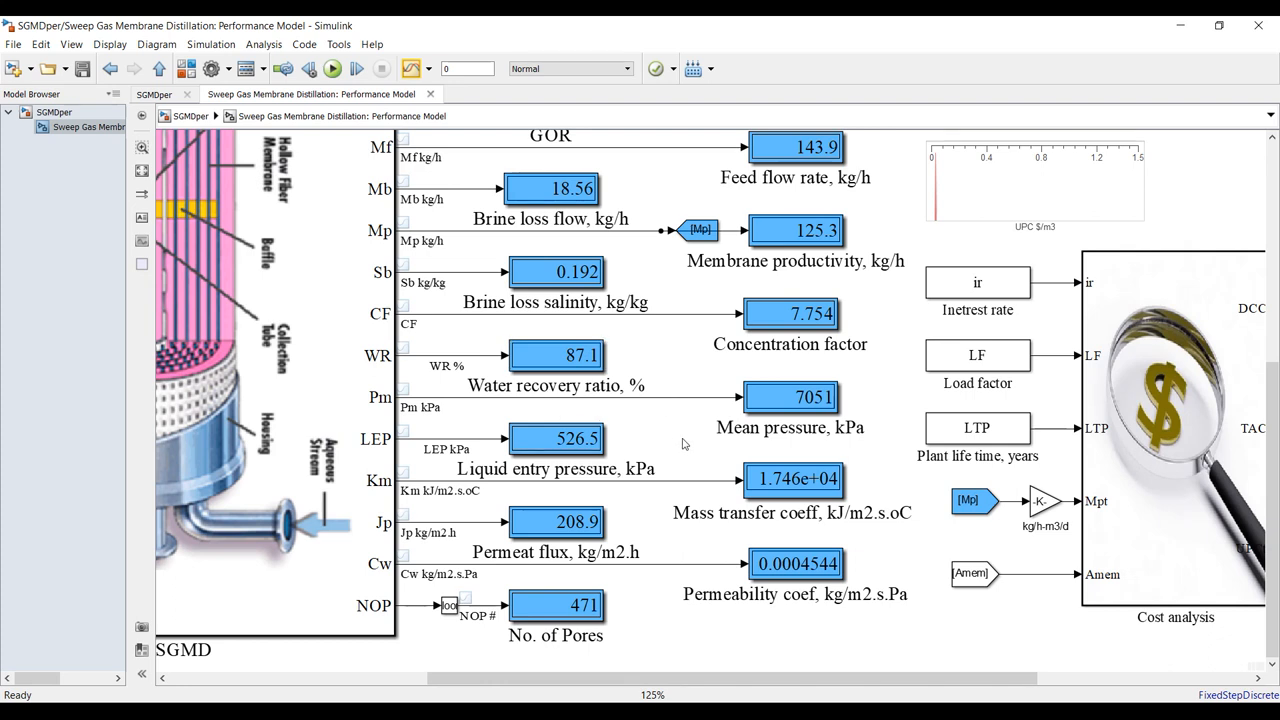
mouse_move(668, 514)
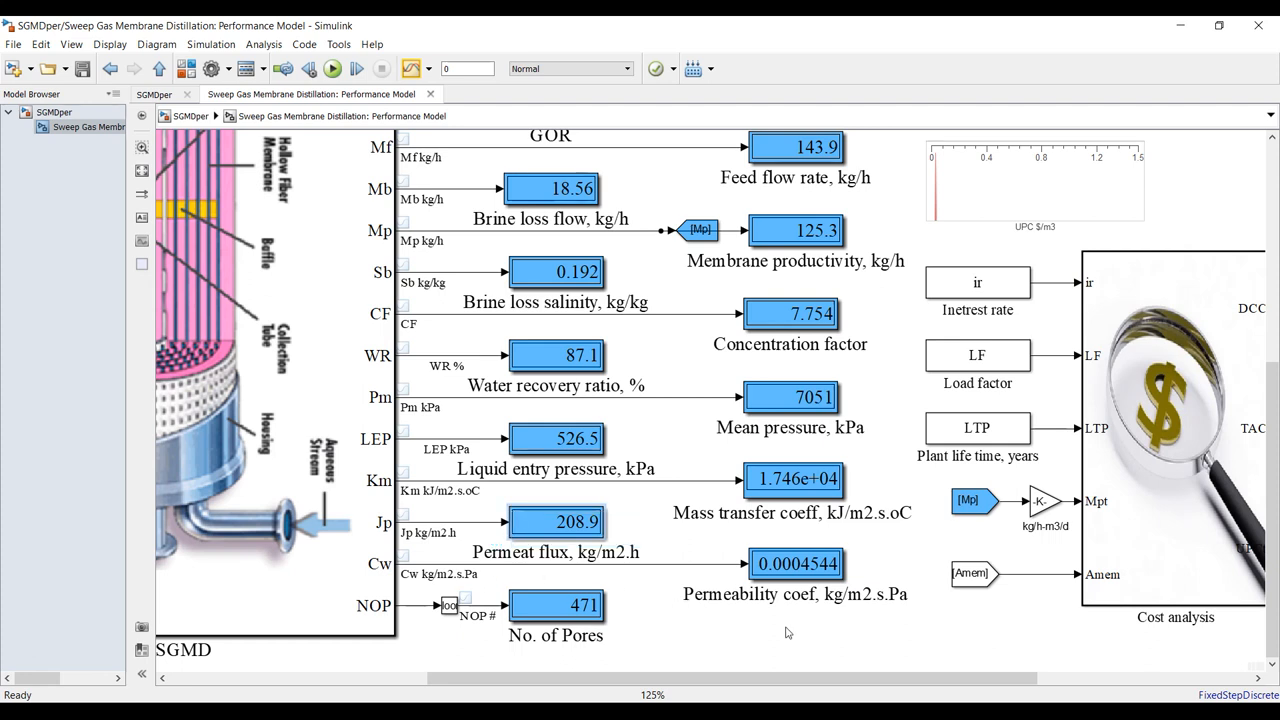
mouse_move(756, 616)
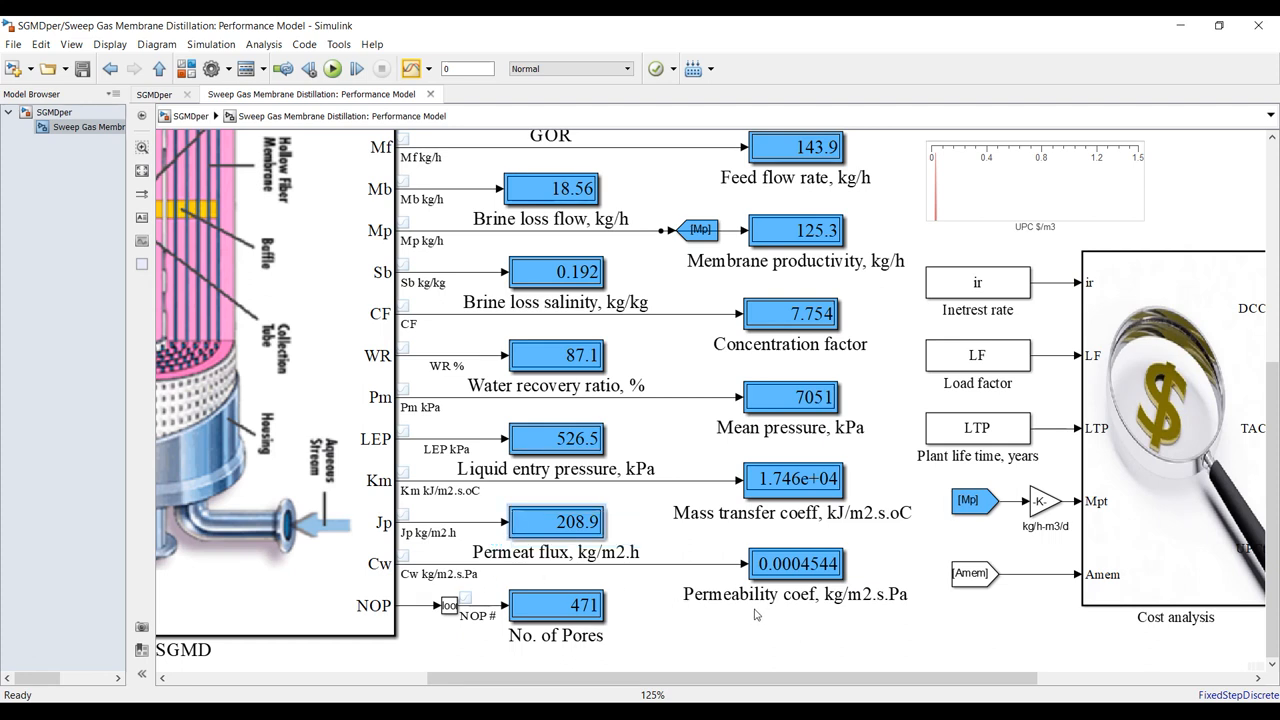
mouse_move(158, 188)
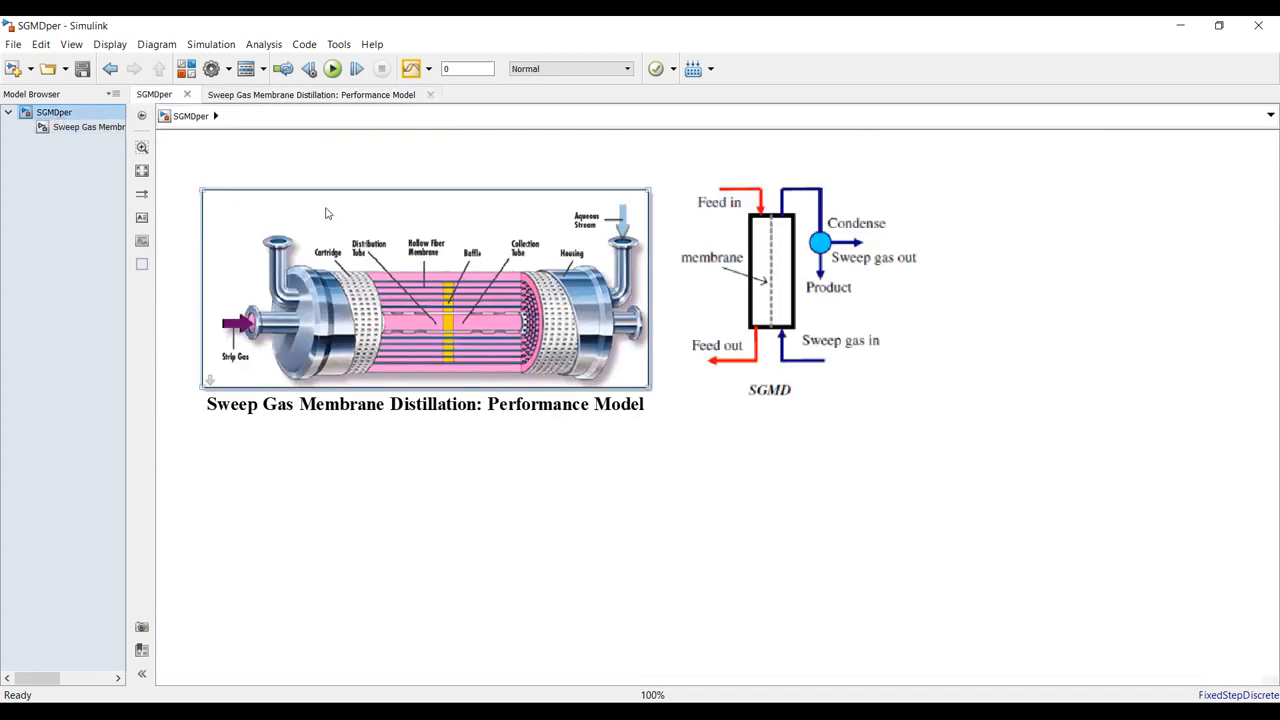
Set total membrane area to 0.3*1 and rerun, giving feed flow 81.21 kg/h and productivity 62.66 kg/h.
double_click(424, 290)
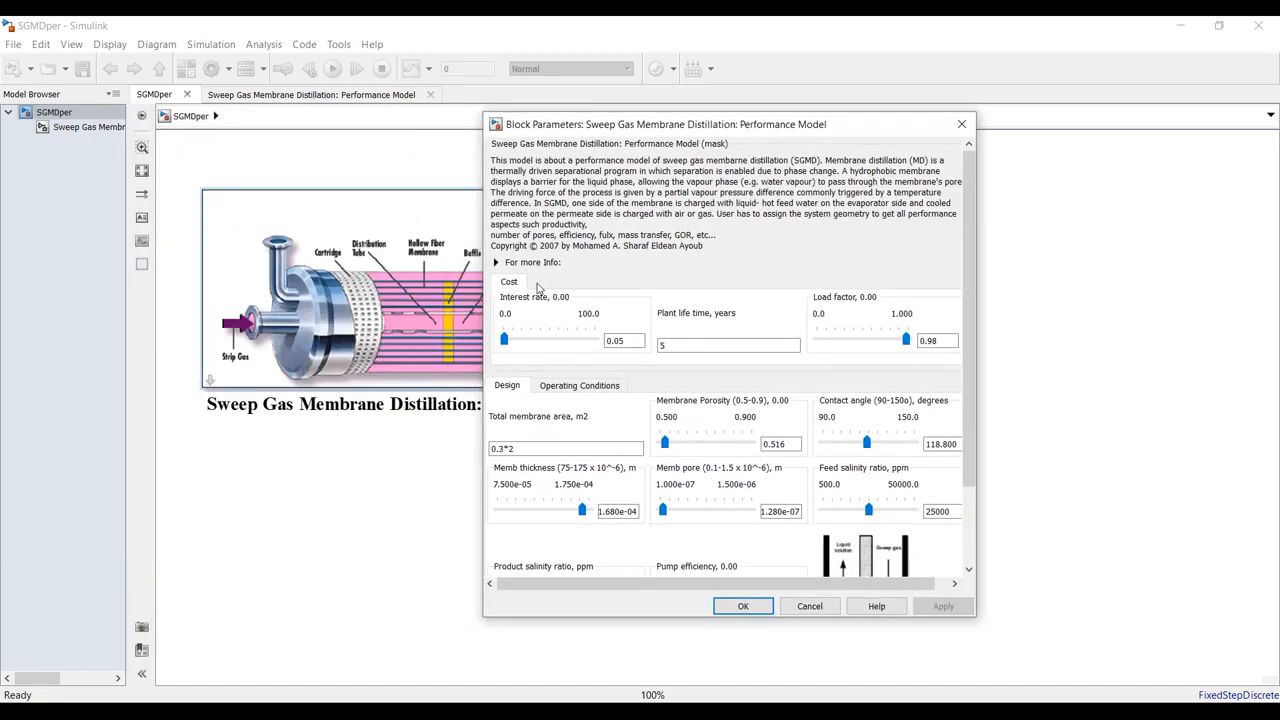
click(564, 448)
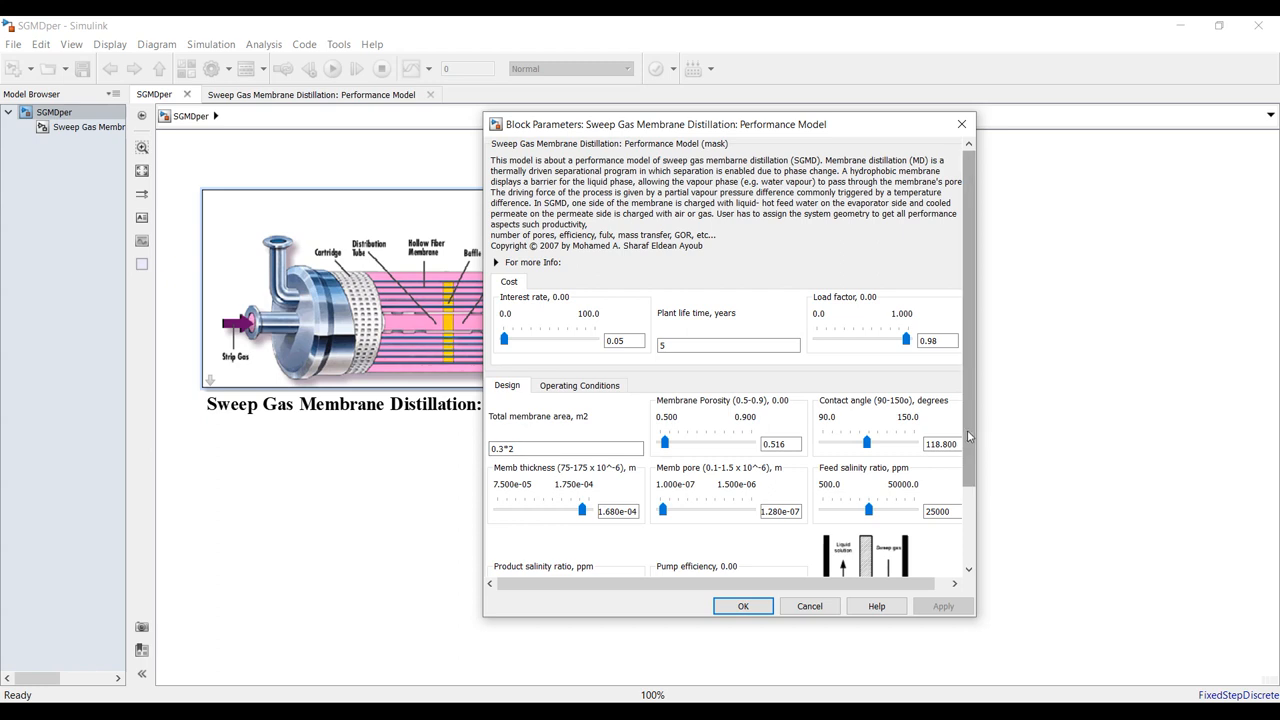
scroll(down, 3)
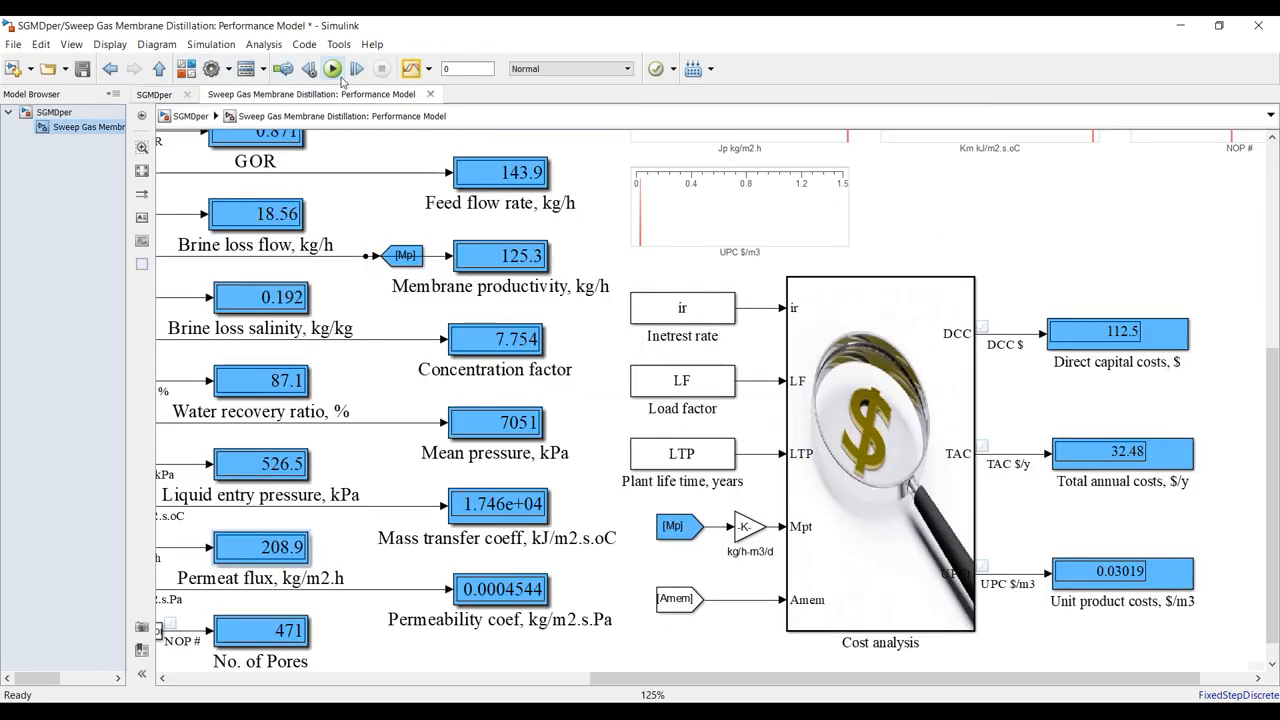
click(332, 68)
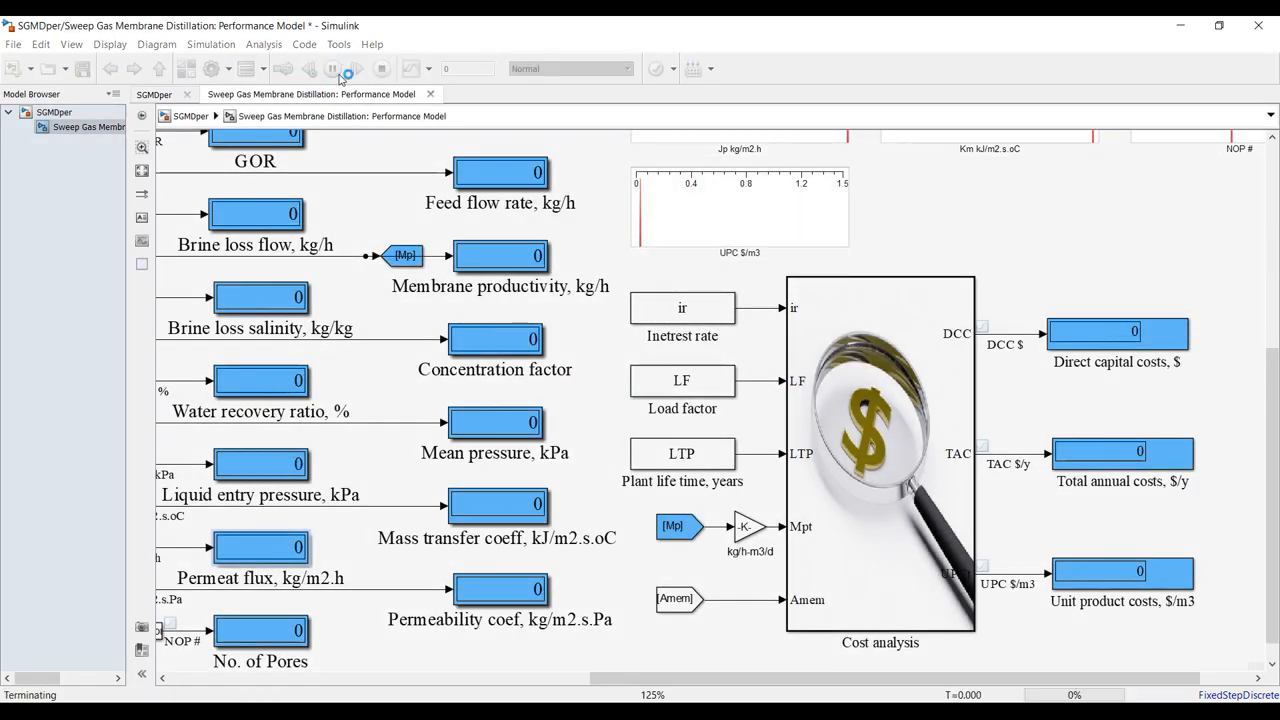
click(332, 68)
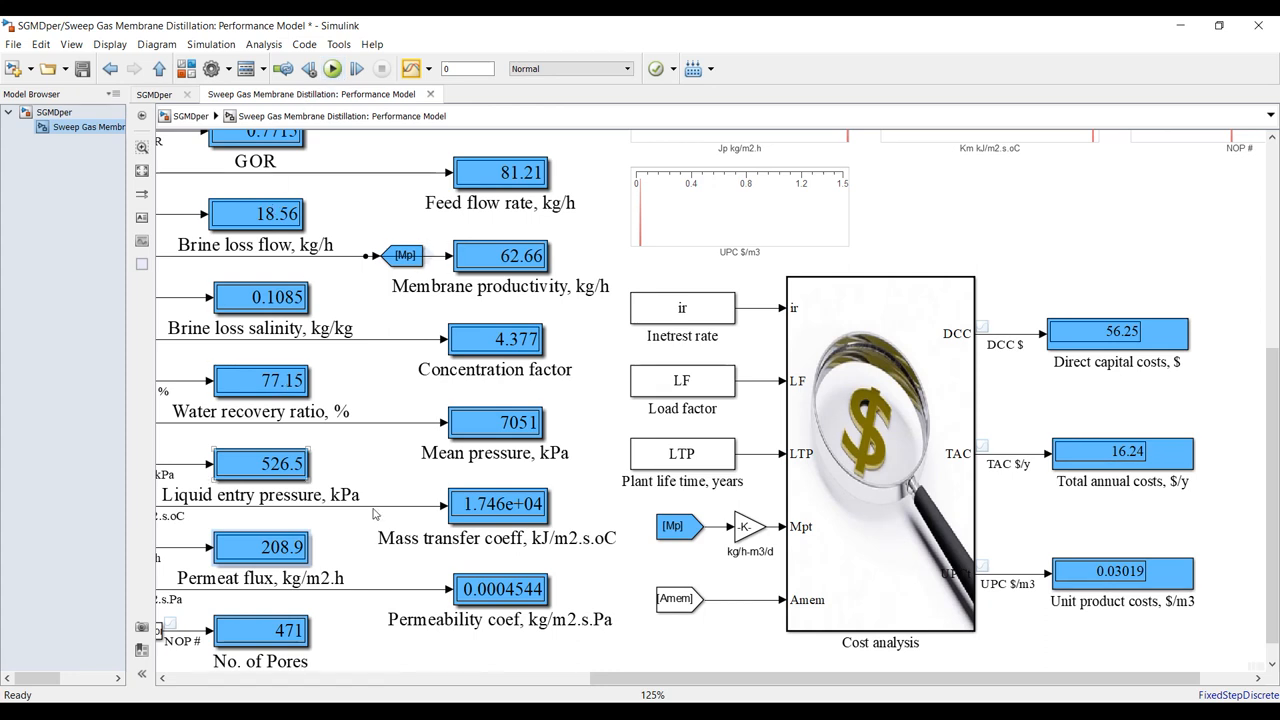
mouse_move(398, 422)
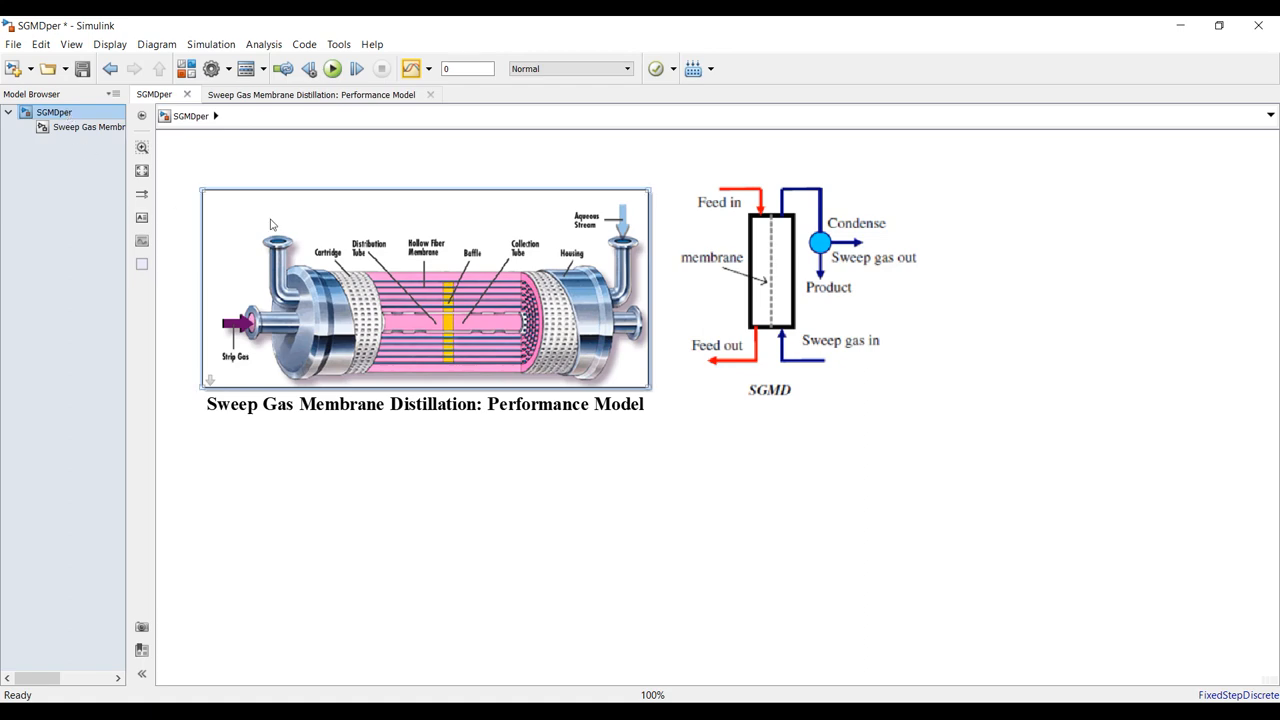
double_click(424, 290)
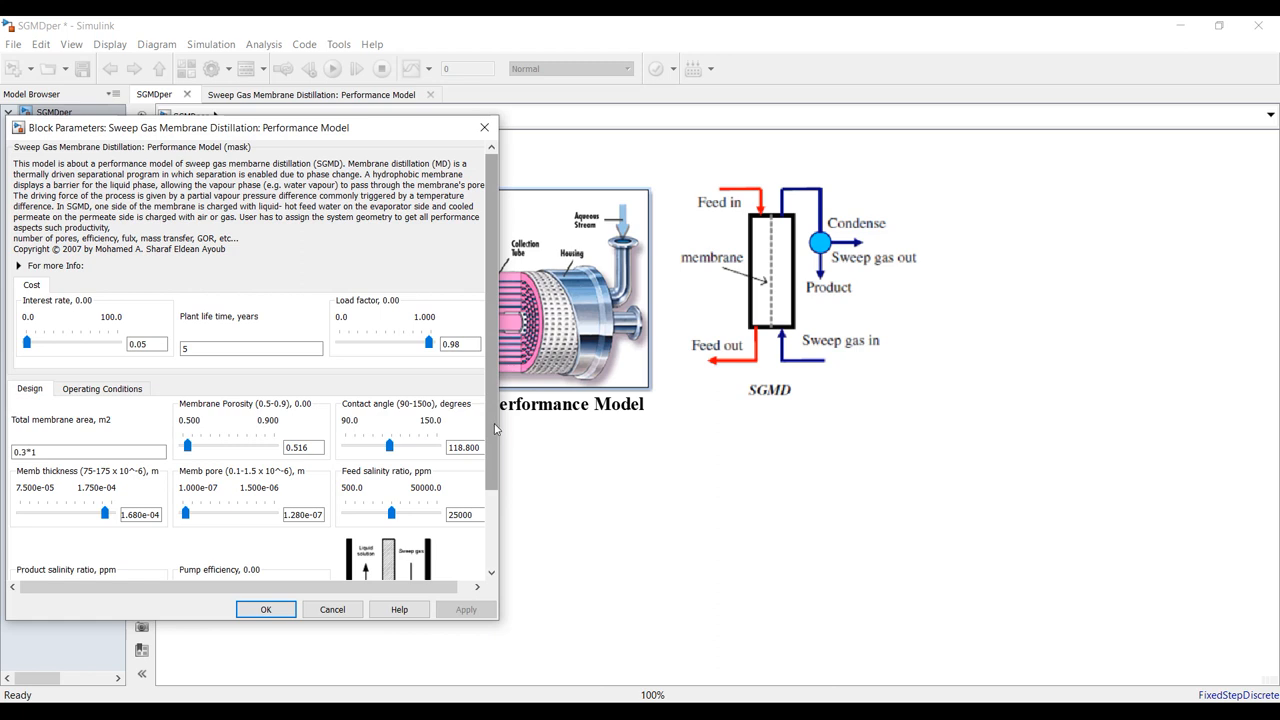
scroll(down, 3)
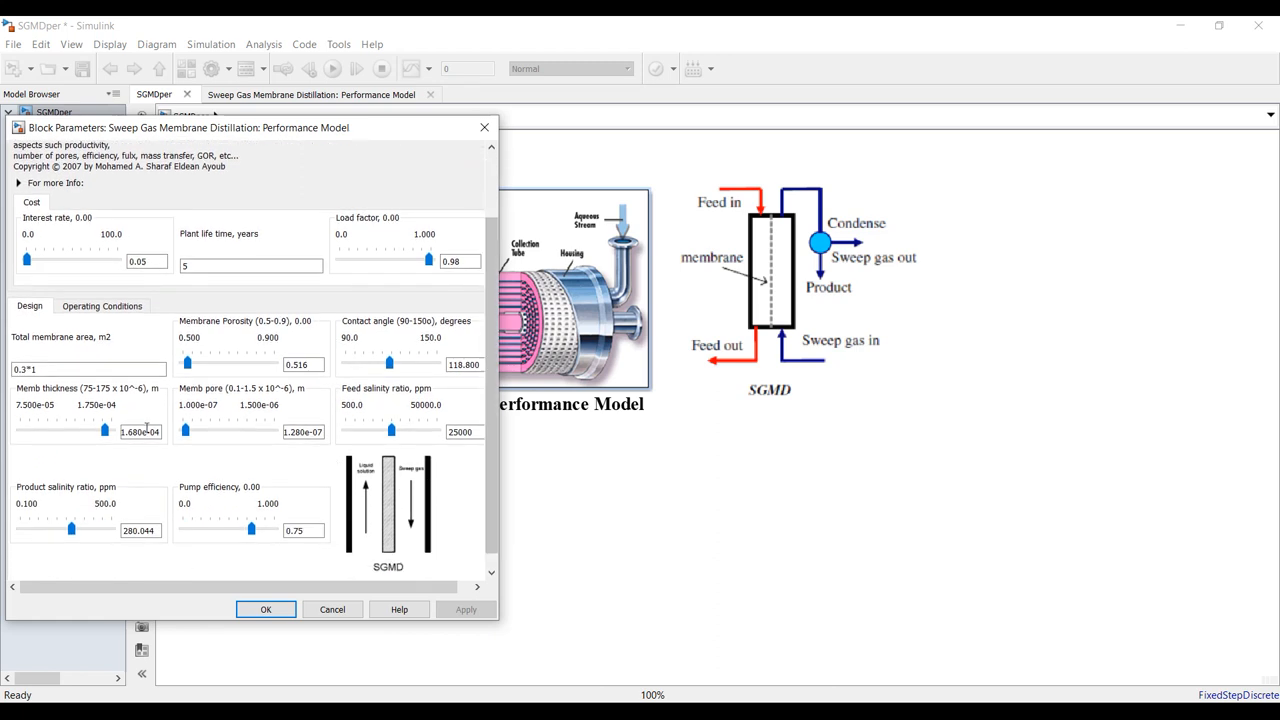
triple_click(140, 432)
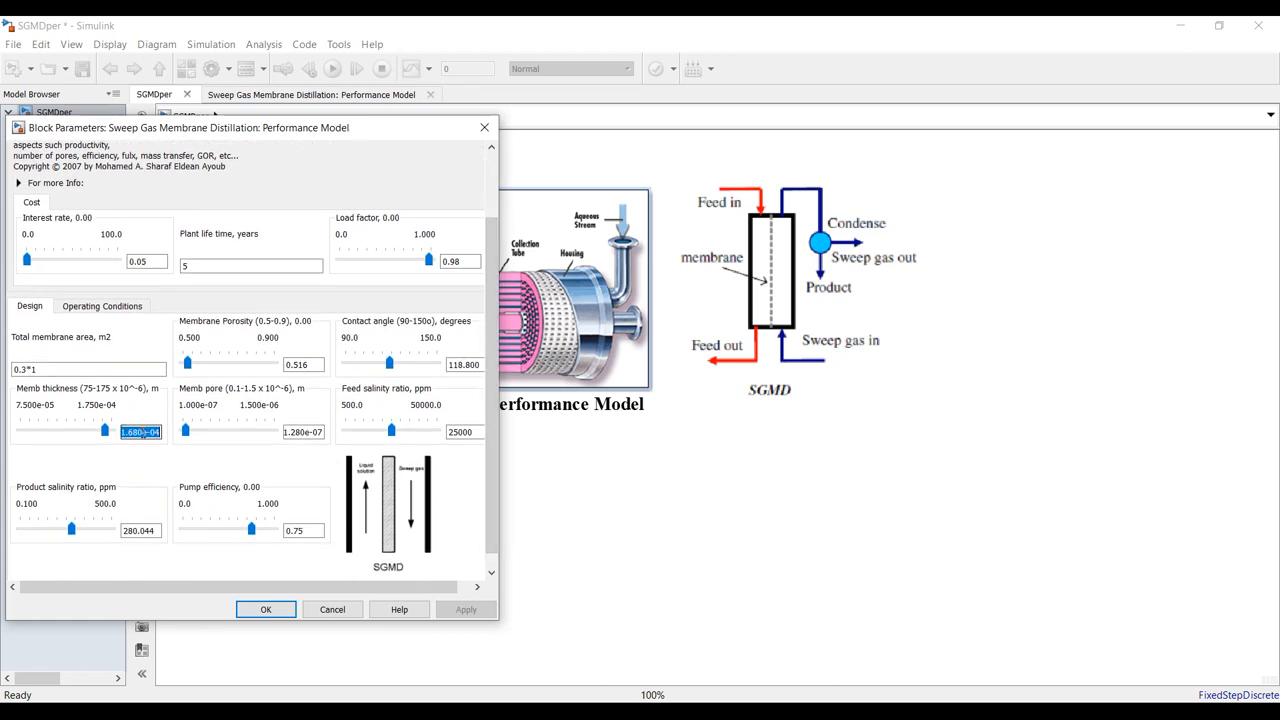
click(302, 432)
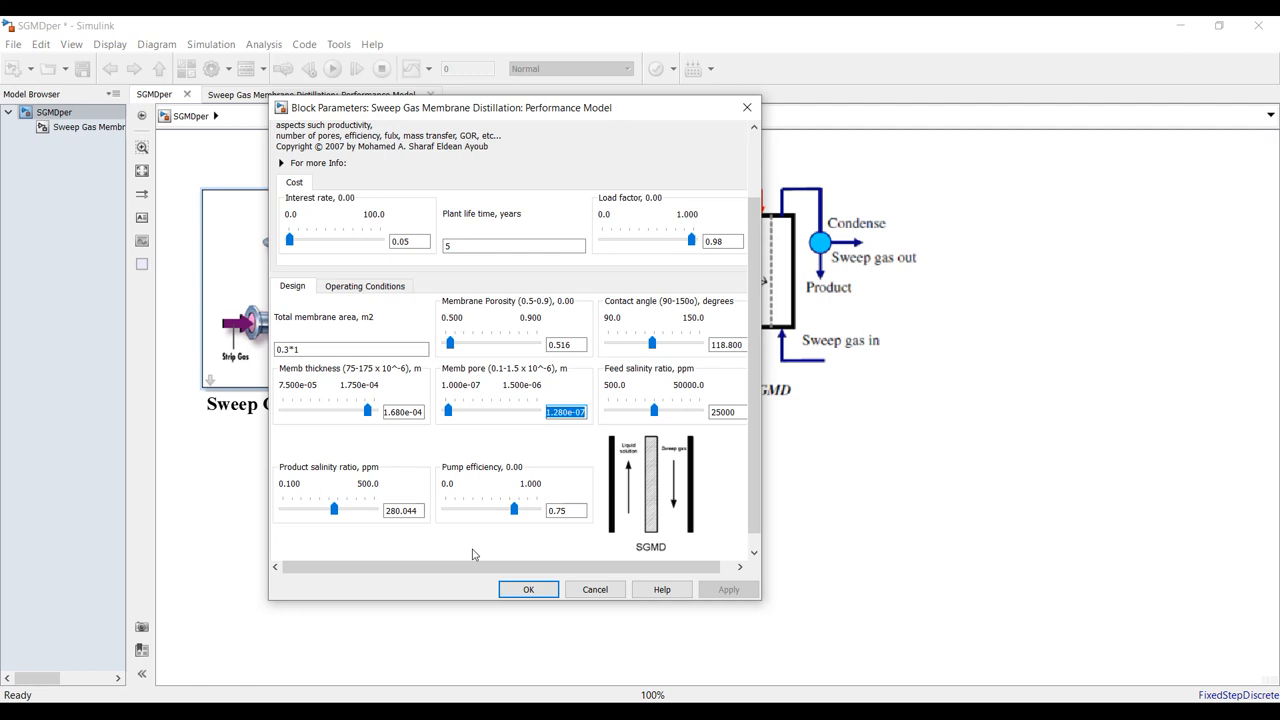
click(364, 286)
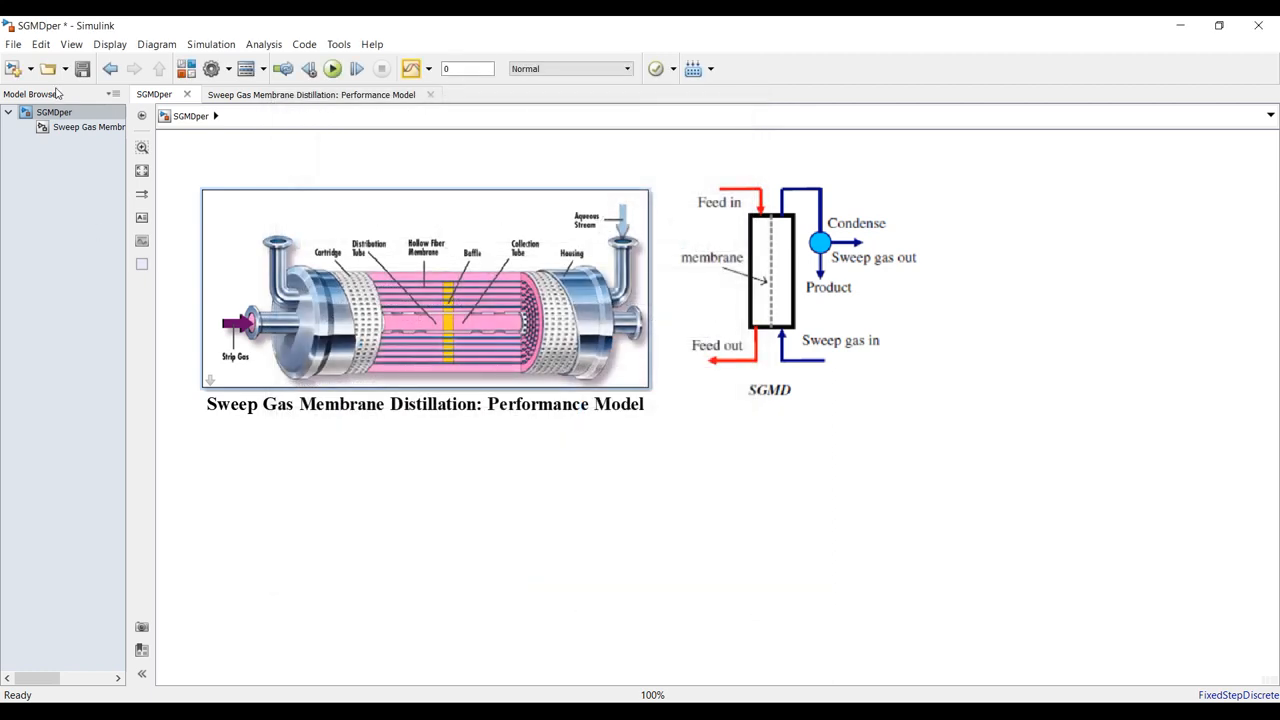
Save the model as a new copy named SGMDper_vd.
click(14, 44)
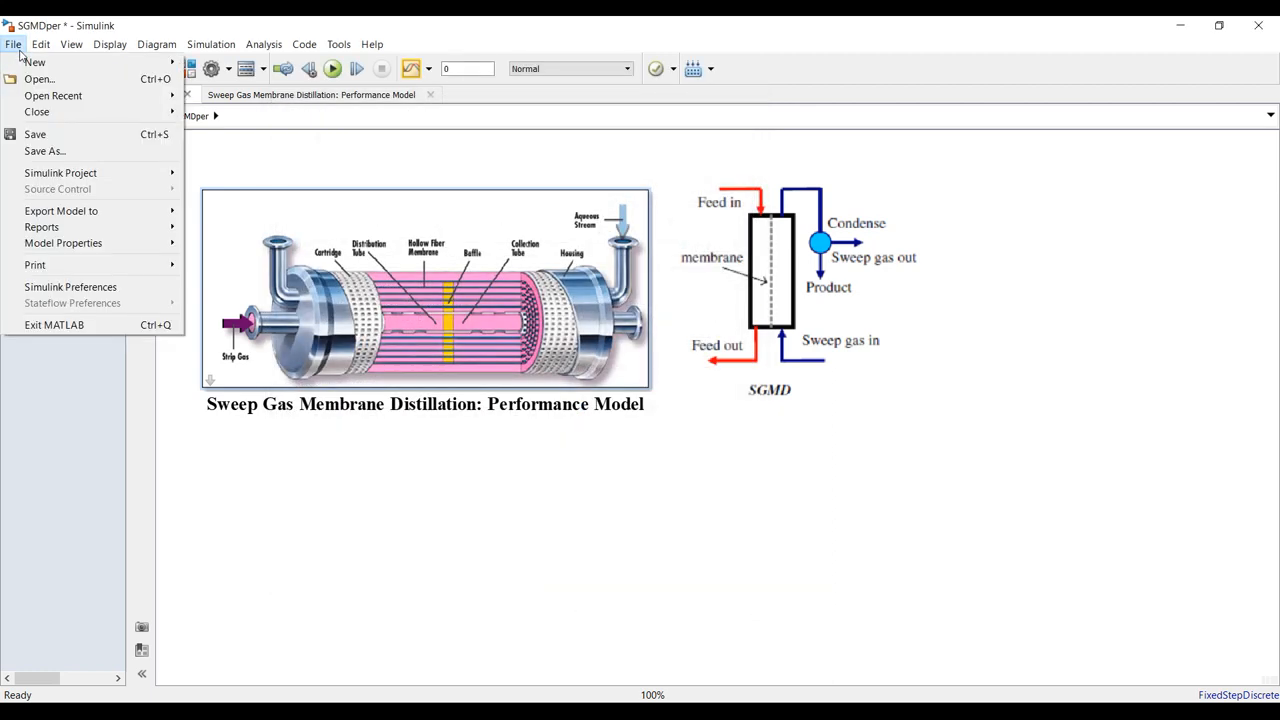
click(44, 152)
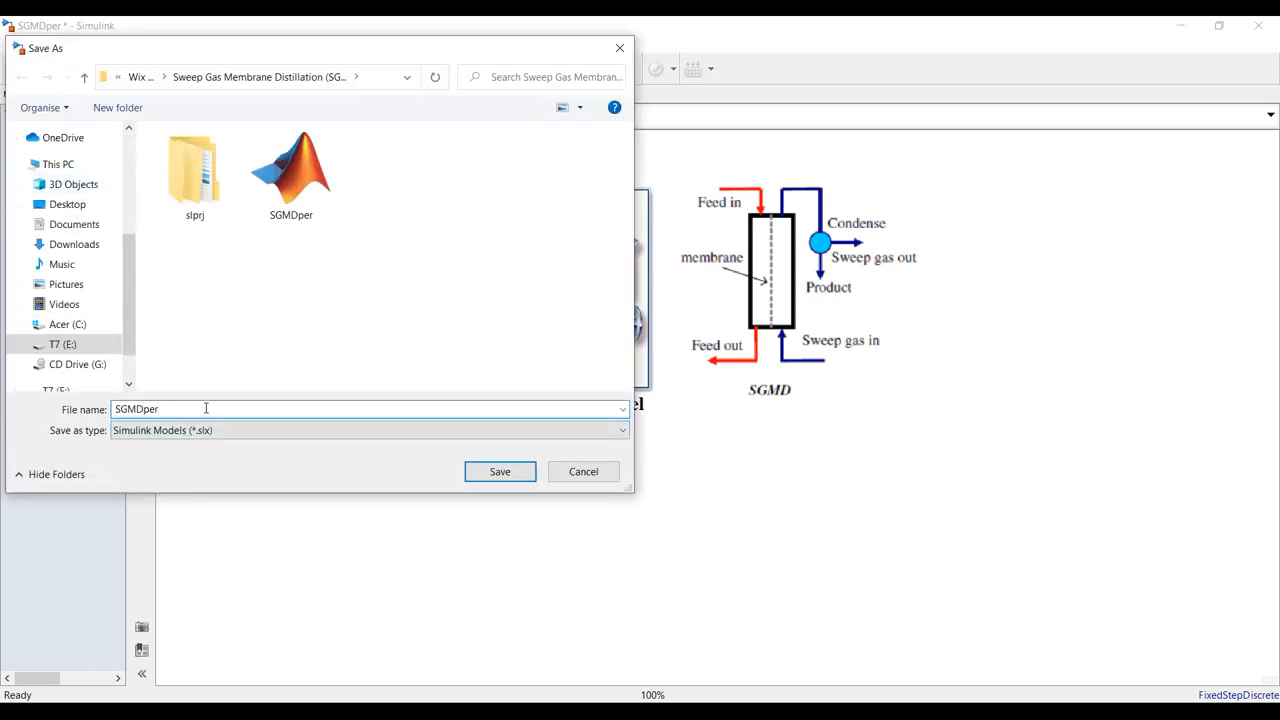
text(_vd)
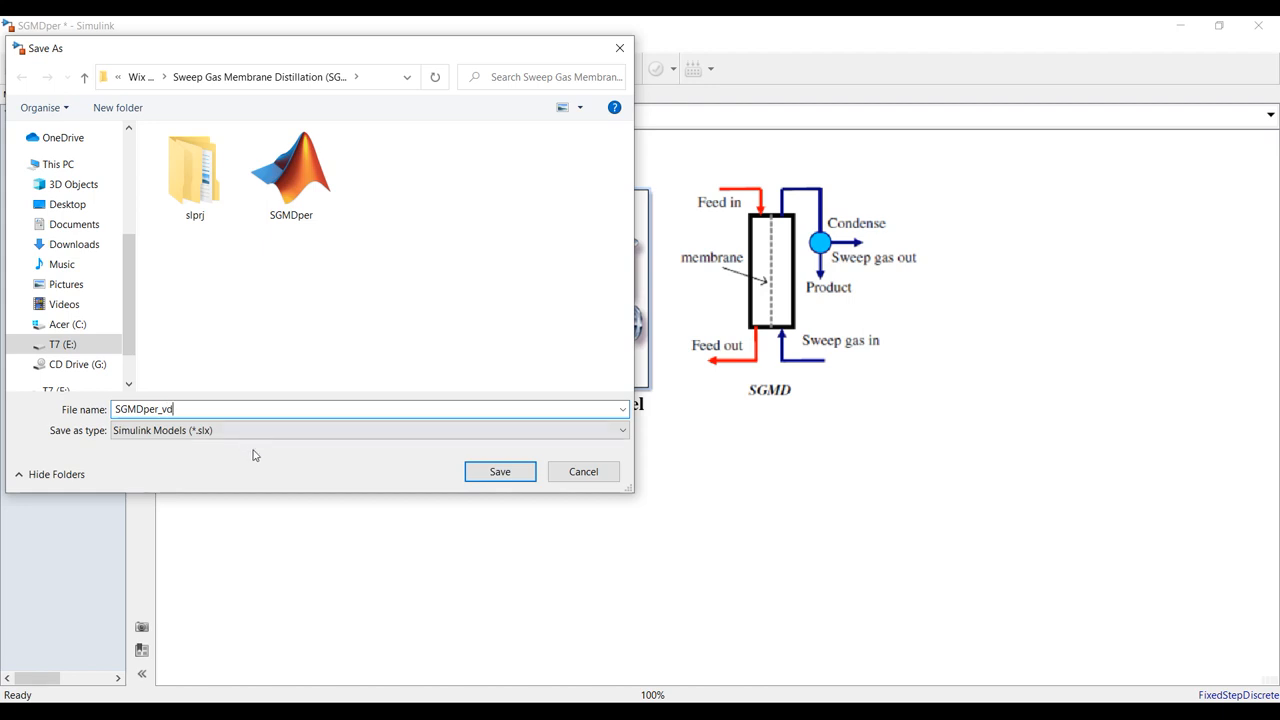
click(500, 472)
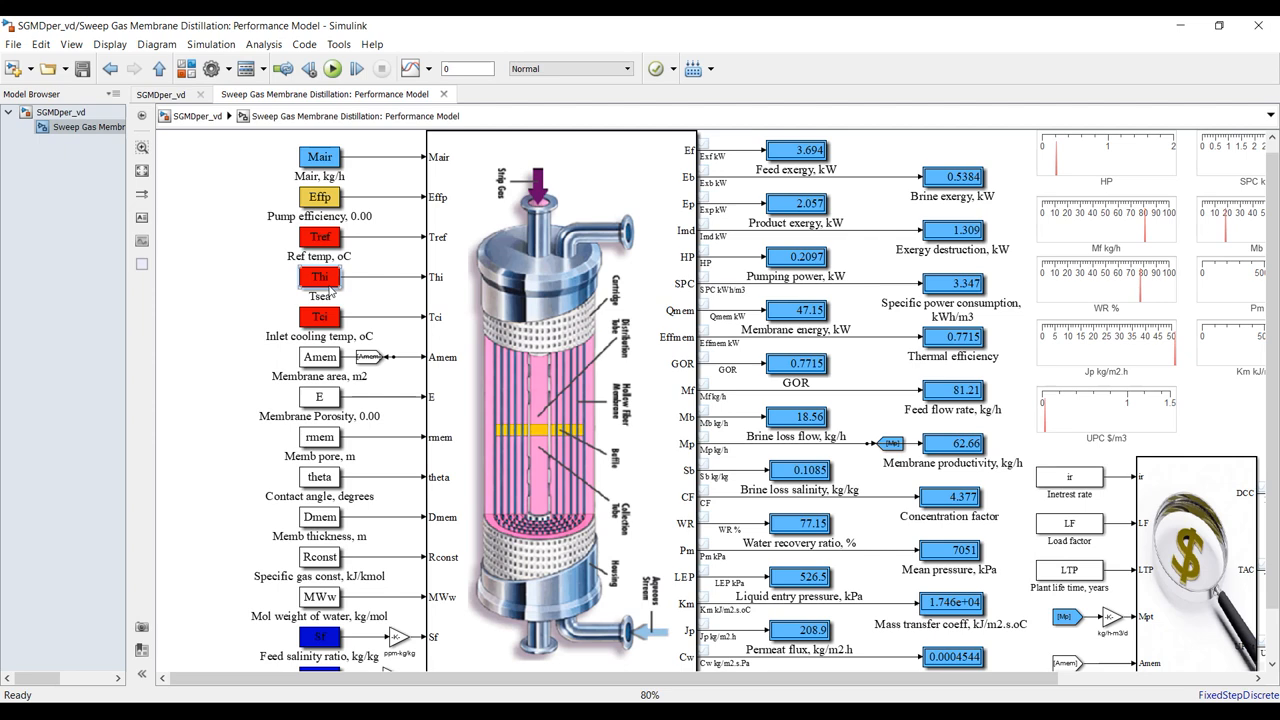
Select the Thi block, nudge the hot-side inlet feed temperature slider, and bring up the Library Browser.
click(320, 276)
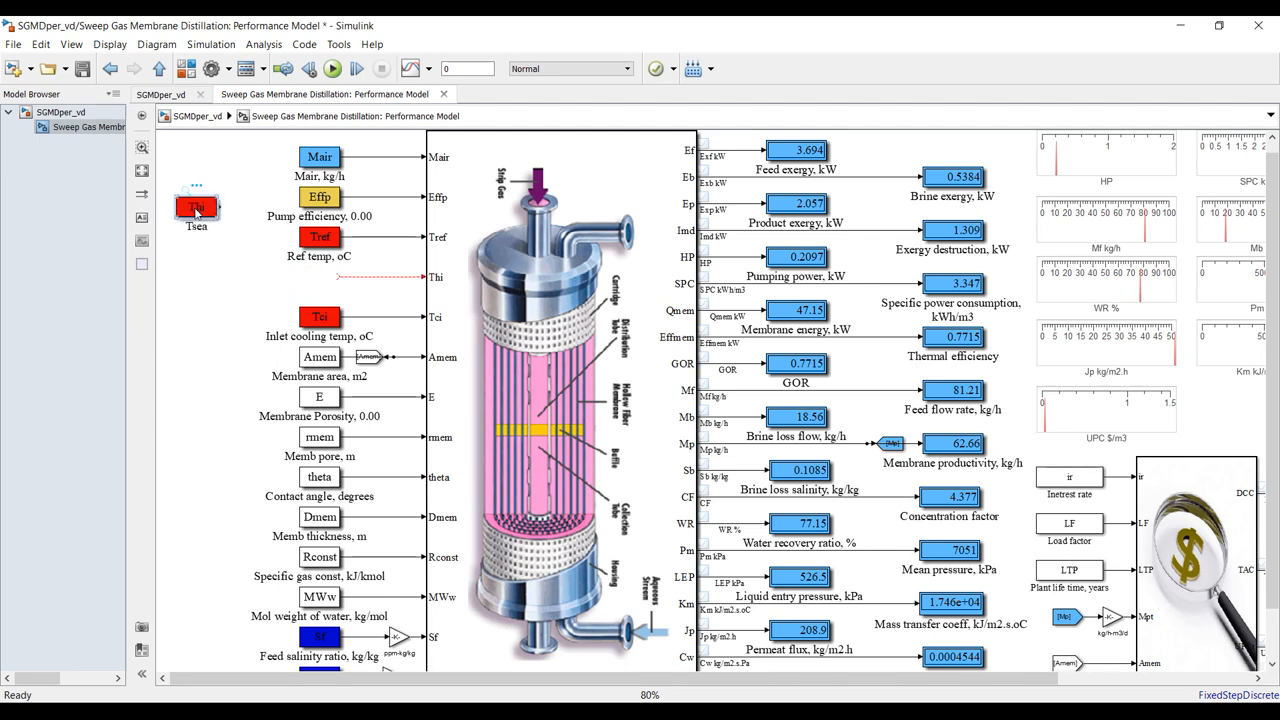
click(196, 206)
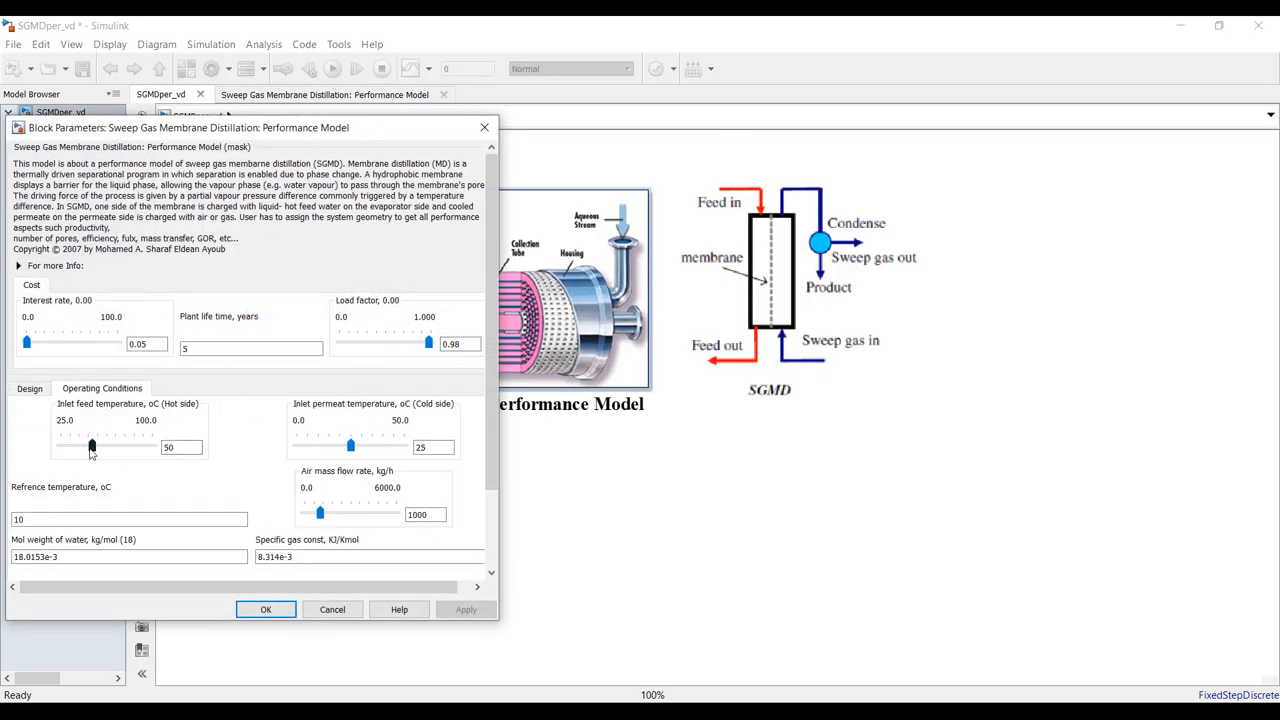
drag(92, 446, 92, 446)
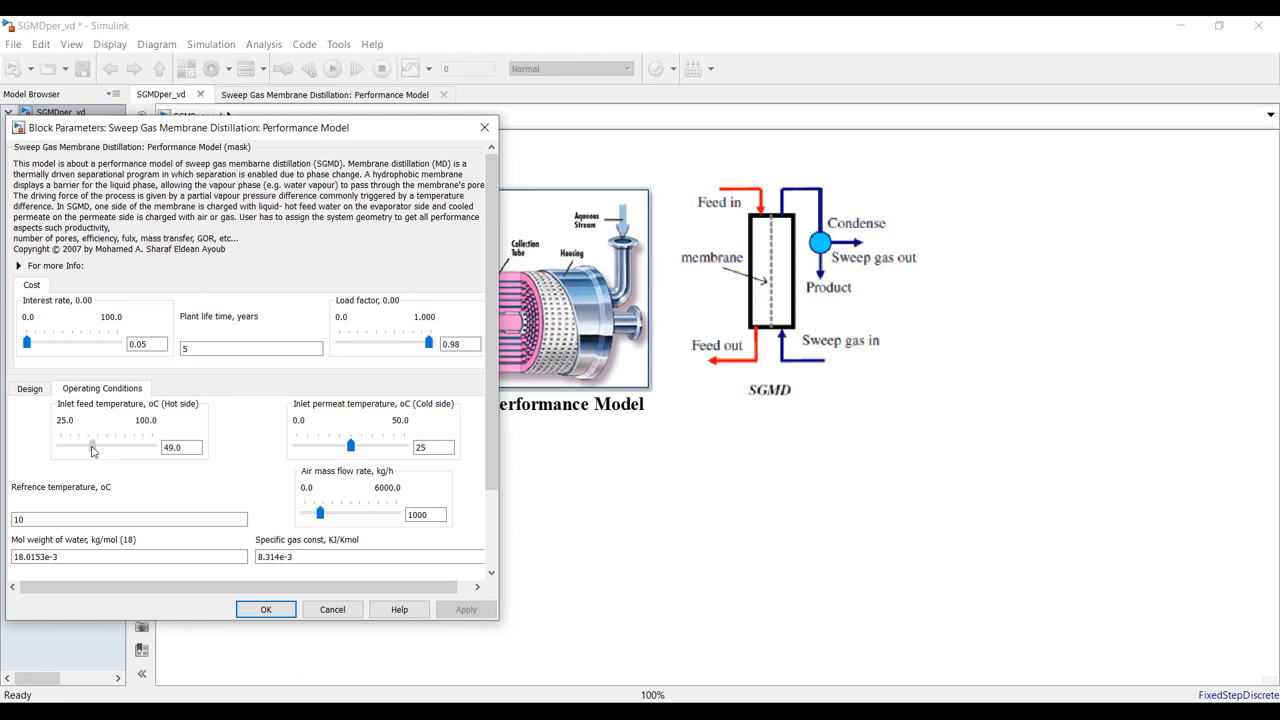
drag(92, 448, 104, 448)
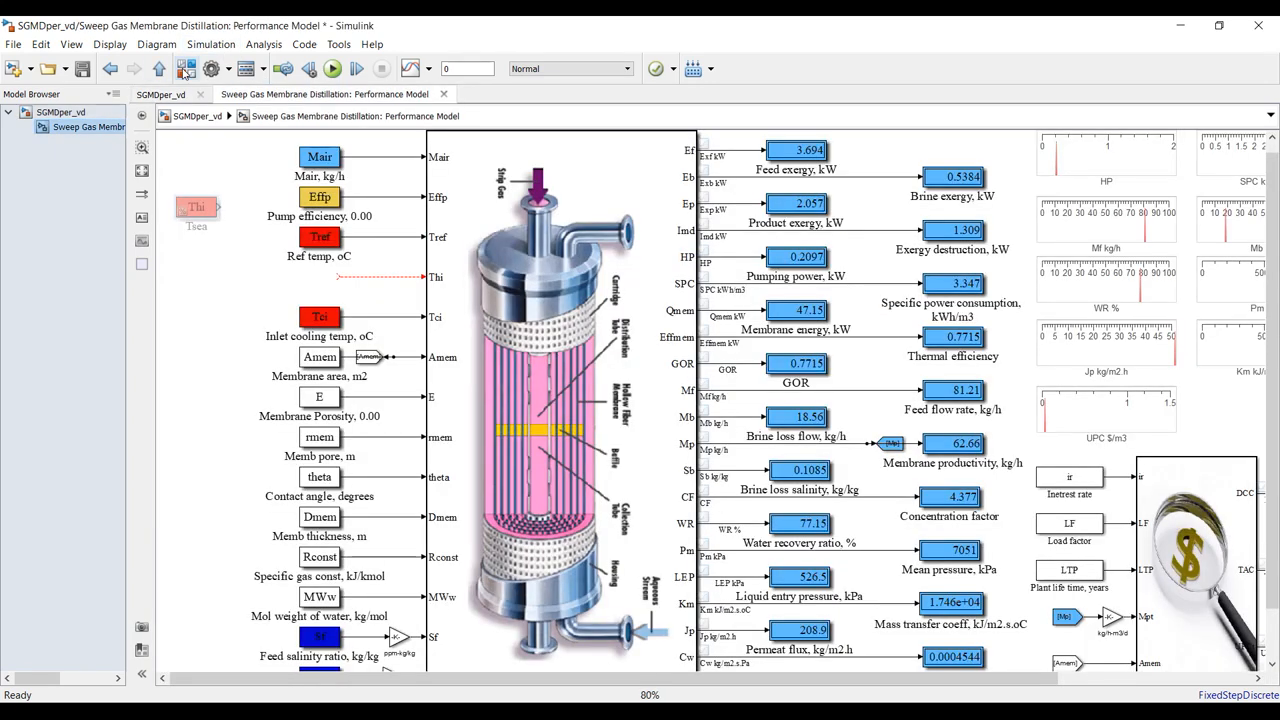
click(692, 68)
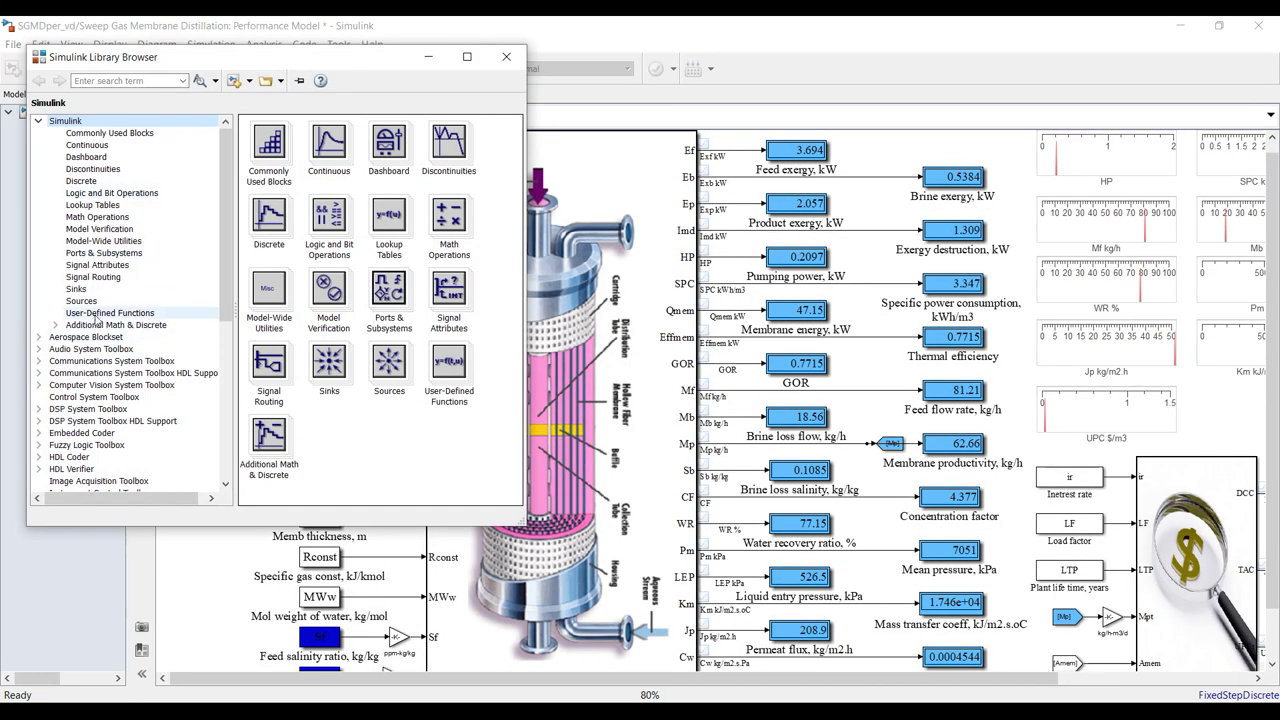
Browse Simulink > Sources and drop a Signal Builder block into the model.
click(80, 300)
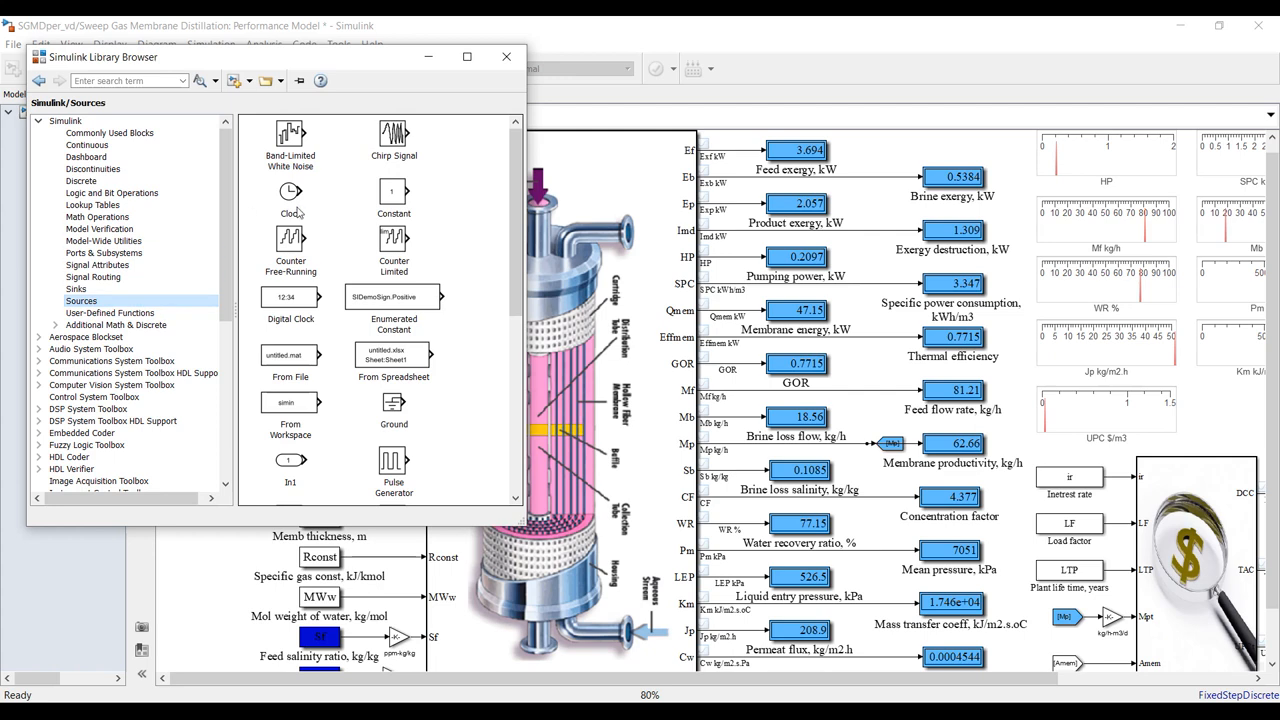
click(290, 196)
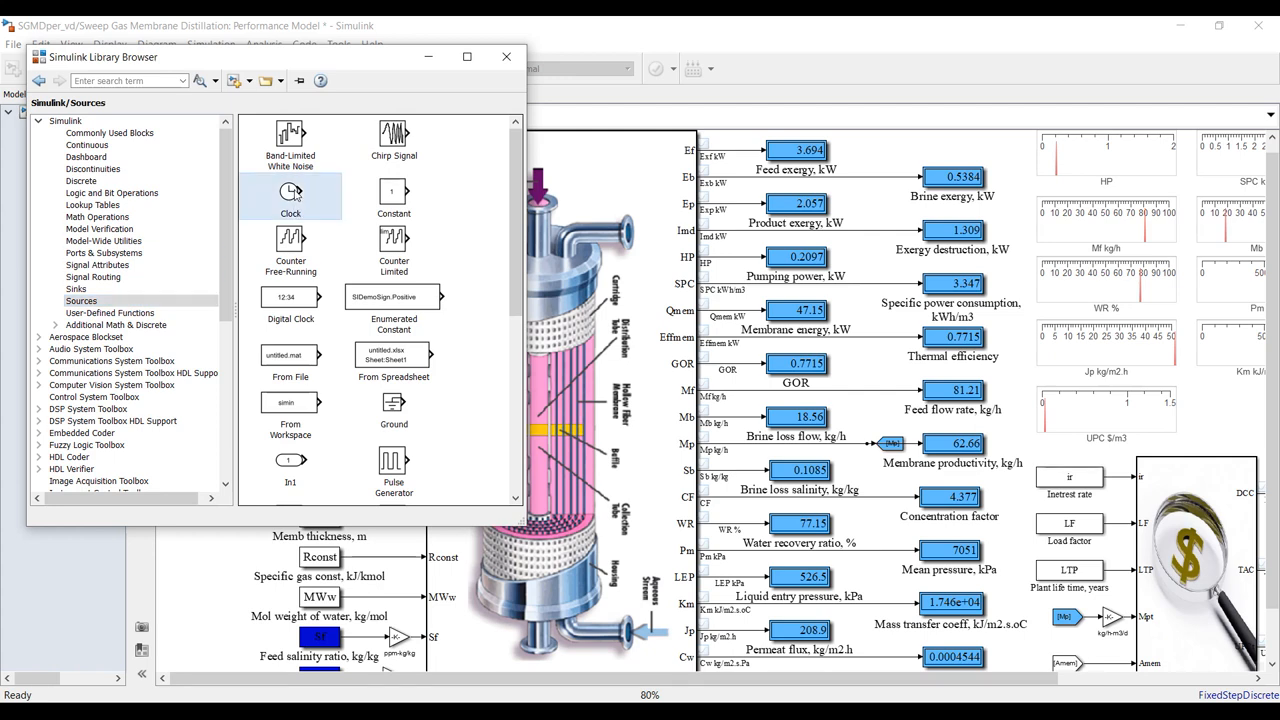
scroll(down, 3)
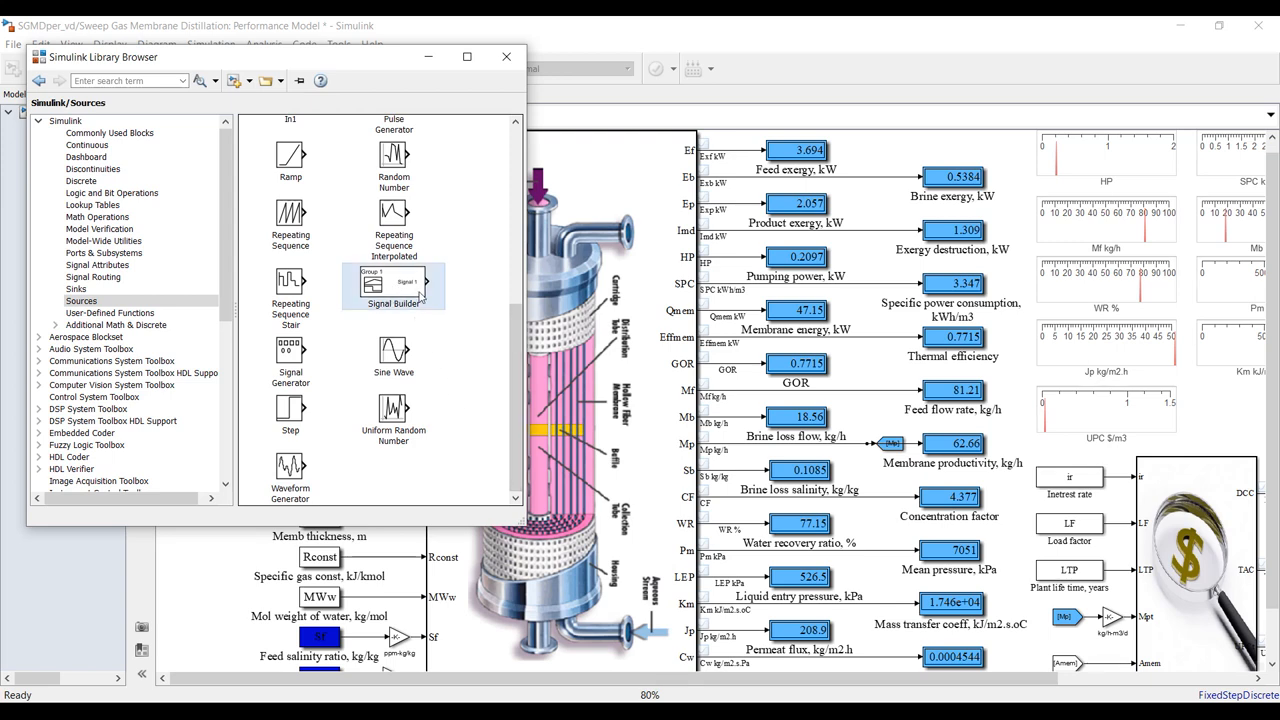
mouse_move(392, 284)
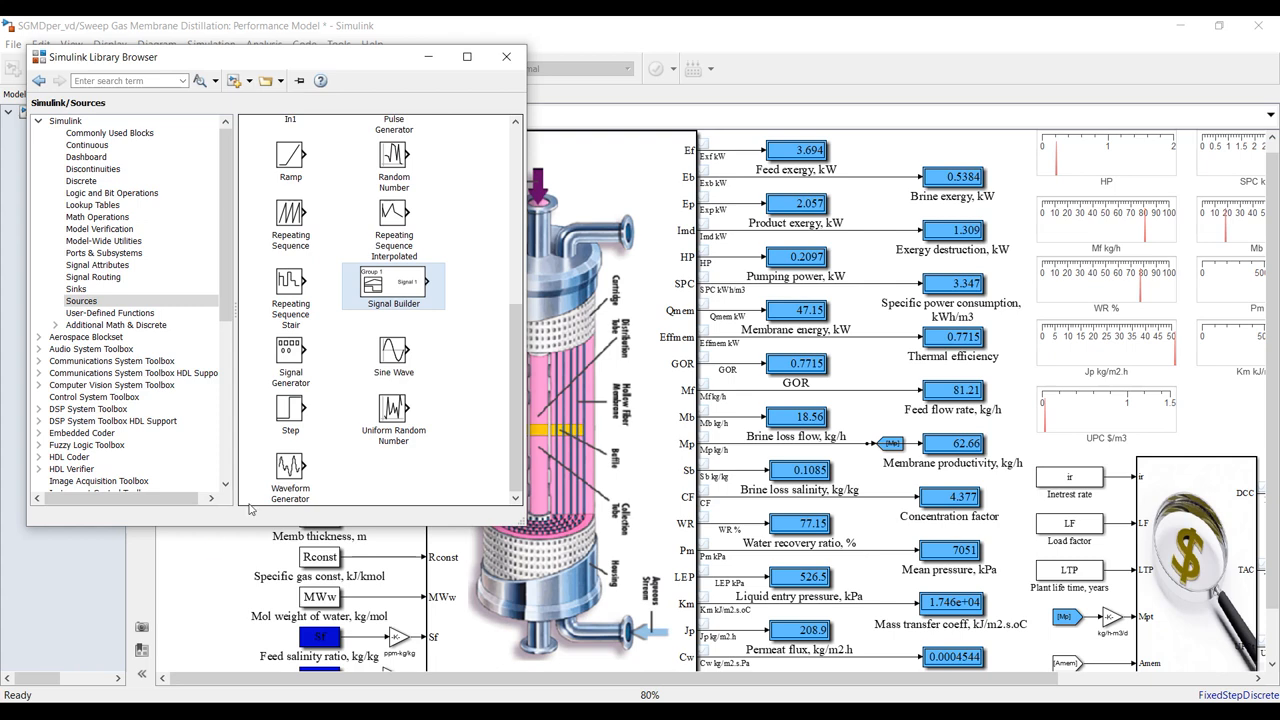
click(504, 56)
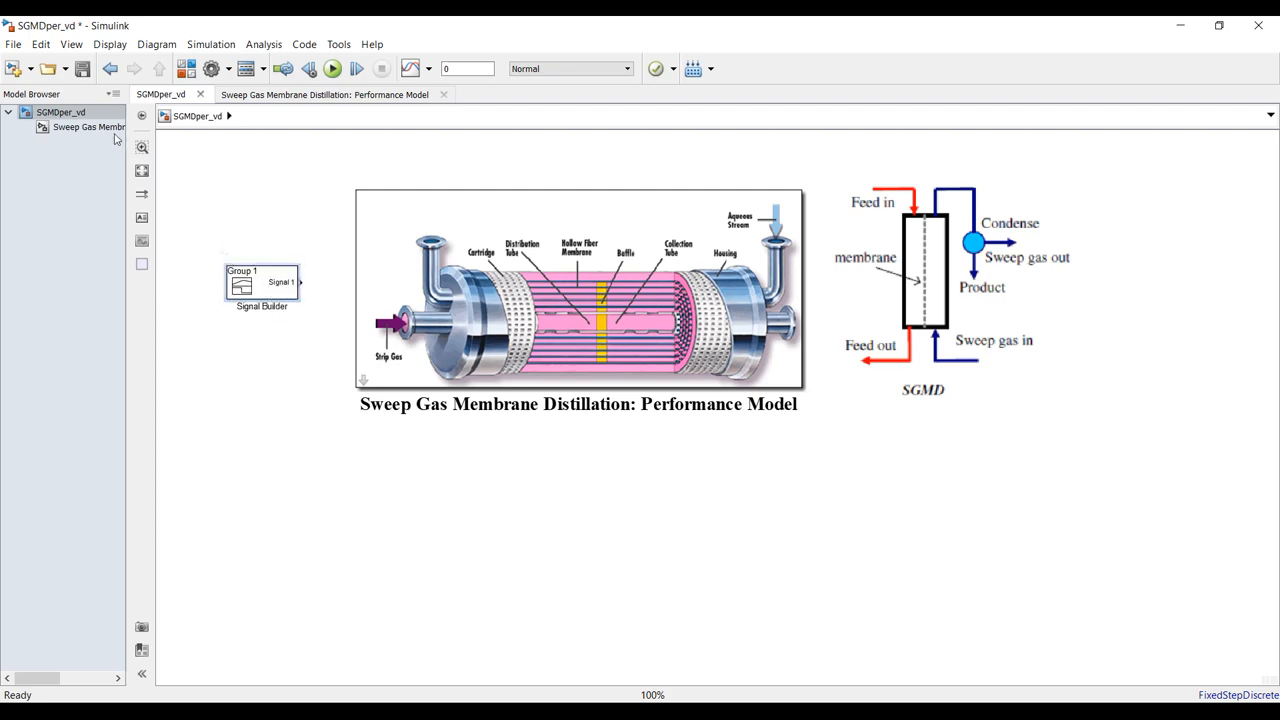
Look inside the performance model subsystem, then place the Signal Builder at the top level beside it.
double_click(88, 126)
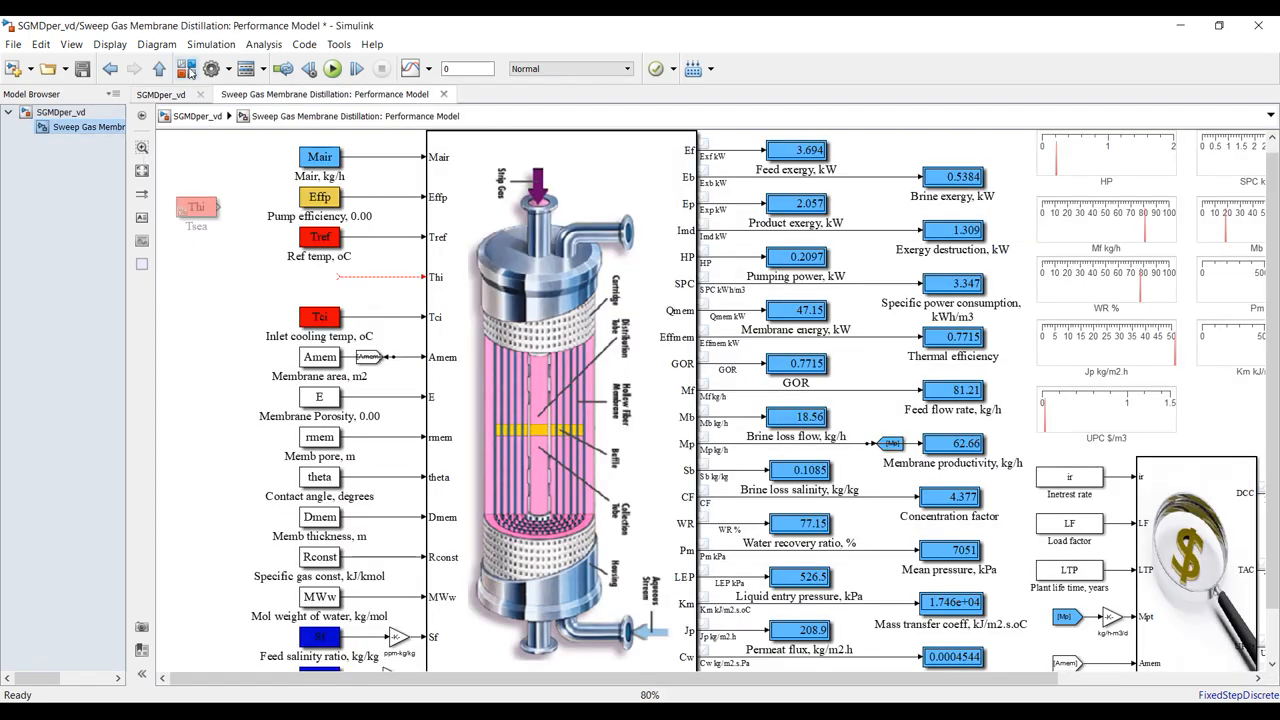
click(692, 68)
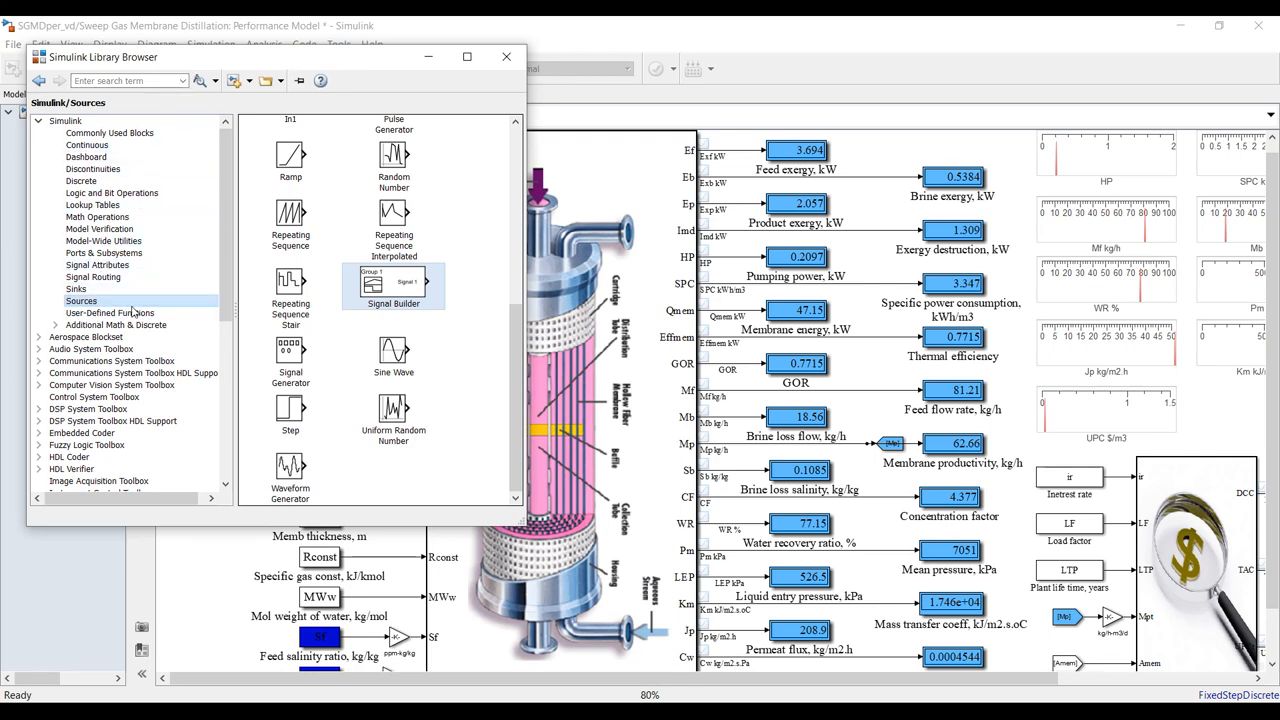
scroll(up, 3)
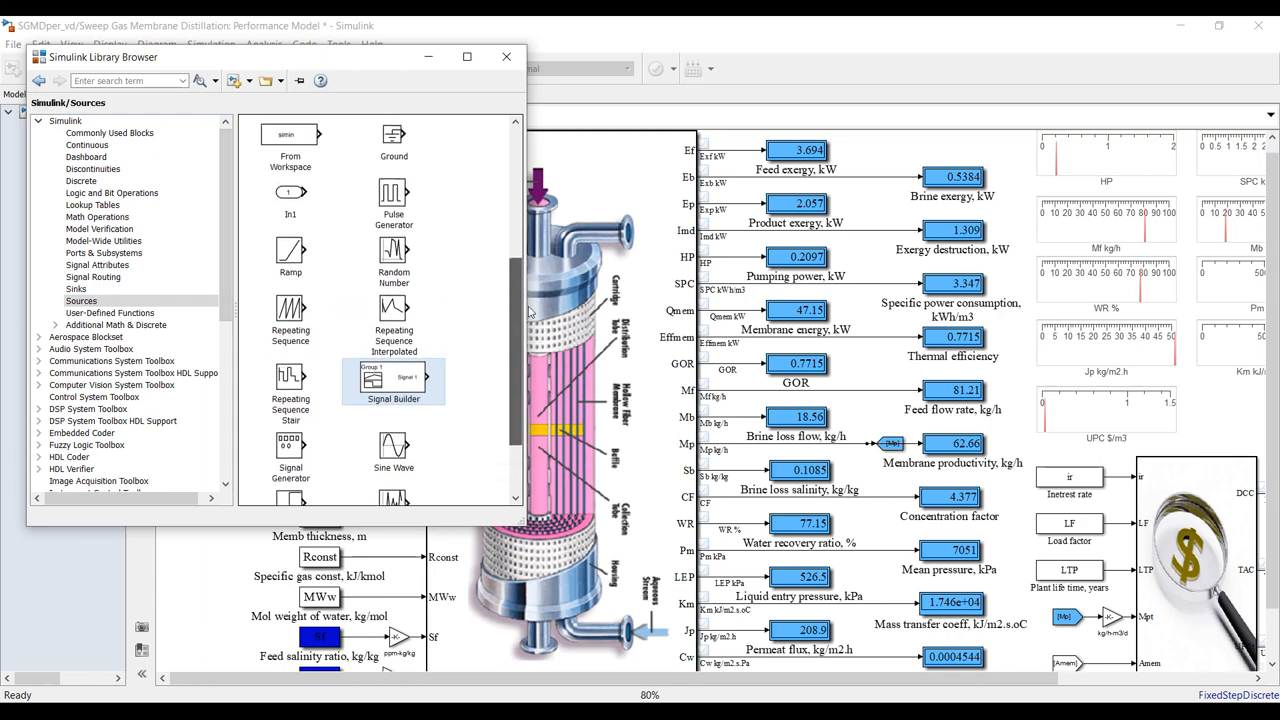
scroll(up, 3)
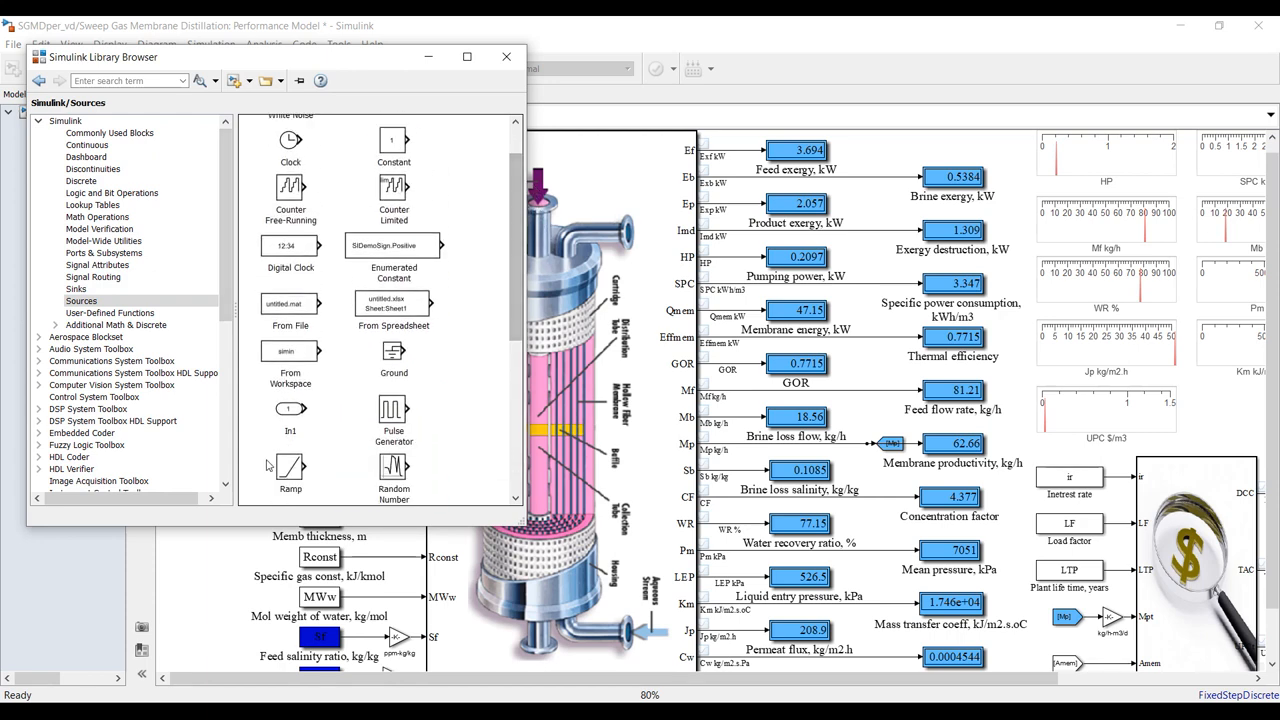
click(504, 56)
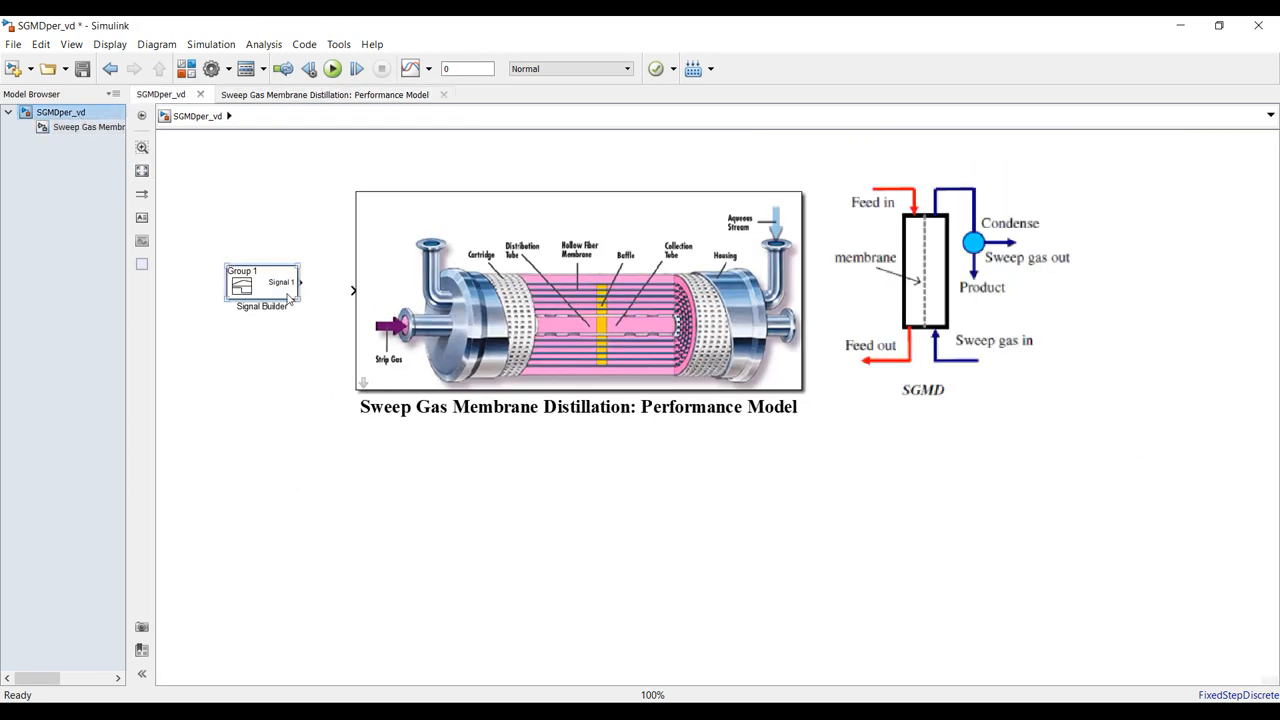
Set the model block's mask icon transparency to Opaque with ports so its Thi, oC inlet shows.
click(578, 290)
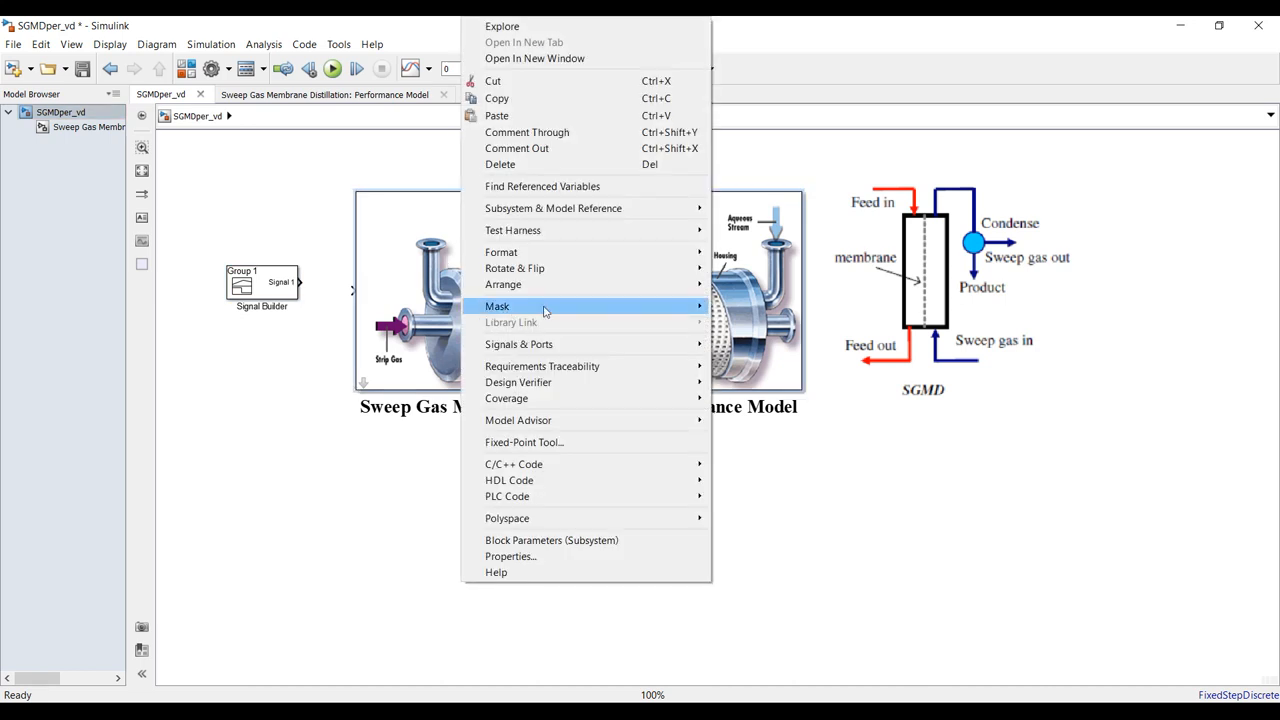
mouse_move(496, 306)
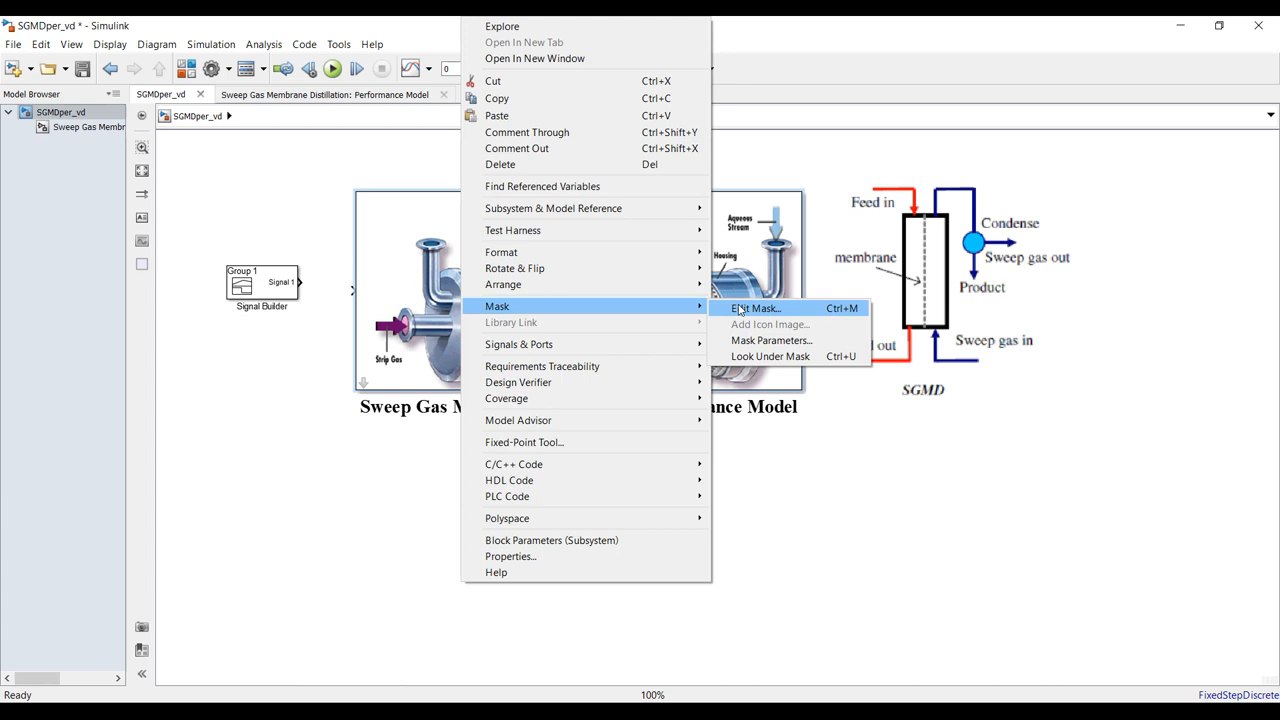
click(756, 308)
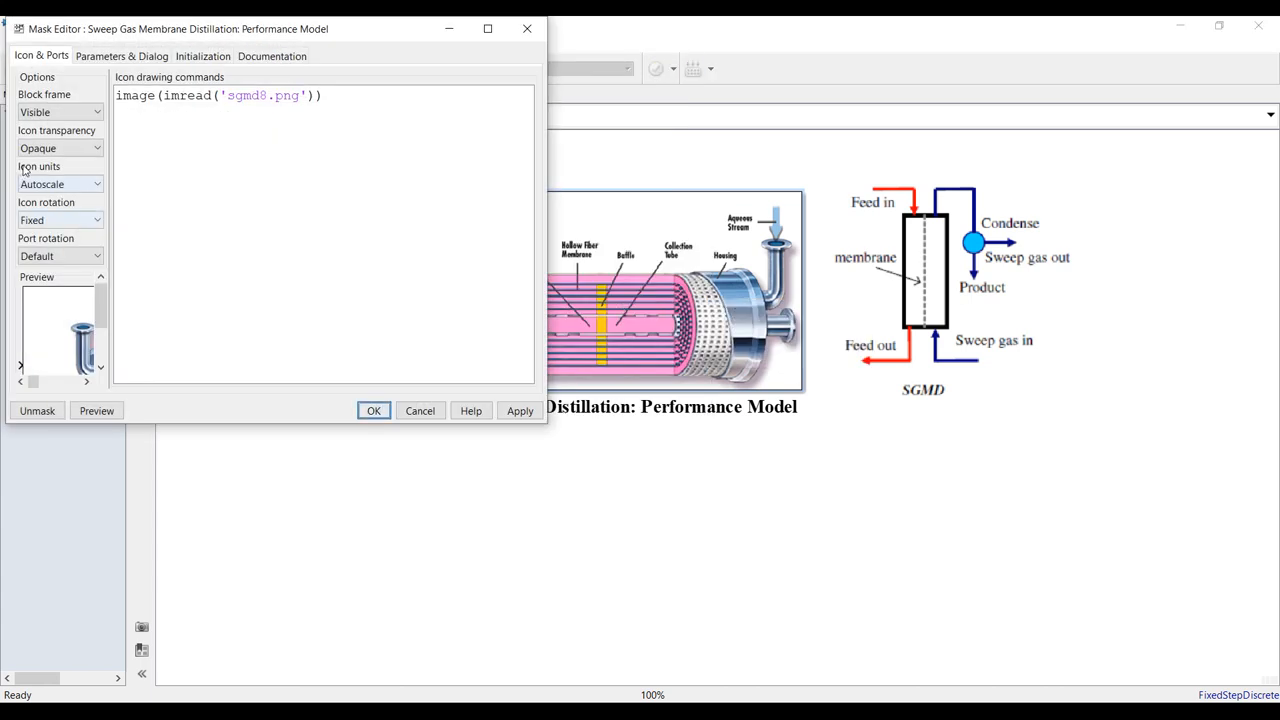
click(58, 148)
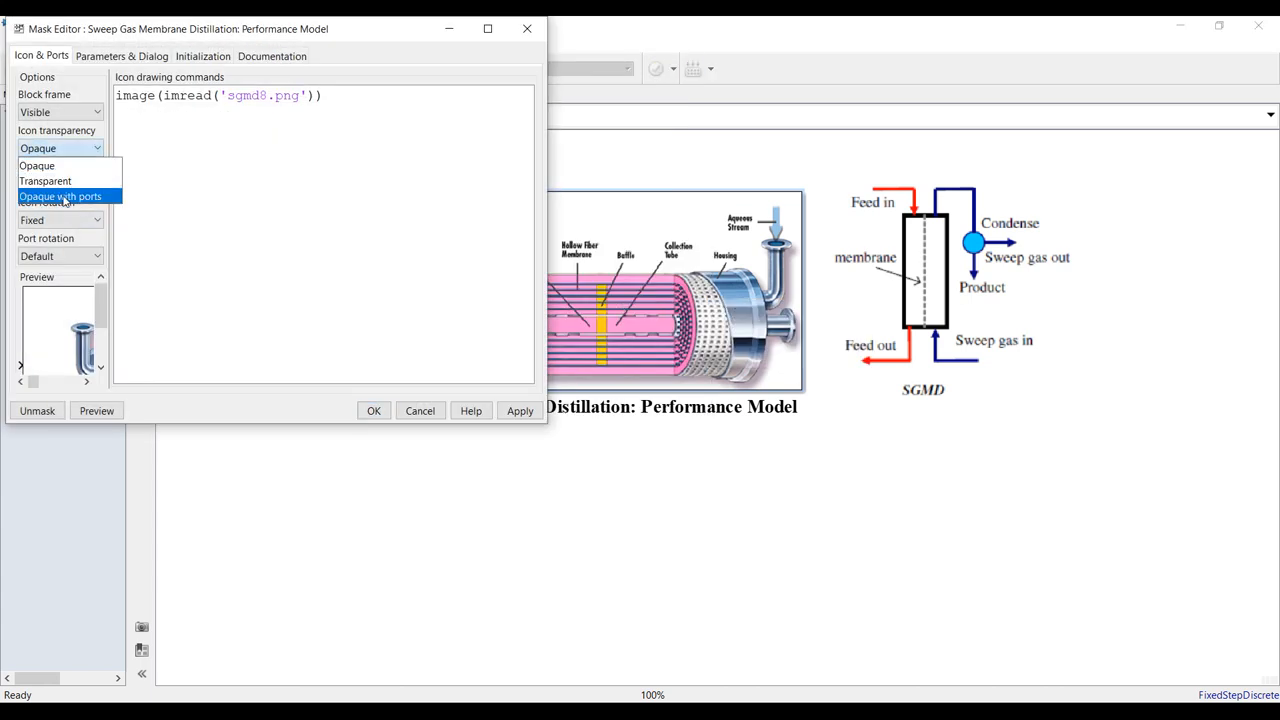
click(60, 196)
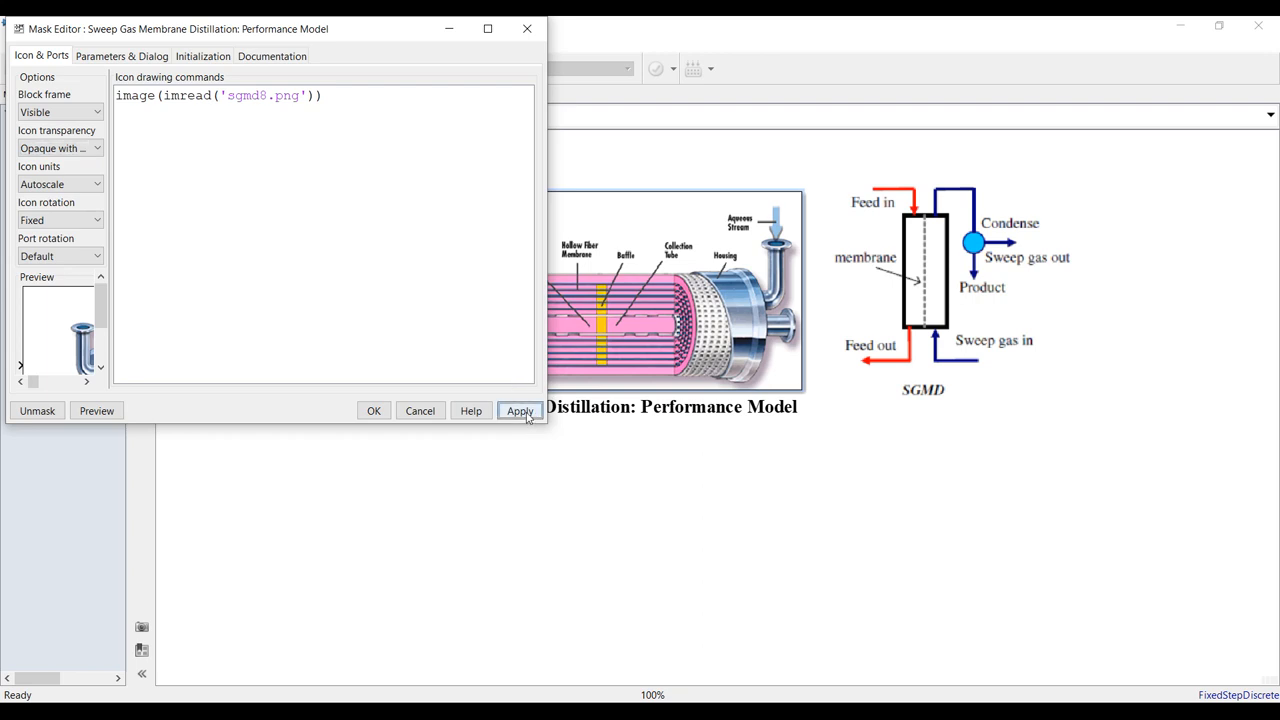
click(372, 410)
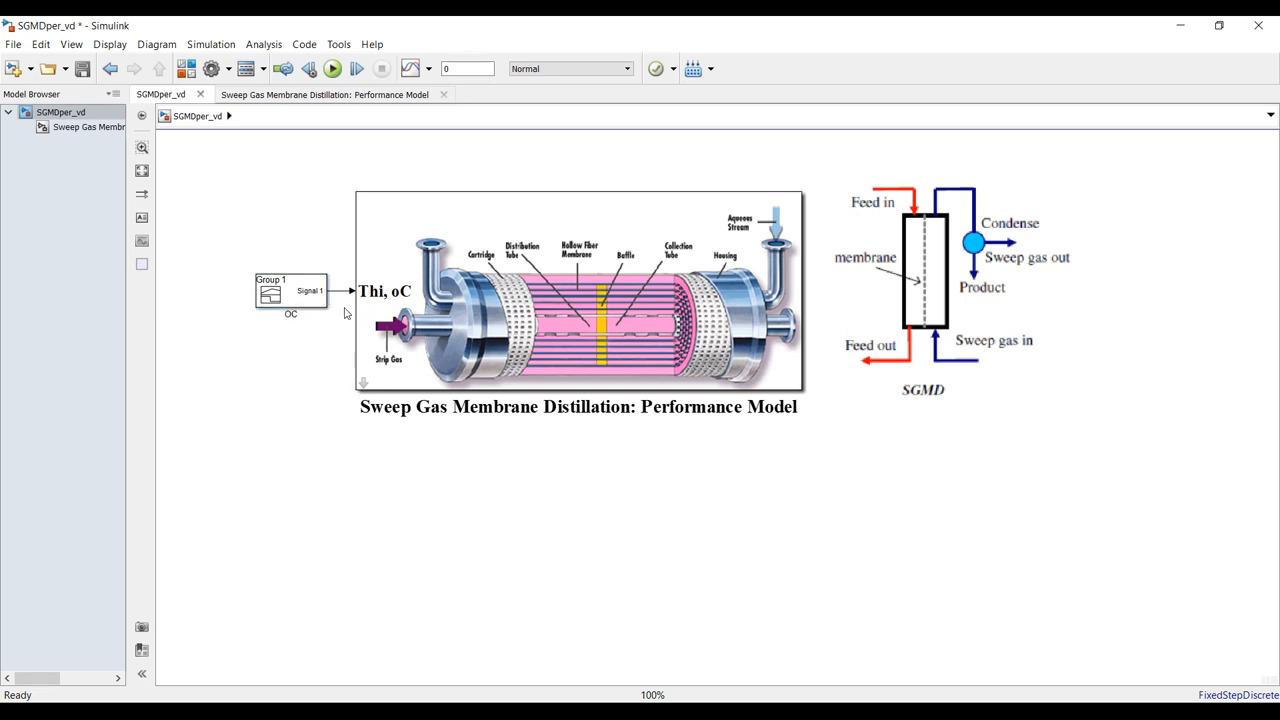
mouse_move(306, 348)
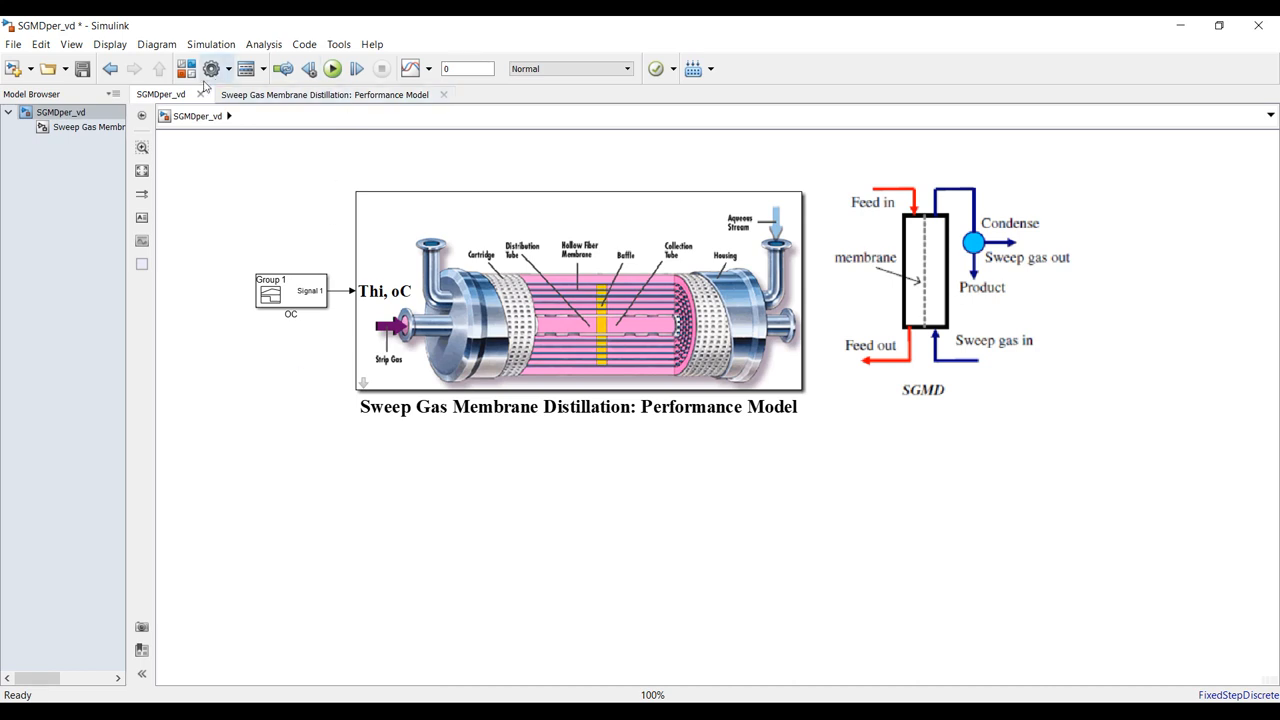
Set Solver start time 40, stop time 65 and a variable-step solver, and confirm.
click(212, 68)
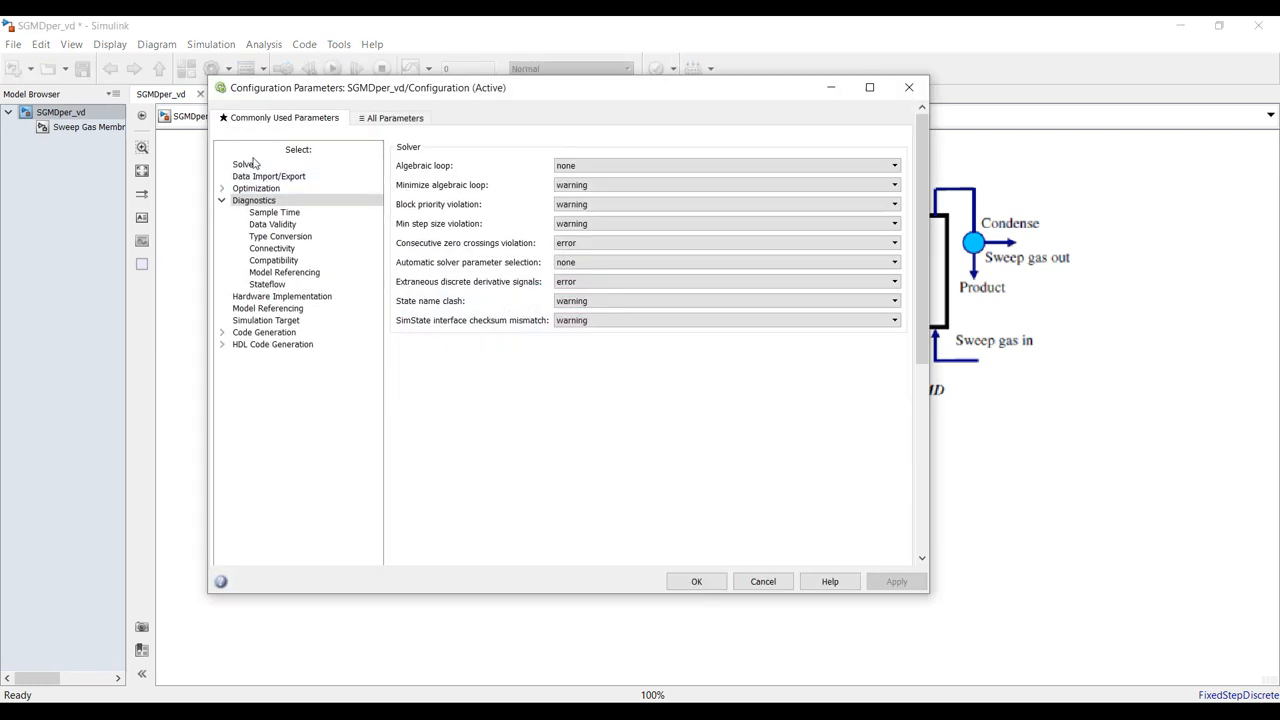
click(244, 164)
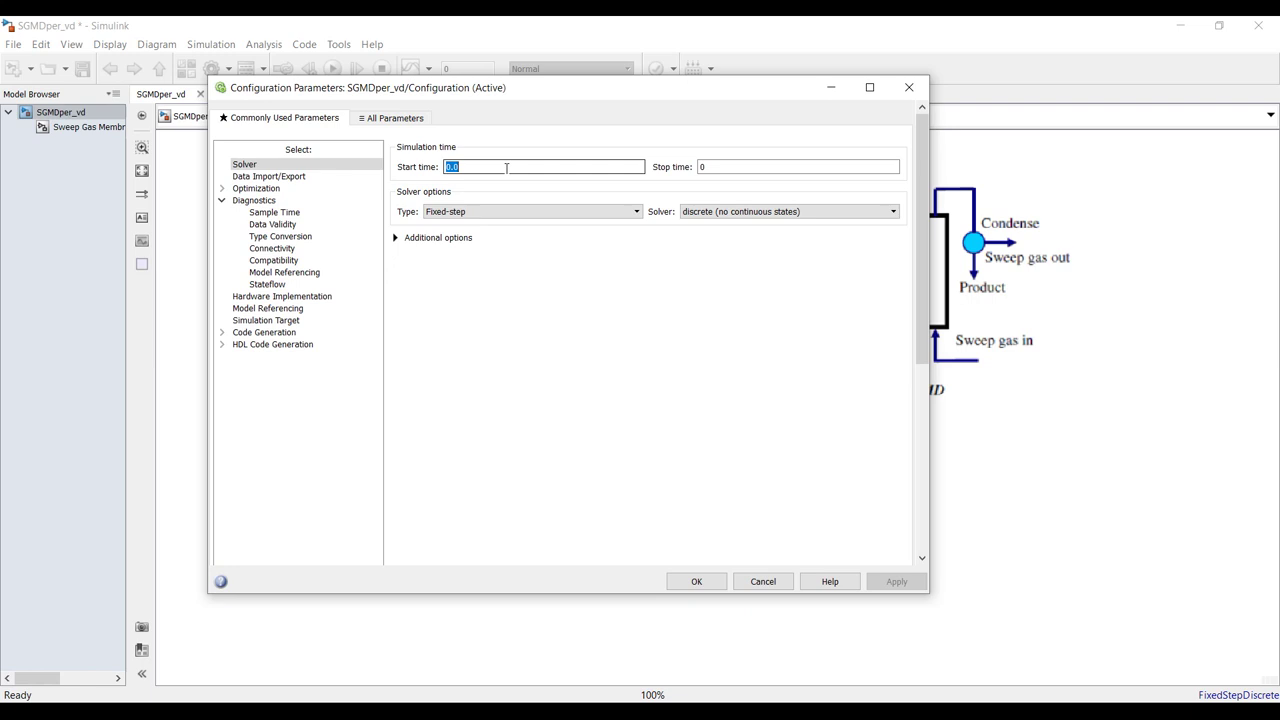
text(40)
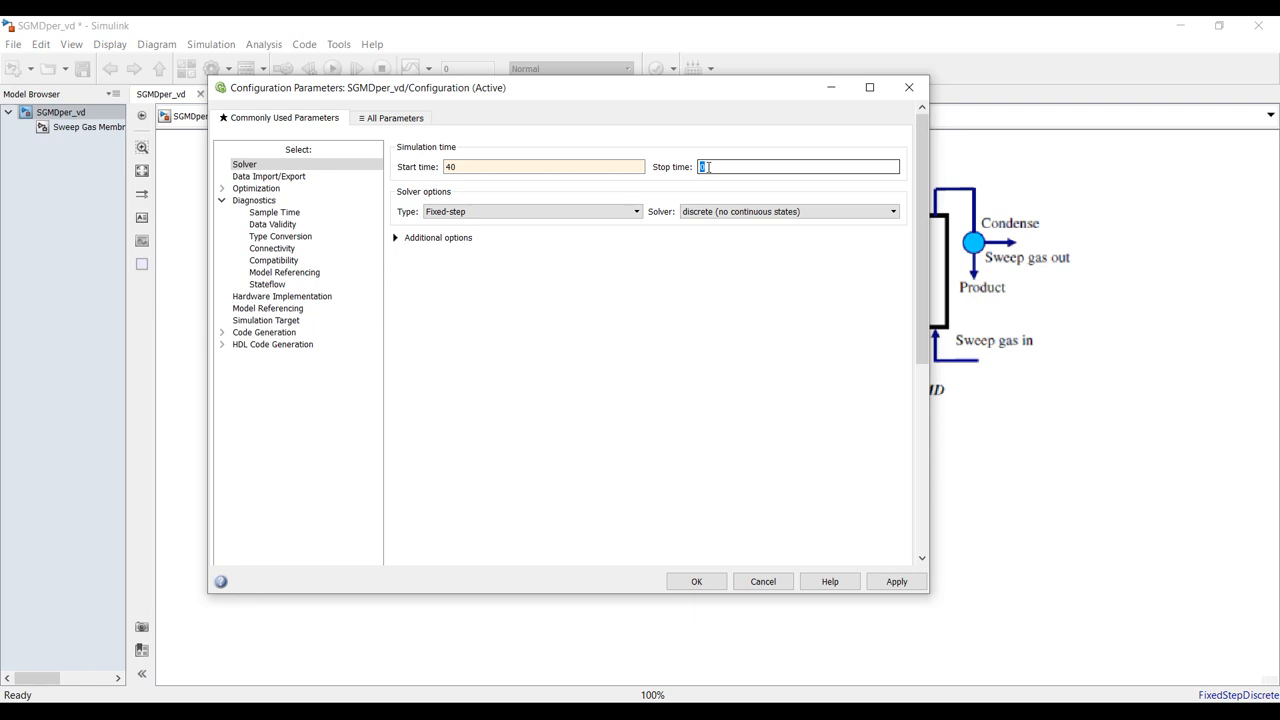
text(65)
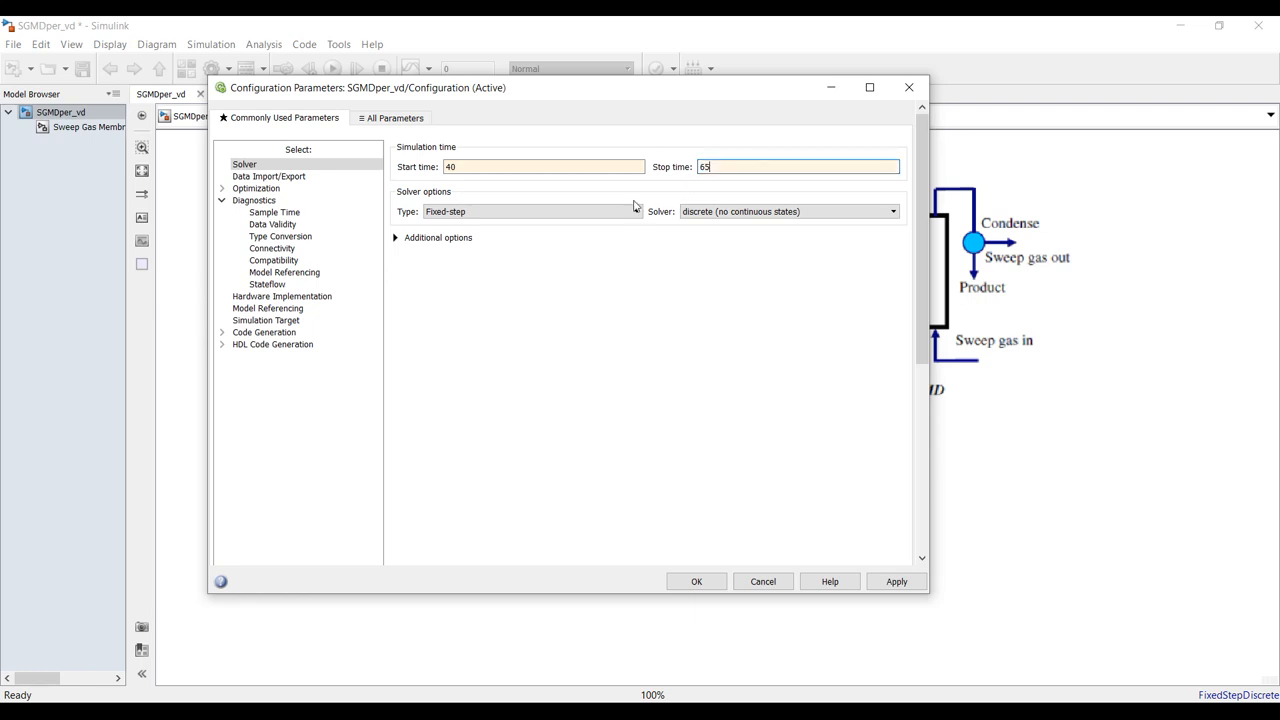
click(530, 212)
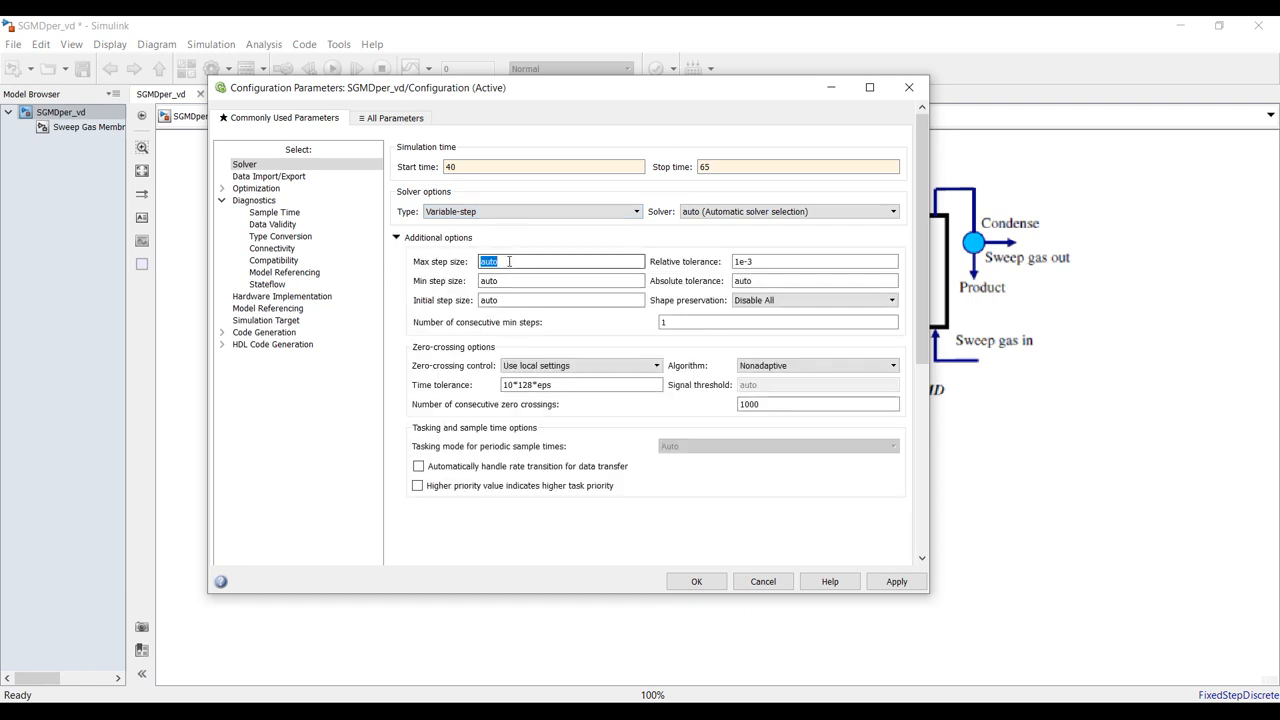
click(696, 580)
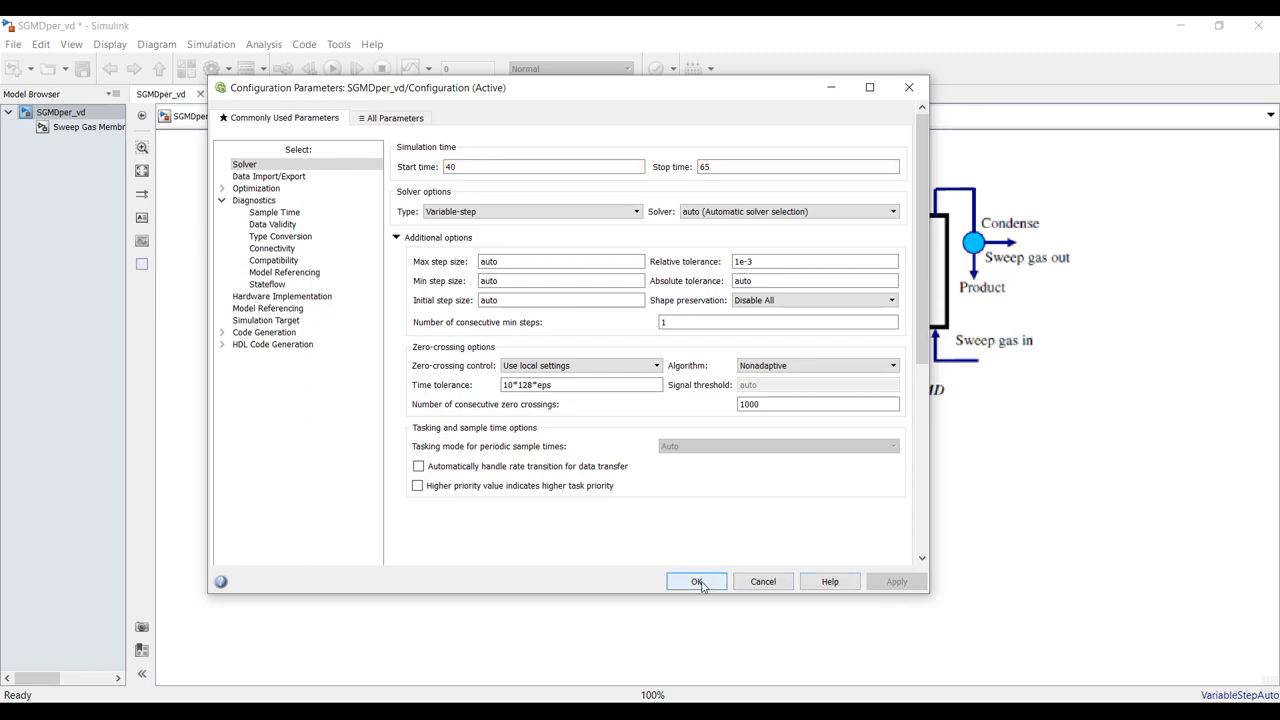
click(696, 580)
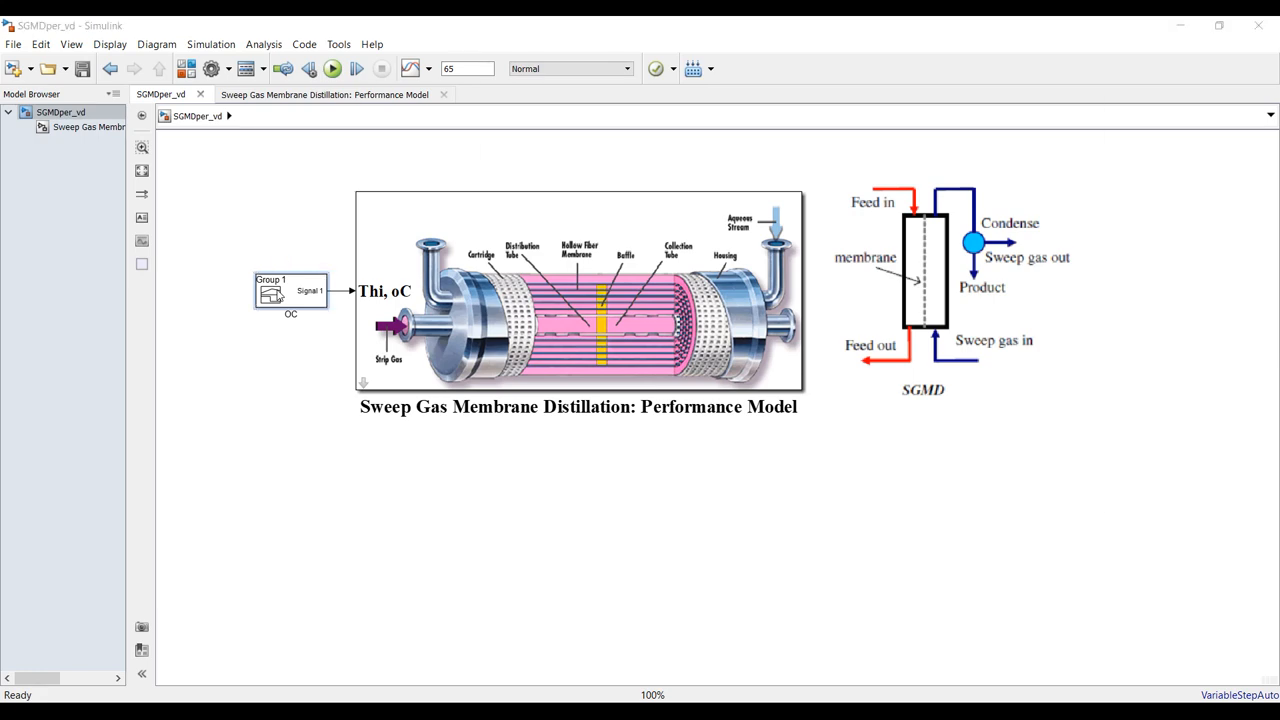
Bring up the Signal Builder's waveform editor at full screen.
double_click(290, 292)
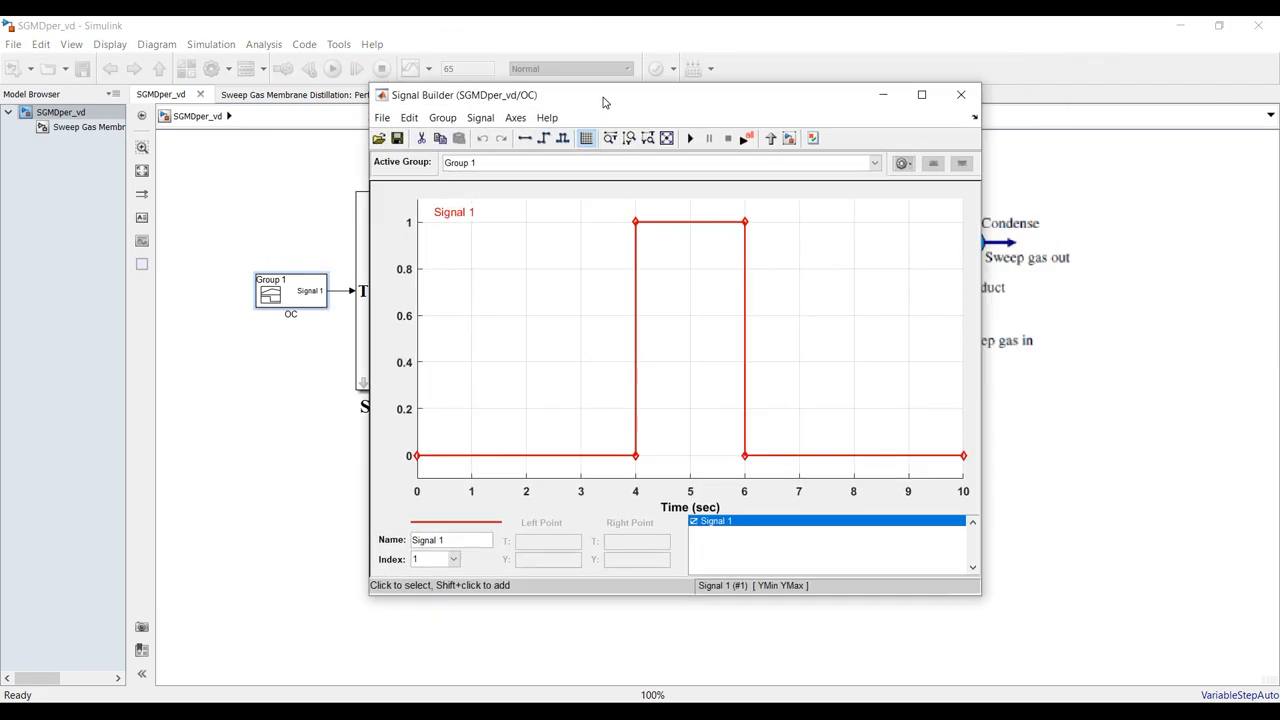
click(960, 94)
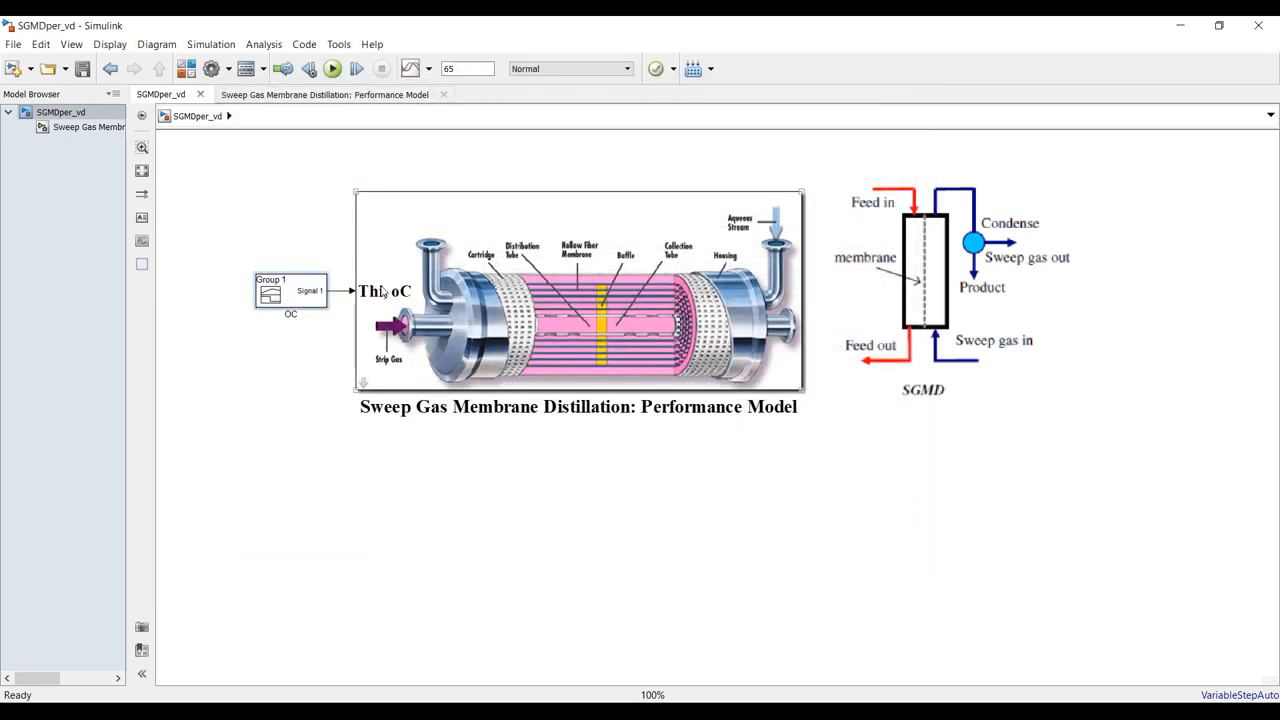
double_click(290, 292)
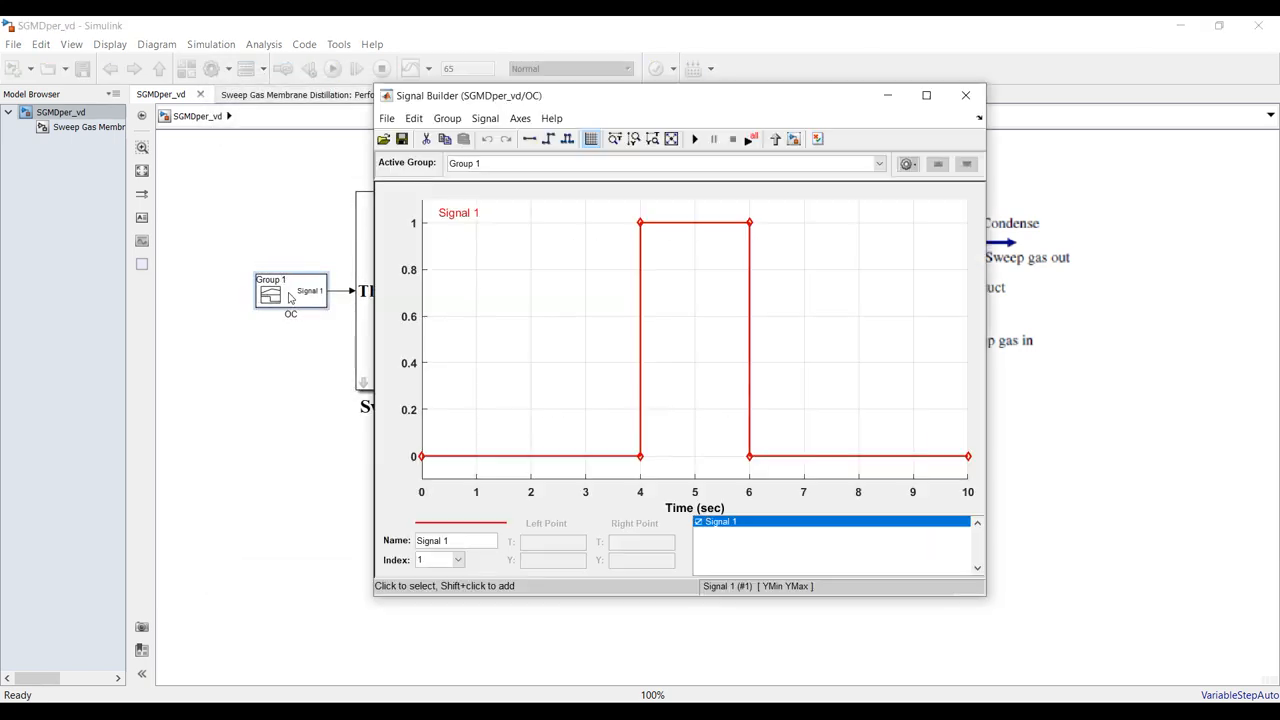
click(924, 94)
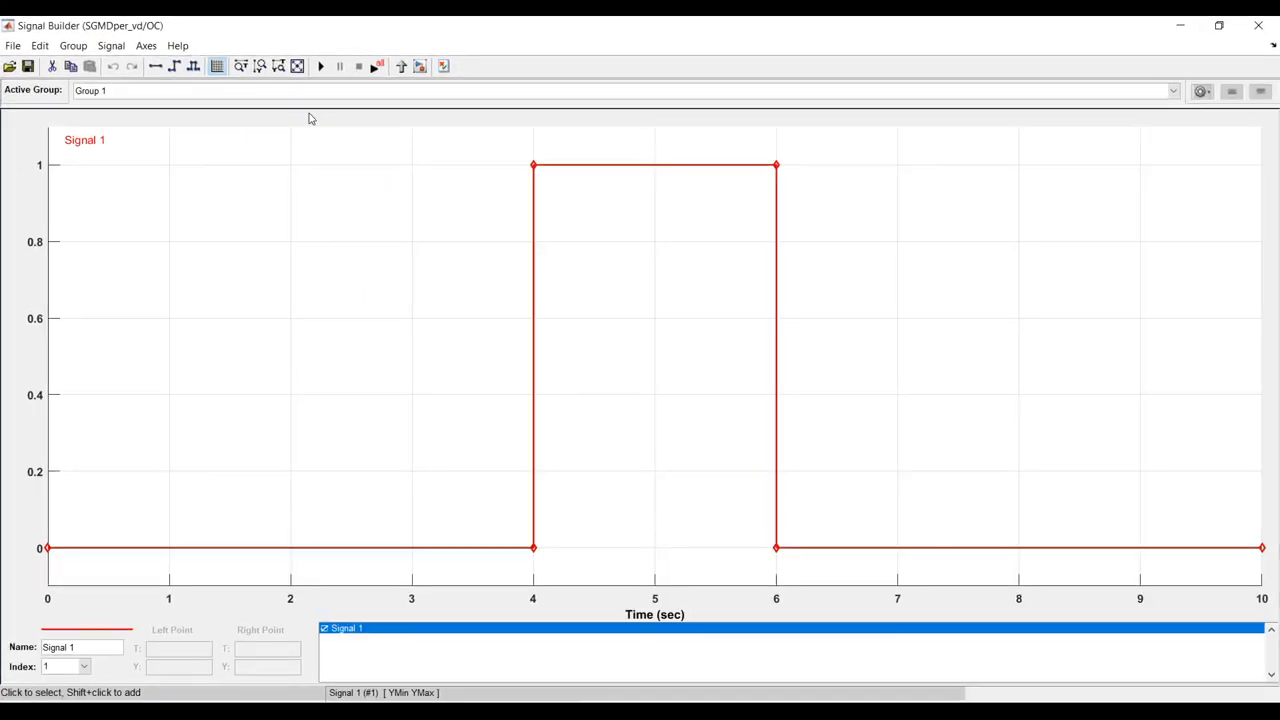
Replace the pulse with a custom waveform using 40:0.5:65 for time and Y values.
click(112, 44)
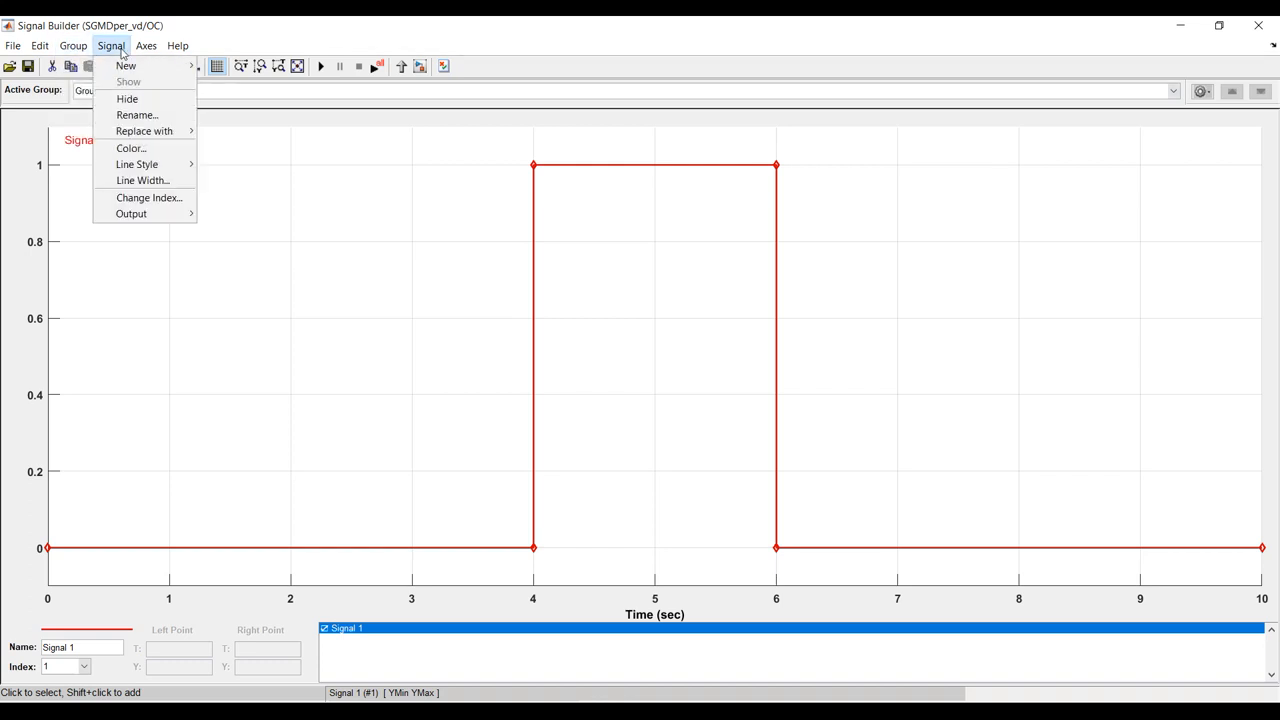
mouse_move(136, 114)
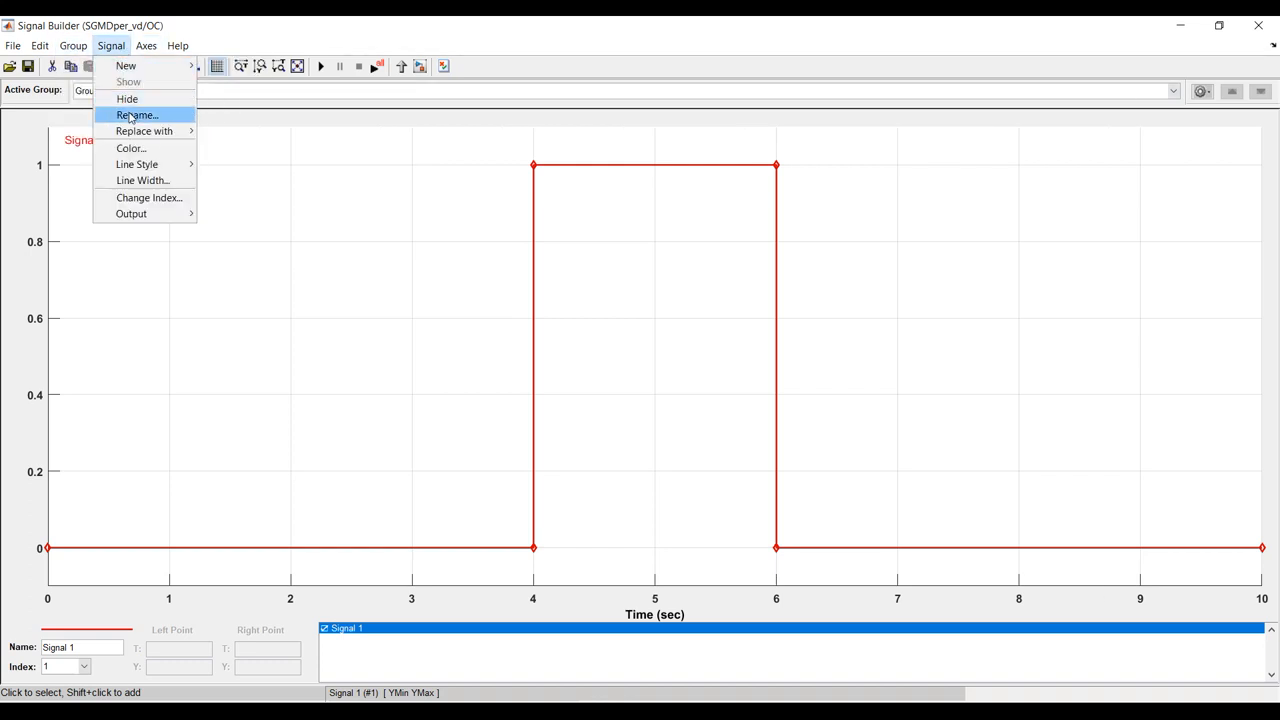
mouse_move(144, 132)
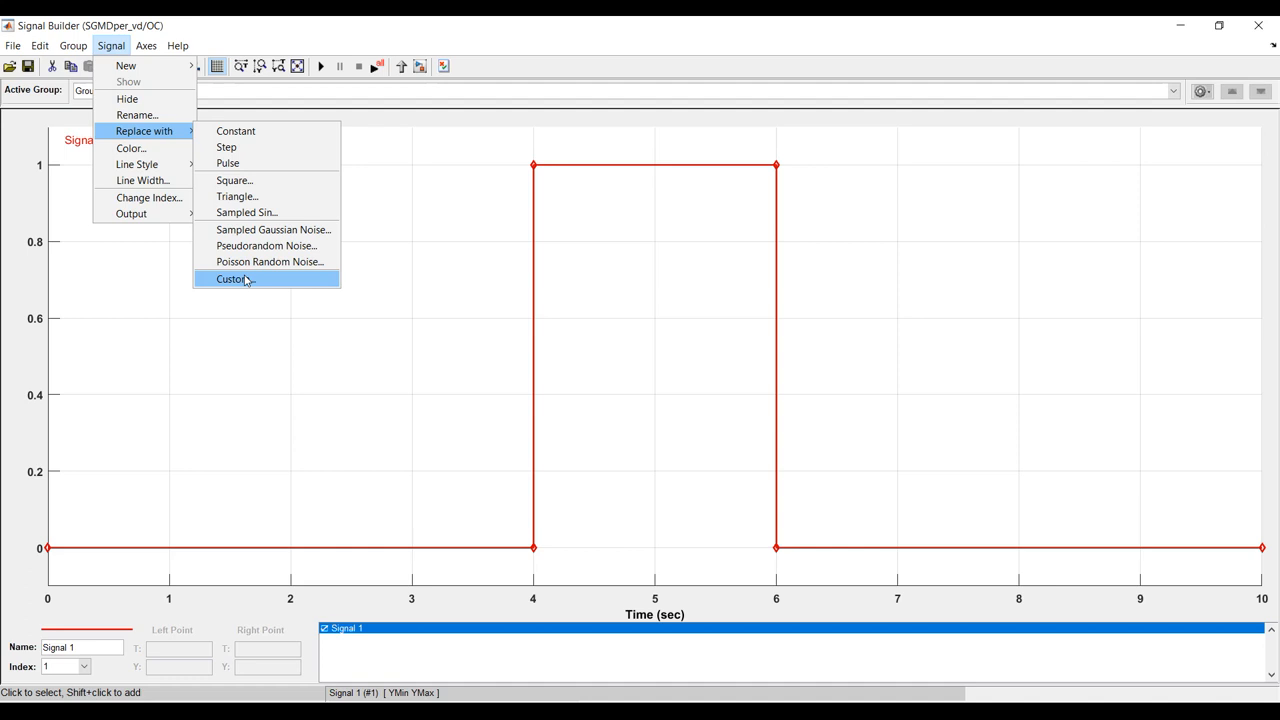
click(232, 280)
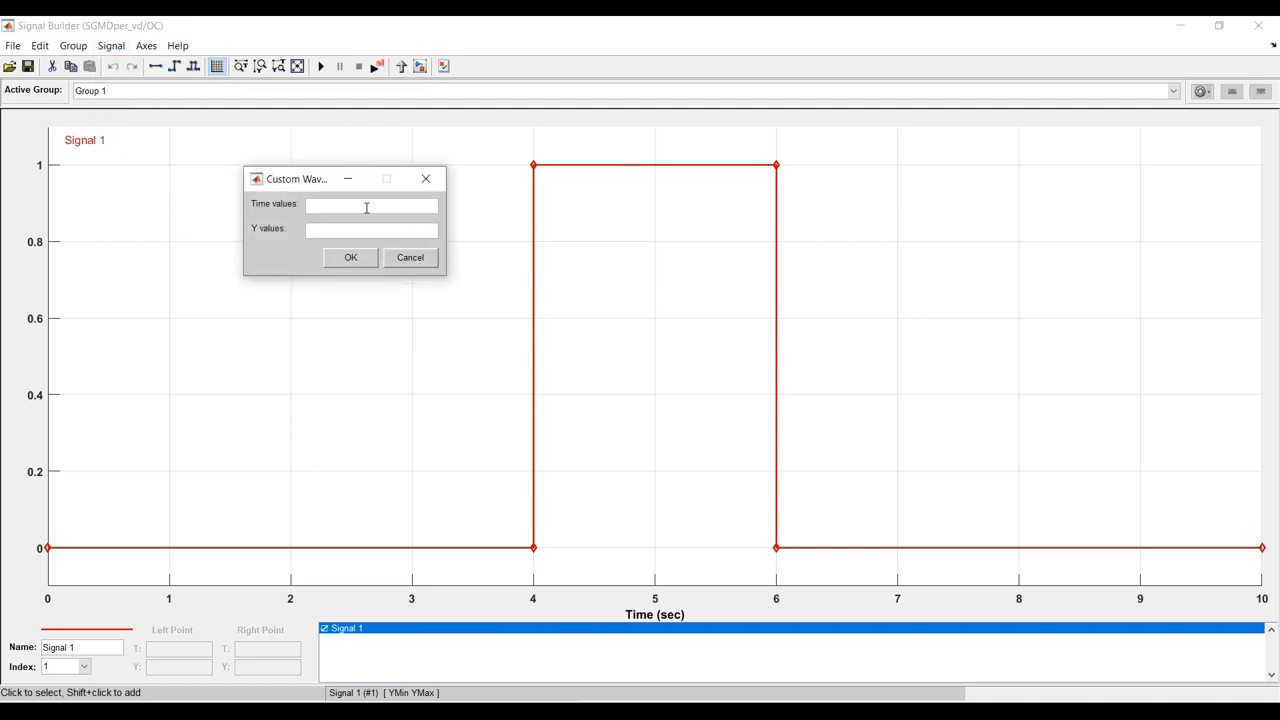
text(40)
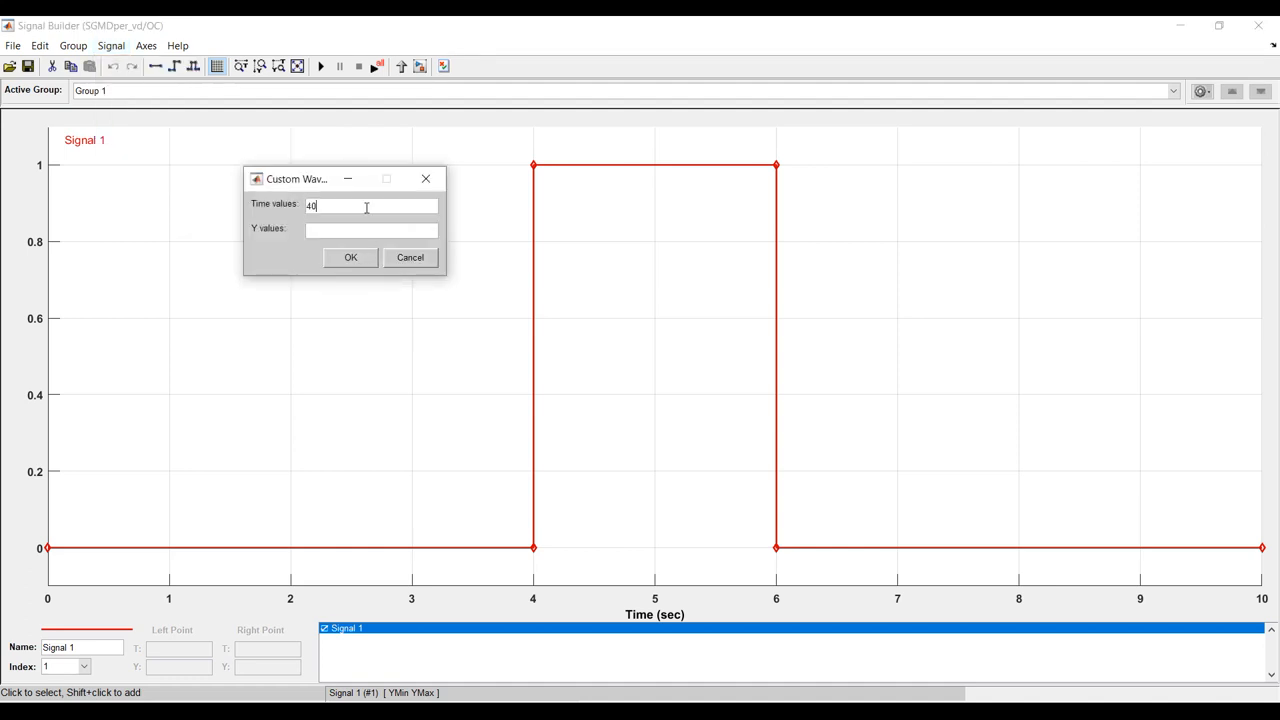
text(0.)
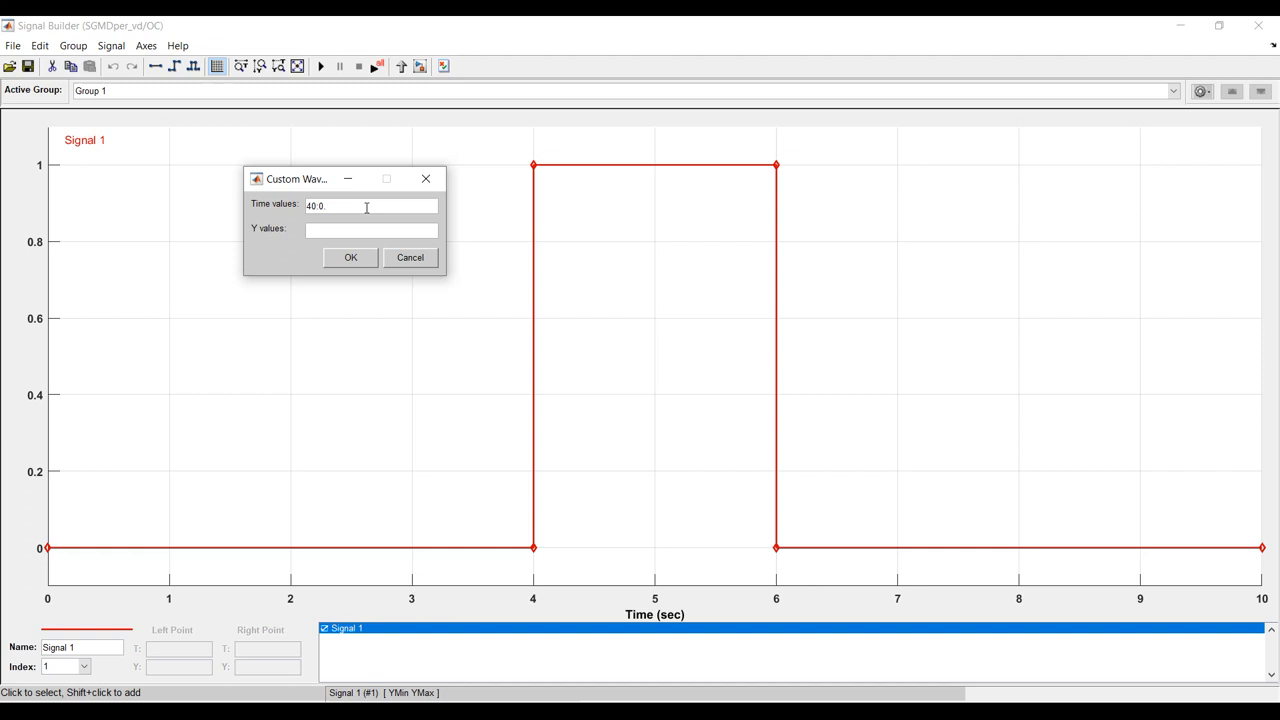
text(0.5)
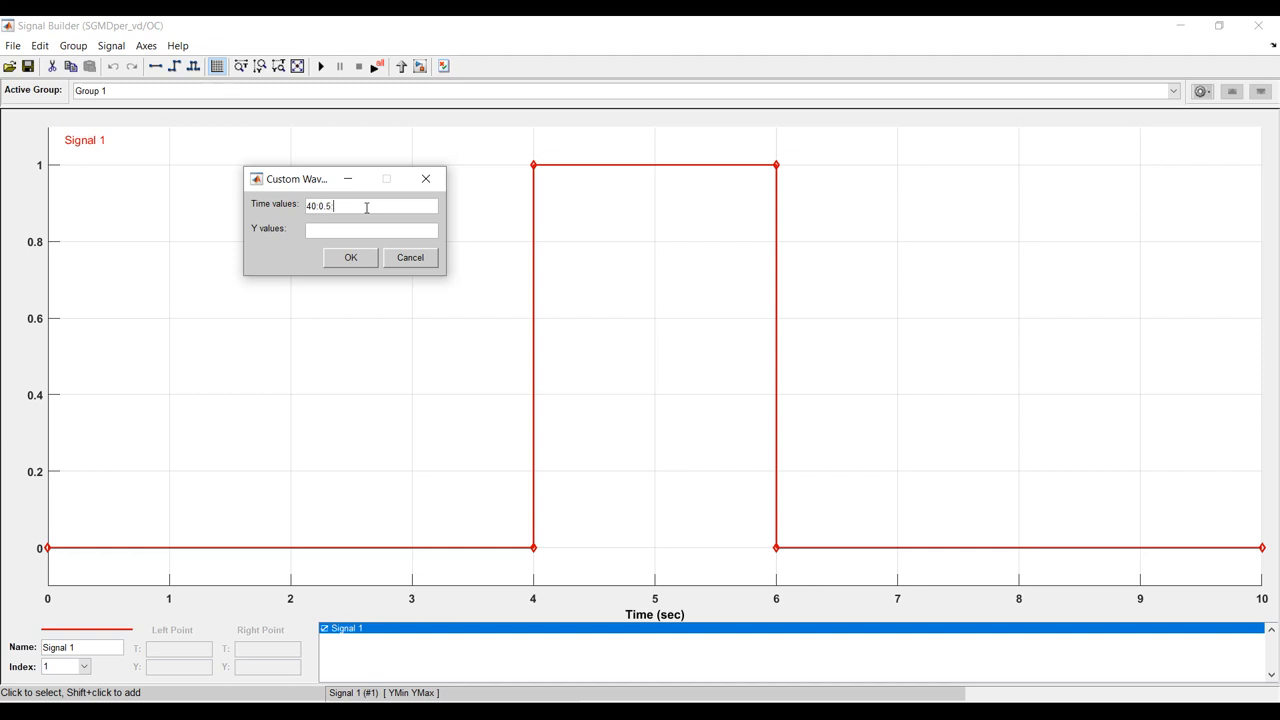
text(65)
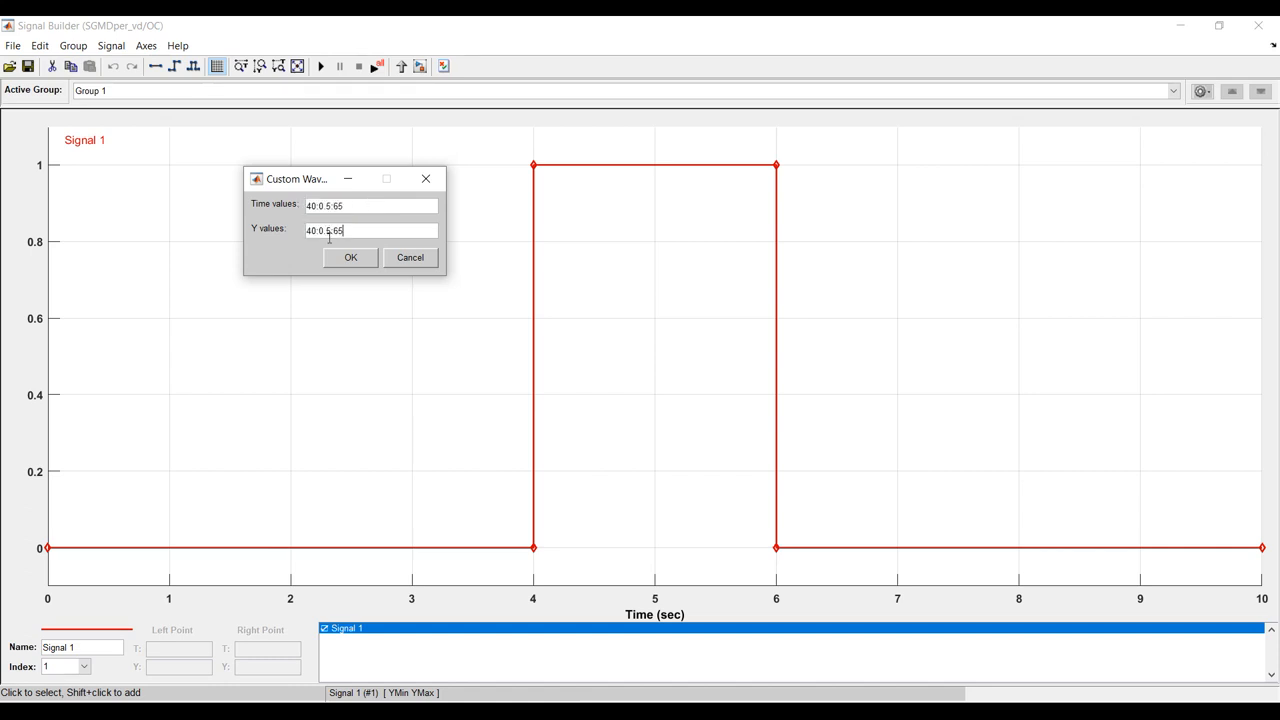
click(350, 256)
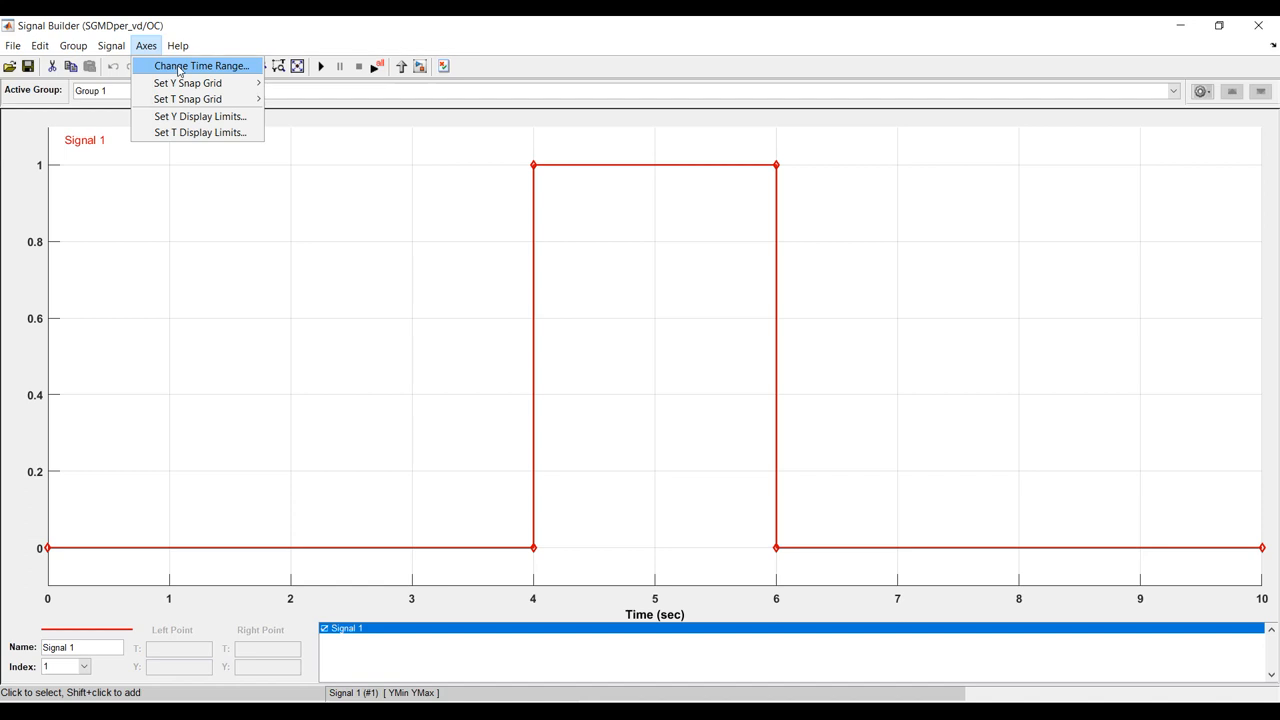
Set the Signal Builder time range to Min 40 and Max 65 seconds.
click(202, 64)
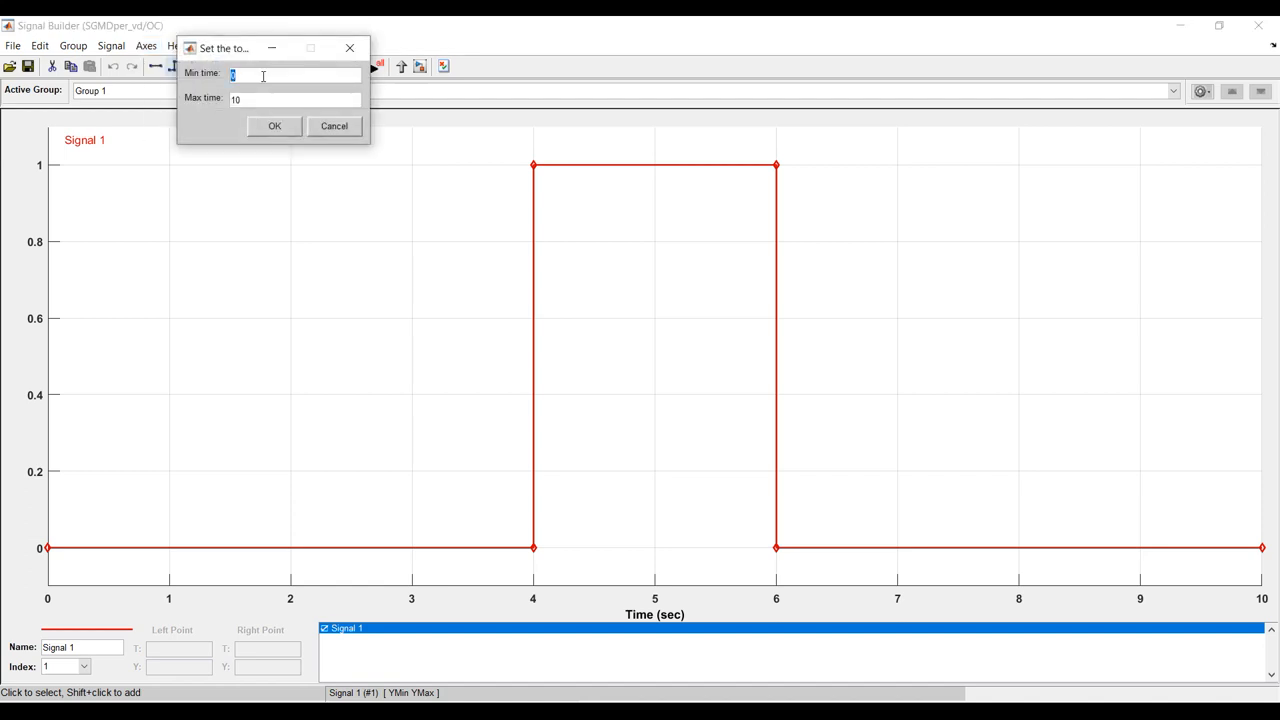
text(40)
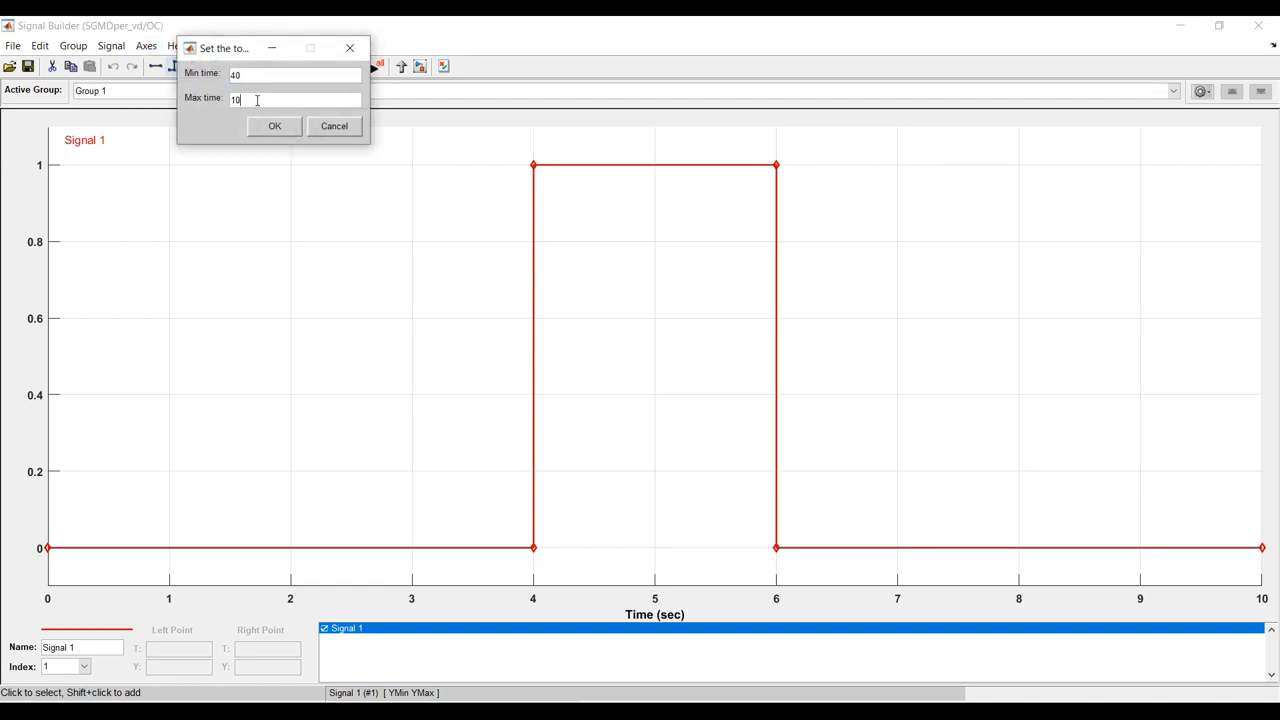
text(65)
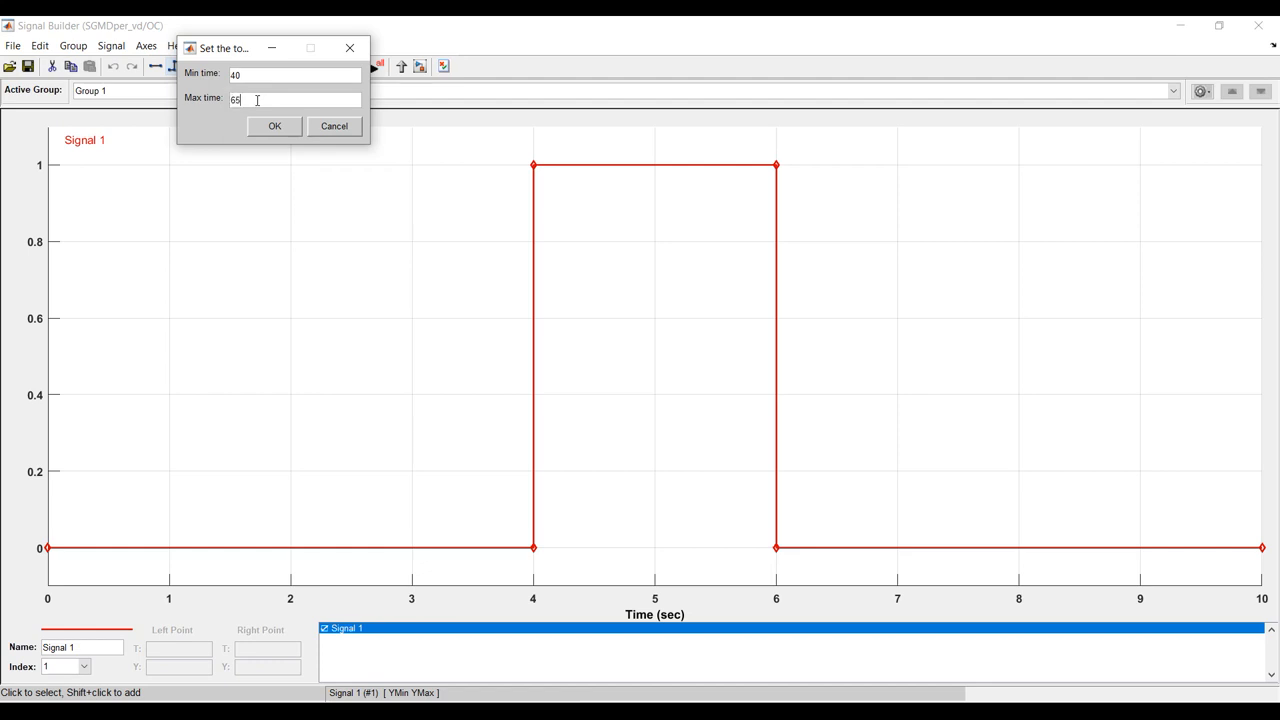
click(274, 126)
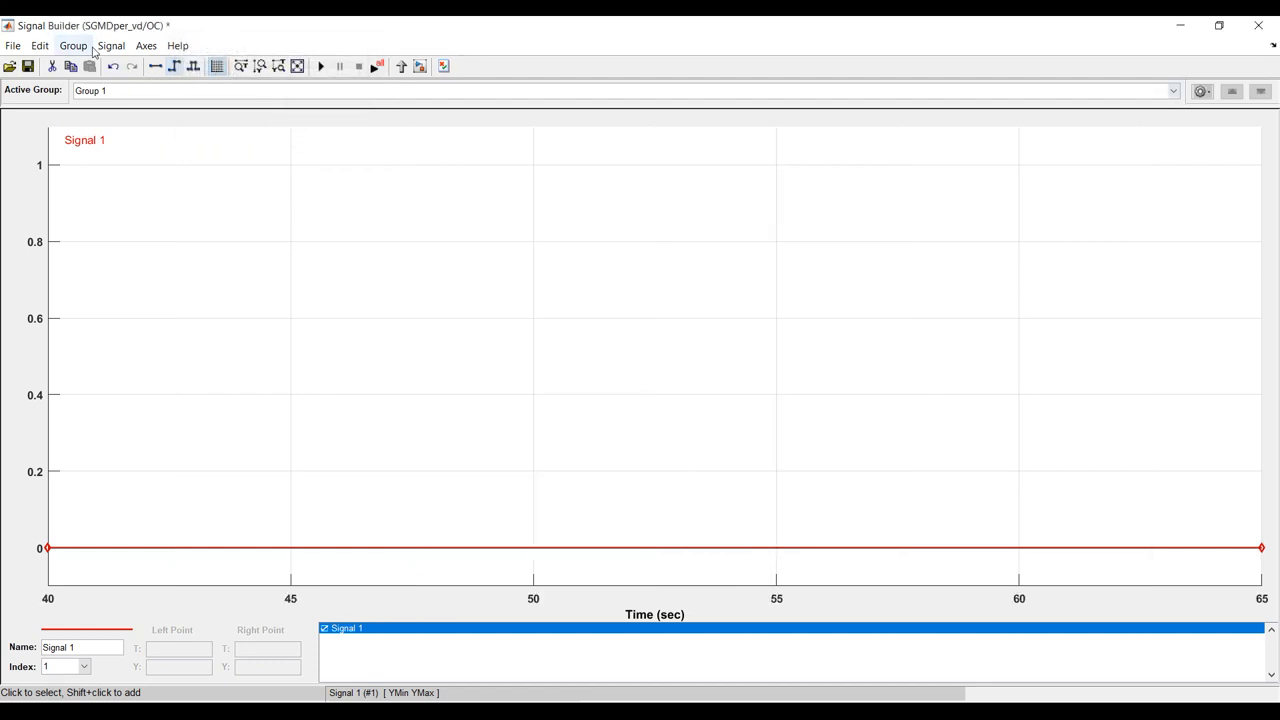
Replace Signal 1 with a finer custom ramp using 40:0.1:65 for time and Y values.
click(110, 46)
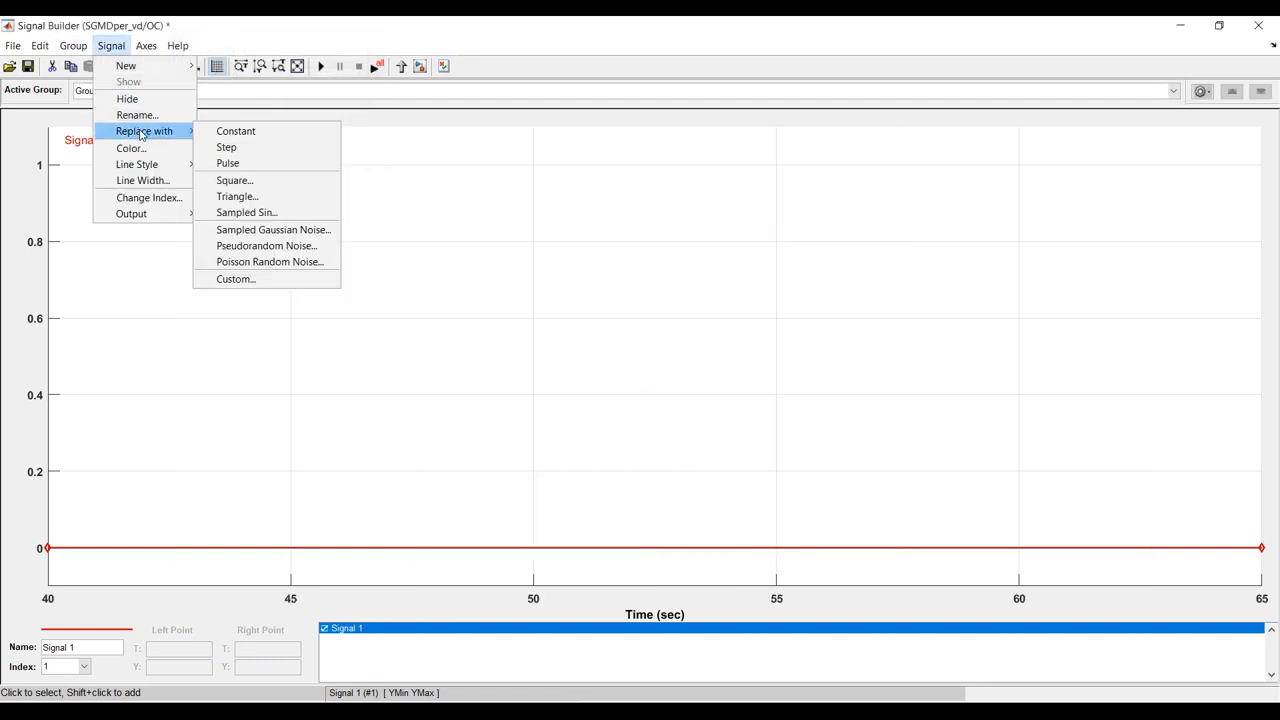
click(236, 278)
text(40:0.5:65)
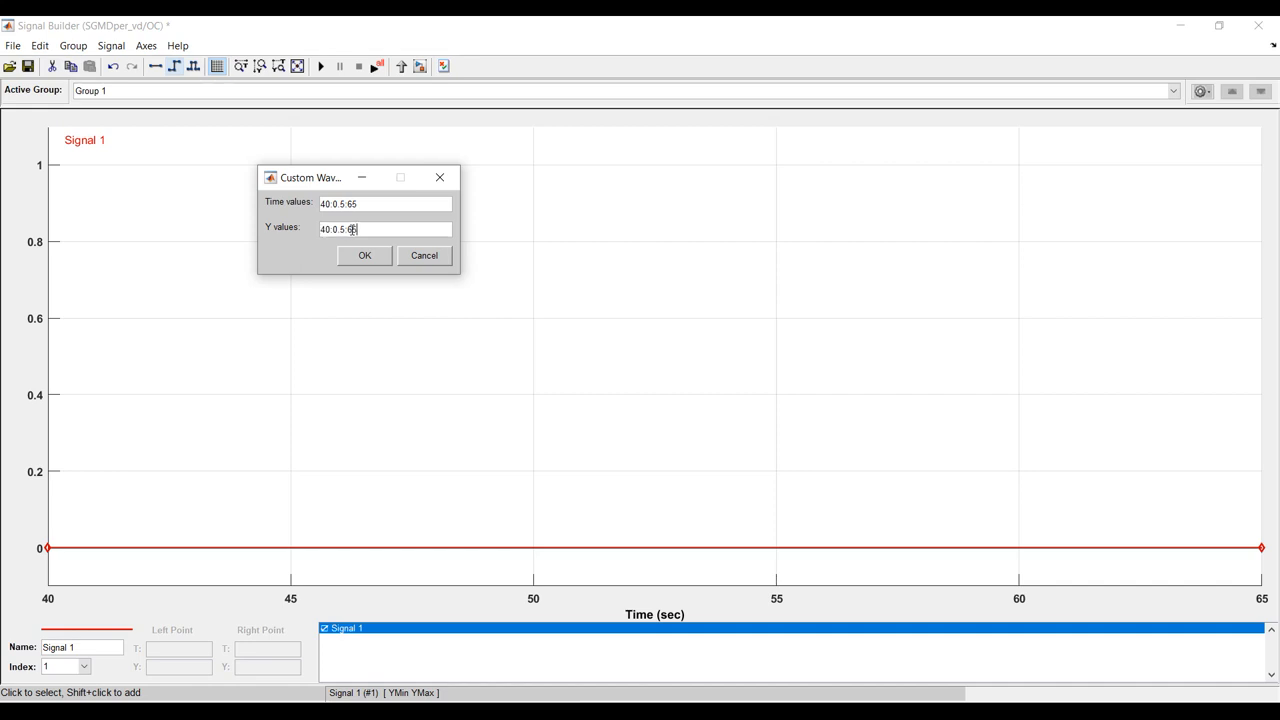
click(364, 256)
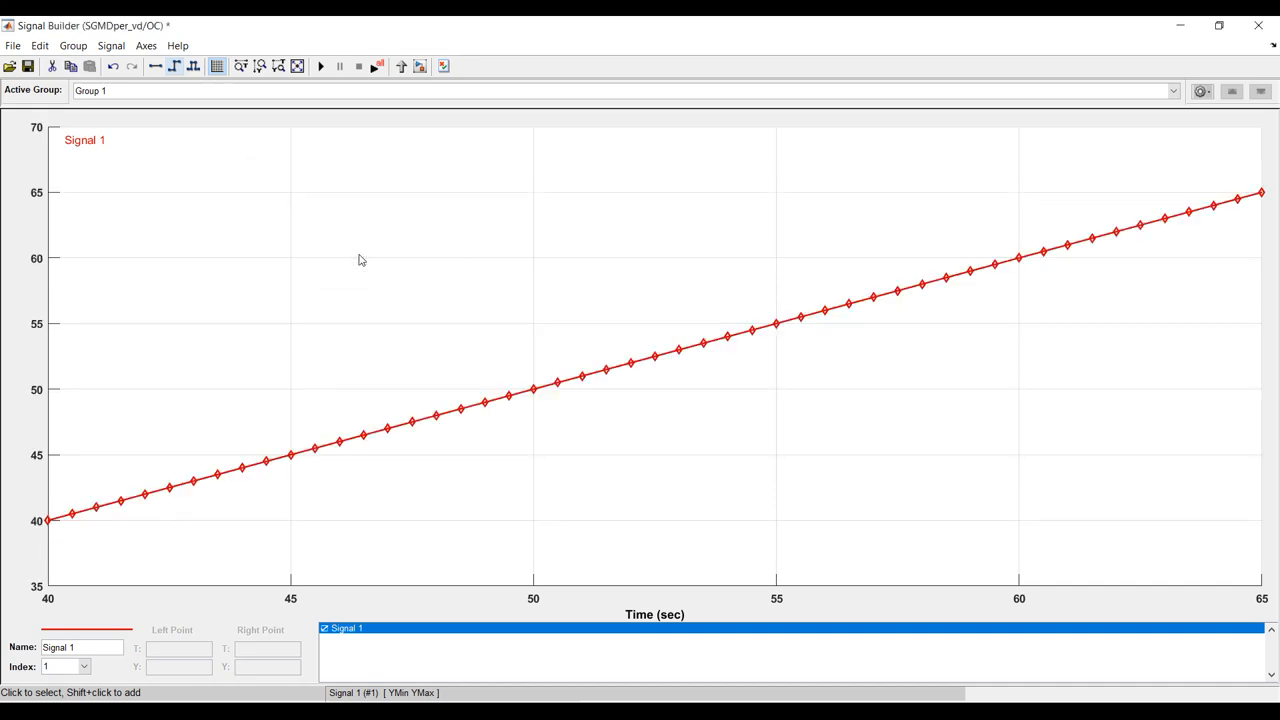
mouse_move(220, 236)
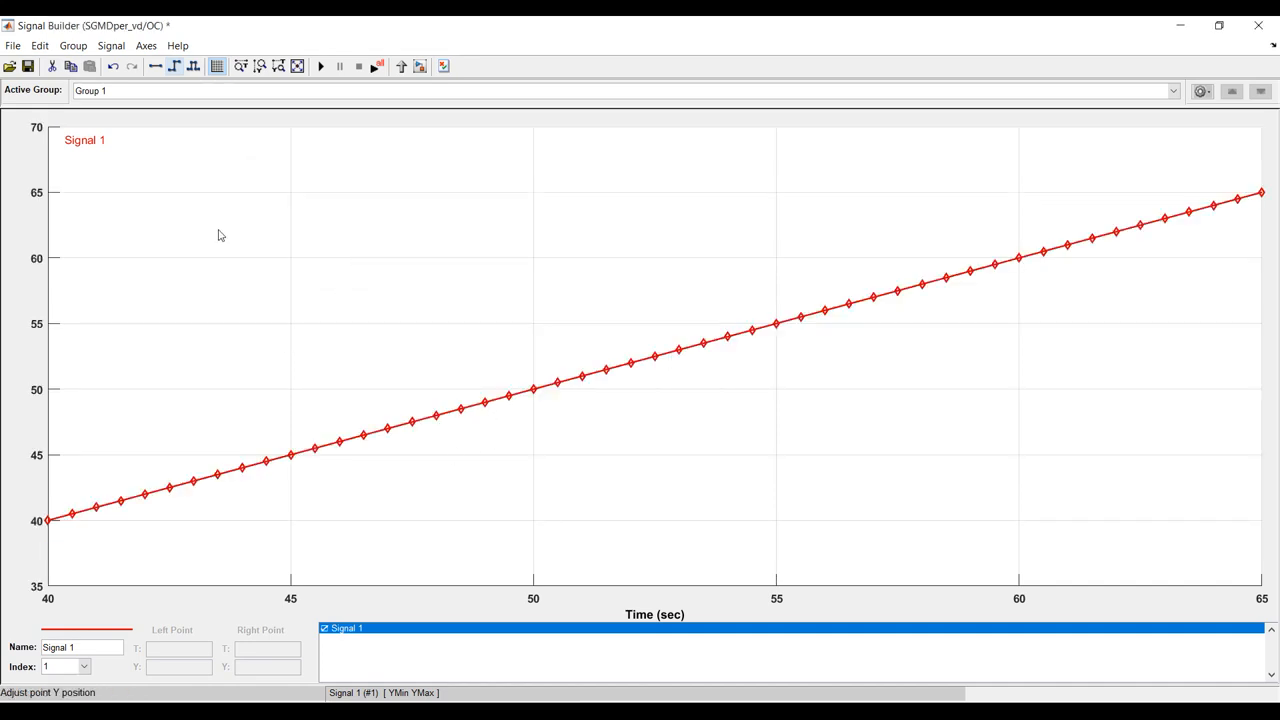
click(112, 46)
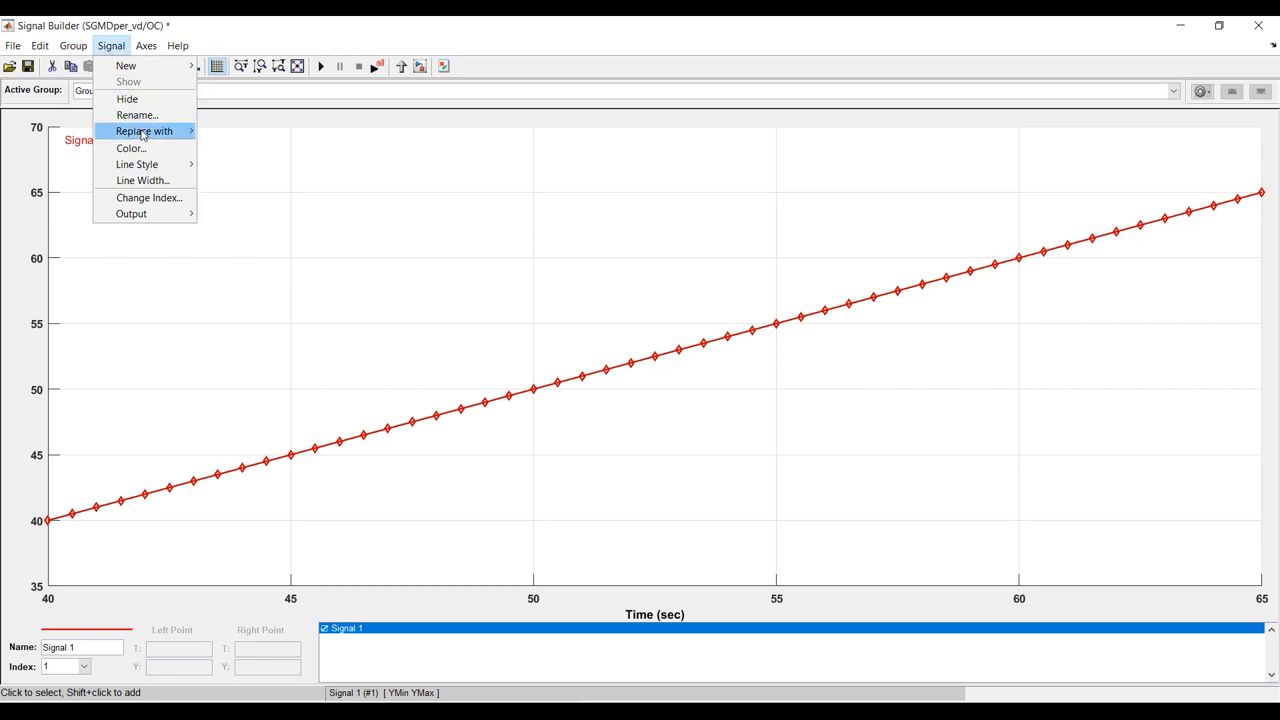
click(144, 132)
text(40:0.1:65)
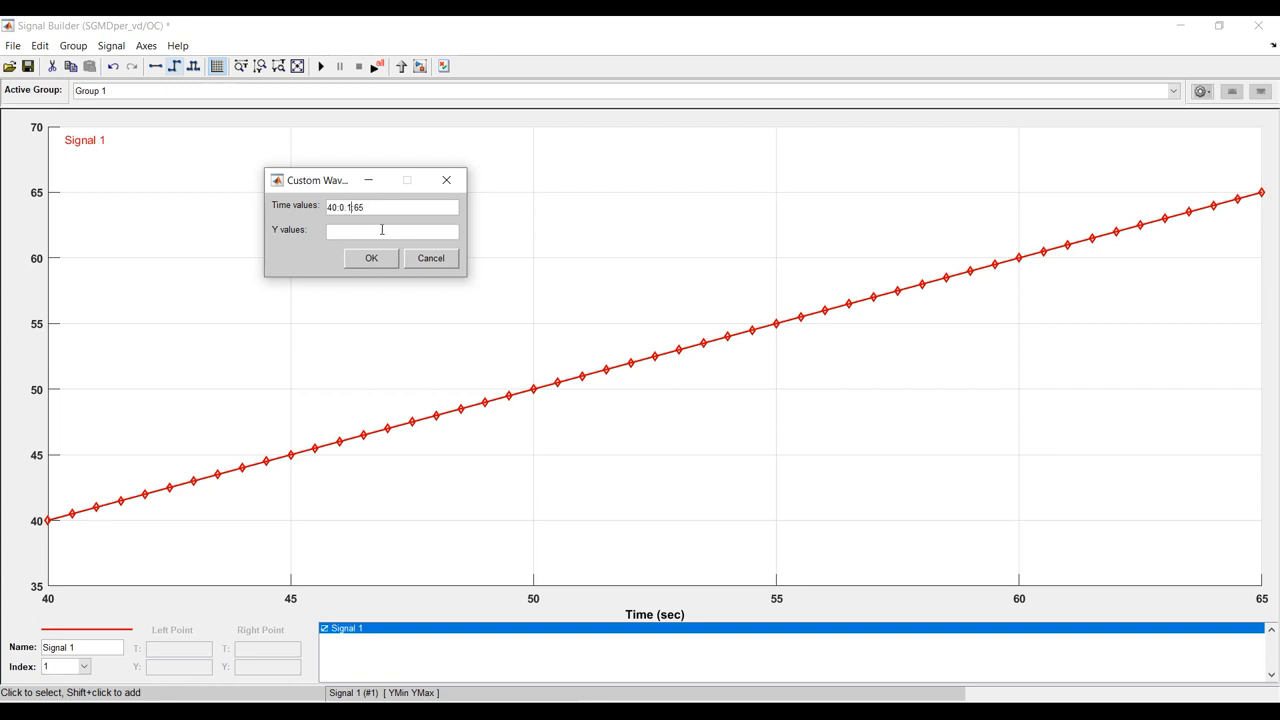
triple_click(390, 206)
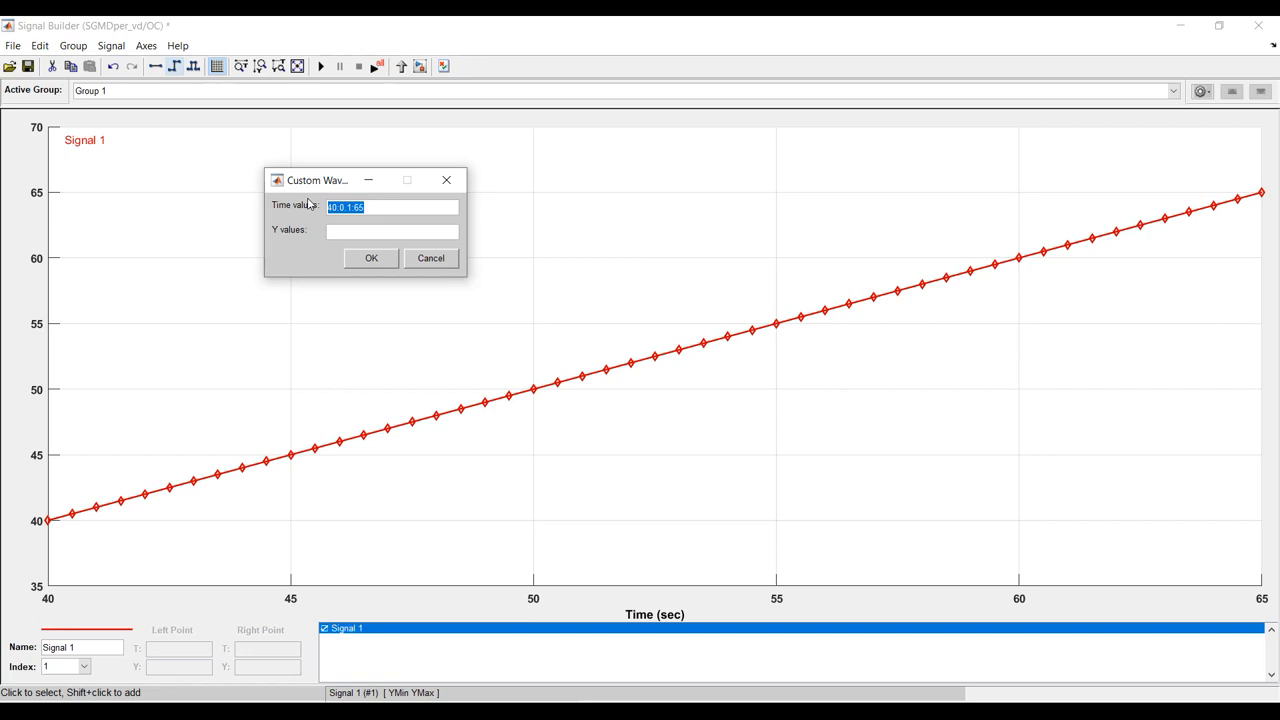
click(392, 230)
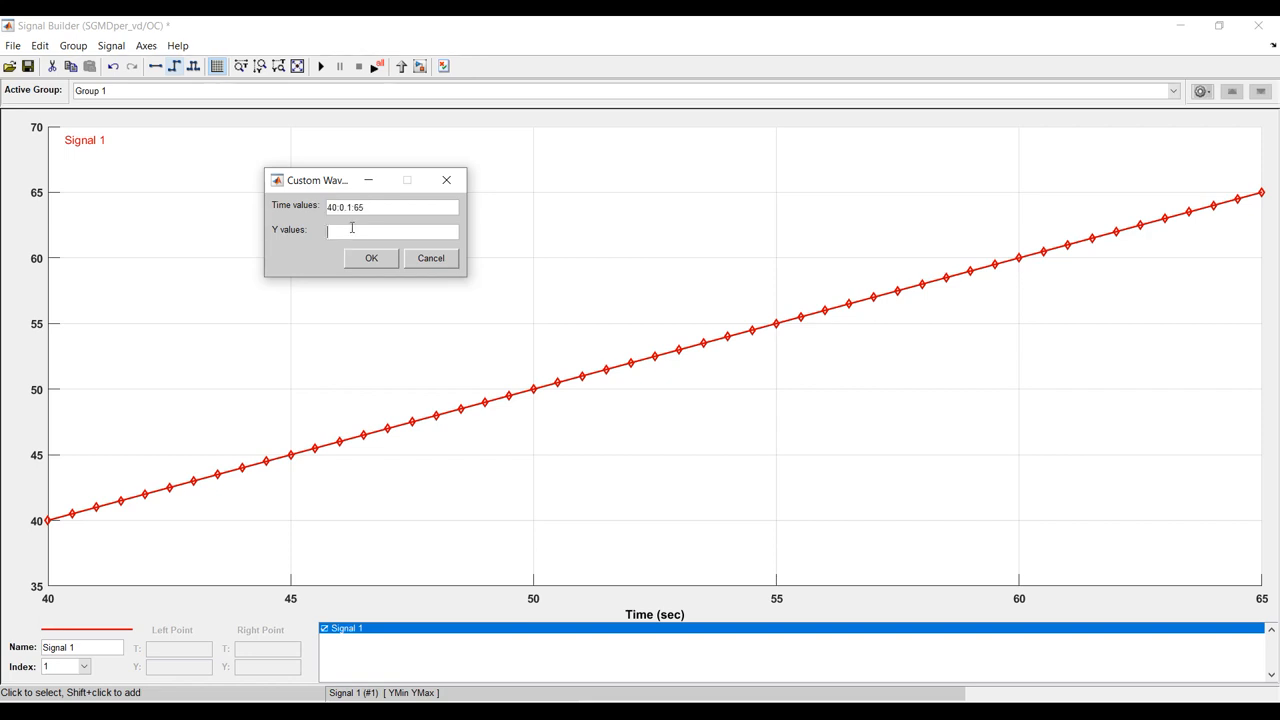
text(40:0.1:65)
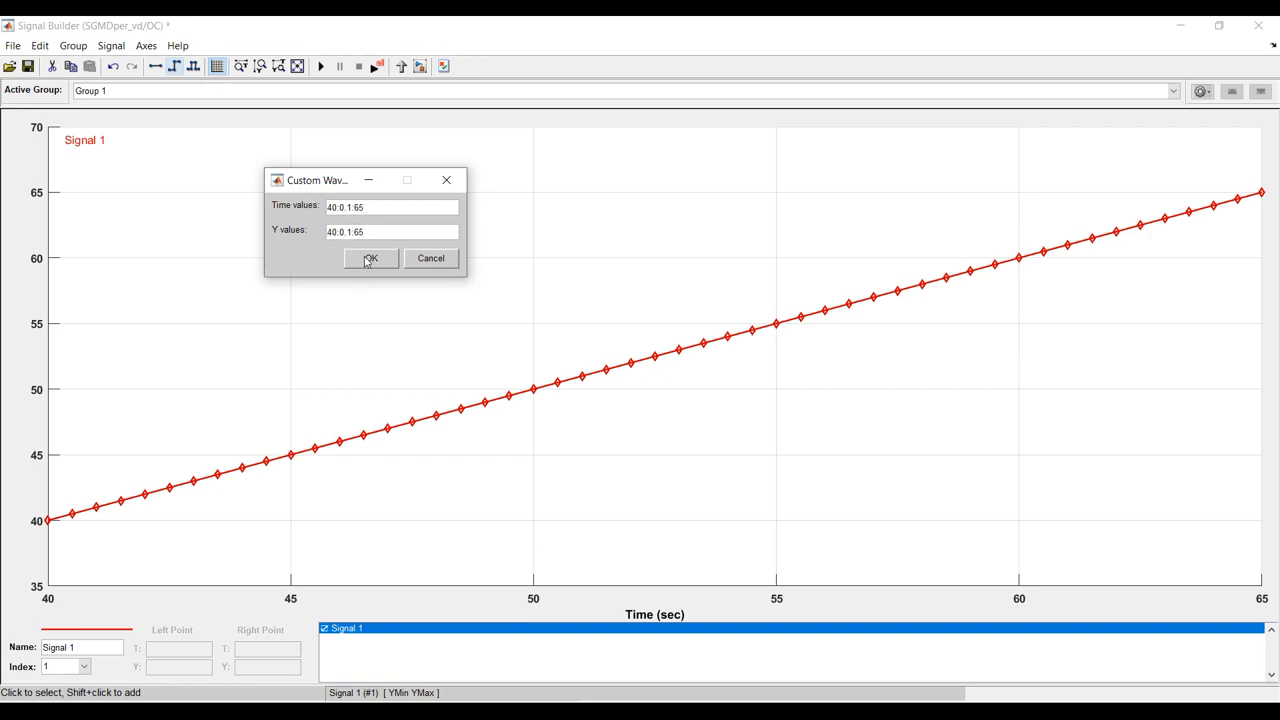
click(370, 258)
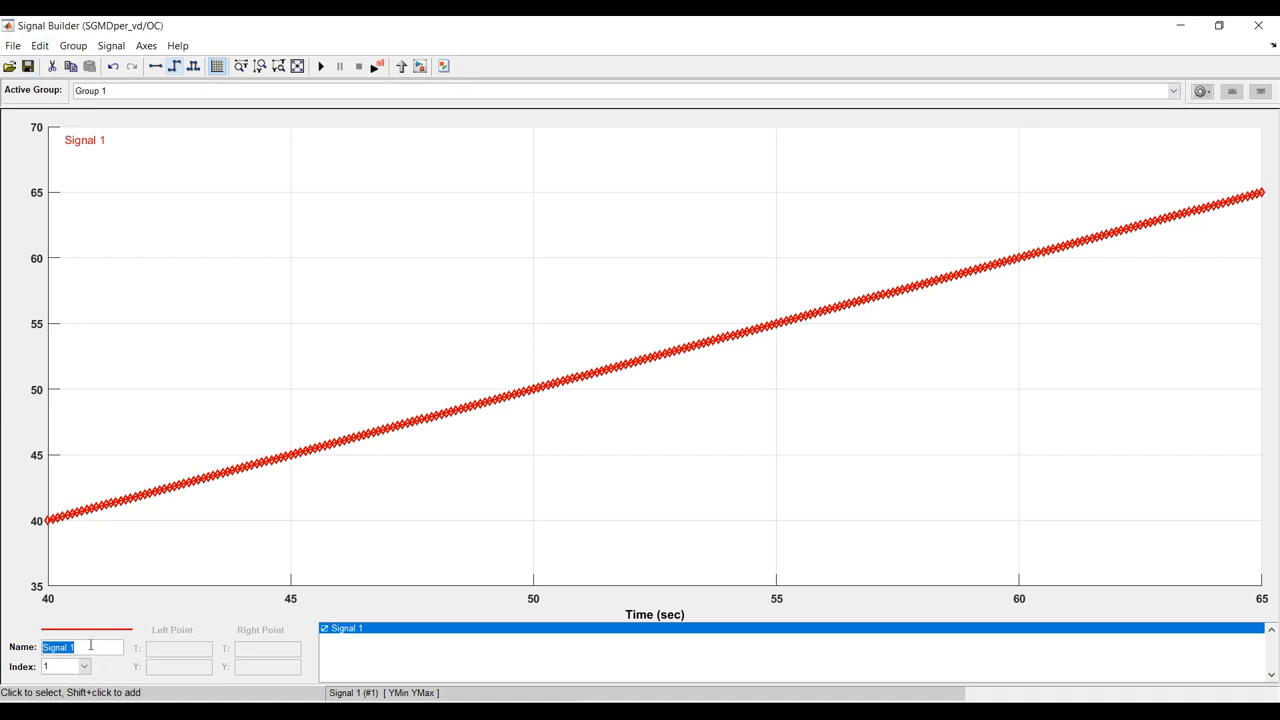
Rename the signal to Th, oC.
text(Th)
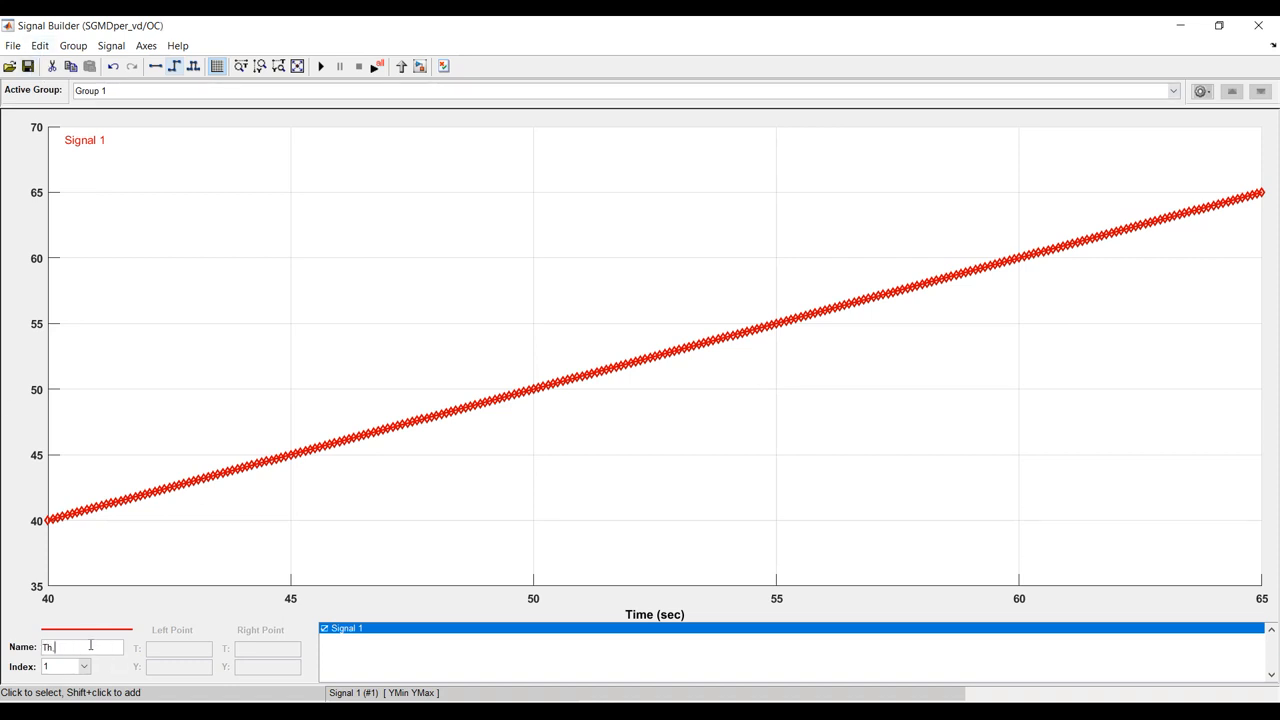
text(oC)
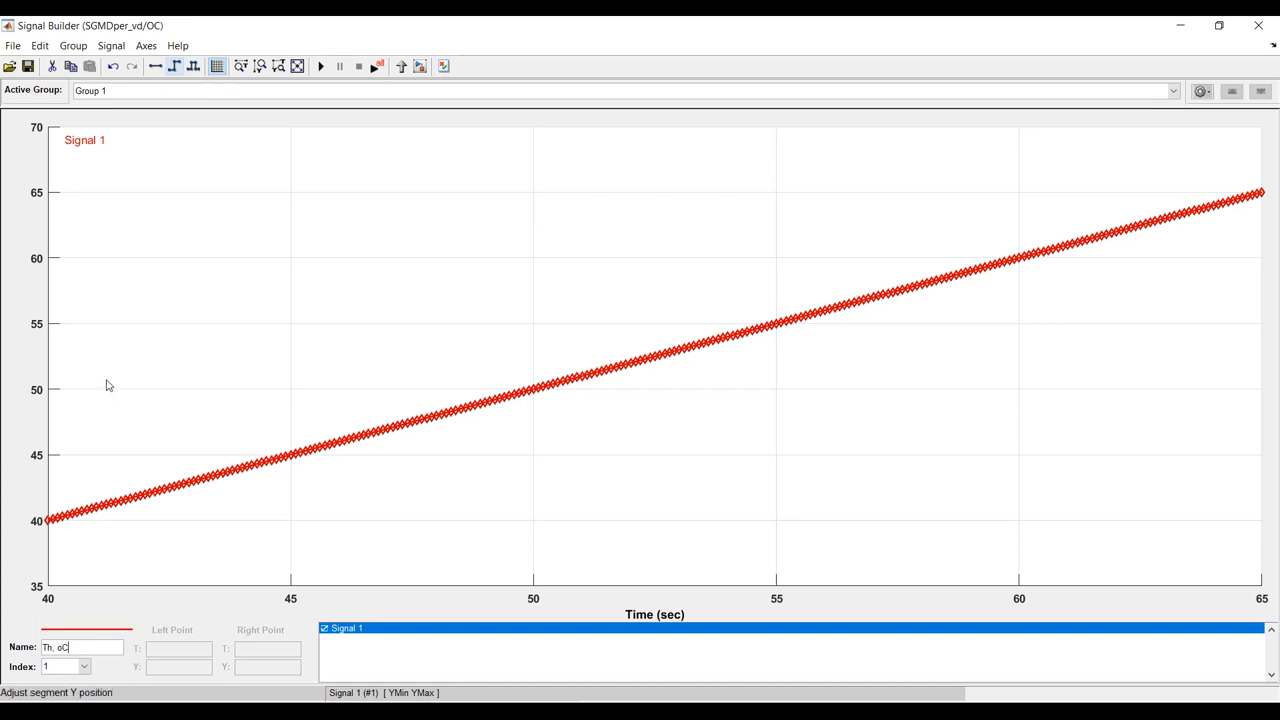
key(Return)
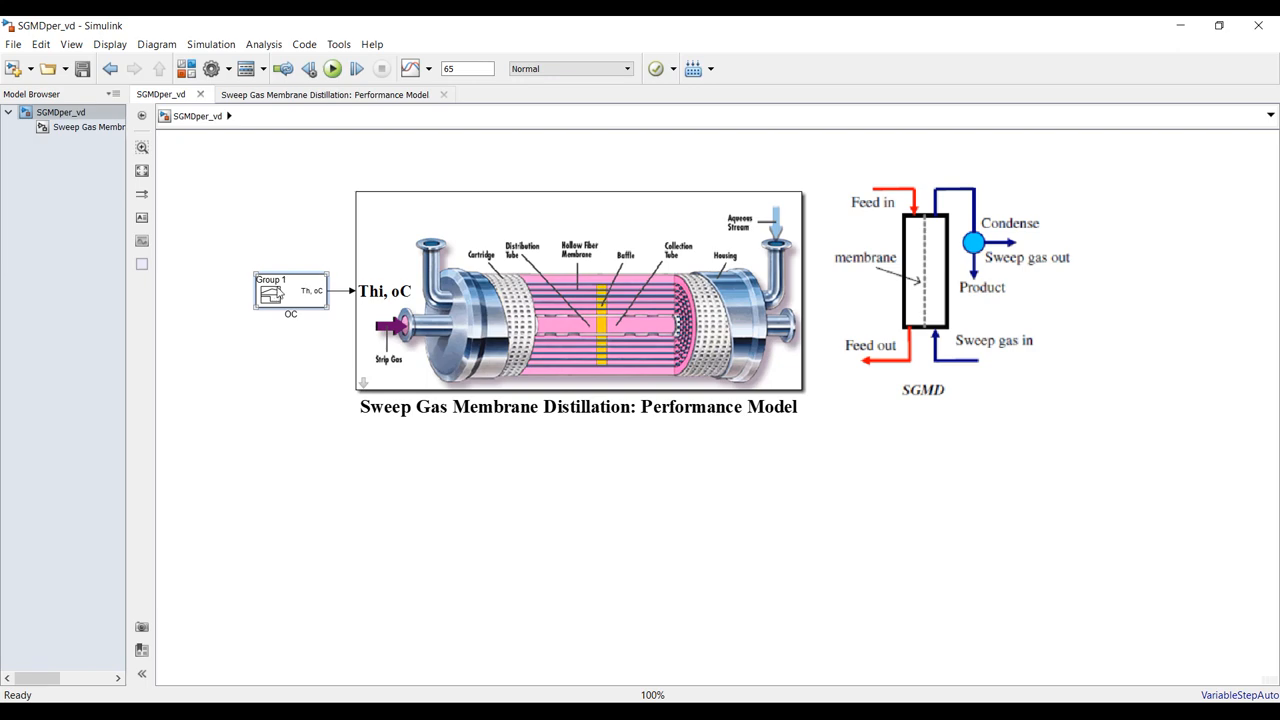
Run the SGMDper_vd model and bring its results into the Simulation Data Inspector.
click(84, 68)
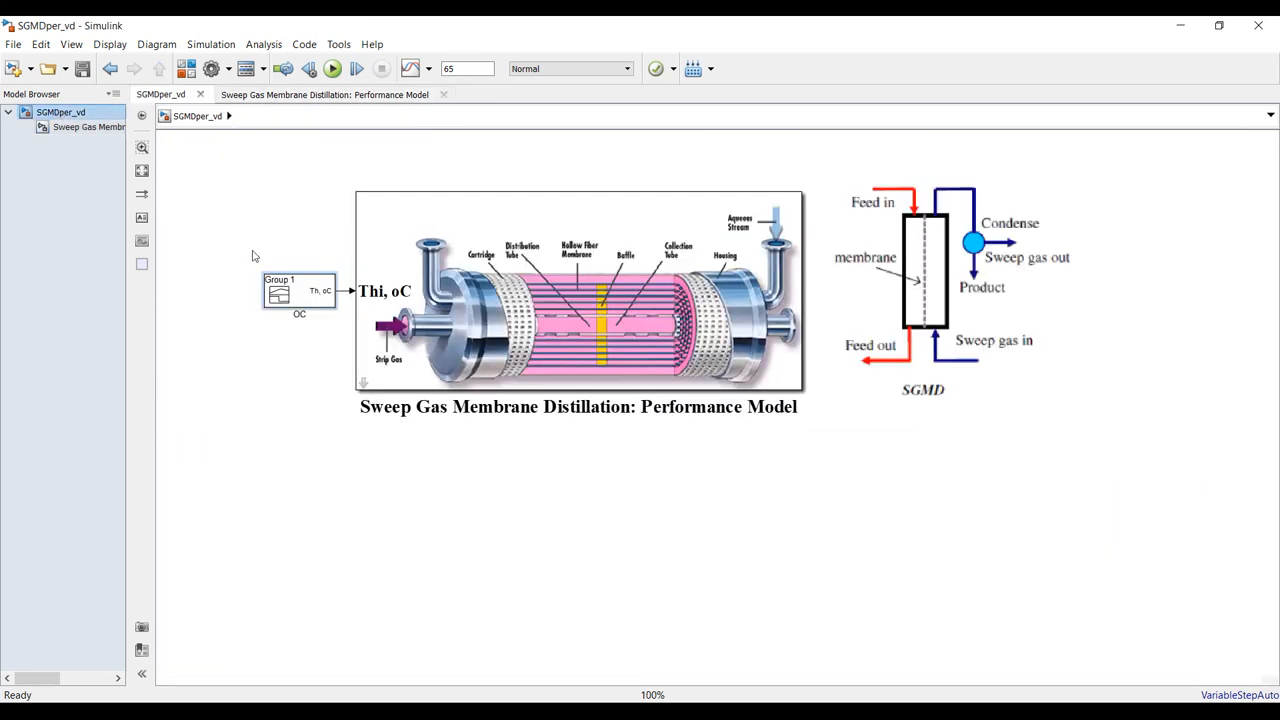
click(332, 68)
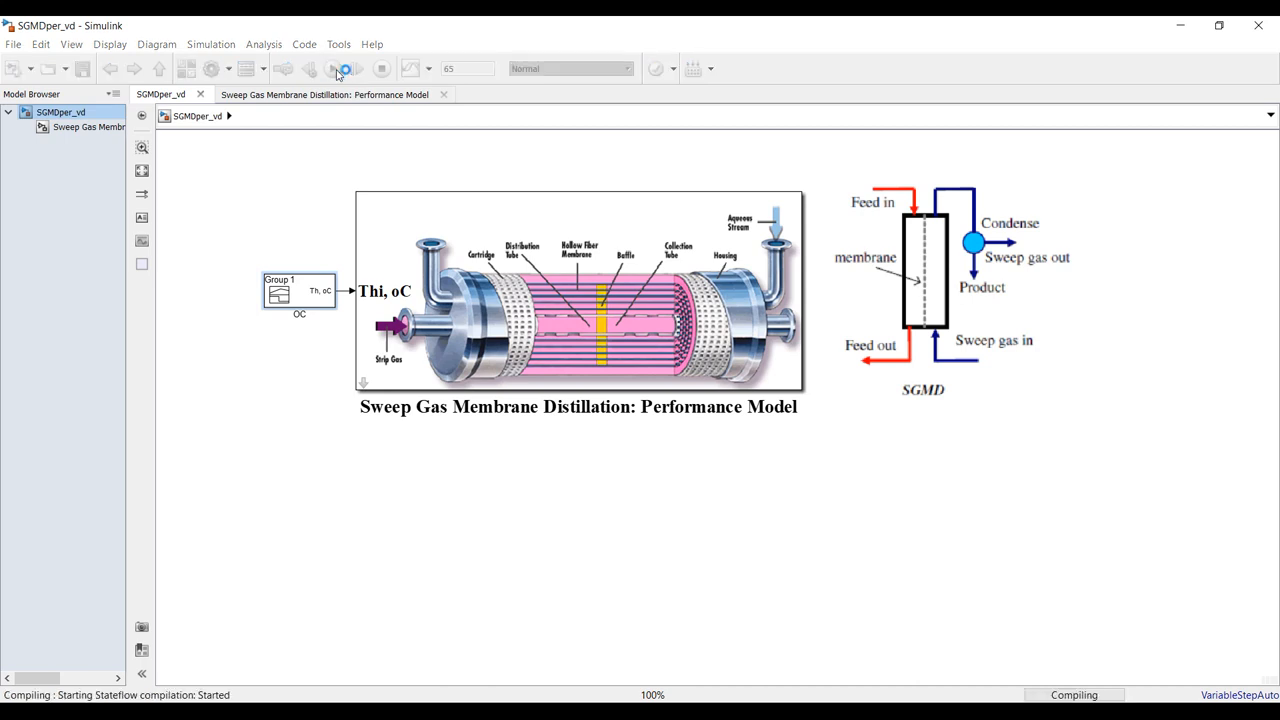
click(332, 68)
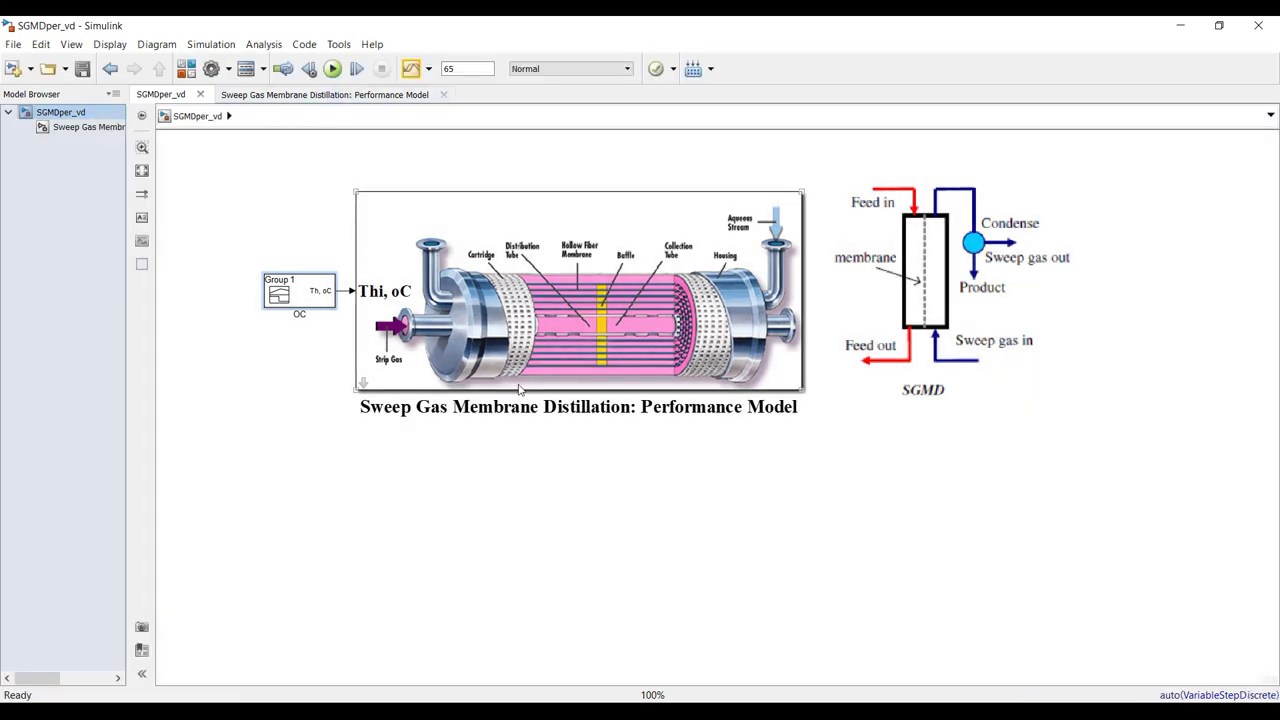
click(412, 68)
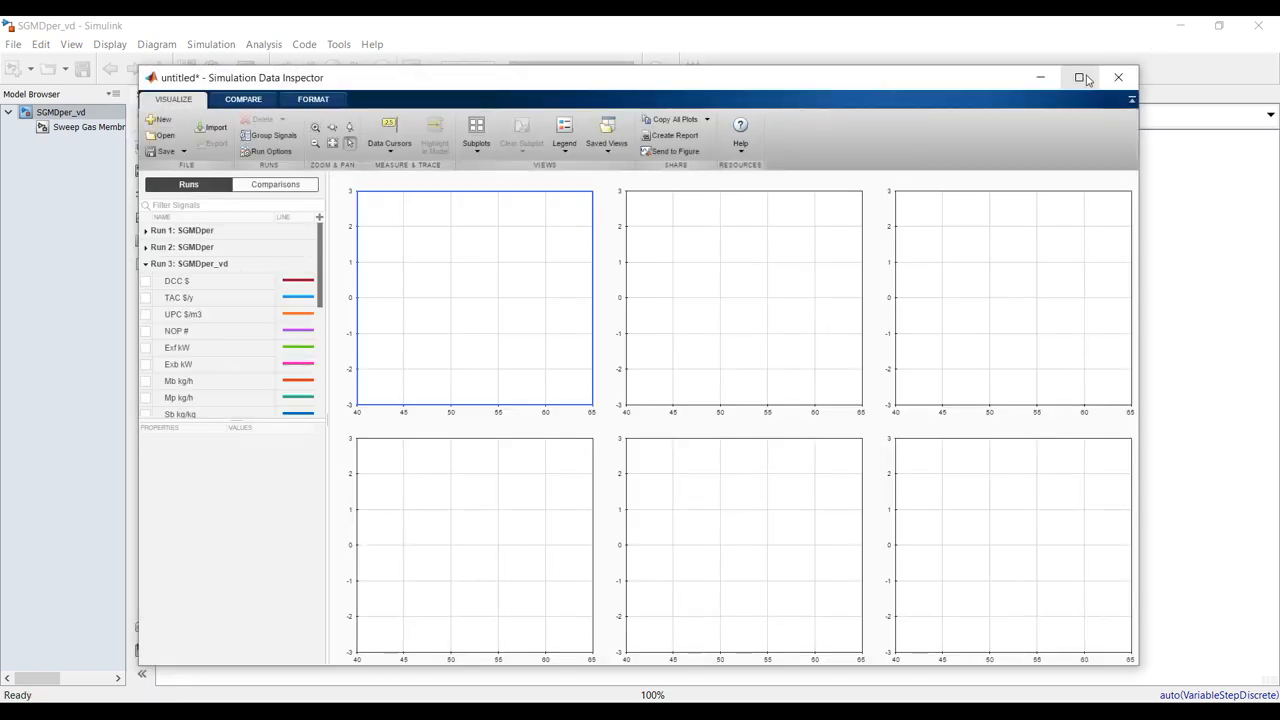
Plot UPC $/m3 in the first panel and Erf kW with Erb kW in the second.
click(1080, 76)
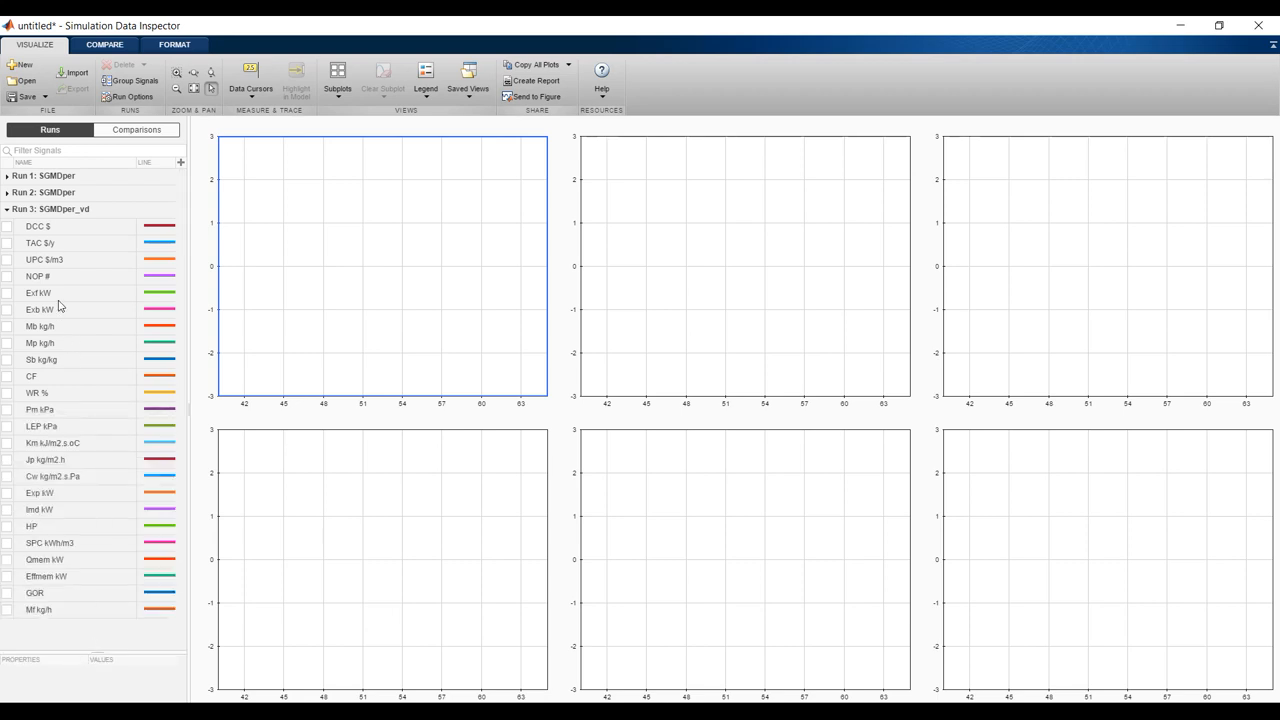
mouse_move(8, 232)
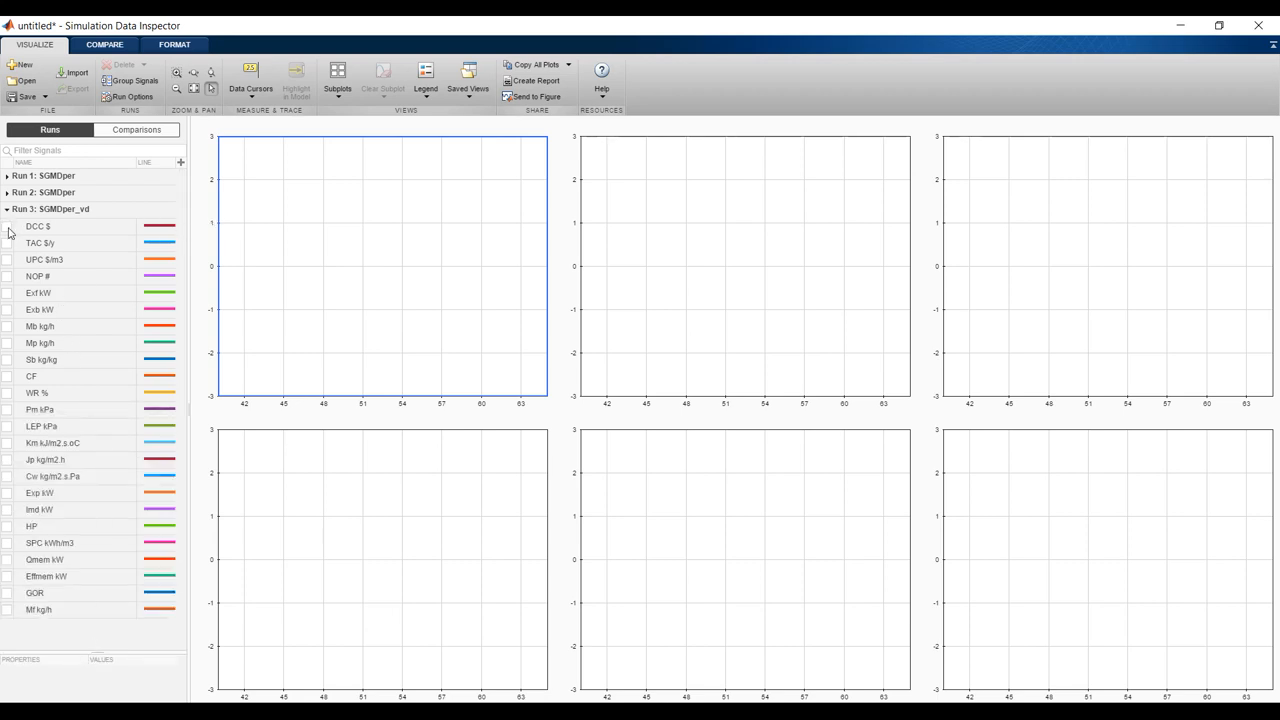
click(8, 244)
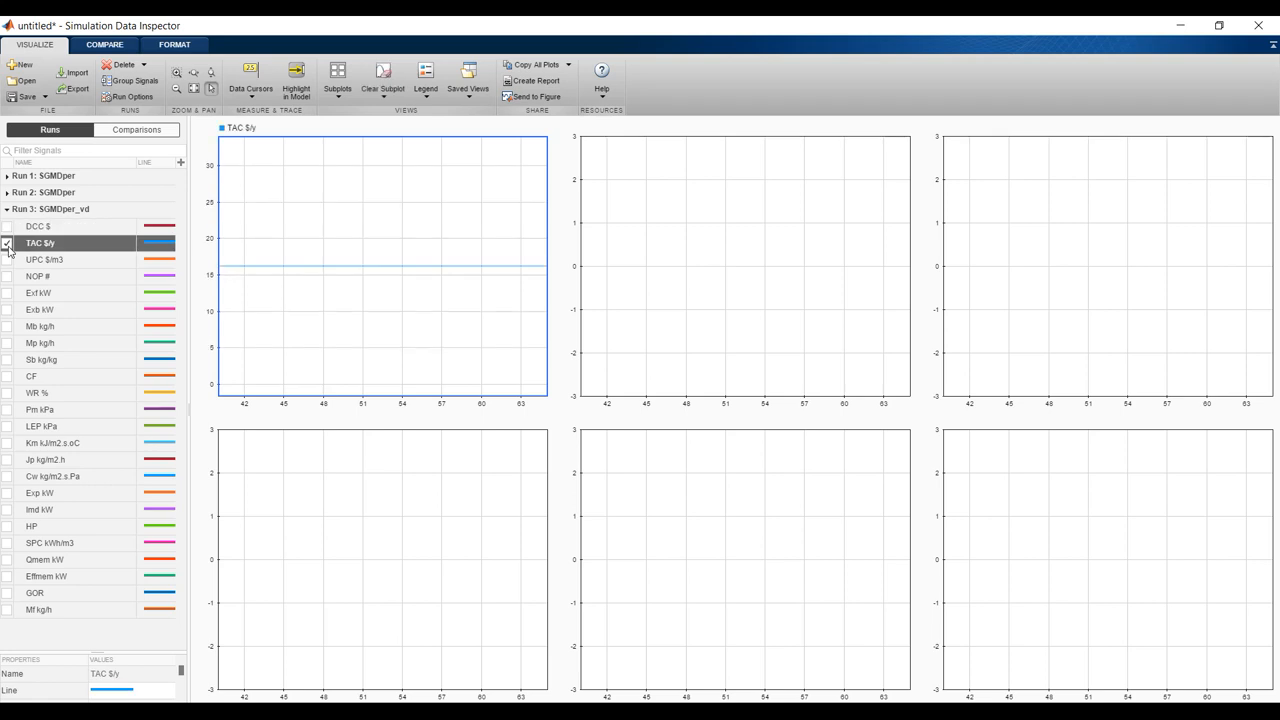
click(8, 260)
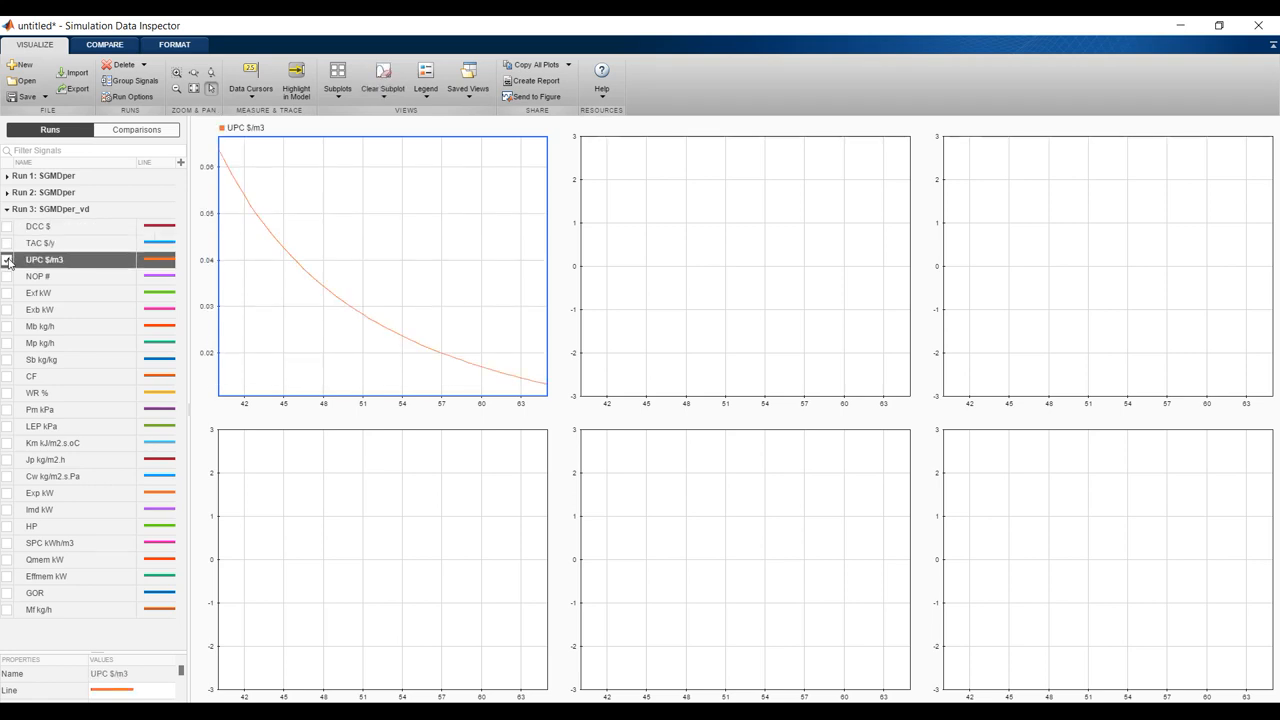
click(8, 260)
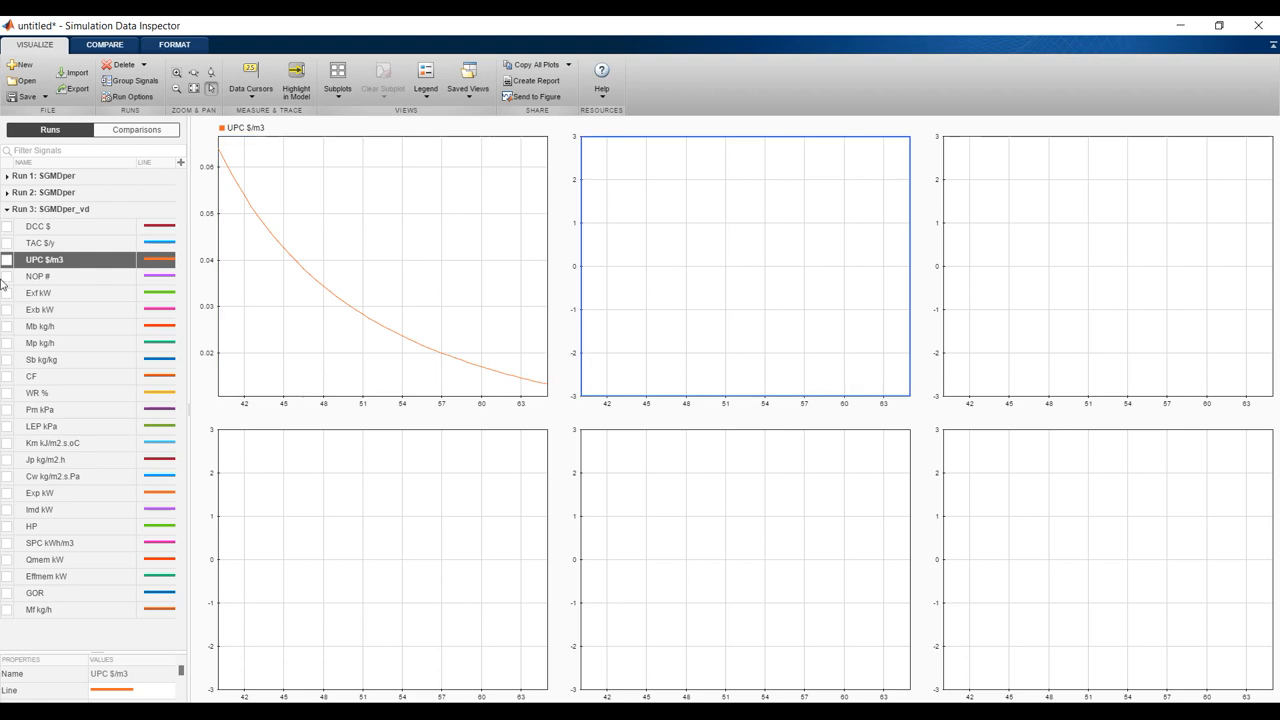
click(36, 276)
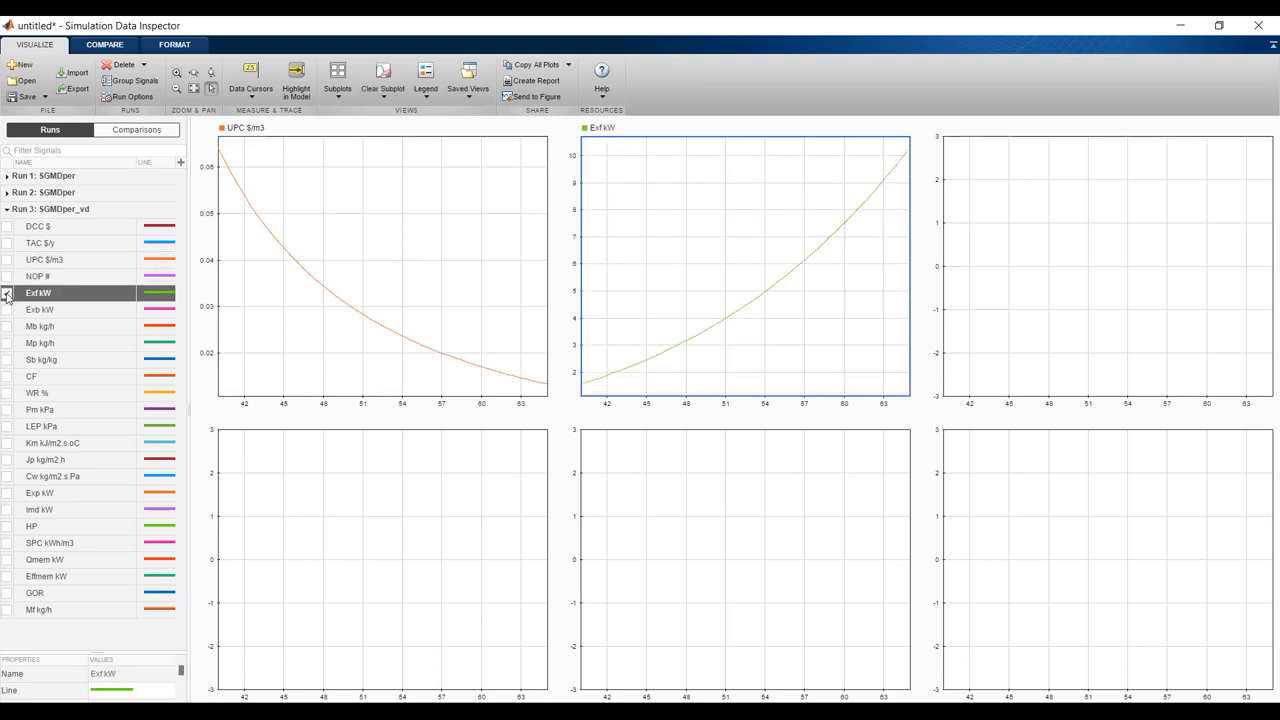
click(8, 308)
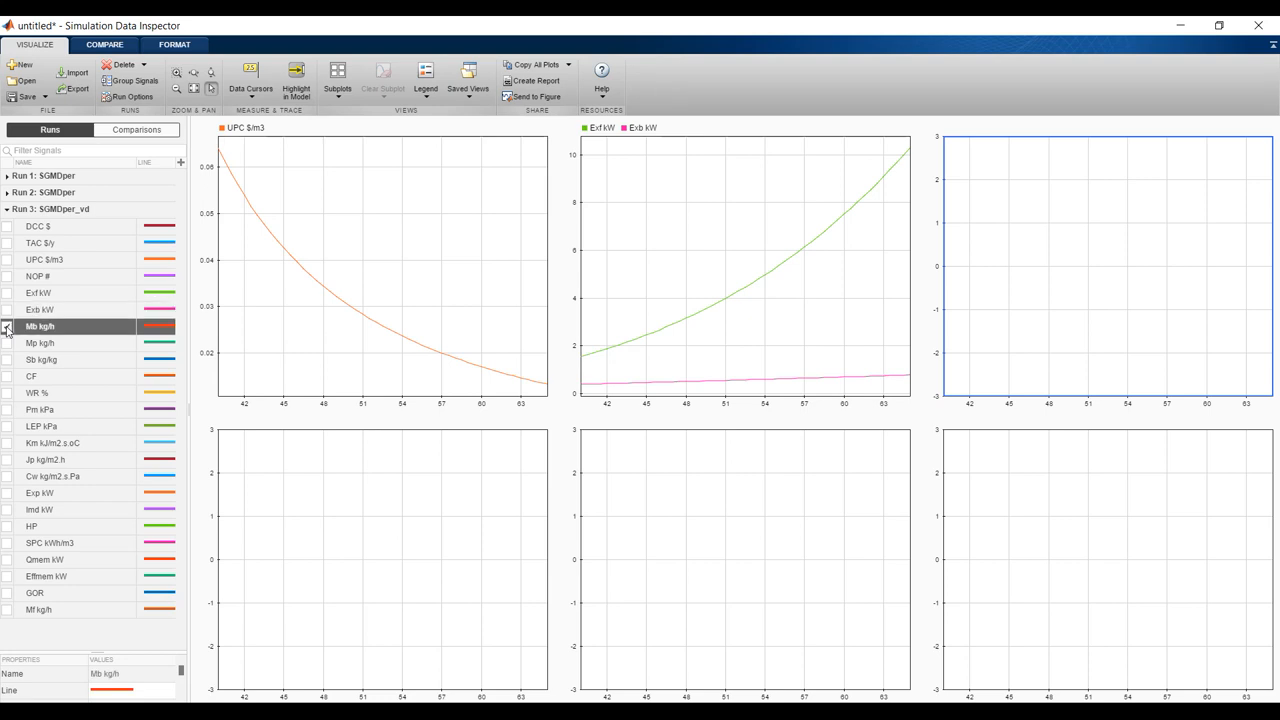
Plot Mp kg/h in the lower-left panel and Sb kg/kg in the lower-middle panel.
click(8, 326)
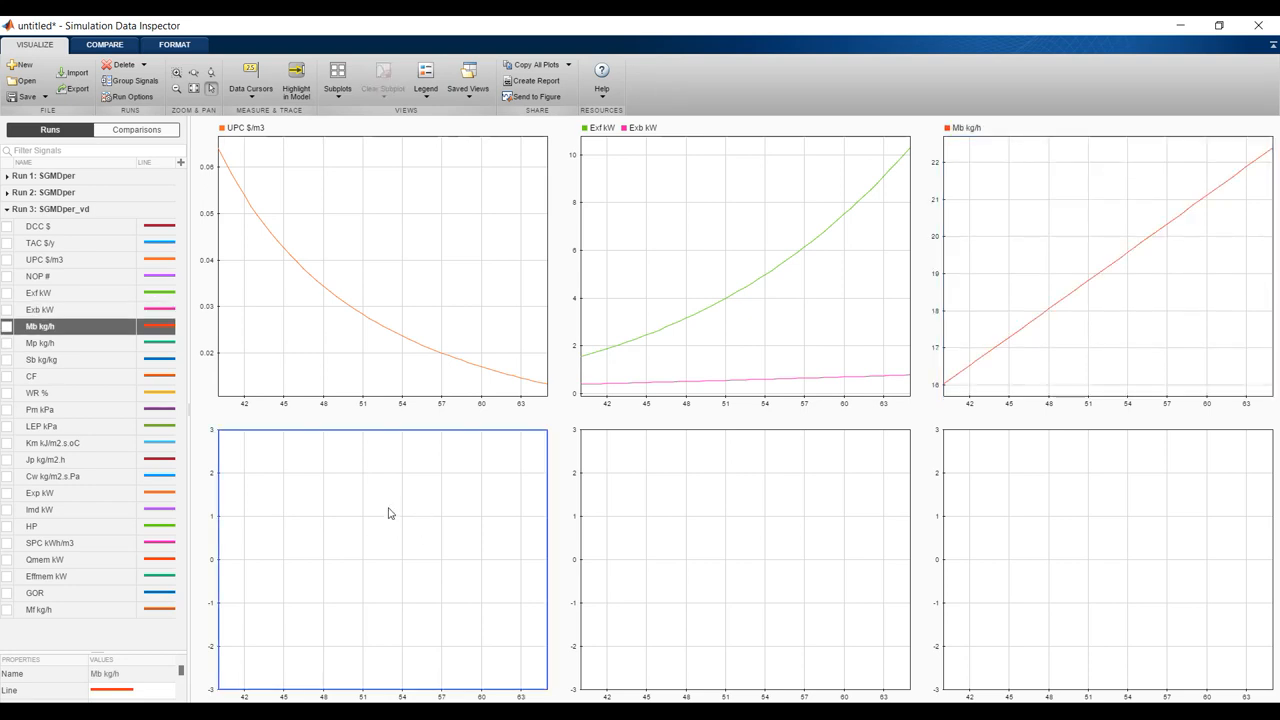
click(8, 344)
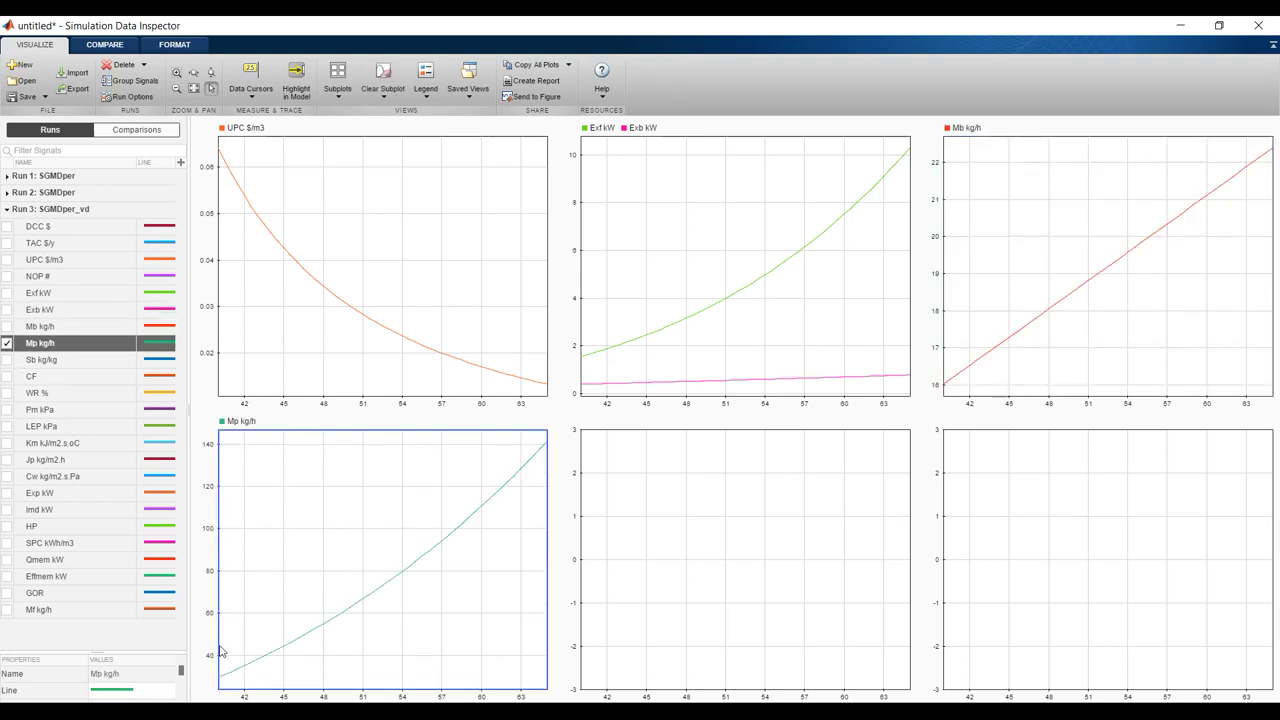
click(744, 558)
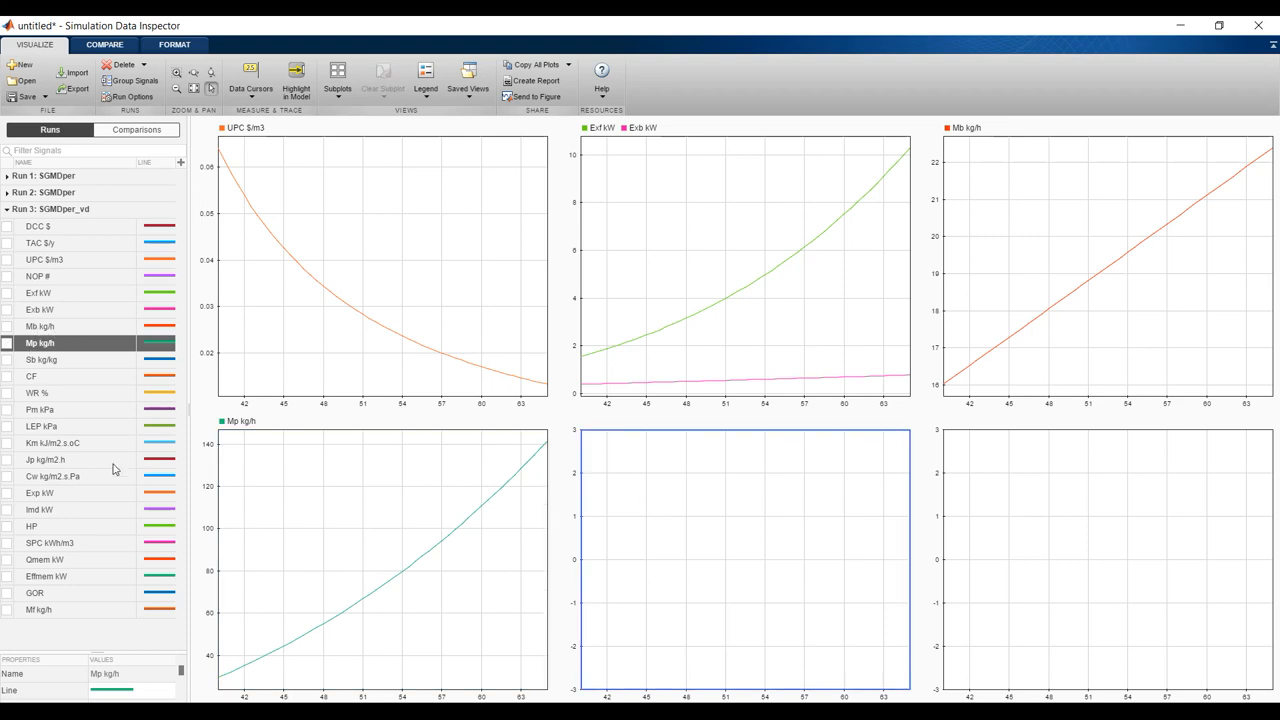
mouse_move(8, 364)
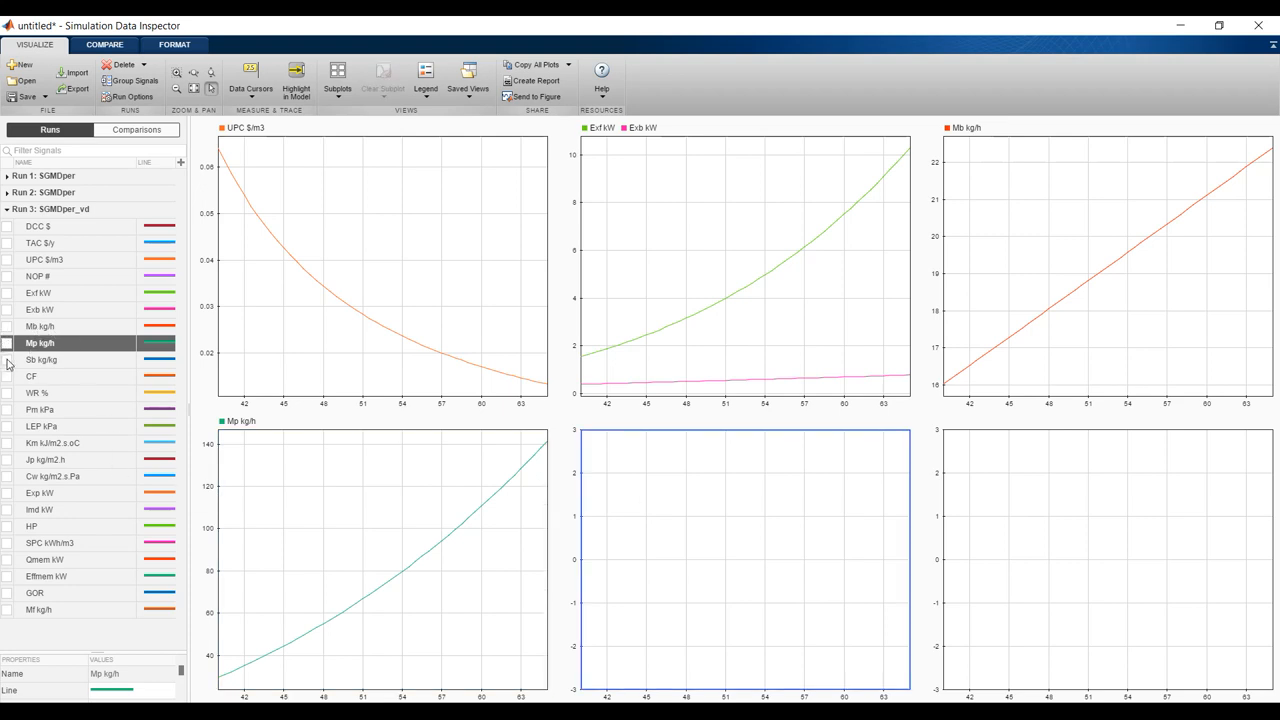
click(8, 360)
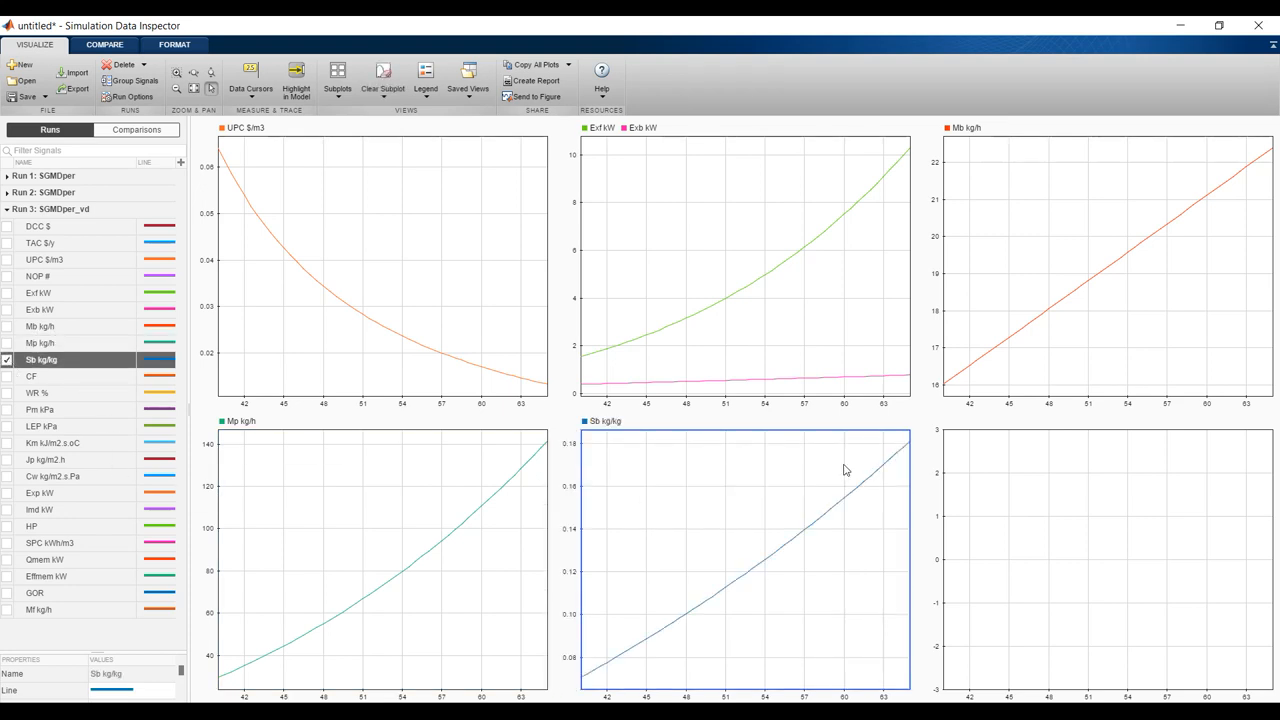
click(338, 76)
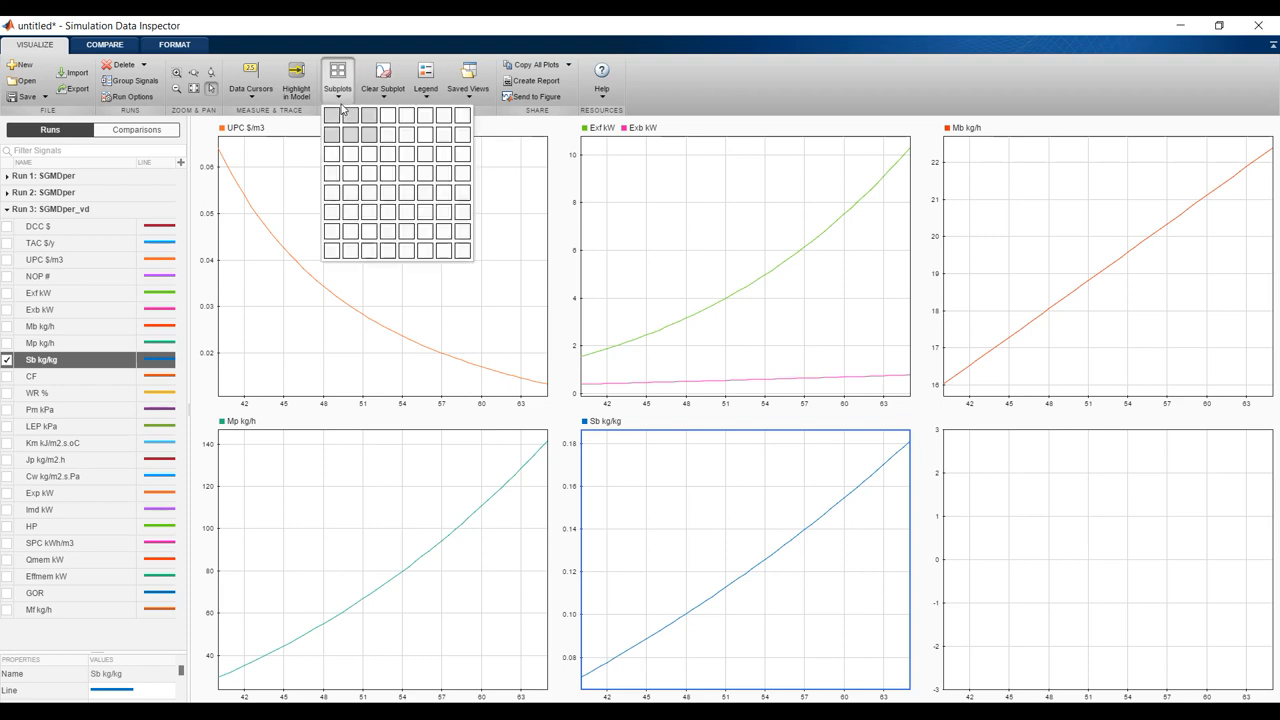
Switch to a three-by-three subplot grid and plot WR % in the bottom-middle panel.
click(350, 130)
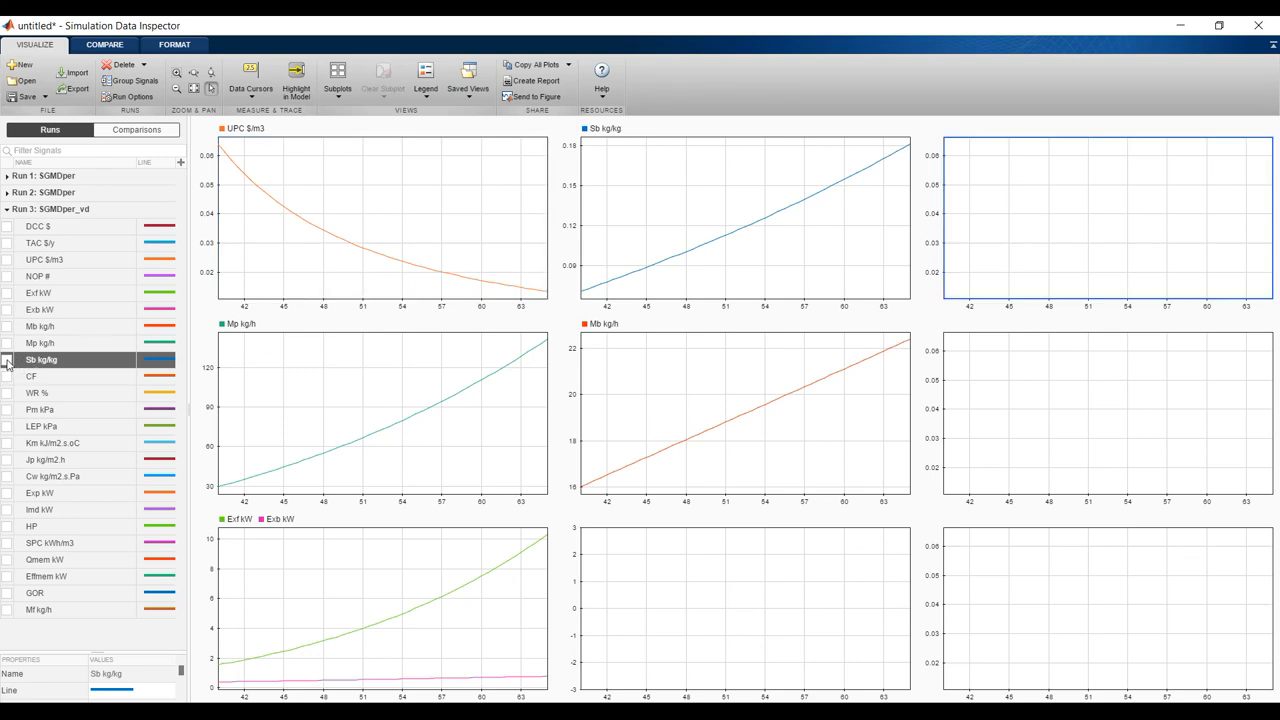
click(8, 360)
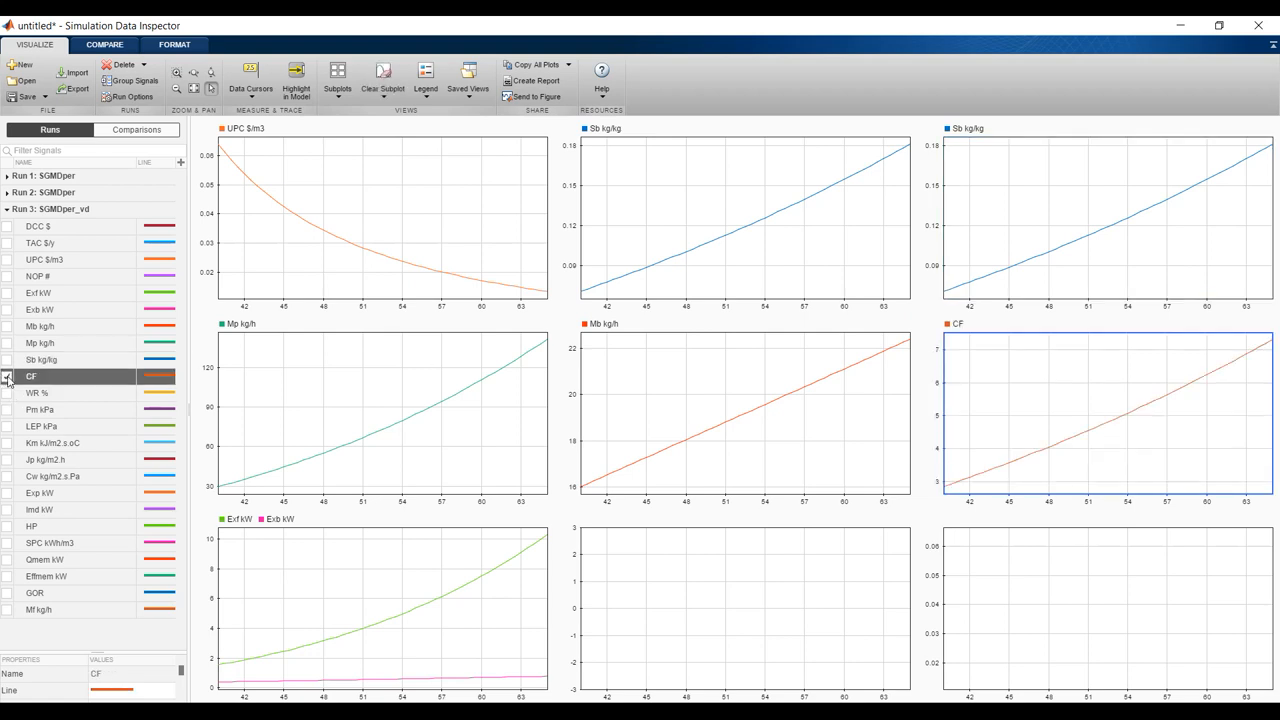
click(8, 378)
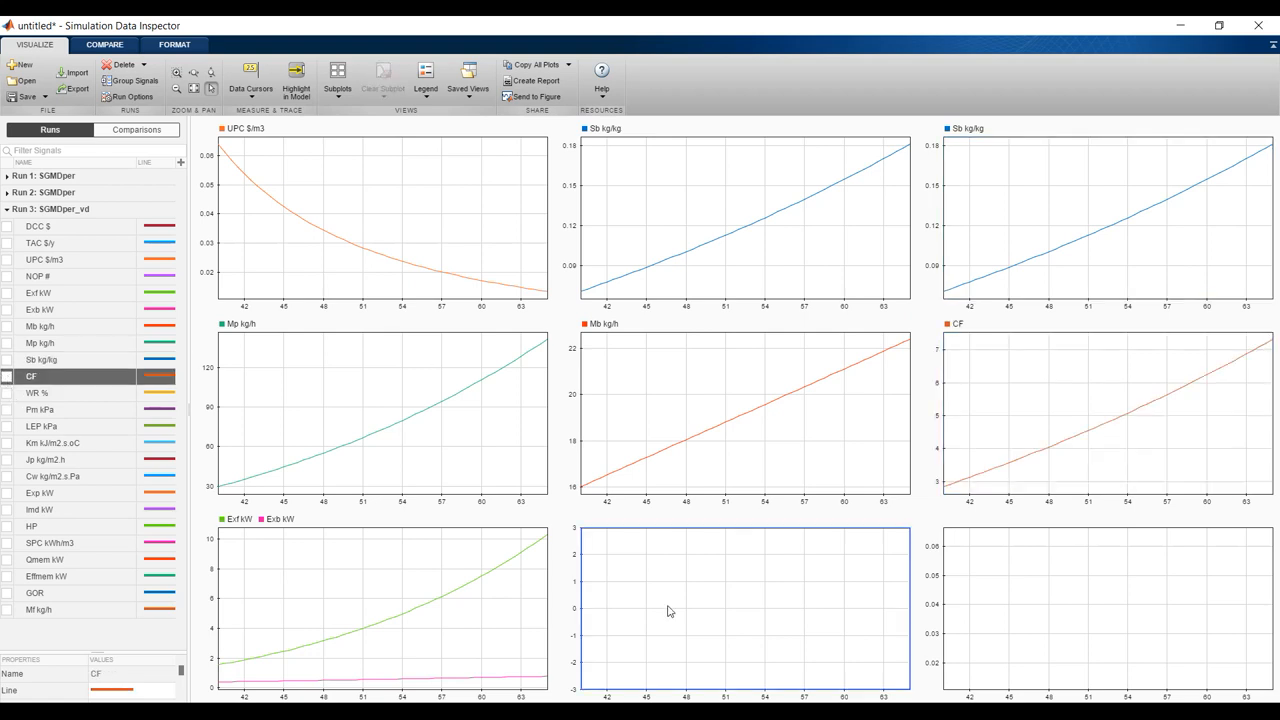
click(8, 392)
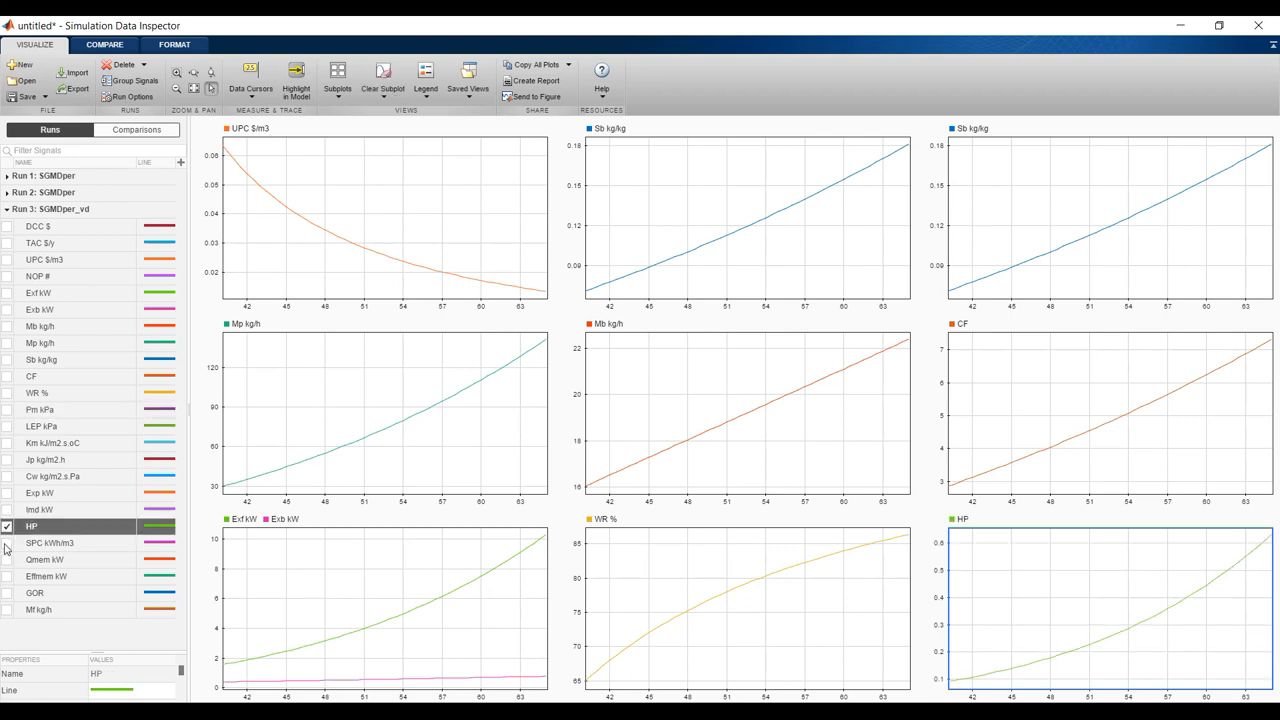
mouse_move(244, 274)
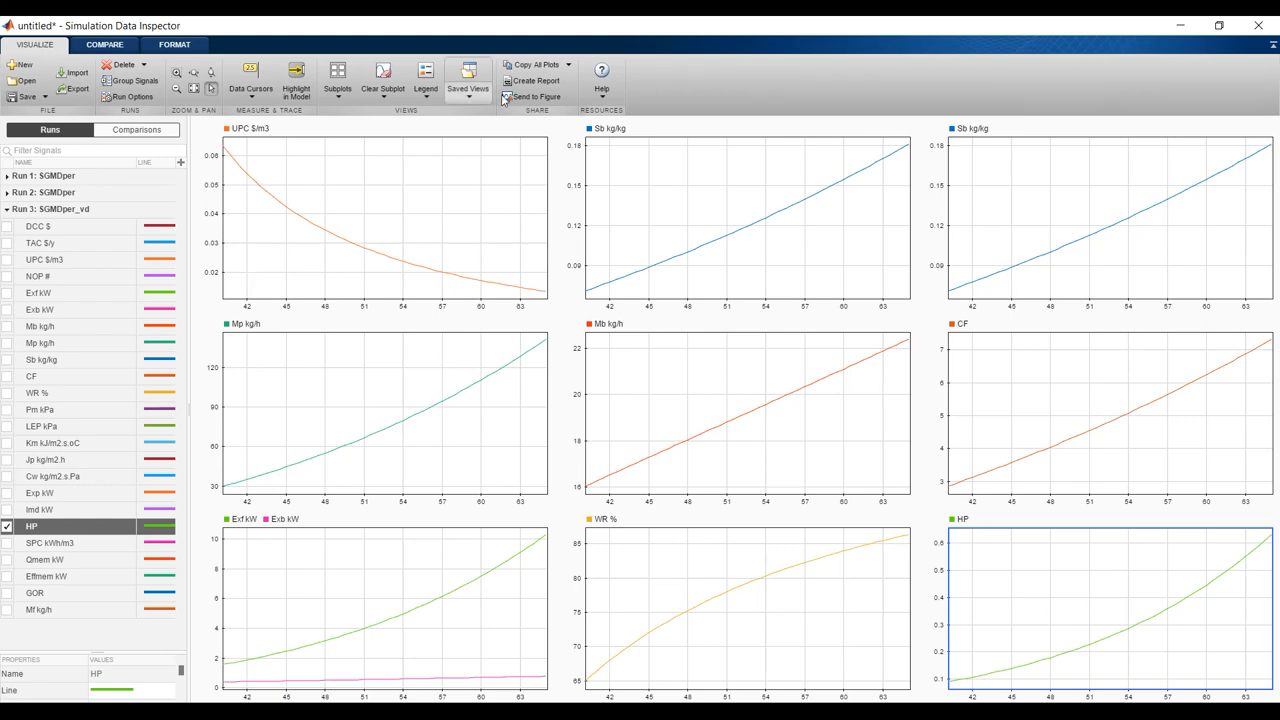
mouse_move(532, 96)
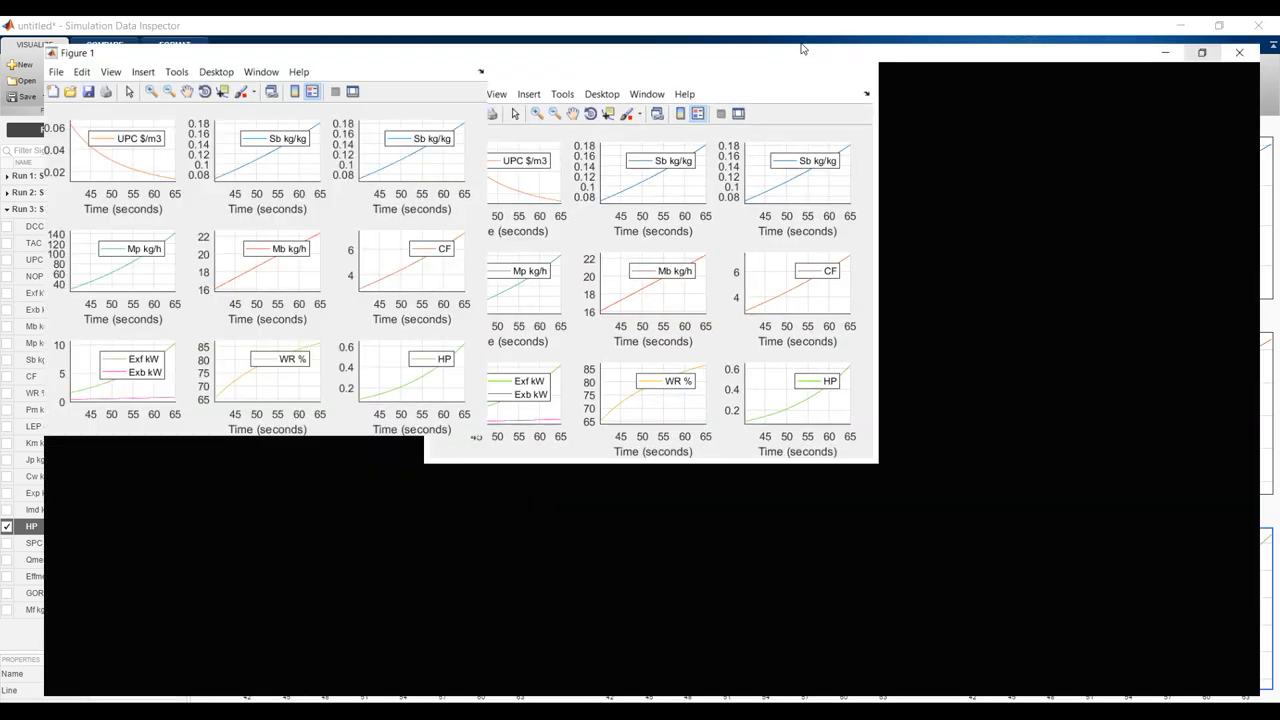
Show the Plot Tools editing panels in the new nine-plot figure window.
click(1202, 52)
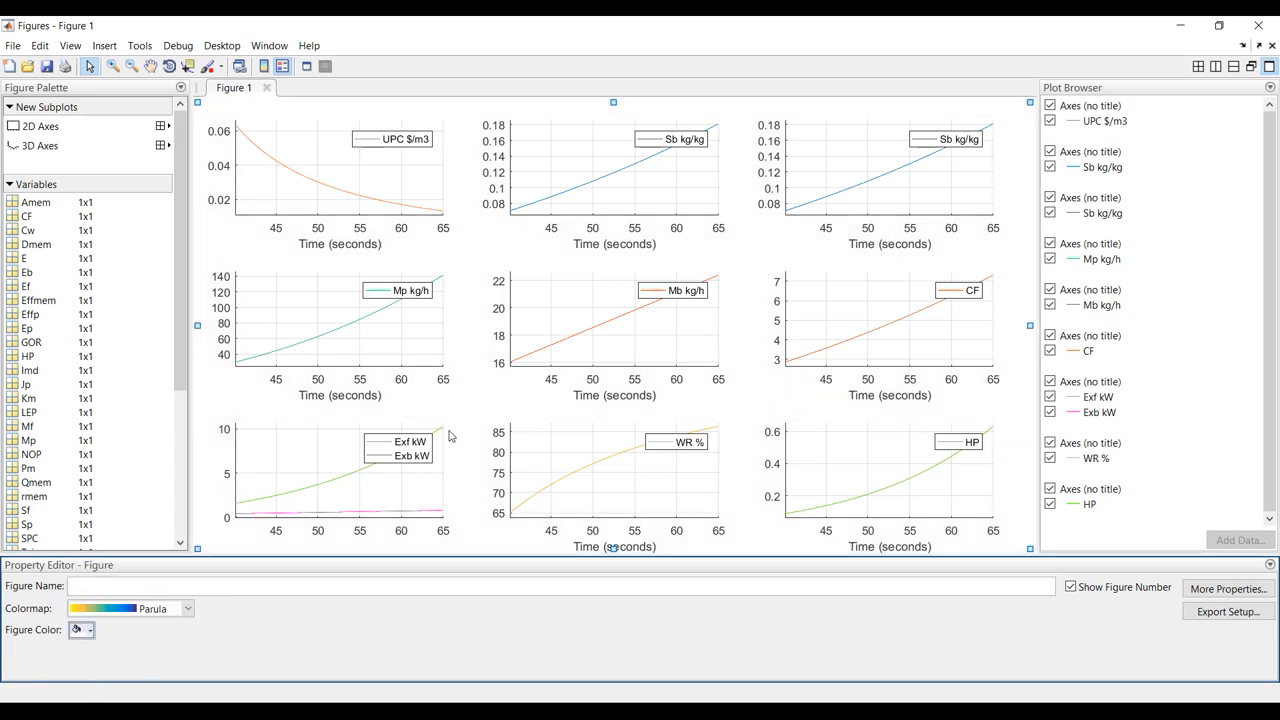
Select all plotted lines and give them line width 1.0 and a black colour.
click(1104, 122)
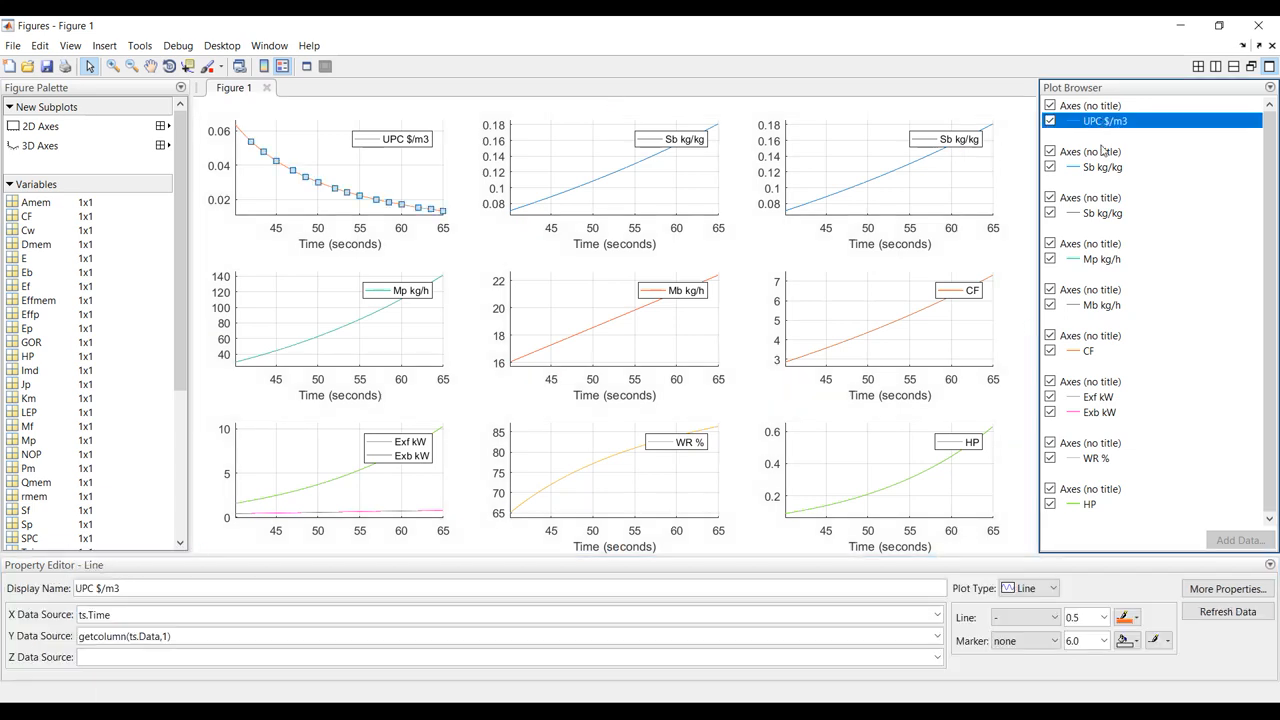
click(1100, 258)
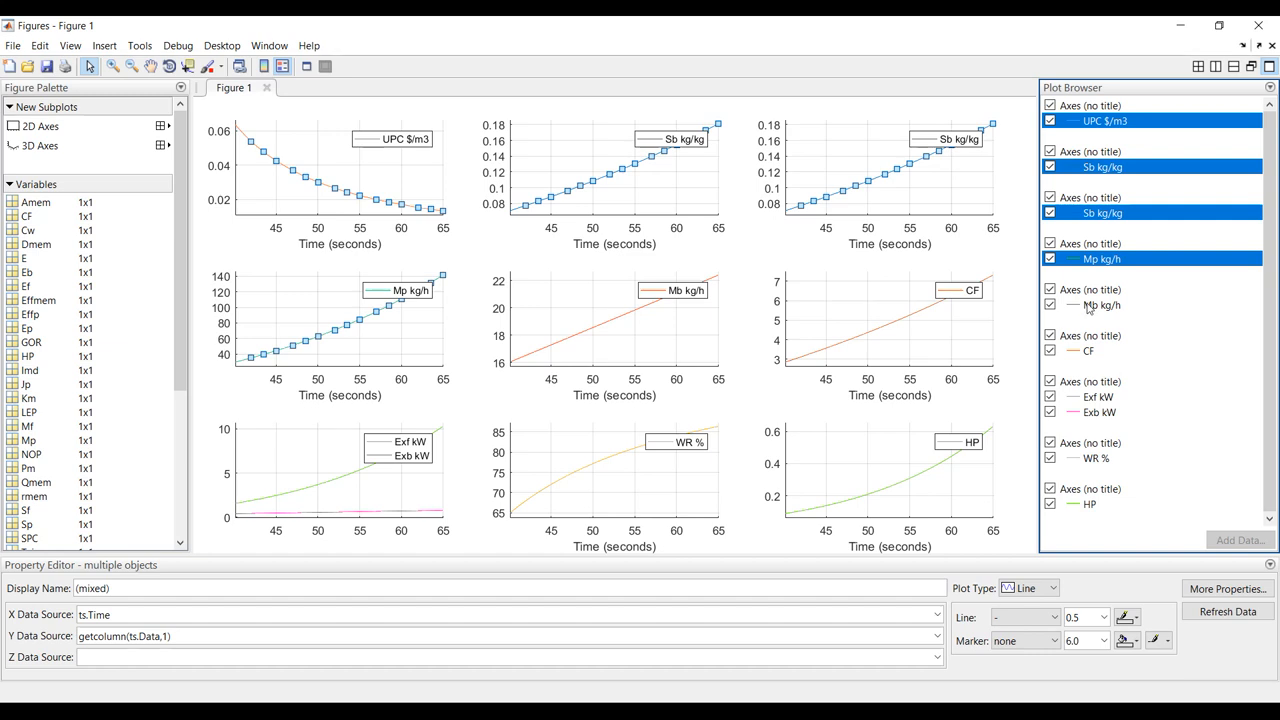
click(1096, 396)
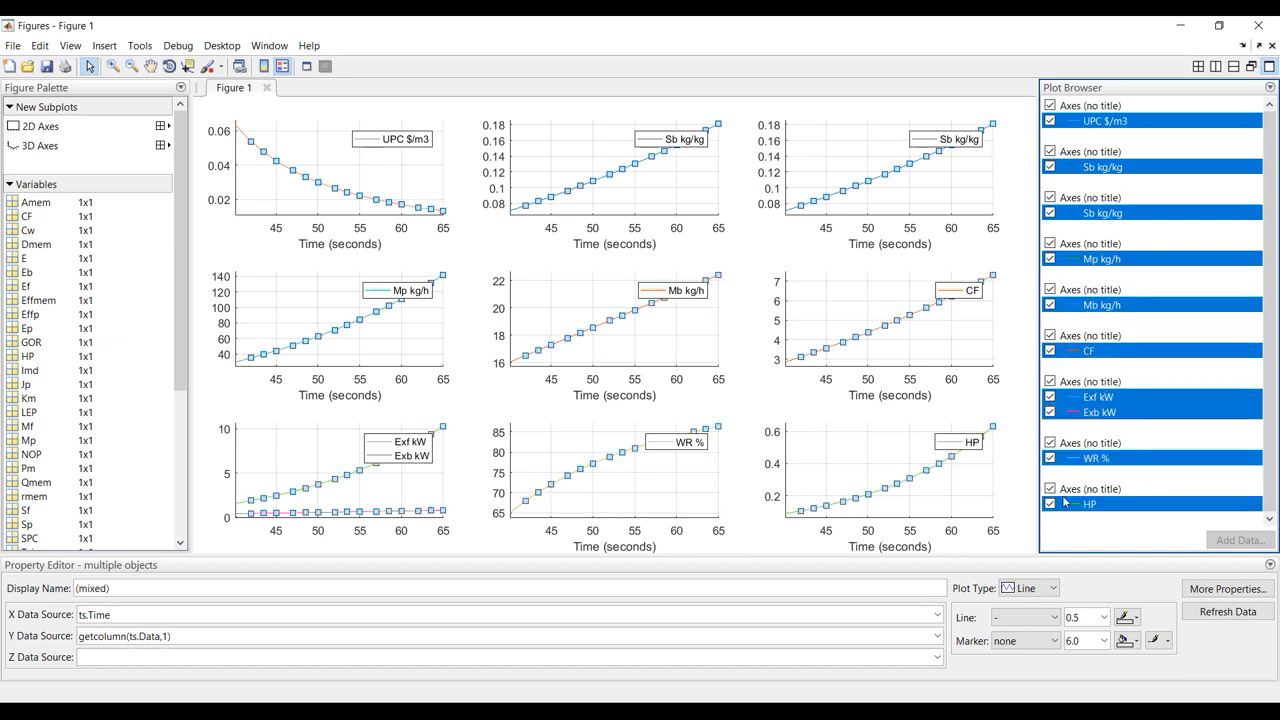
click(1102, 616)
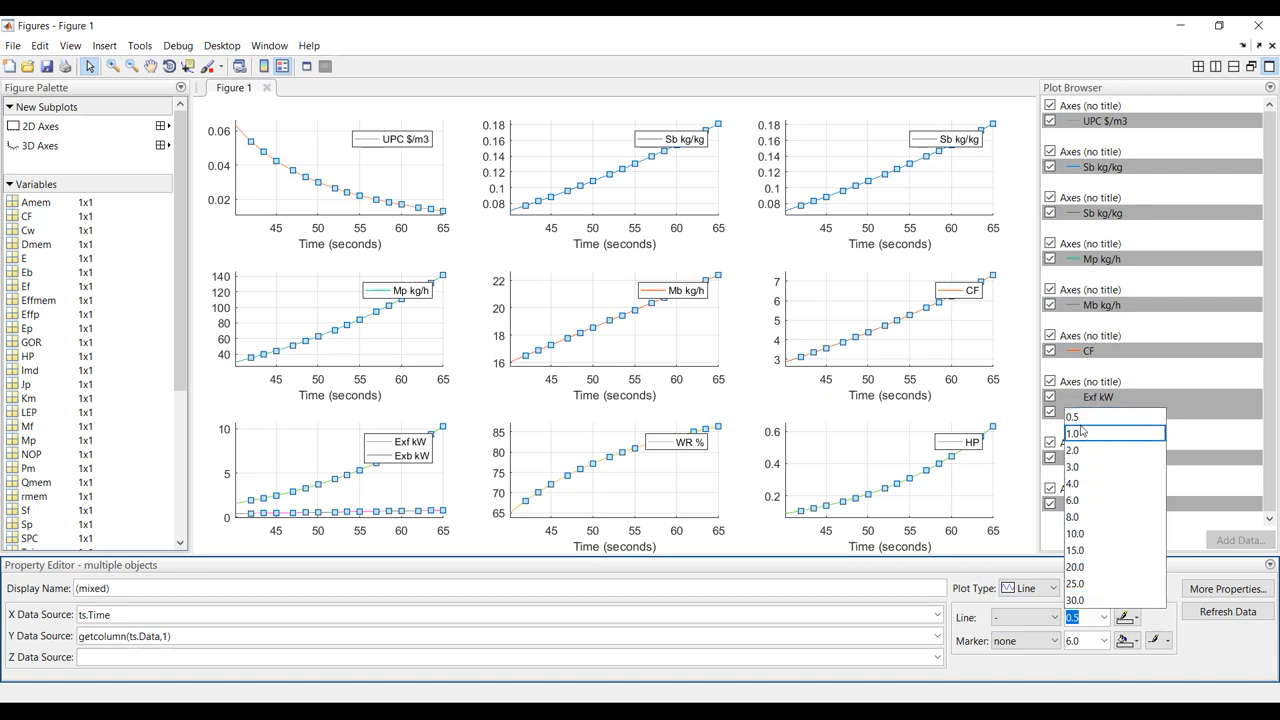
click(1072, 432)
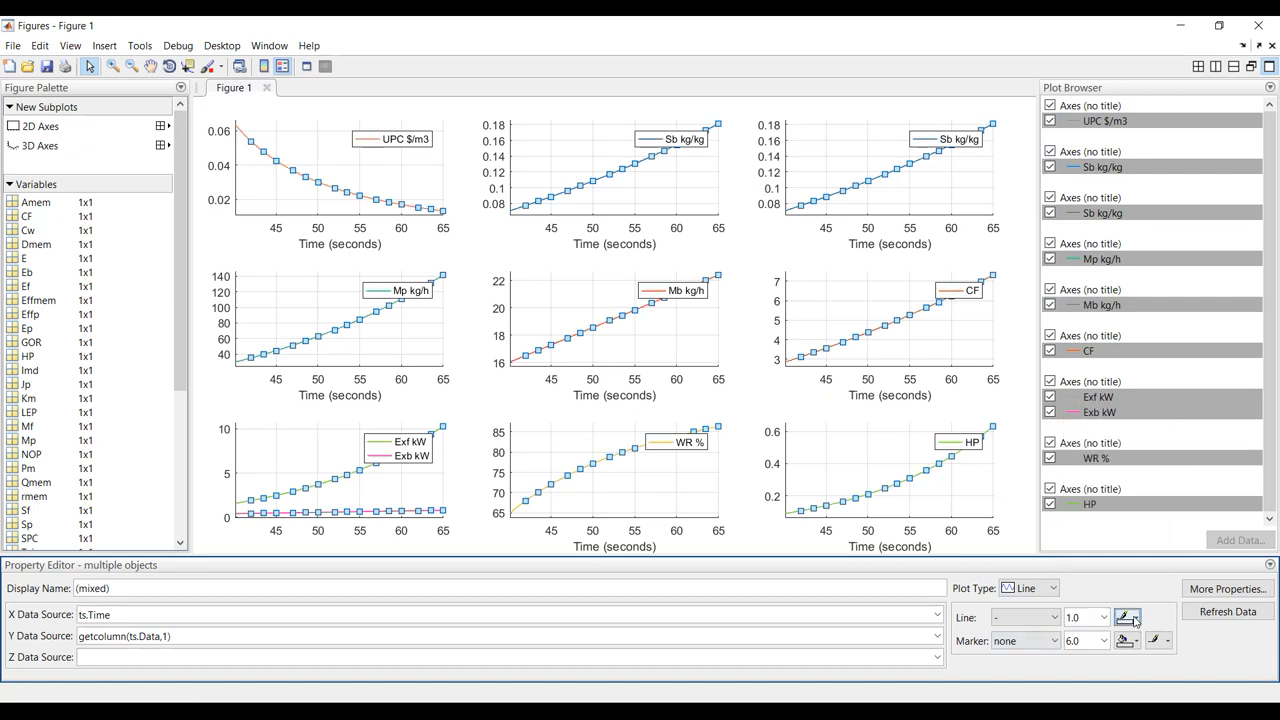
click(1128, 616)
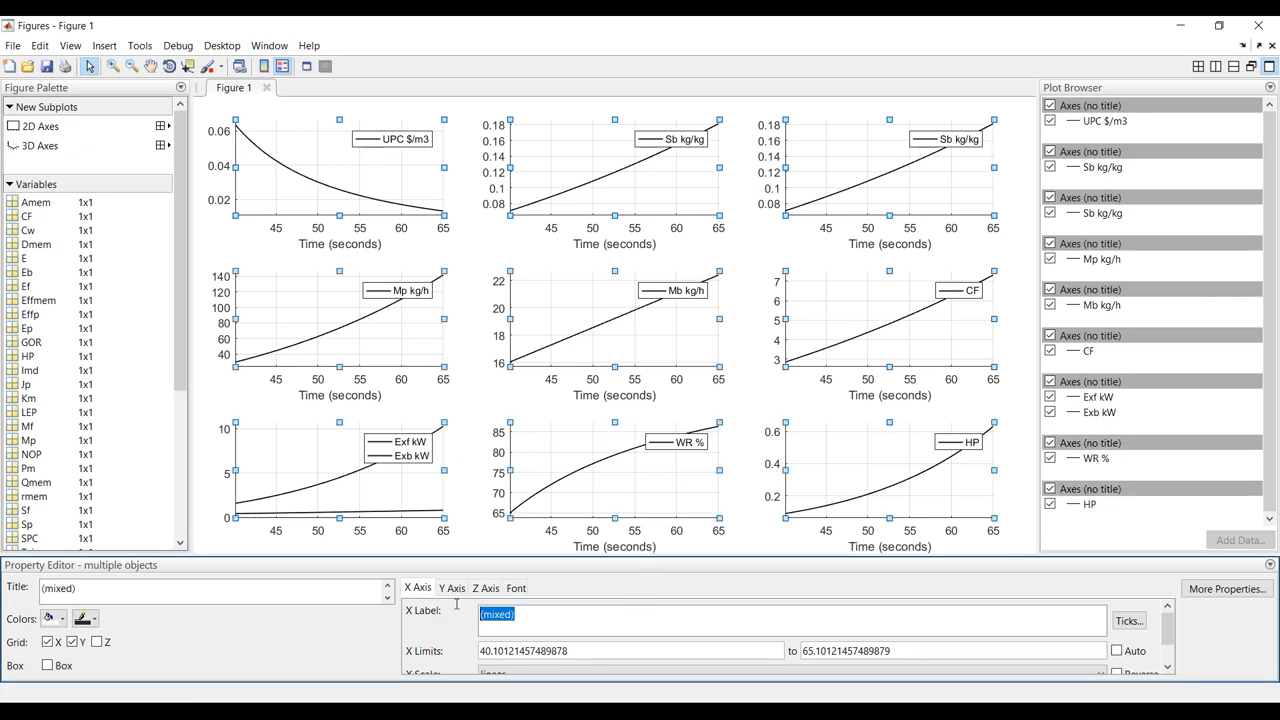
Label all x axes 'Th, oC' and set the axes font to Times New Roman.
text(Th)
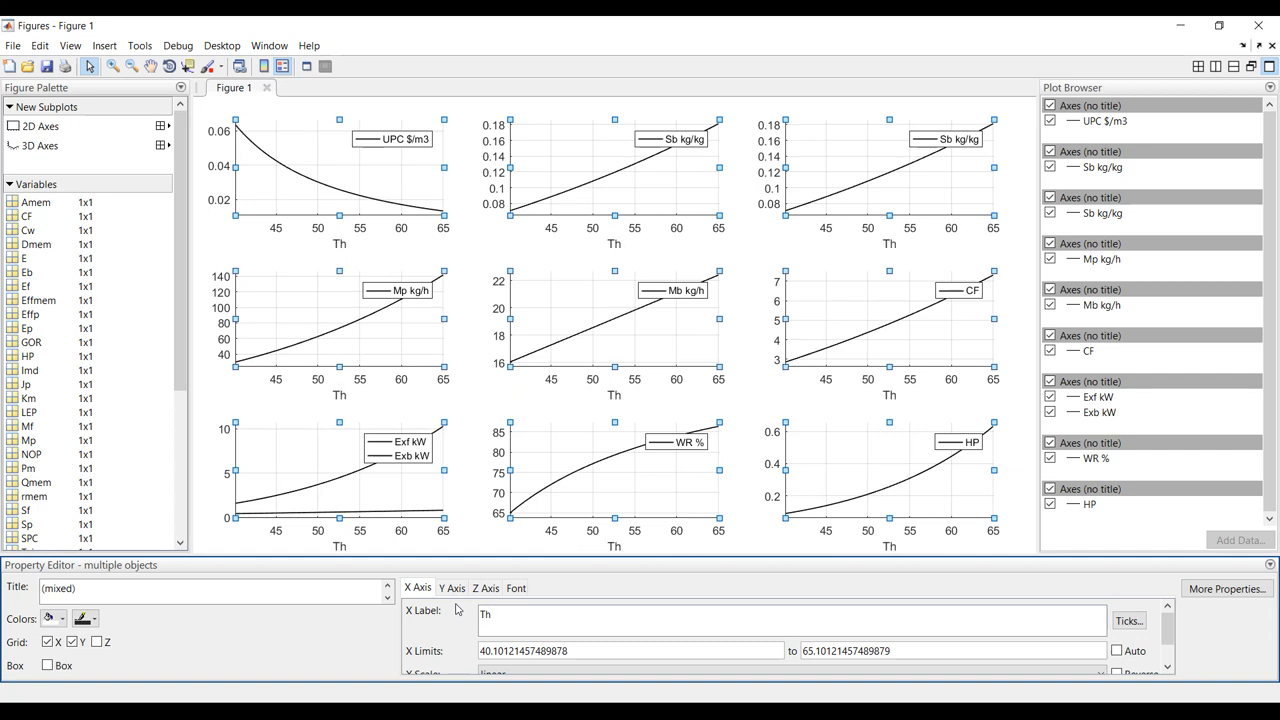
text(, o)
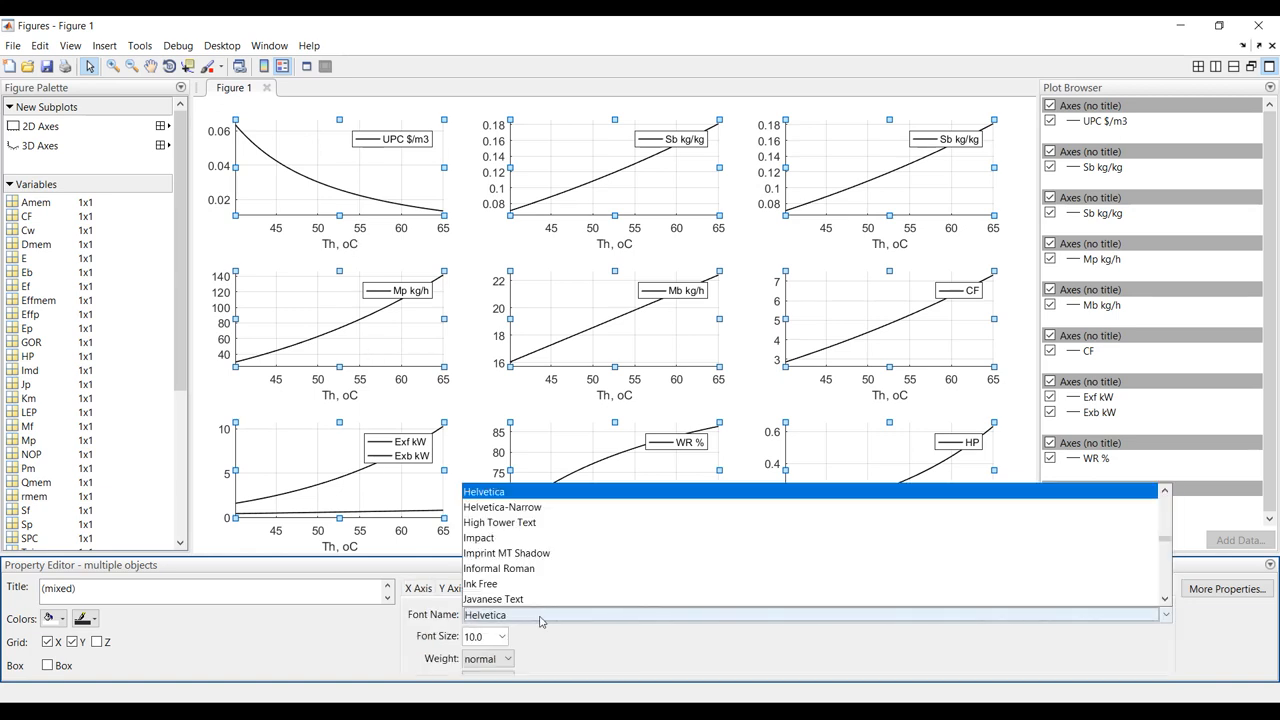
mouse_move(548, 568)
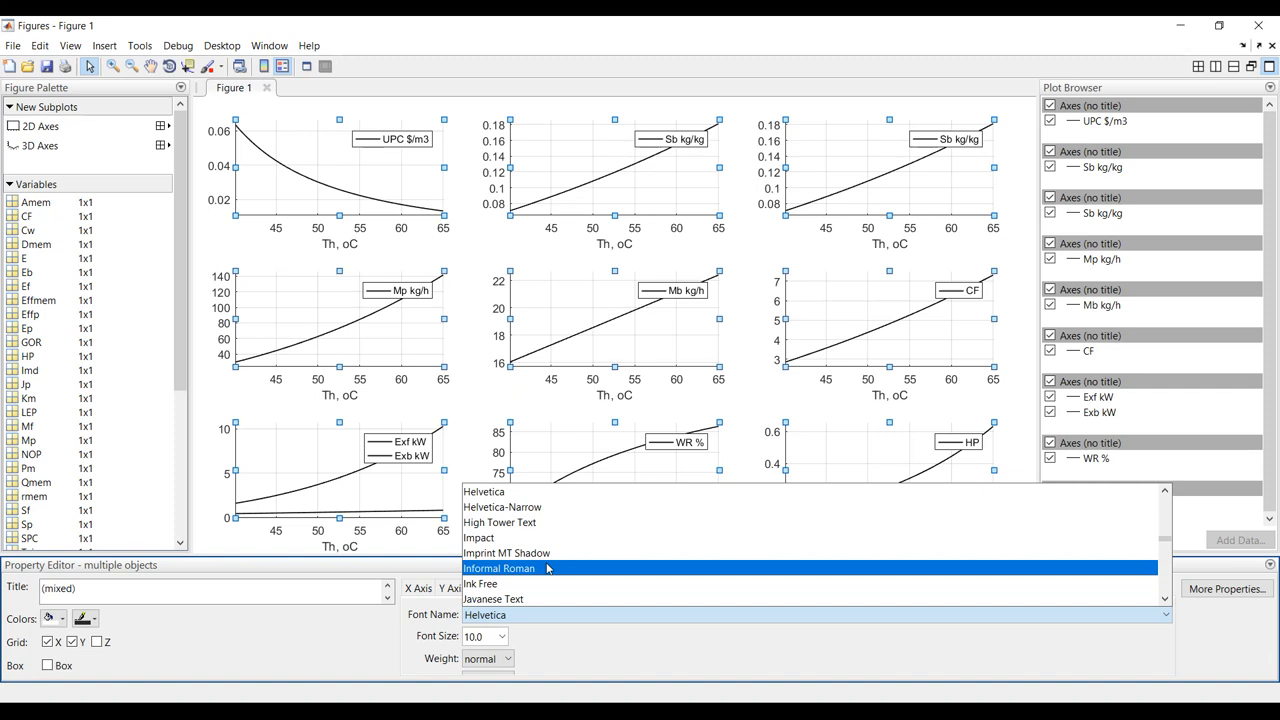
scroll(down, 3)
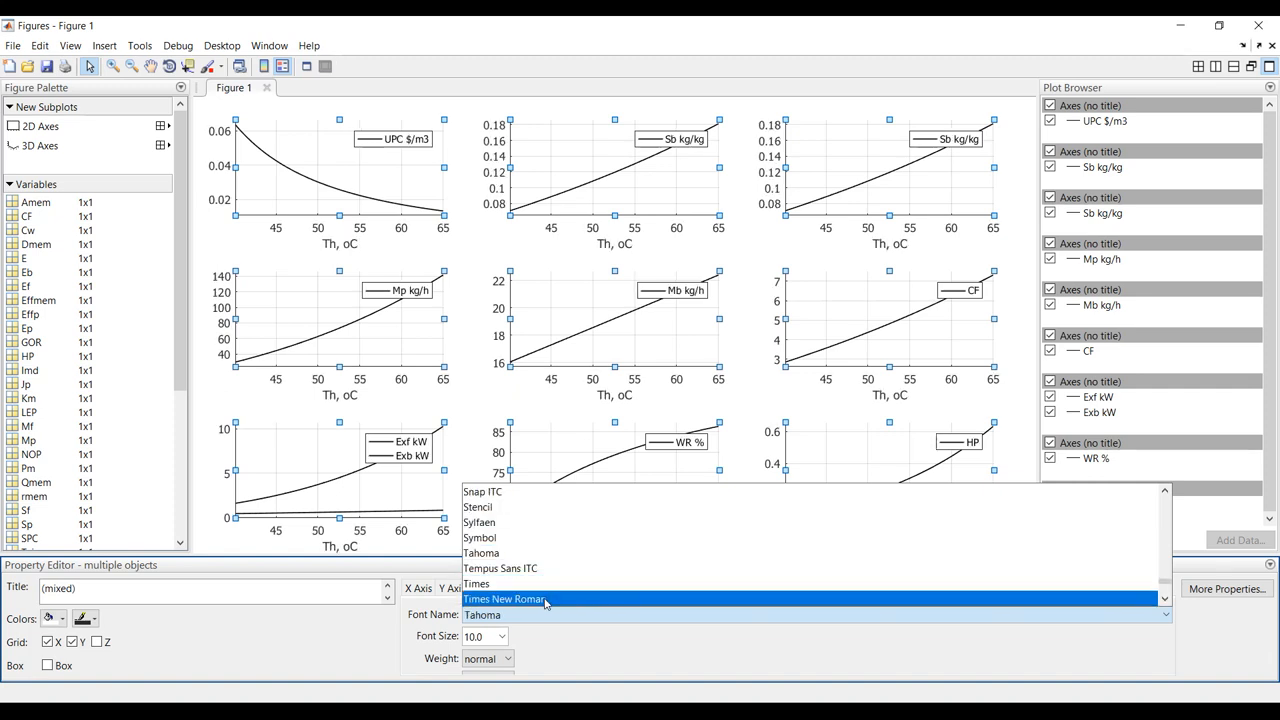
click(504, 600)
text(12)
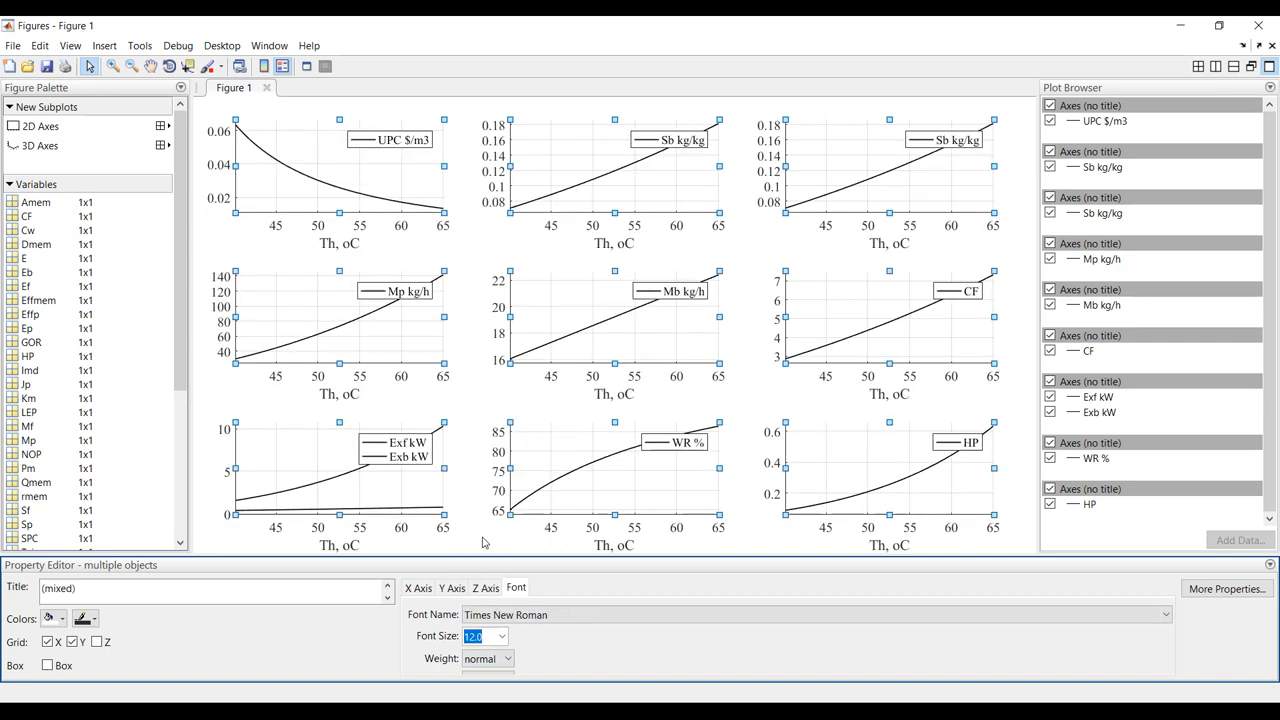
mouse_move(460, 444)
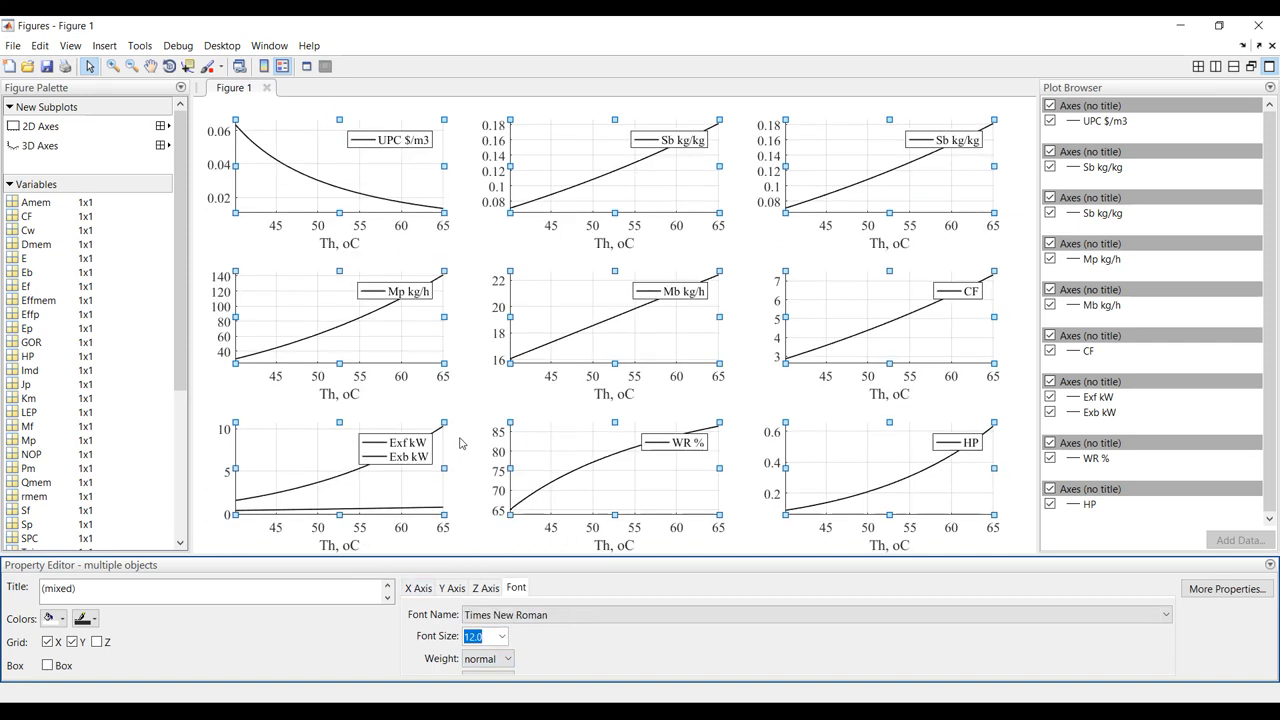
mouse_move(400, 246)
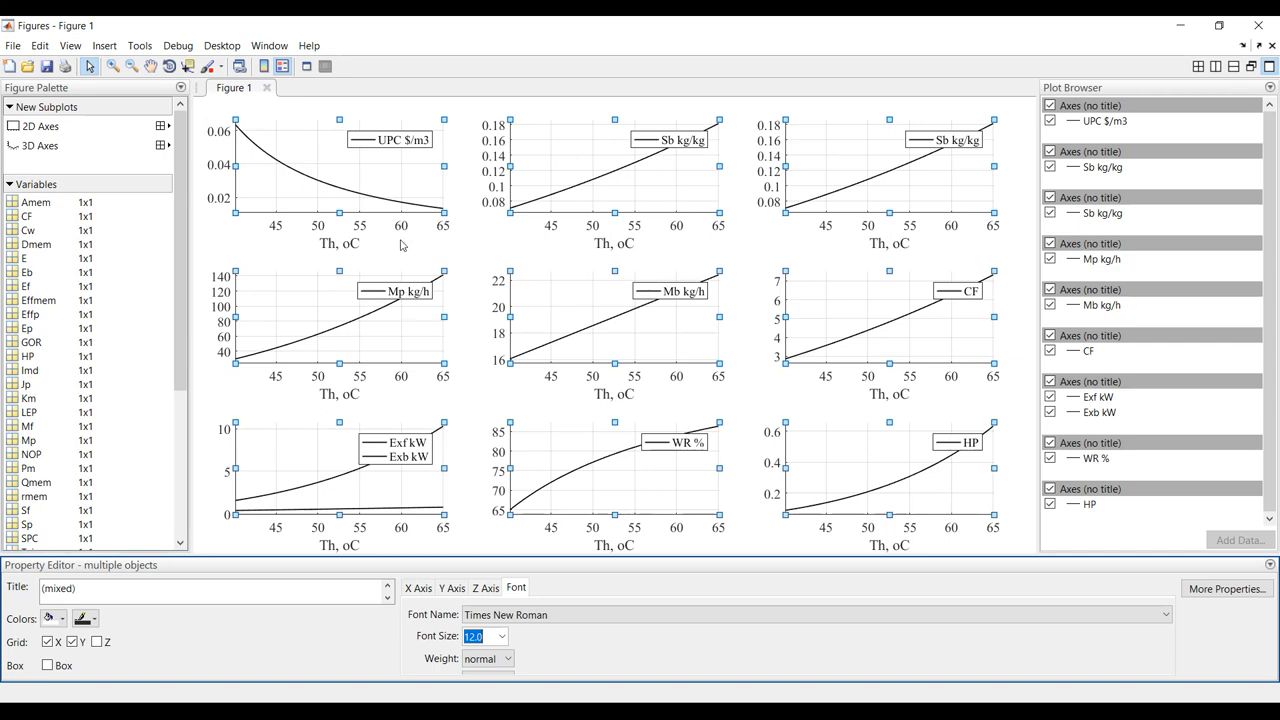